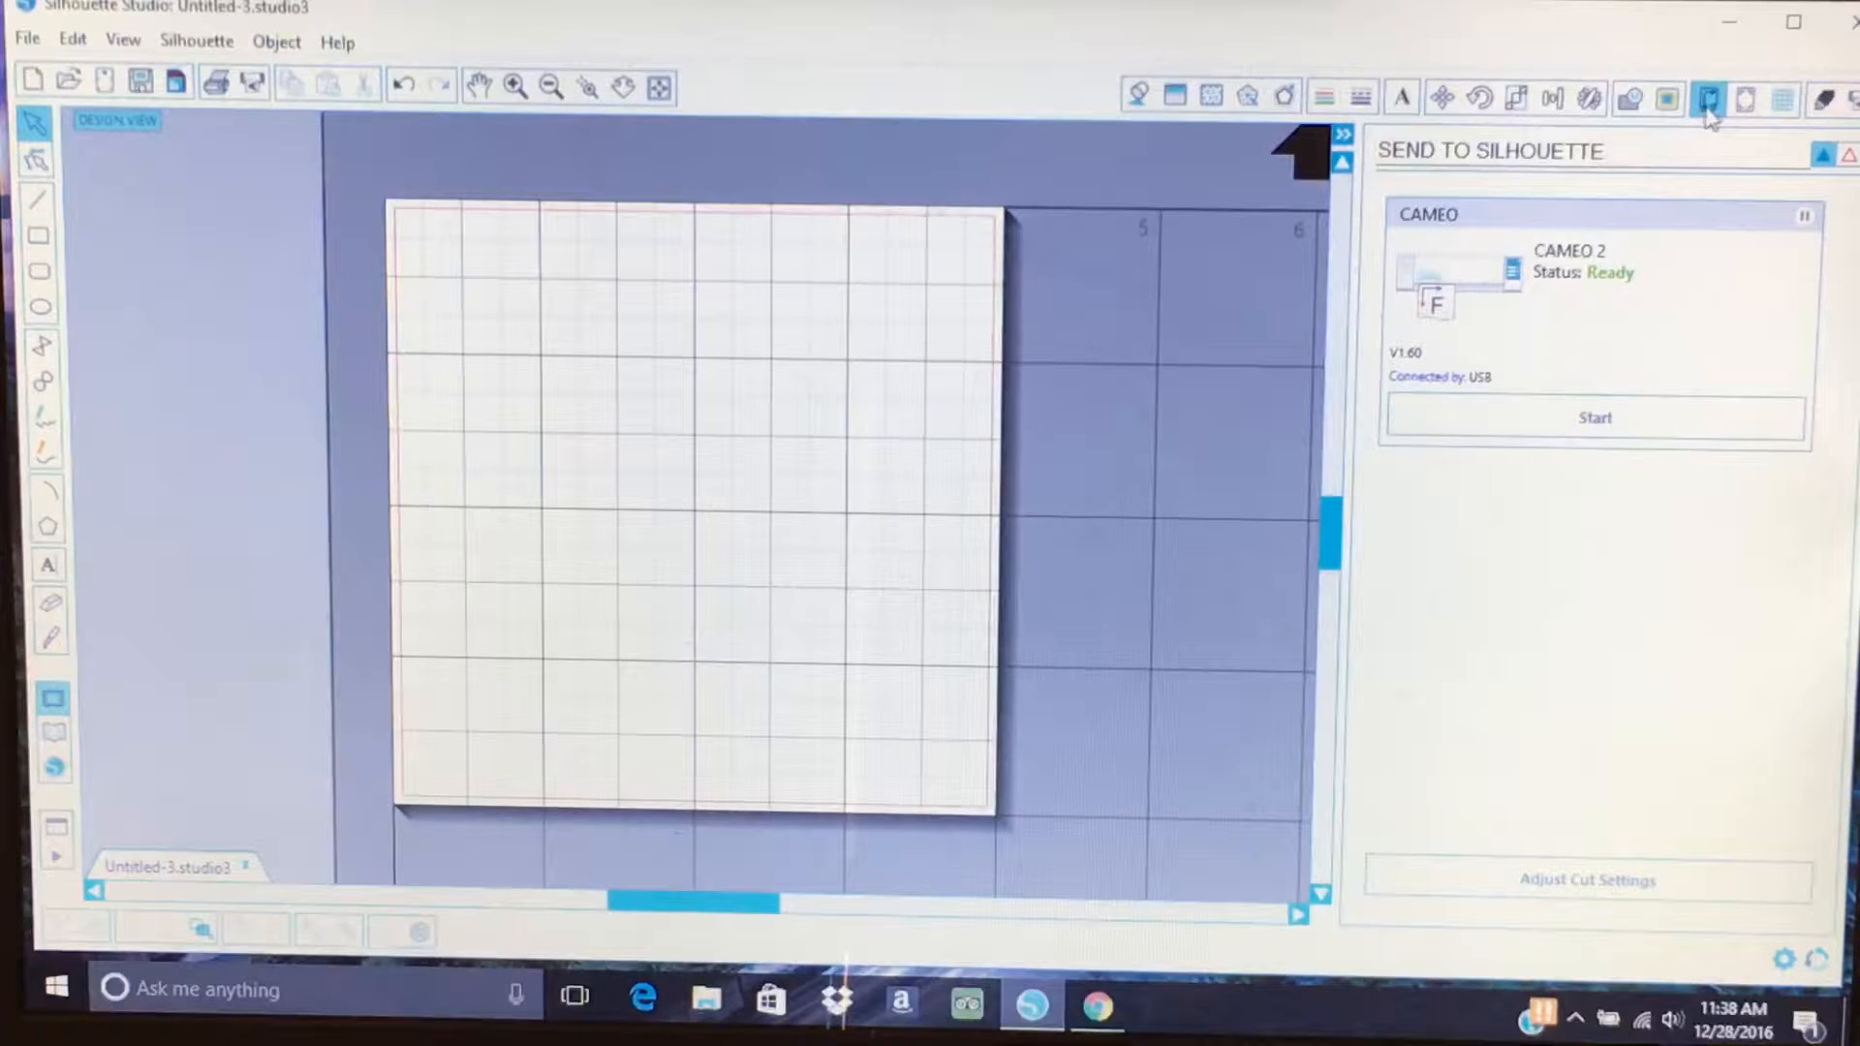
mouse_move(1708, 99)
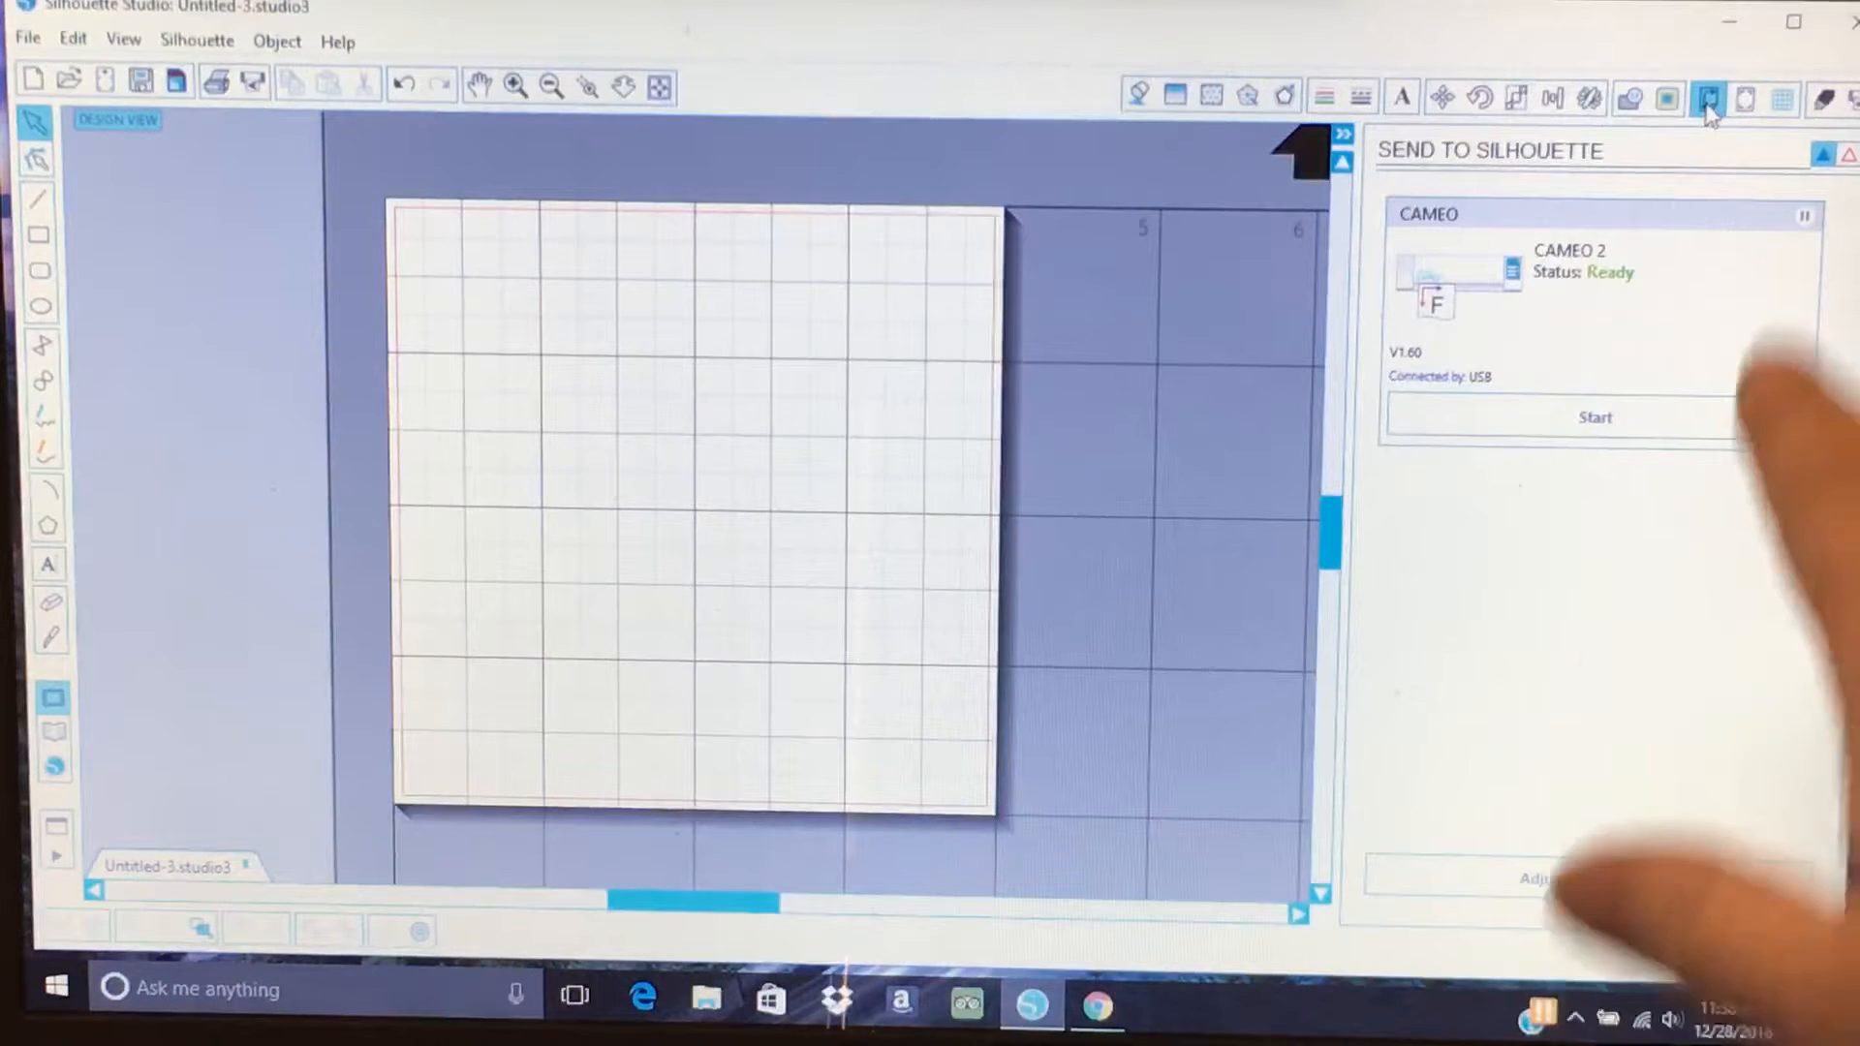
mouse_move(1706, 99)
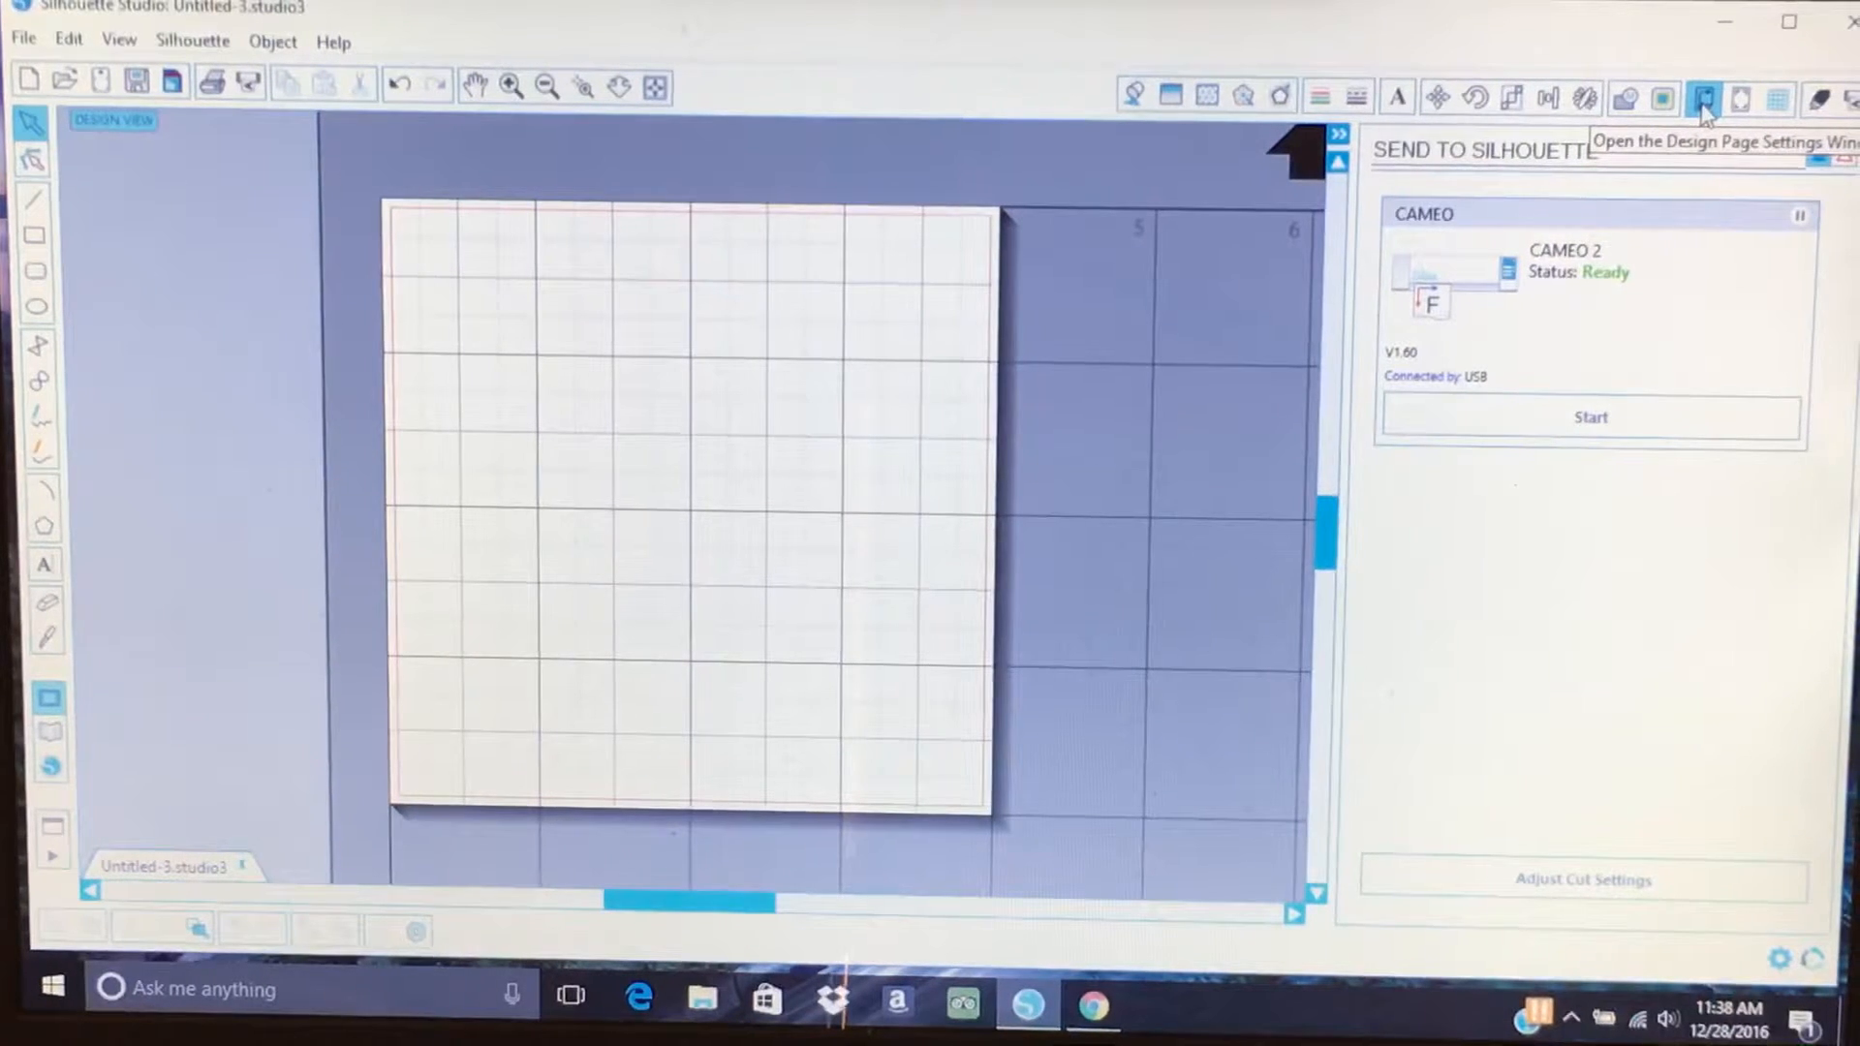
Set the design page to a custom 4.000 by 4.000 inches and zoom to fit it.
left_click(1701, 97)
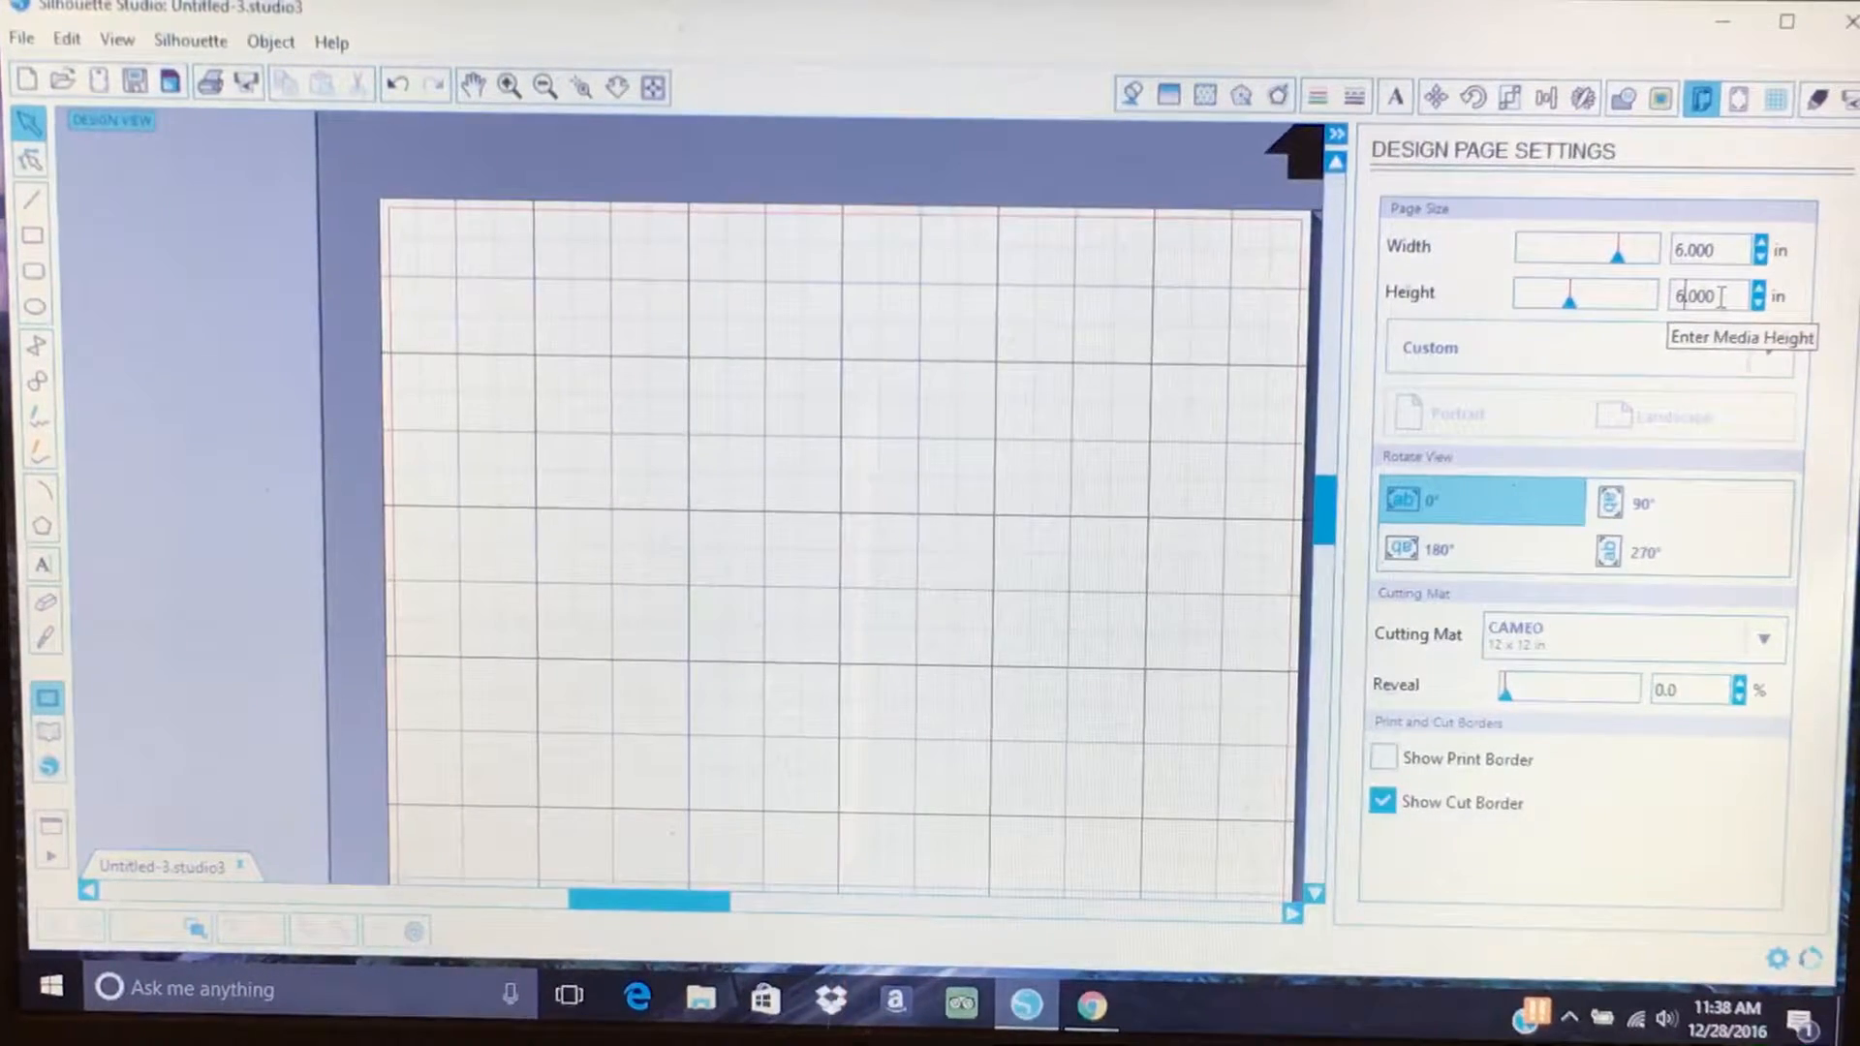
mouse_move(634, 196)
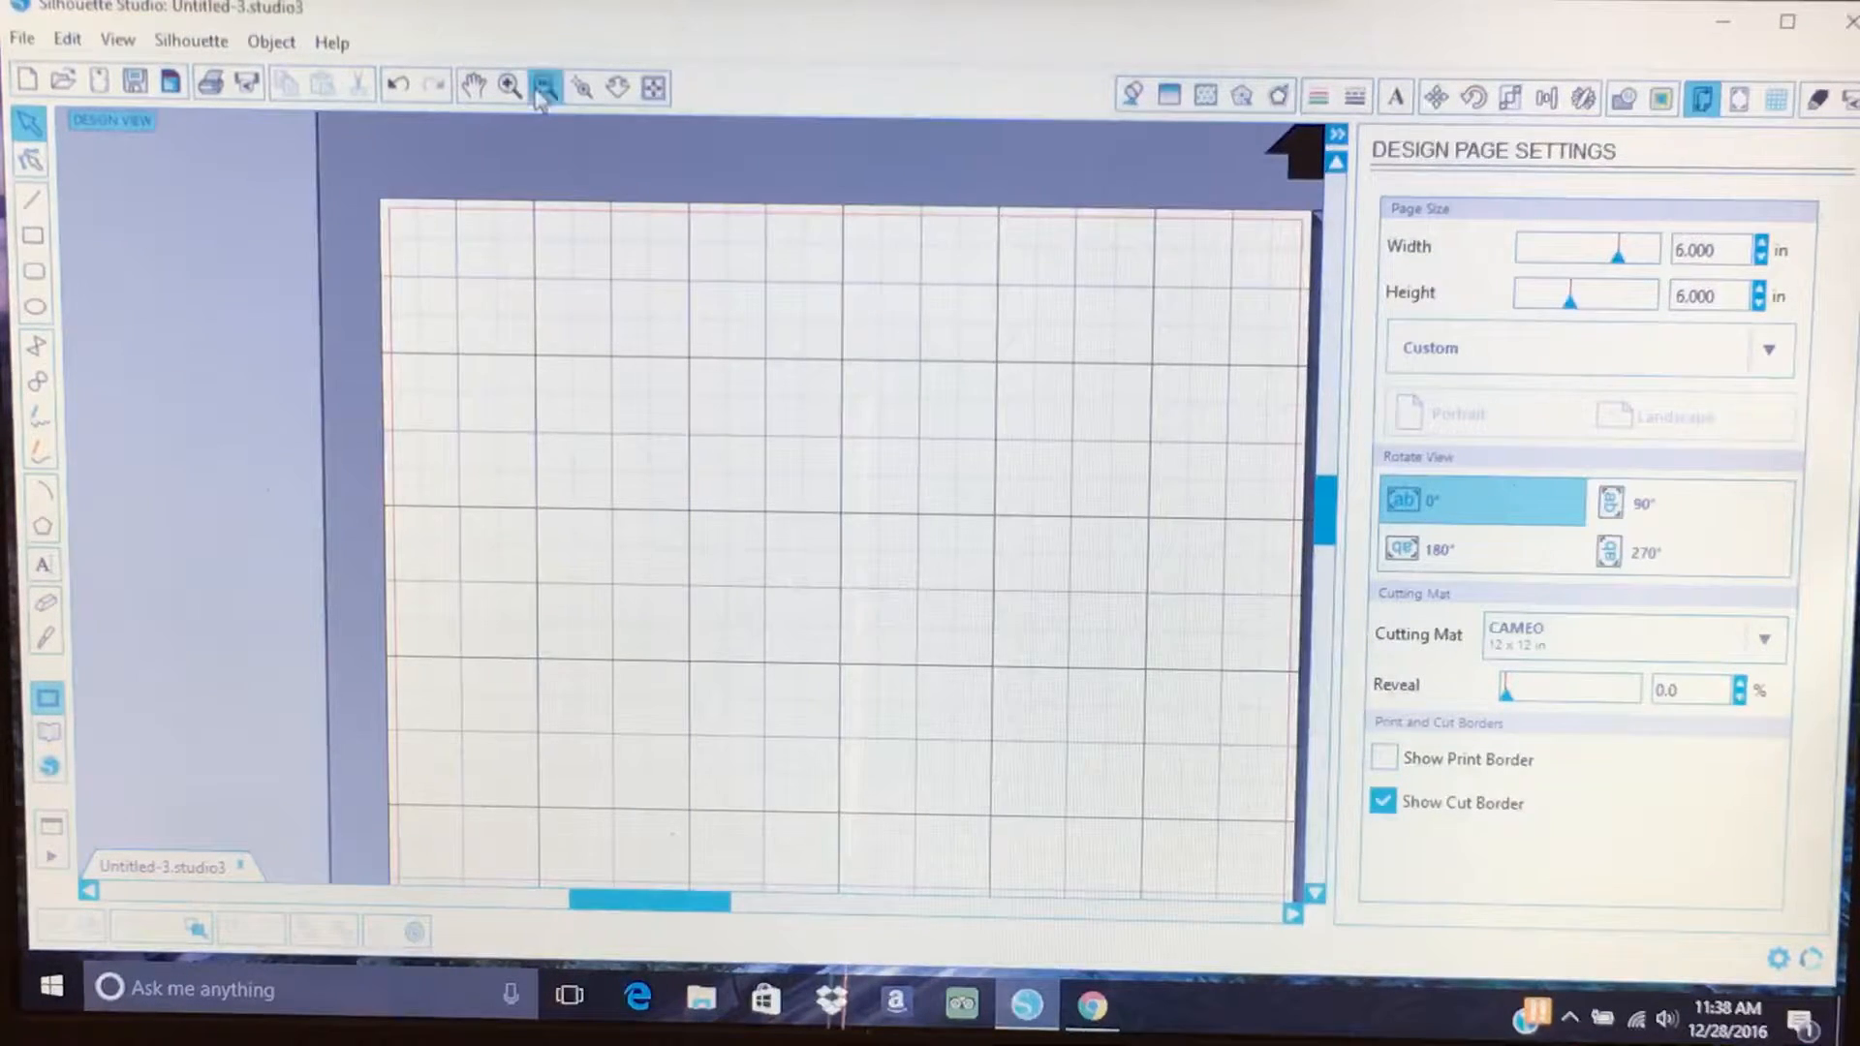
left_click(506, 87)
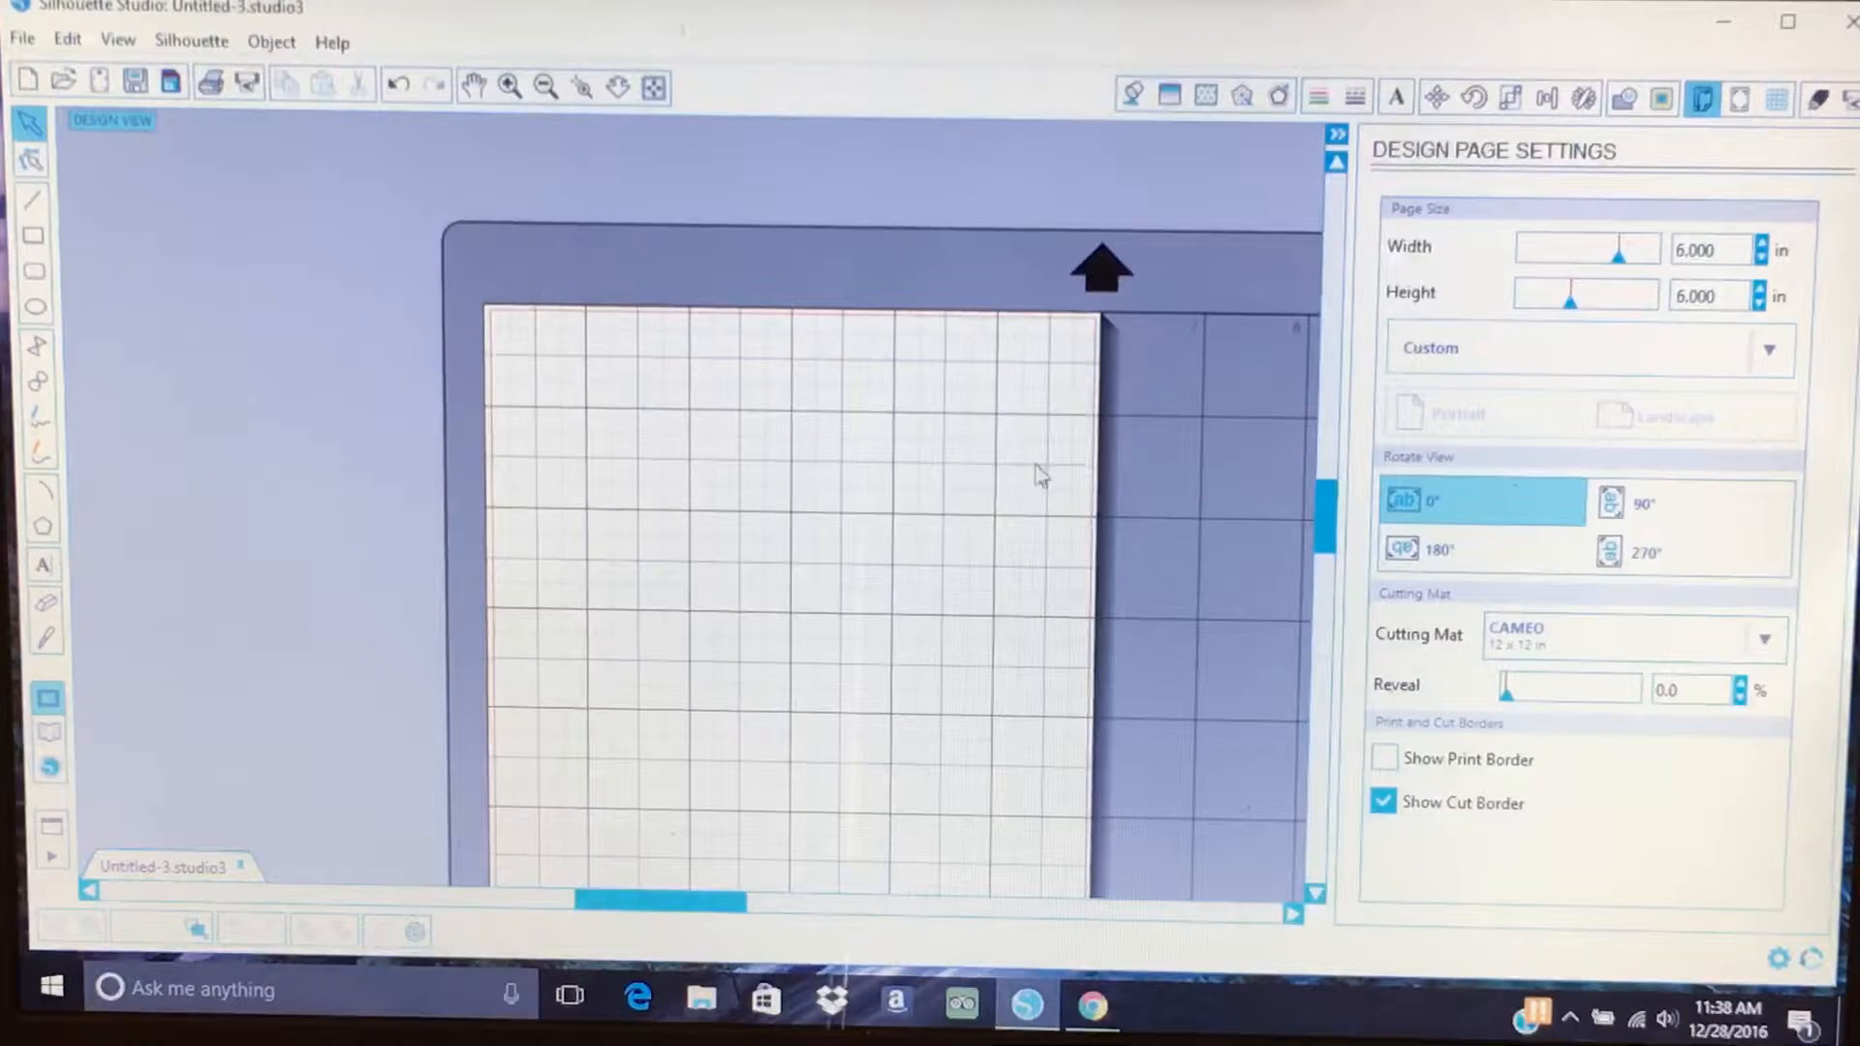
scroll("down", 3)
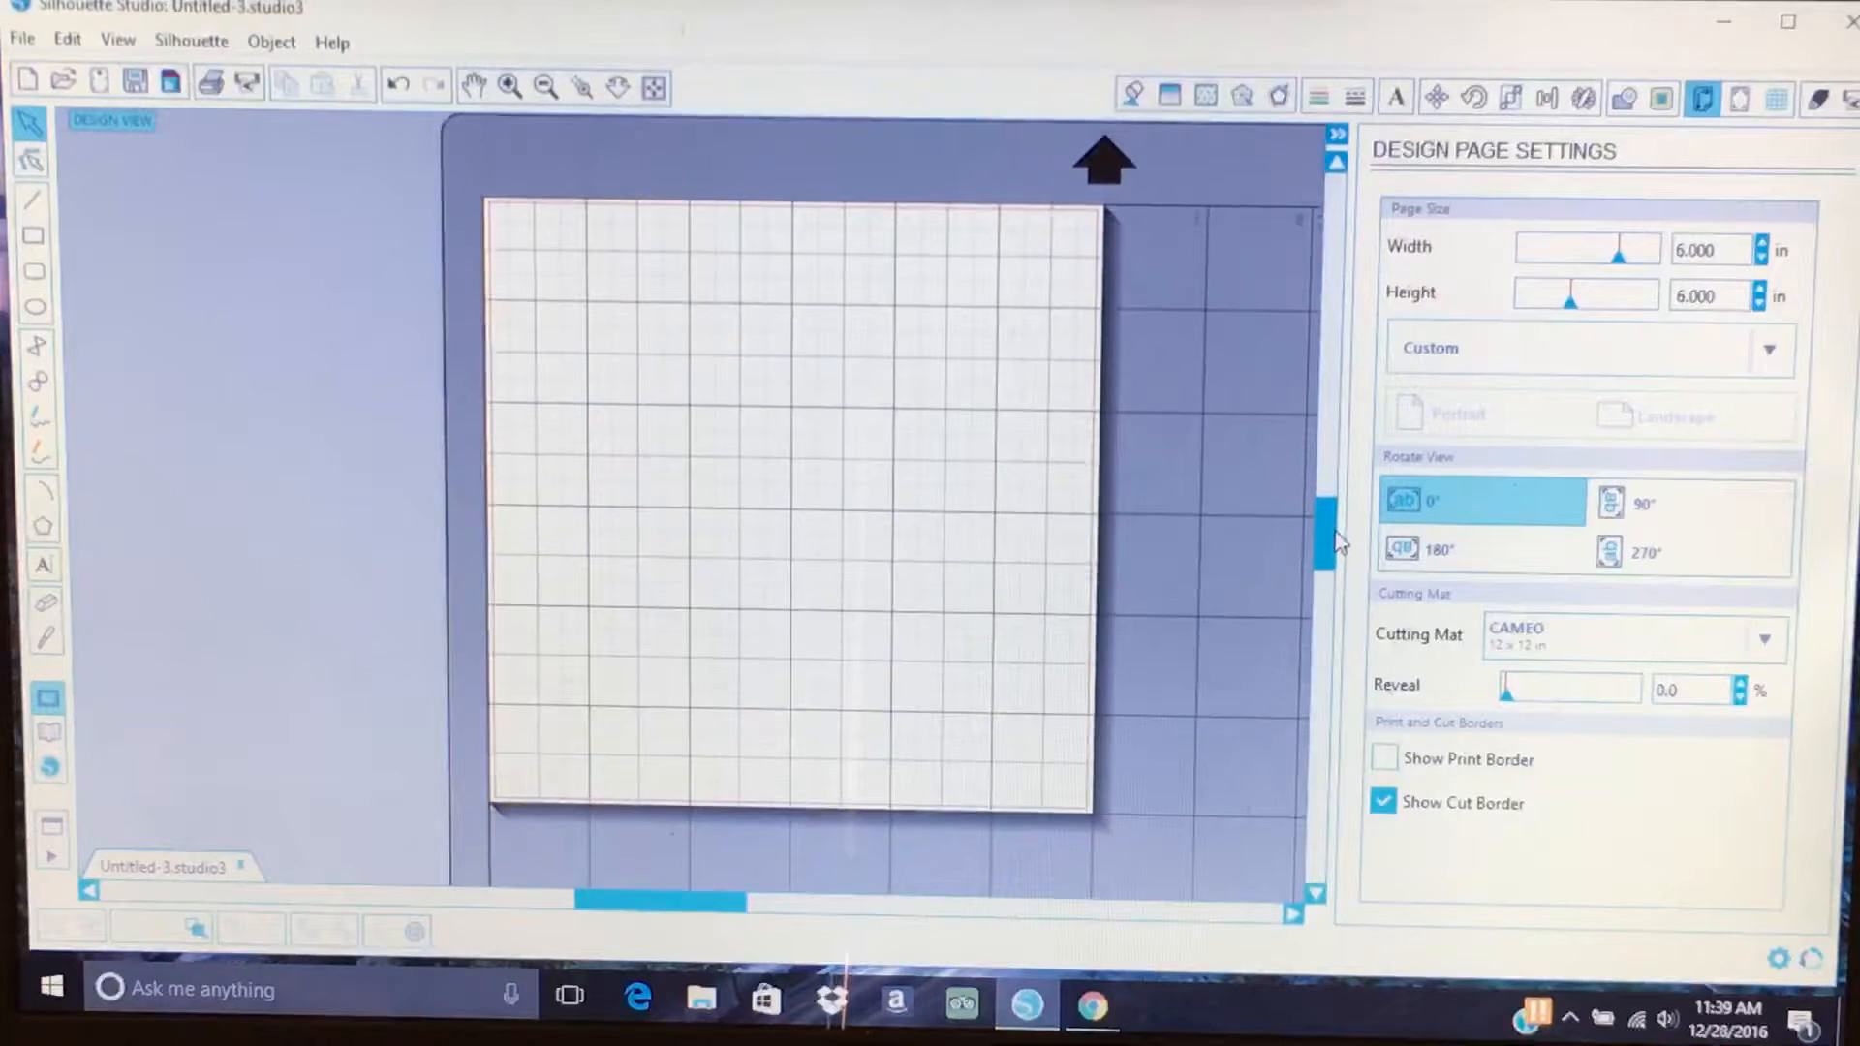
mouse_move(1204, 380)
type("4.000")
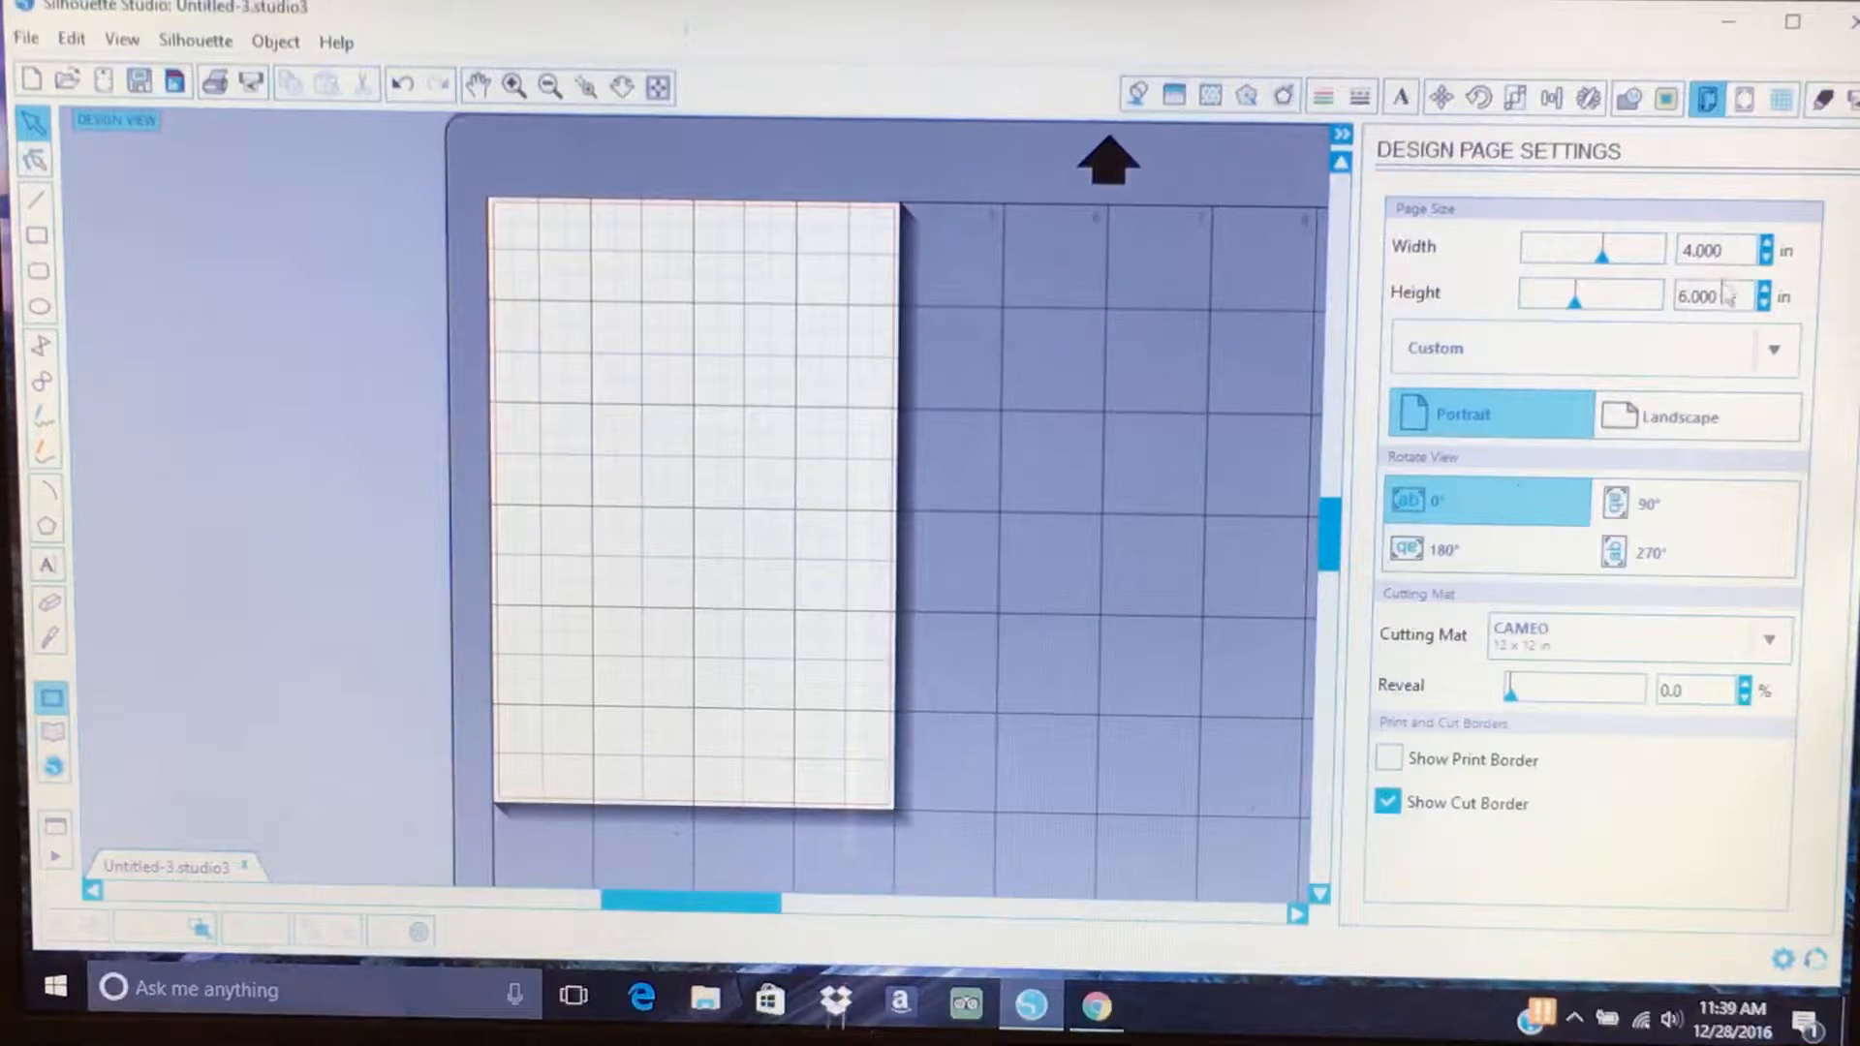
mouse_move(1713, 295)
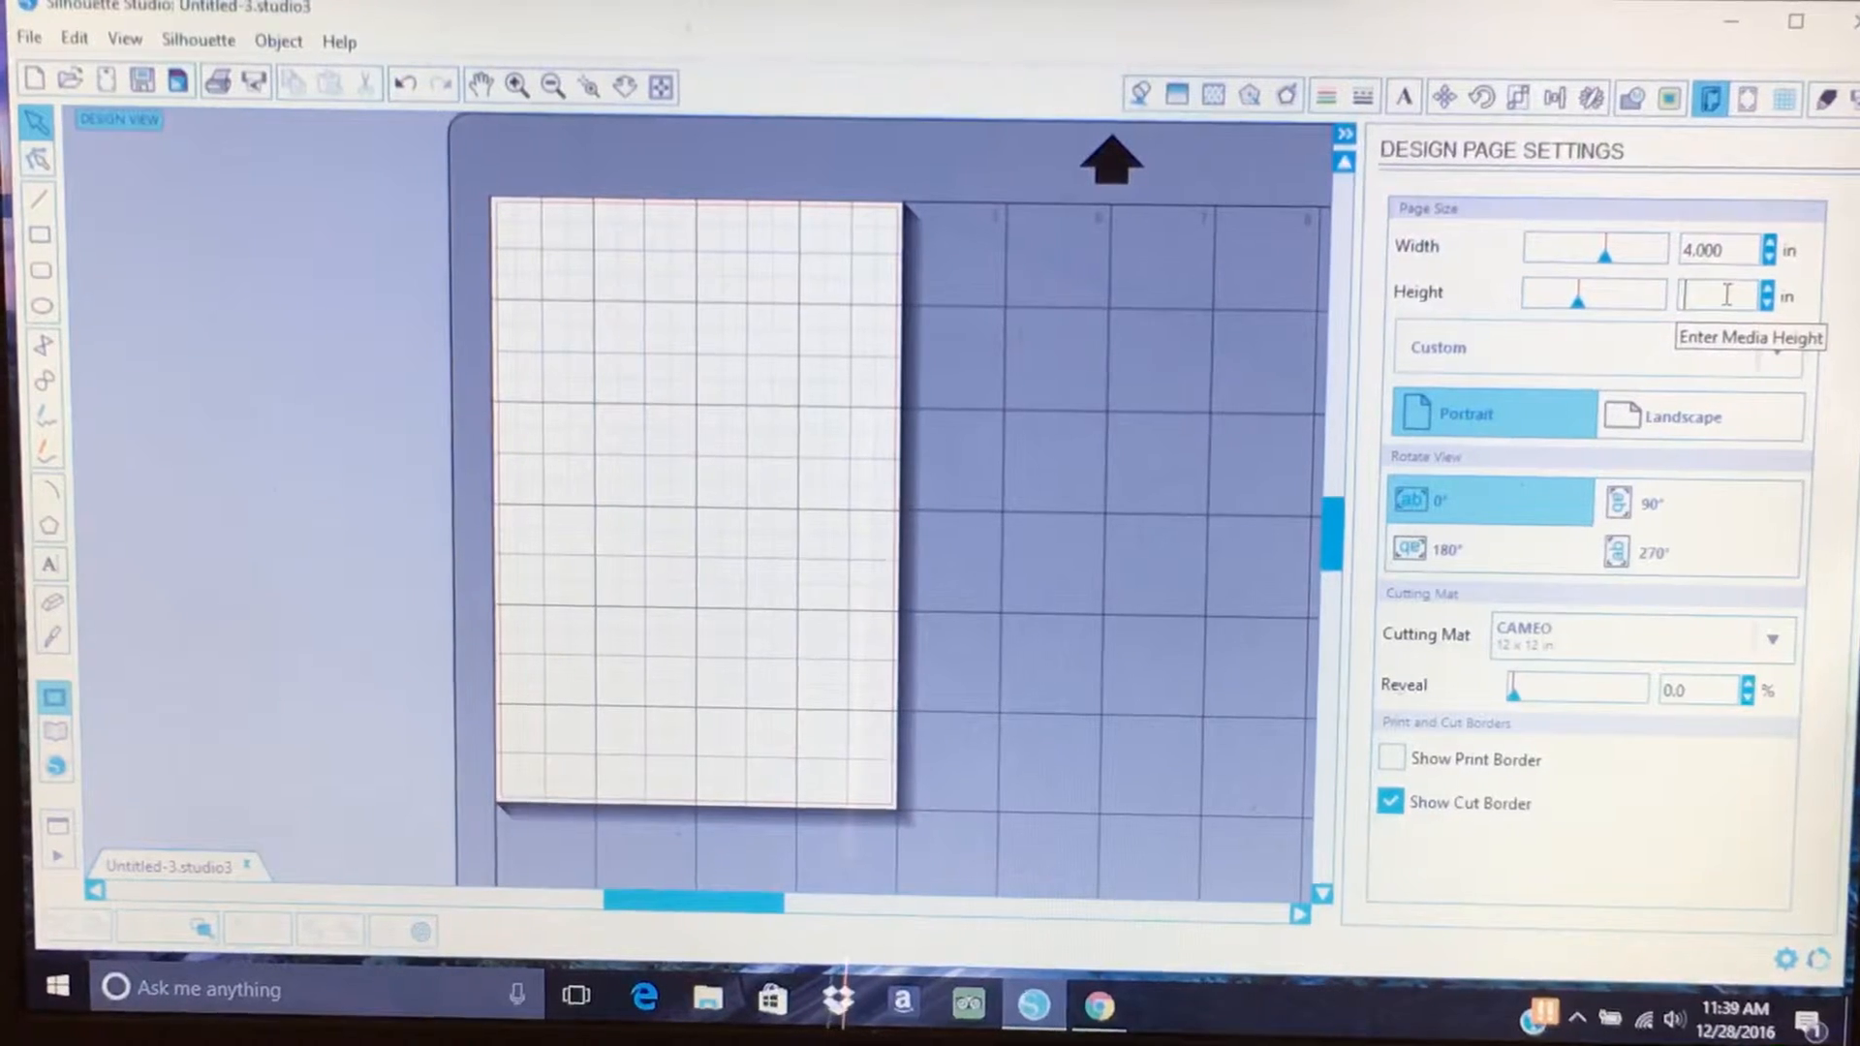
type("4.000")
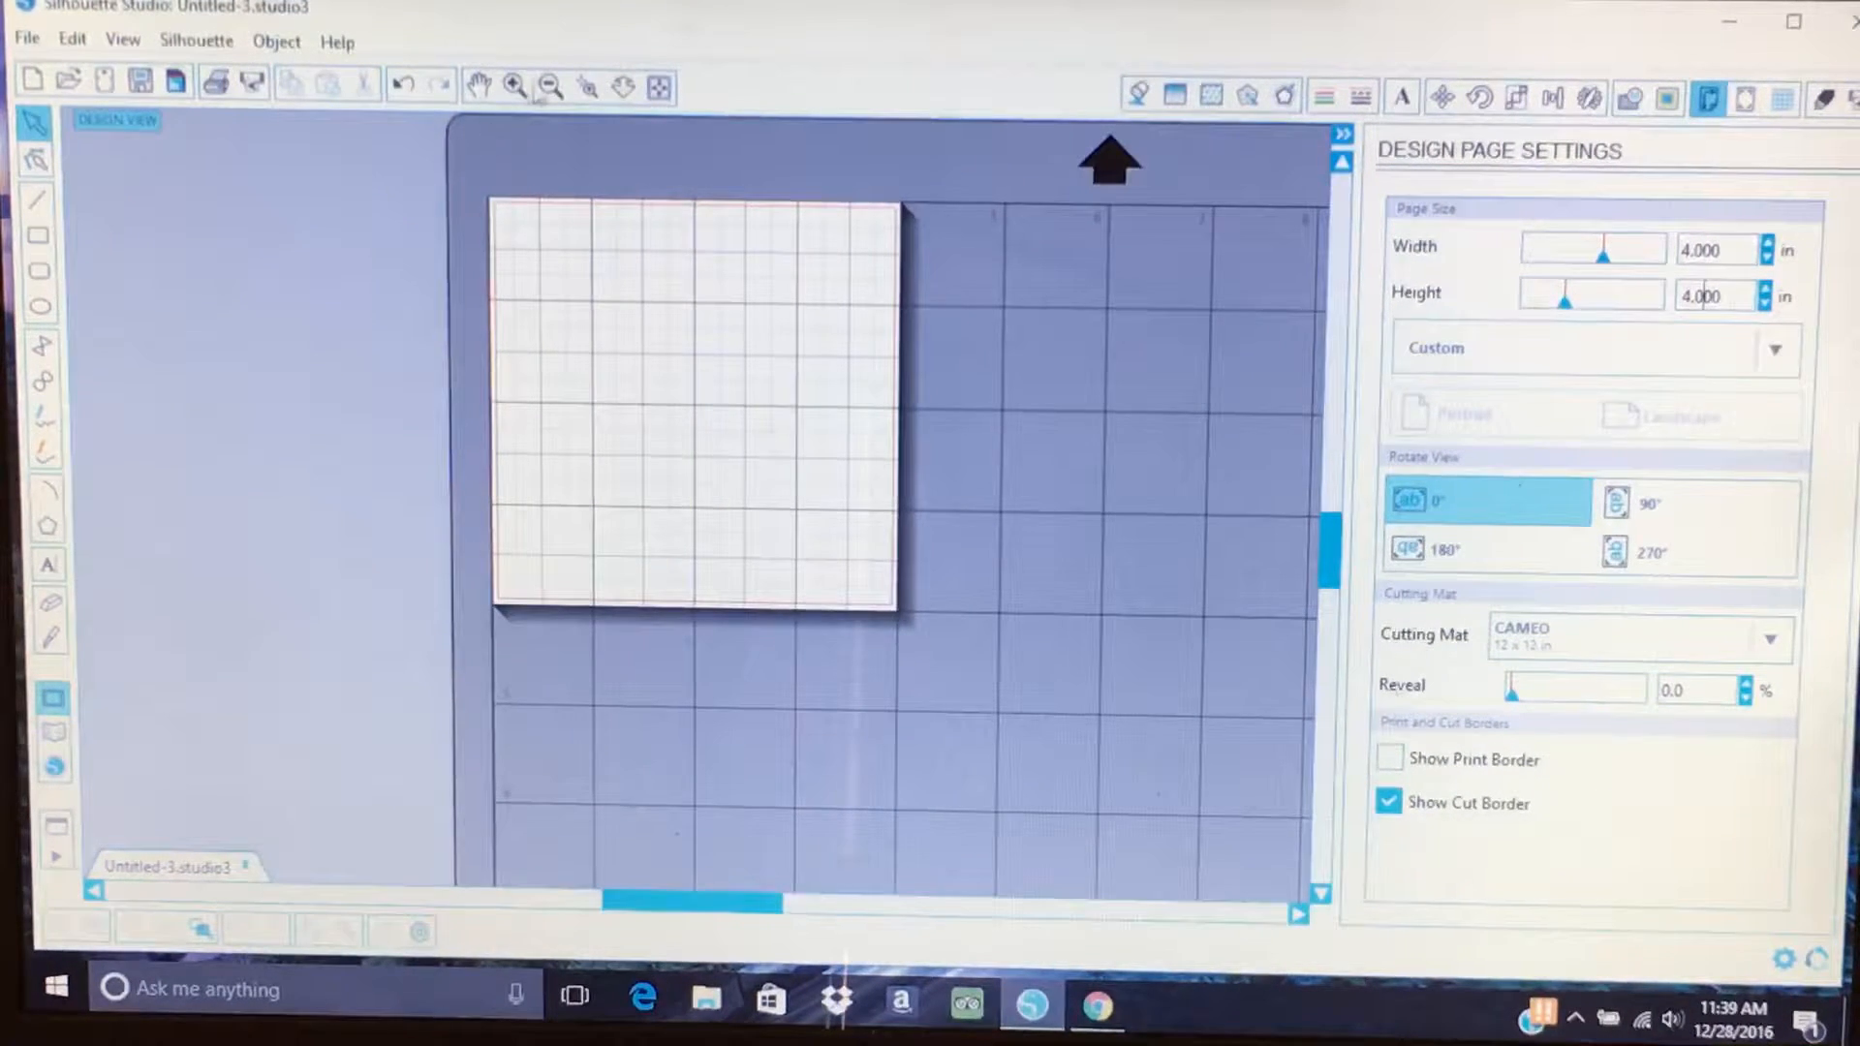
left_click(513, 86)
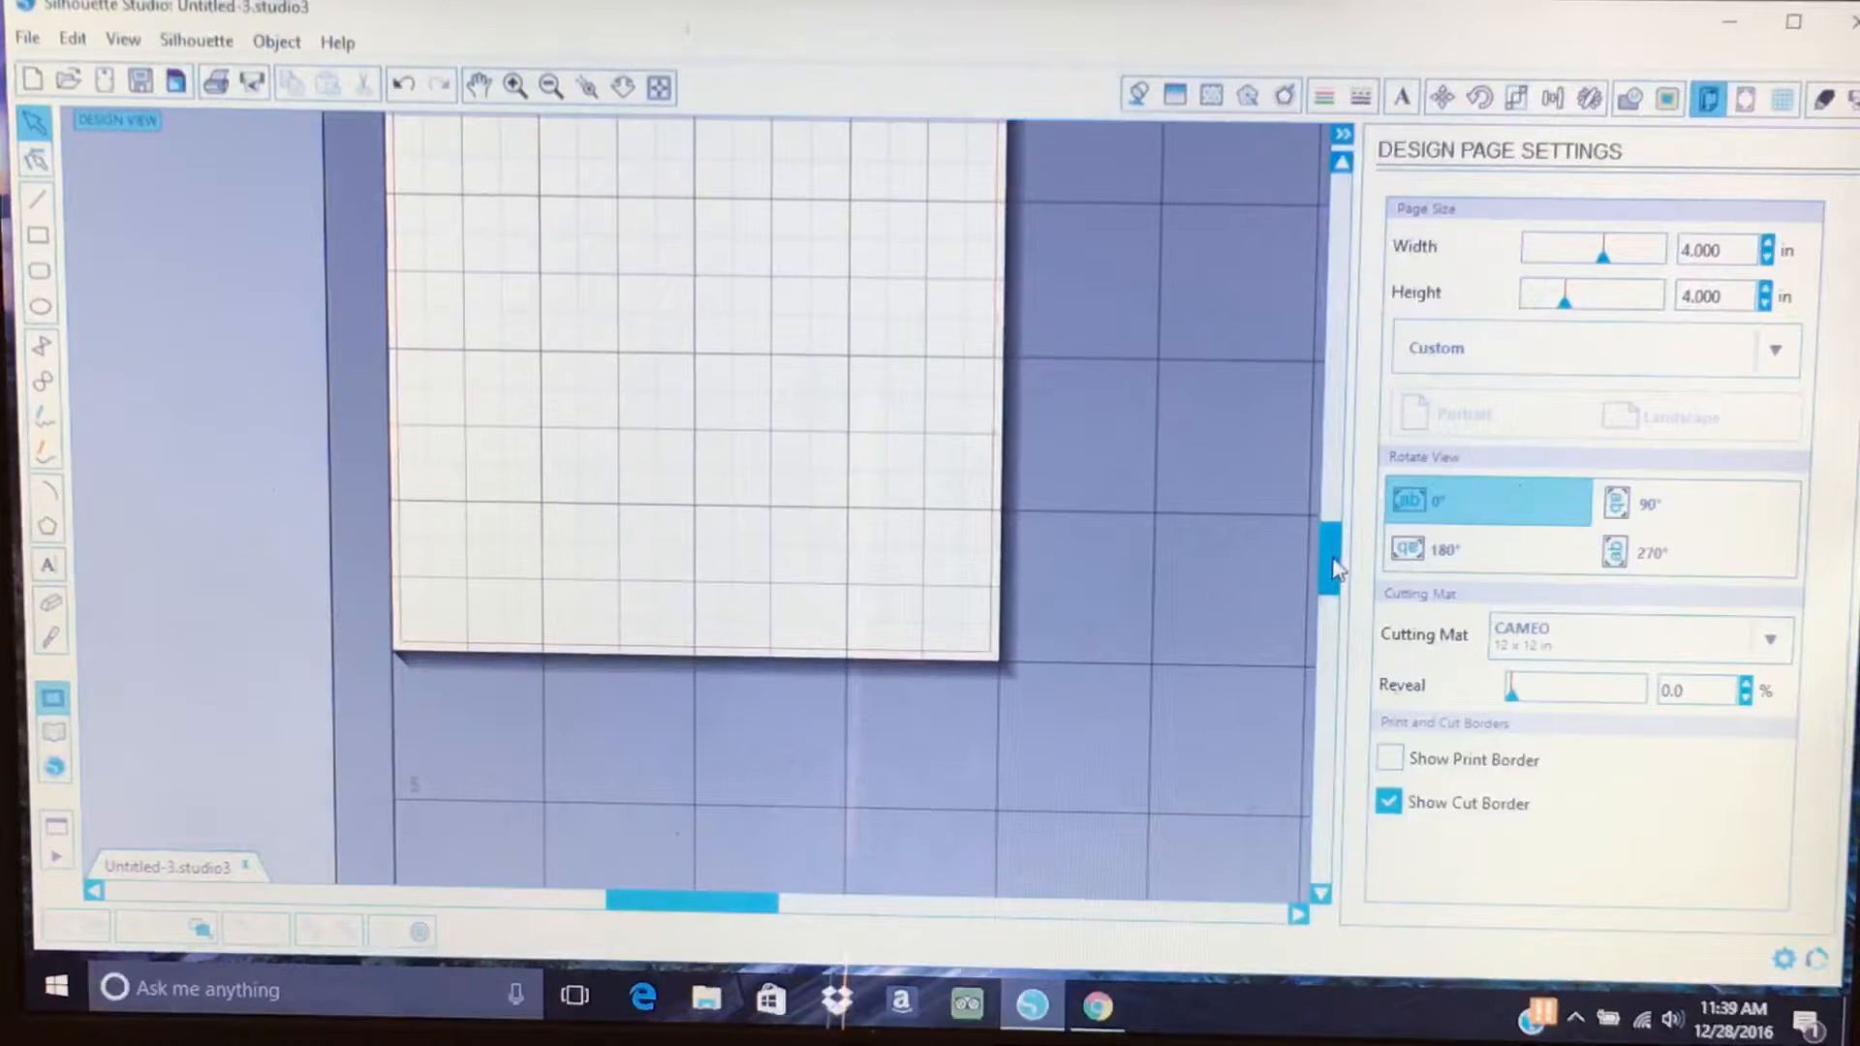
scroll("up", 3)
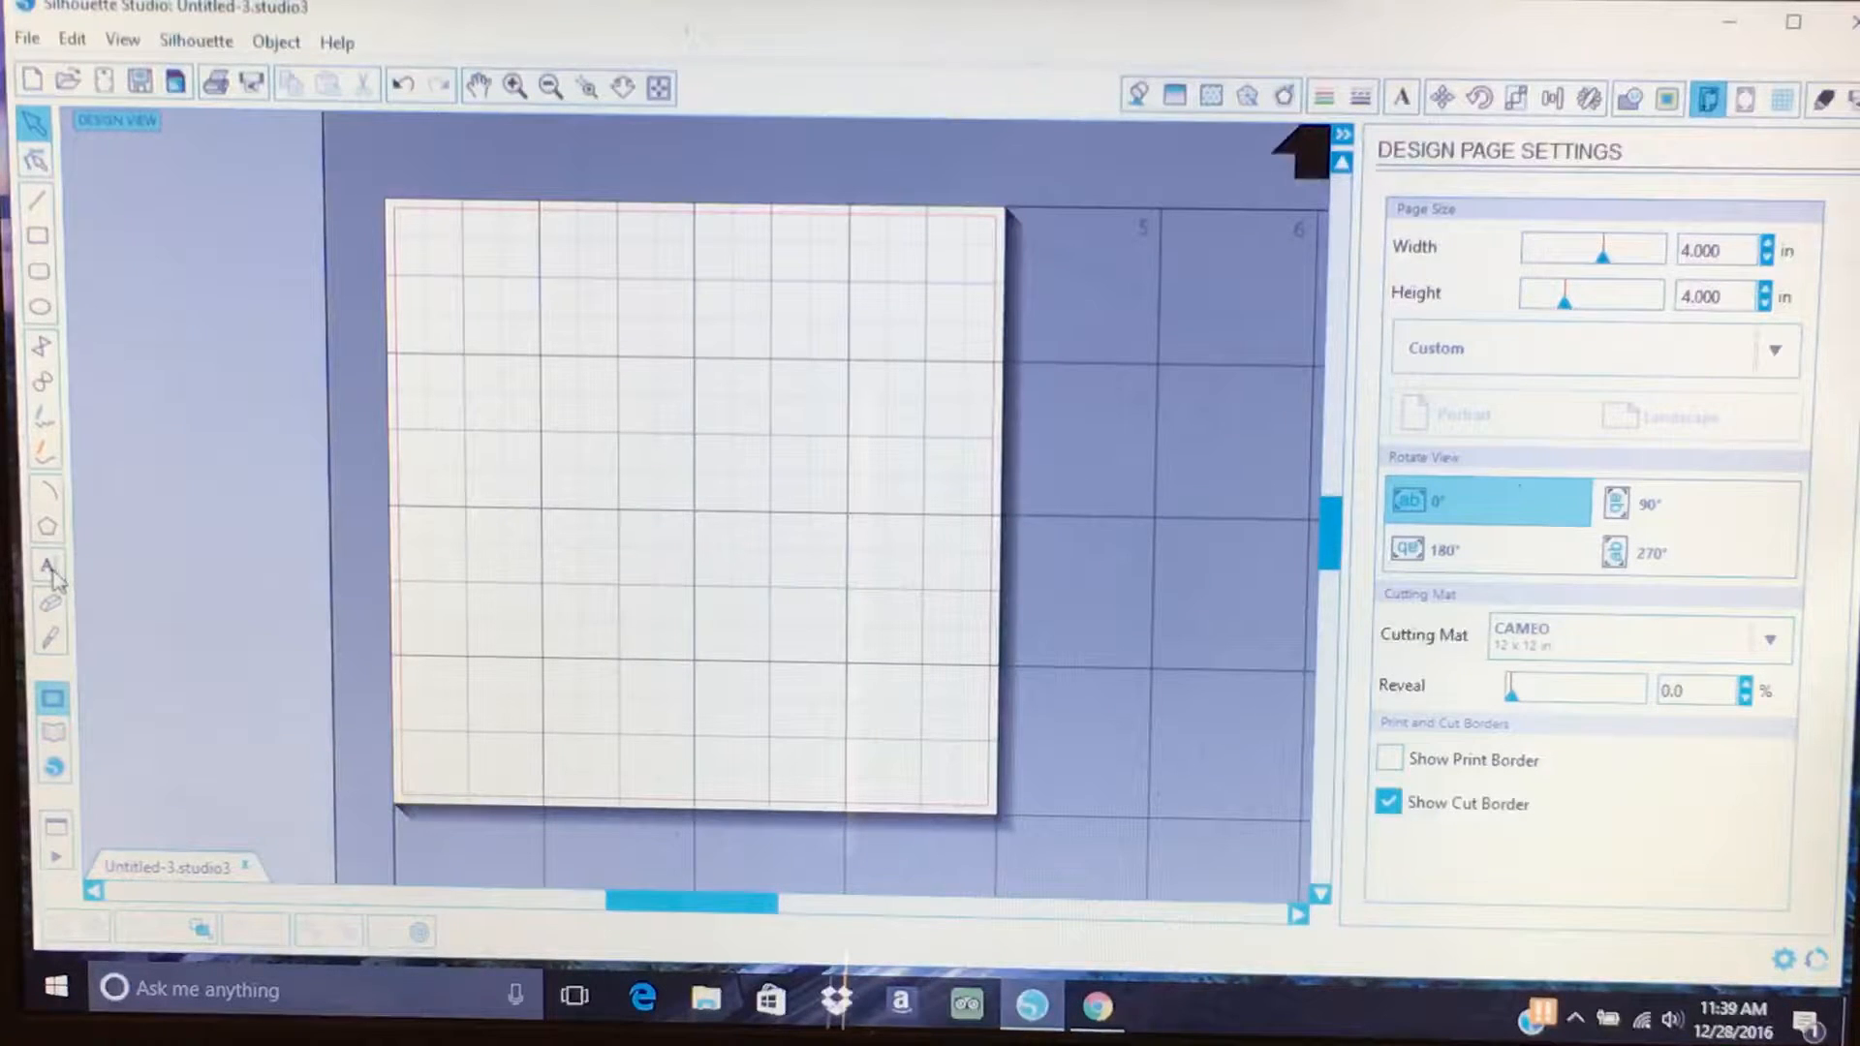
Start a text object for the capital E and choose the Gabriola font.
left_click(48, 566)
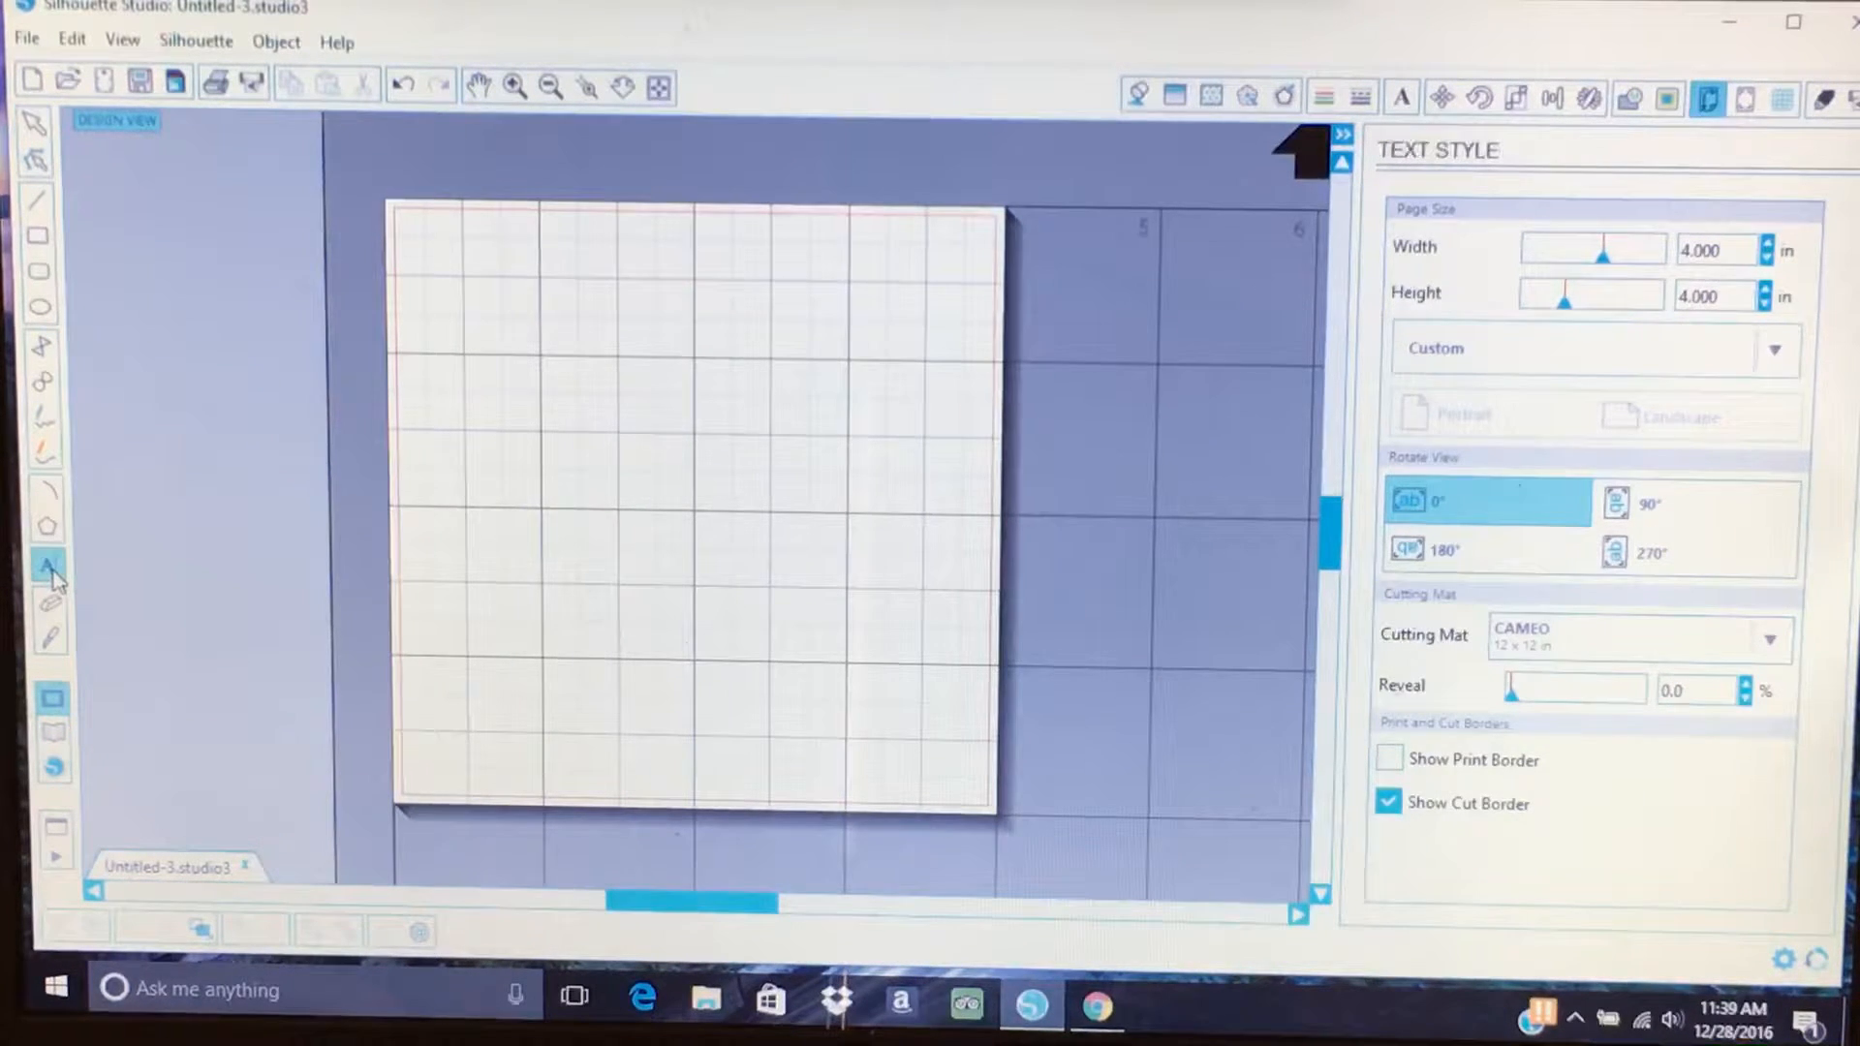
left_click(50, 564)
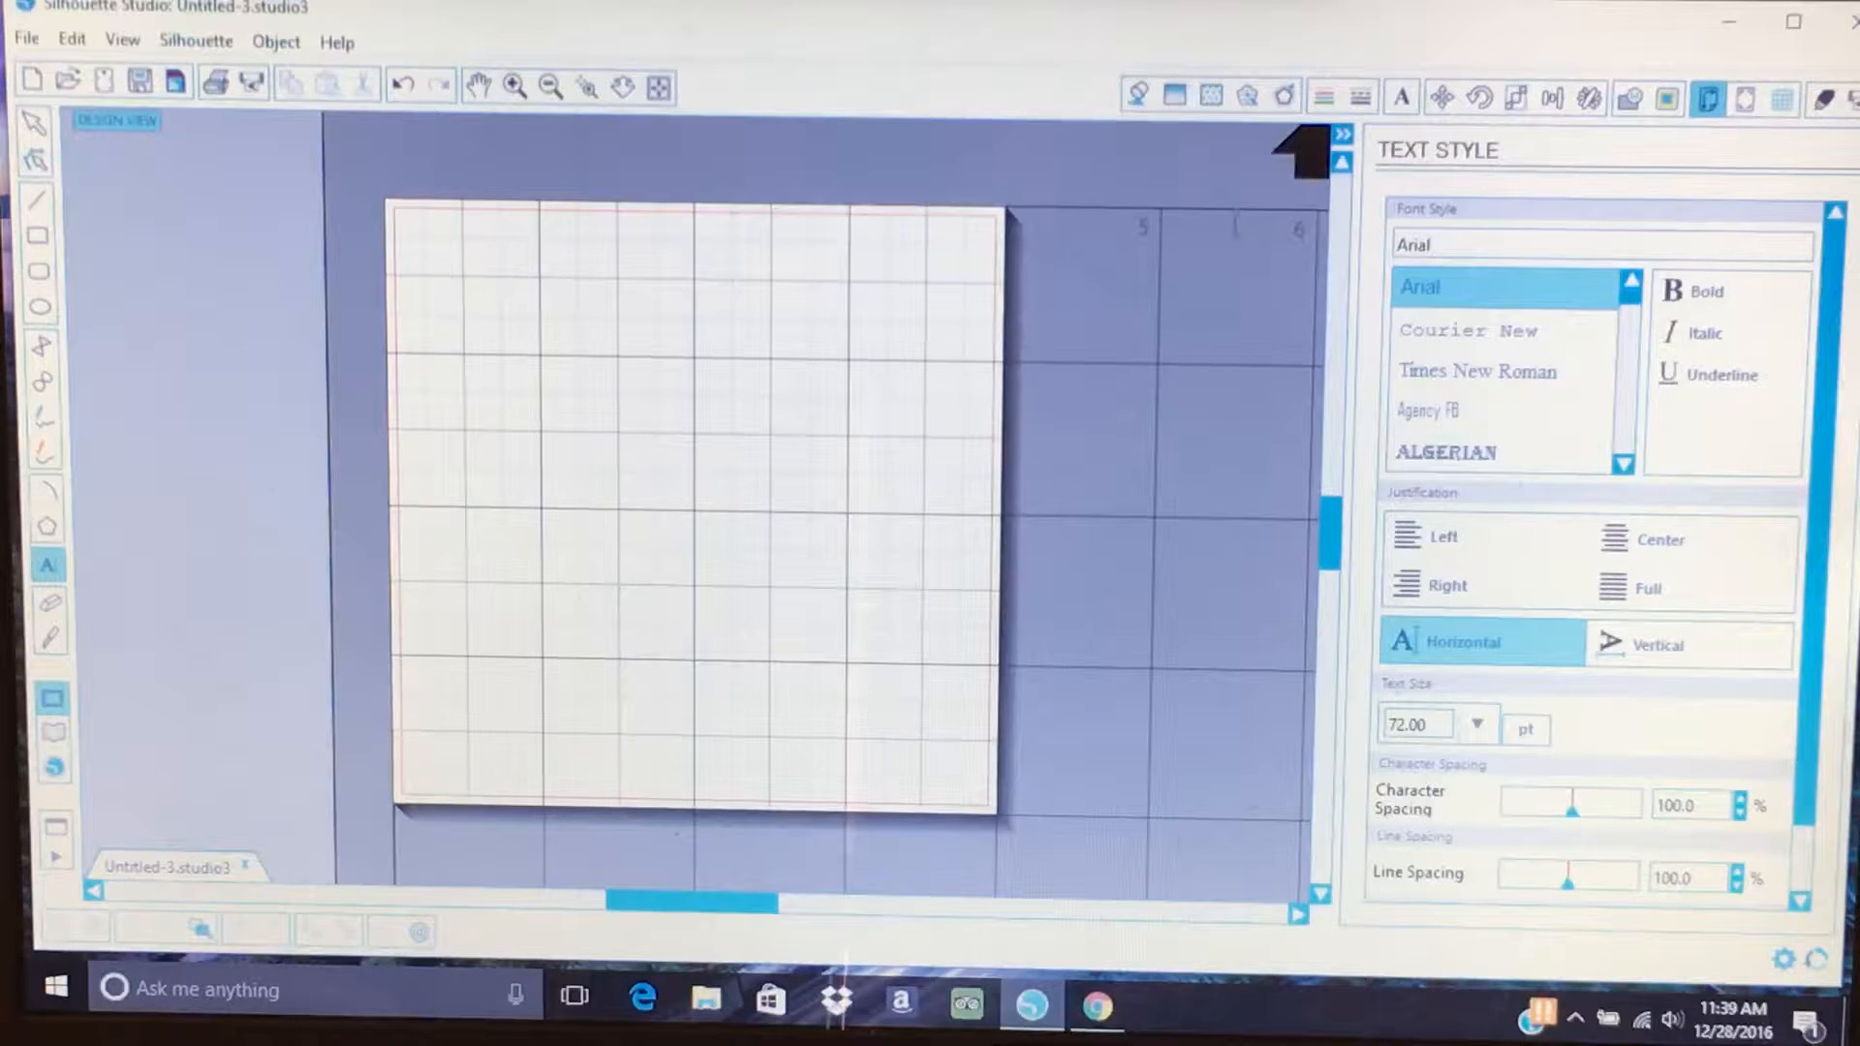
mouse_move(1401, 97)
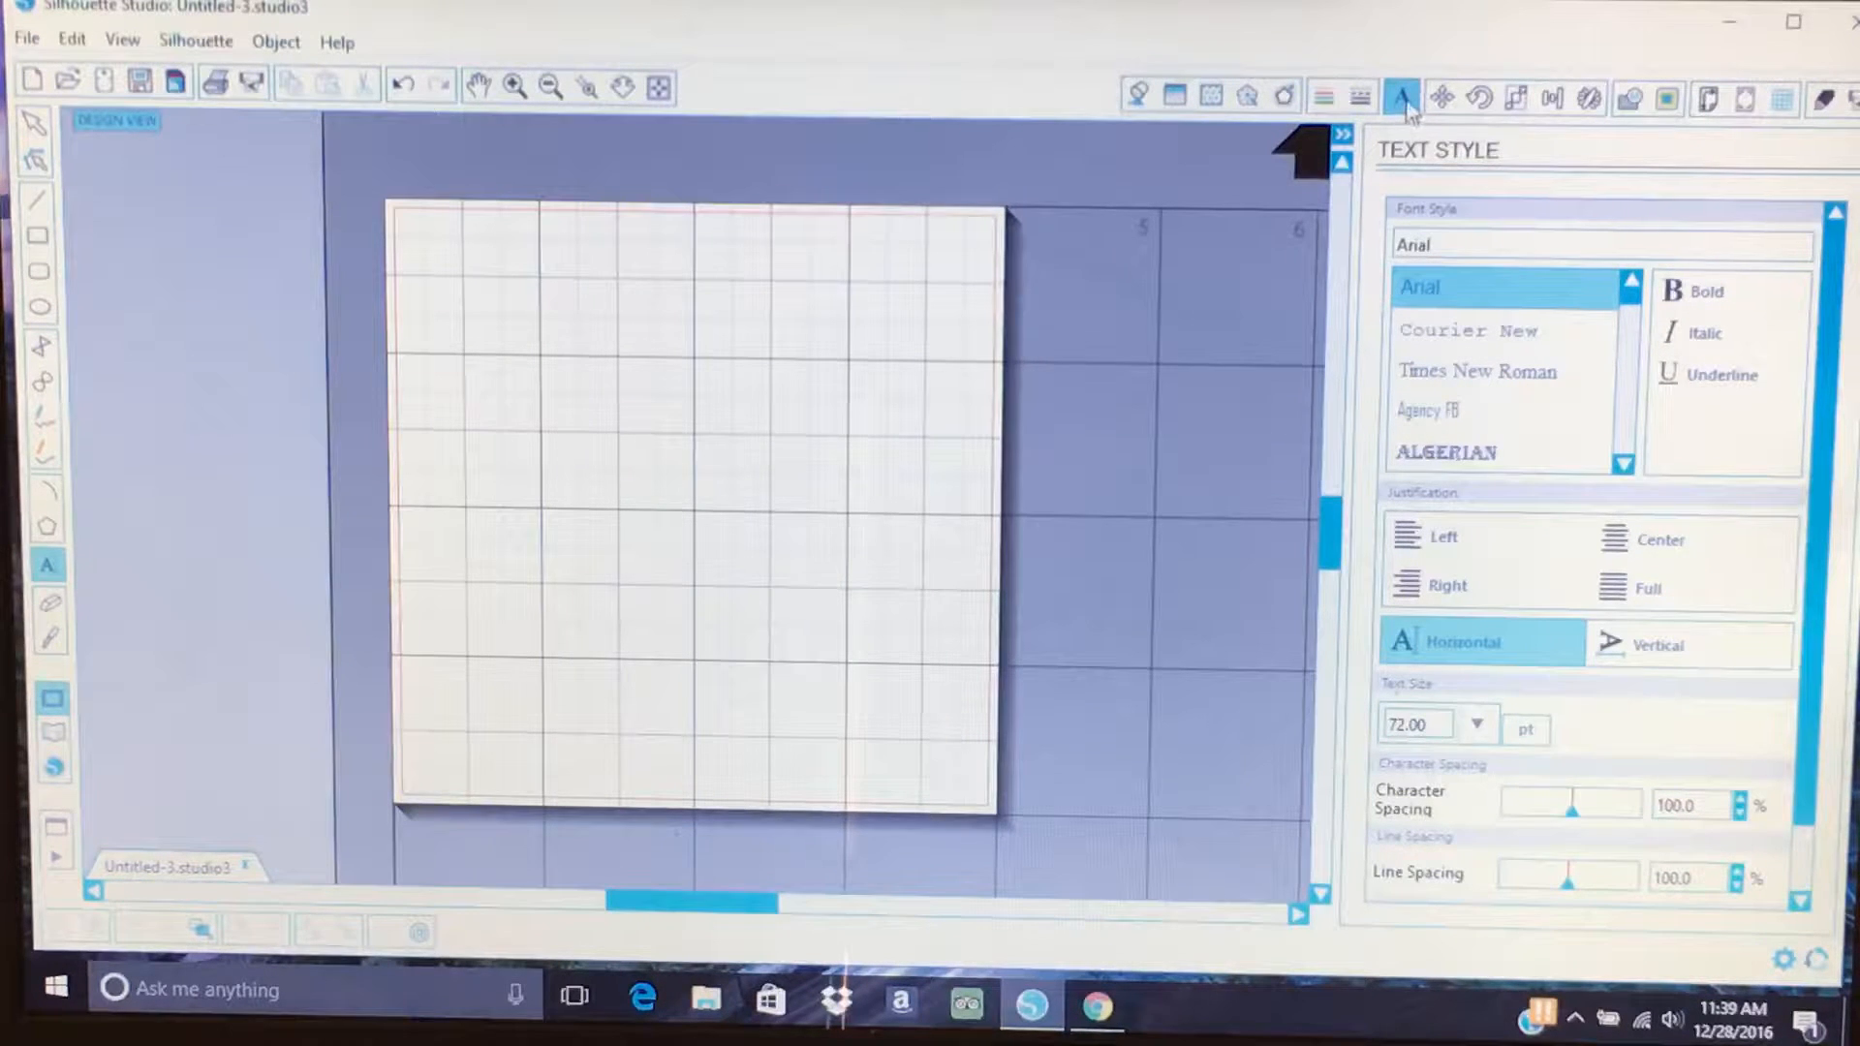
mouse_move(1404, 100)
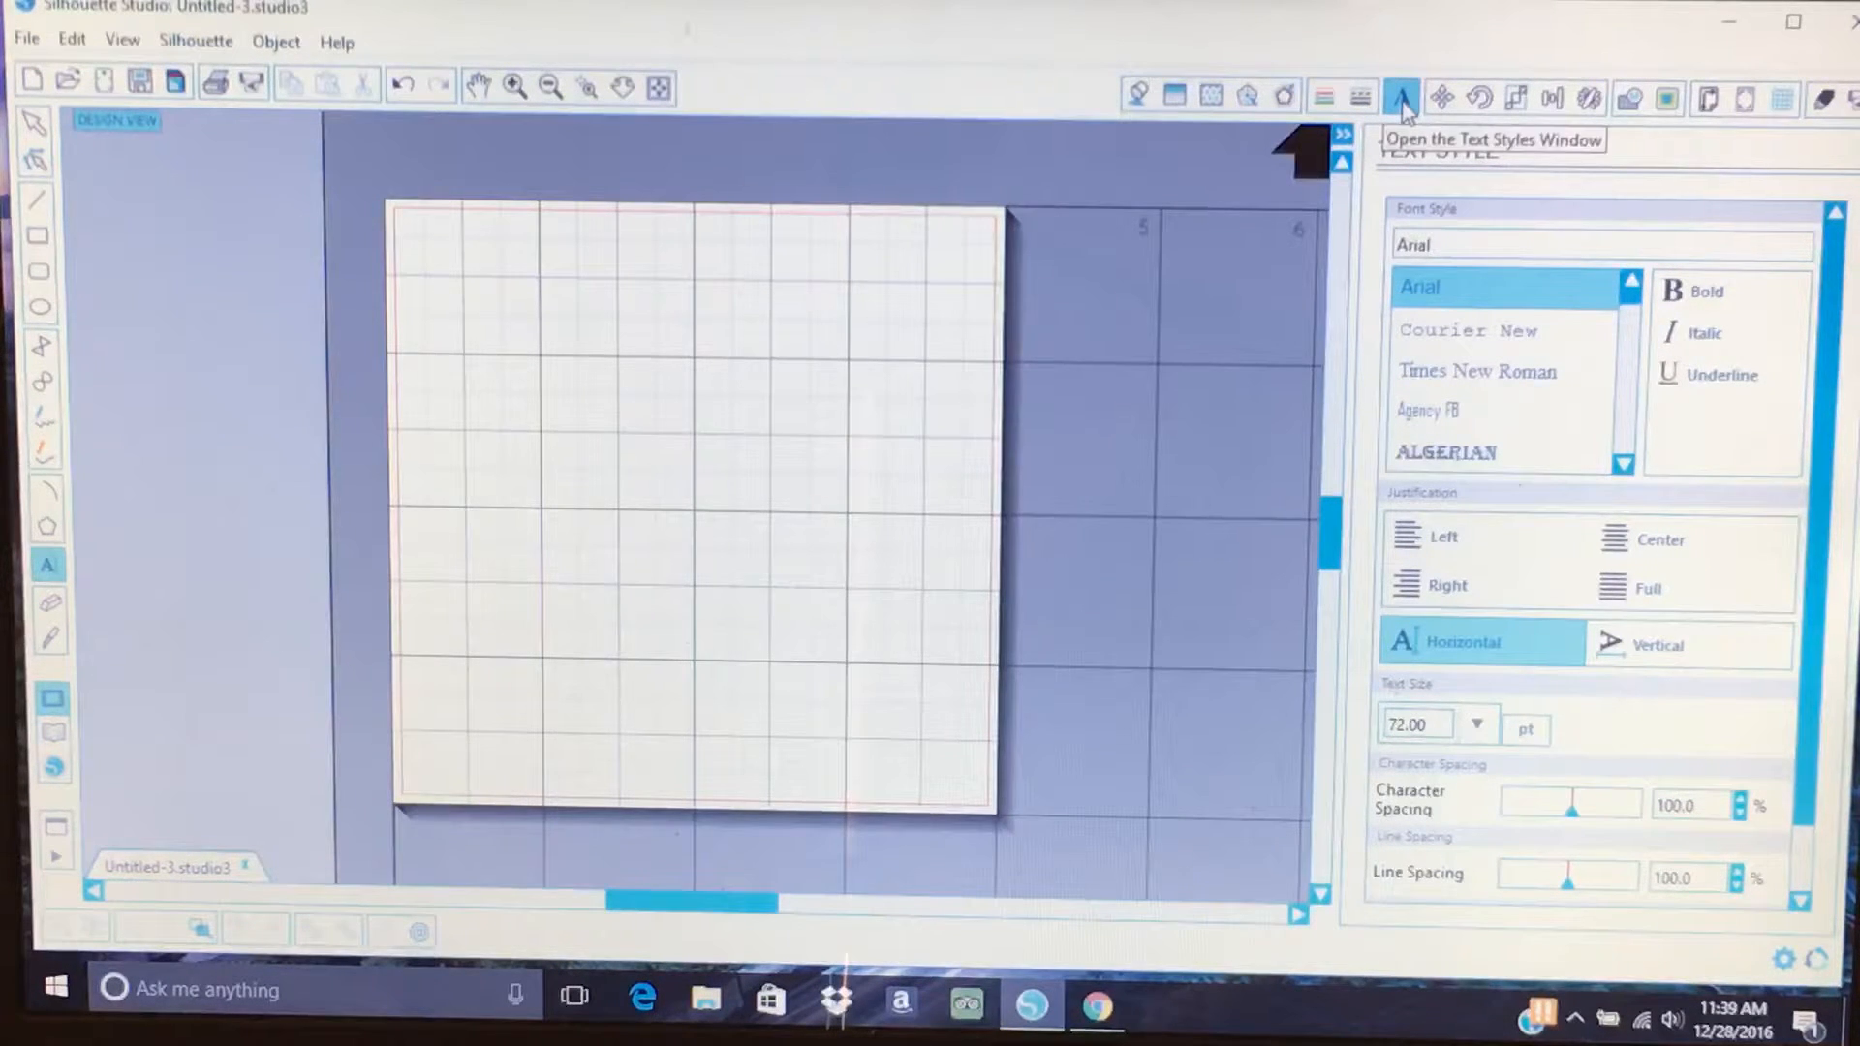
mouse_move(1601, 412)
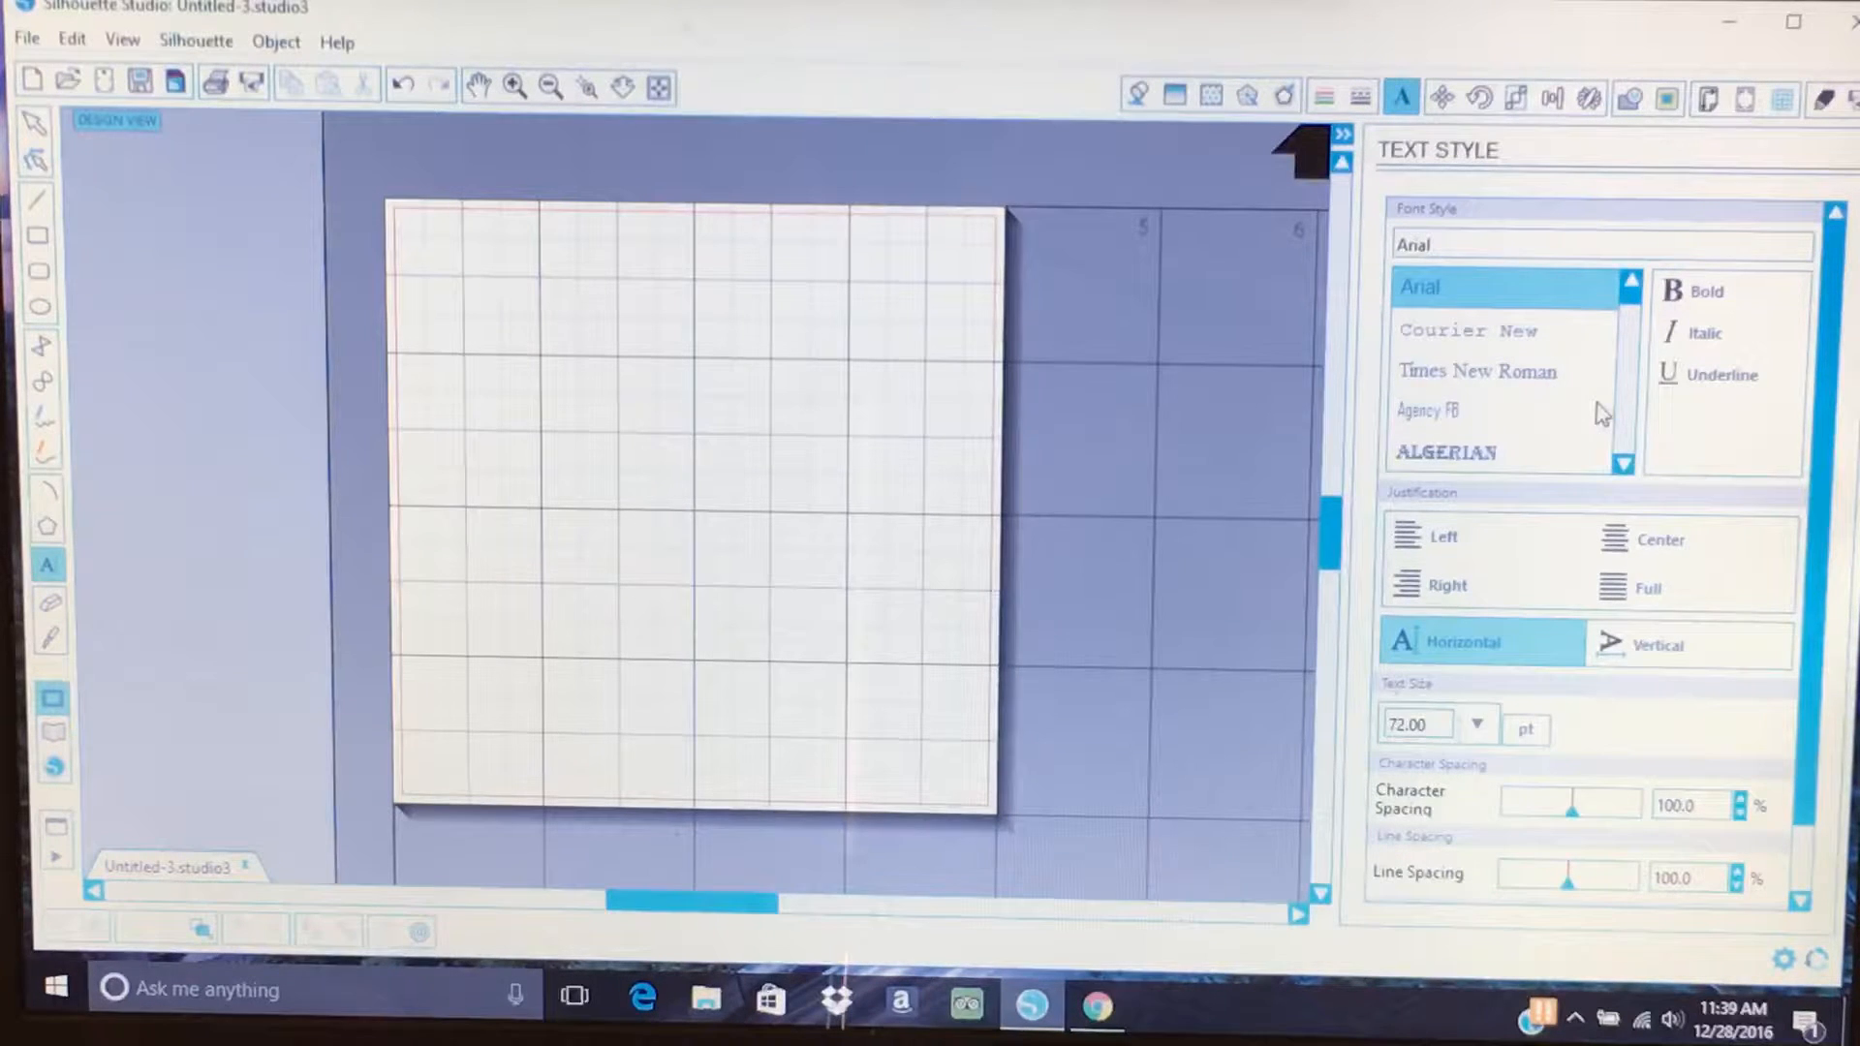
scroll("down", 3)
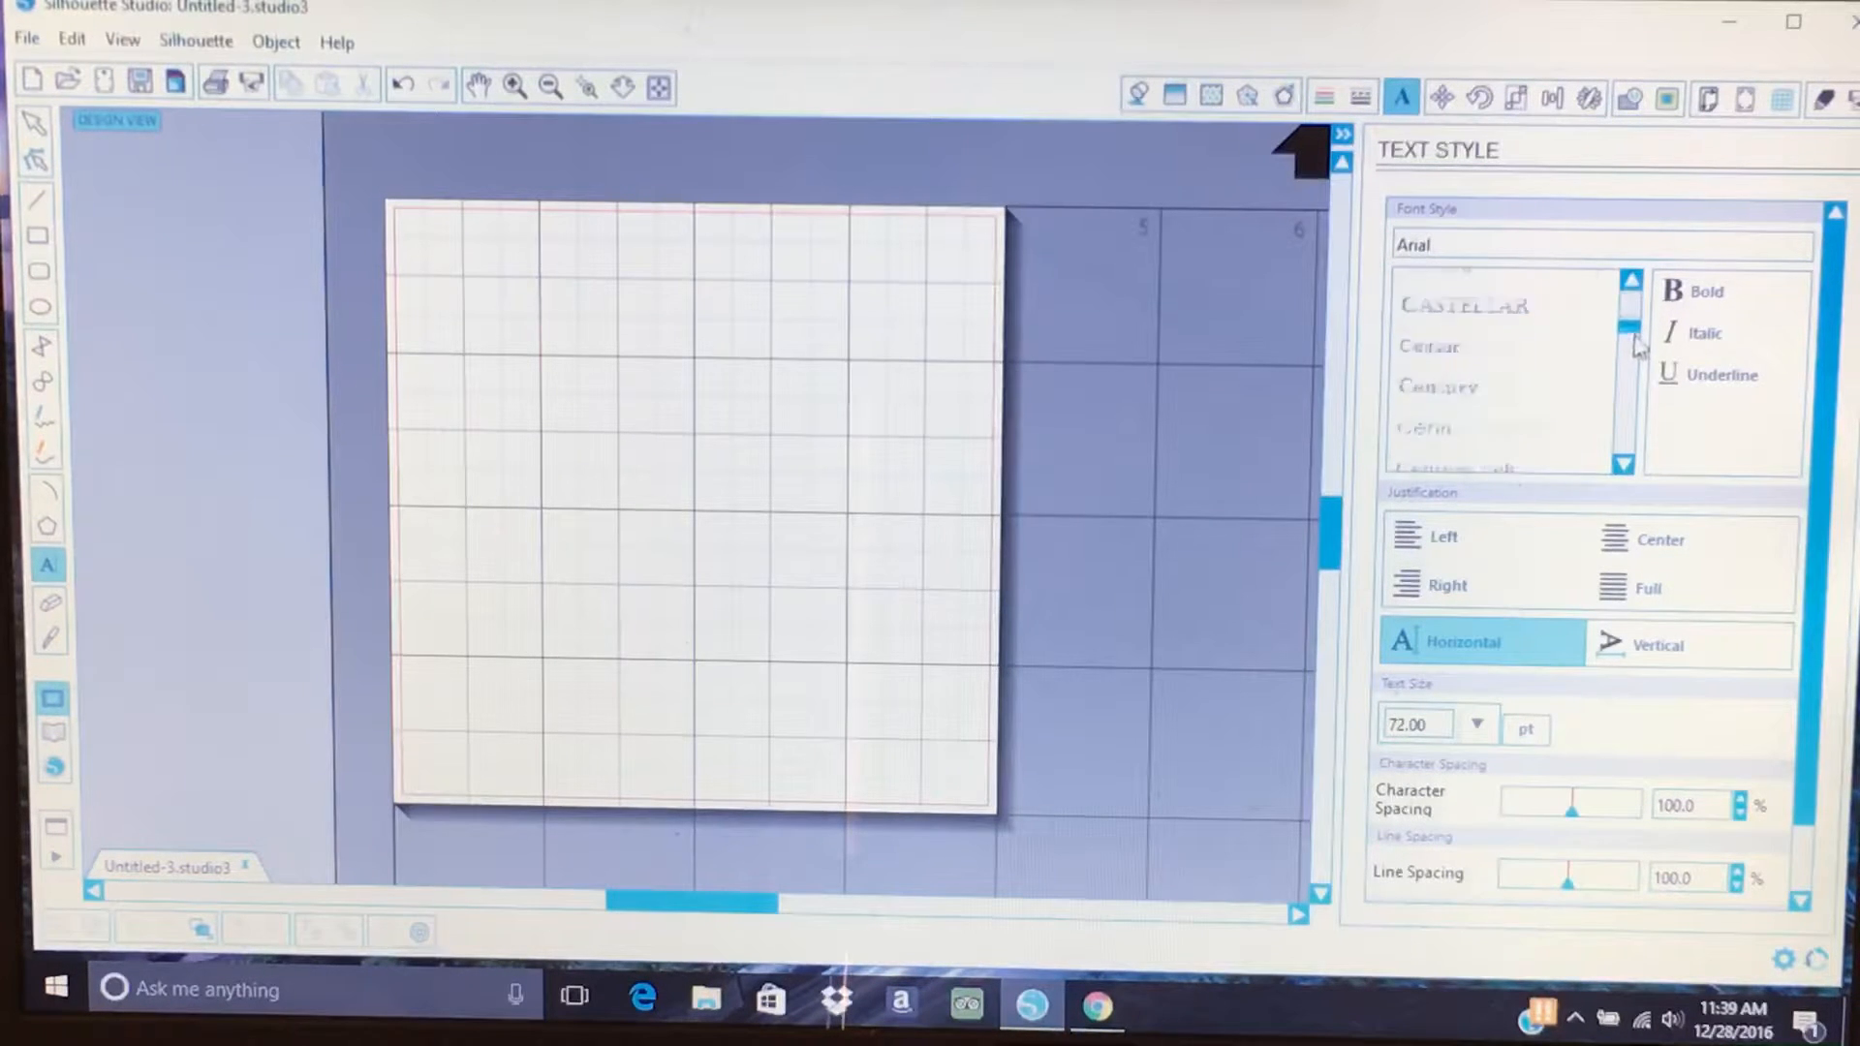
scroll("down", 3)
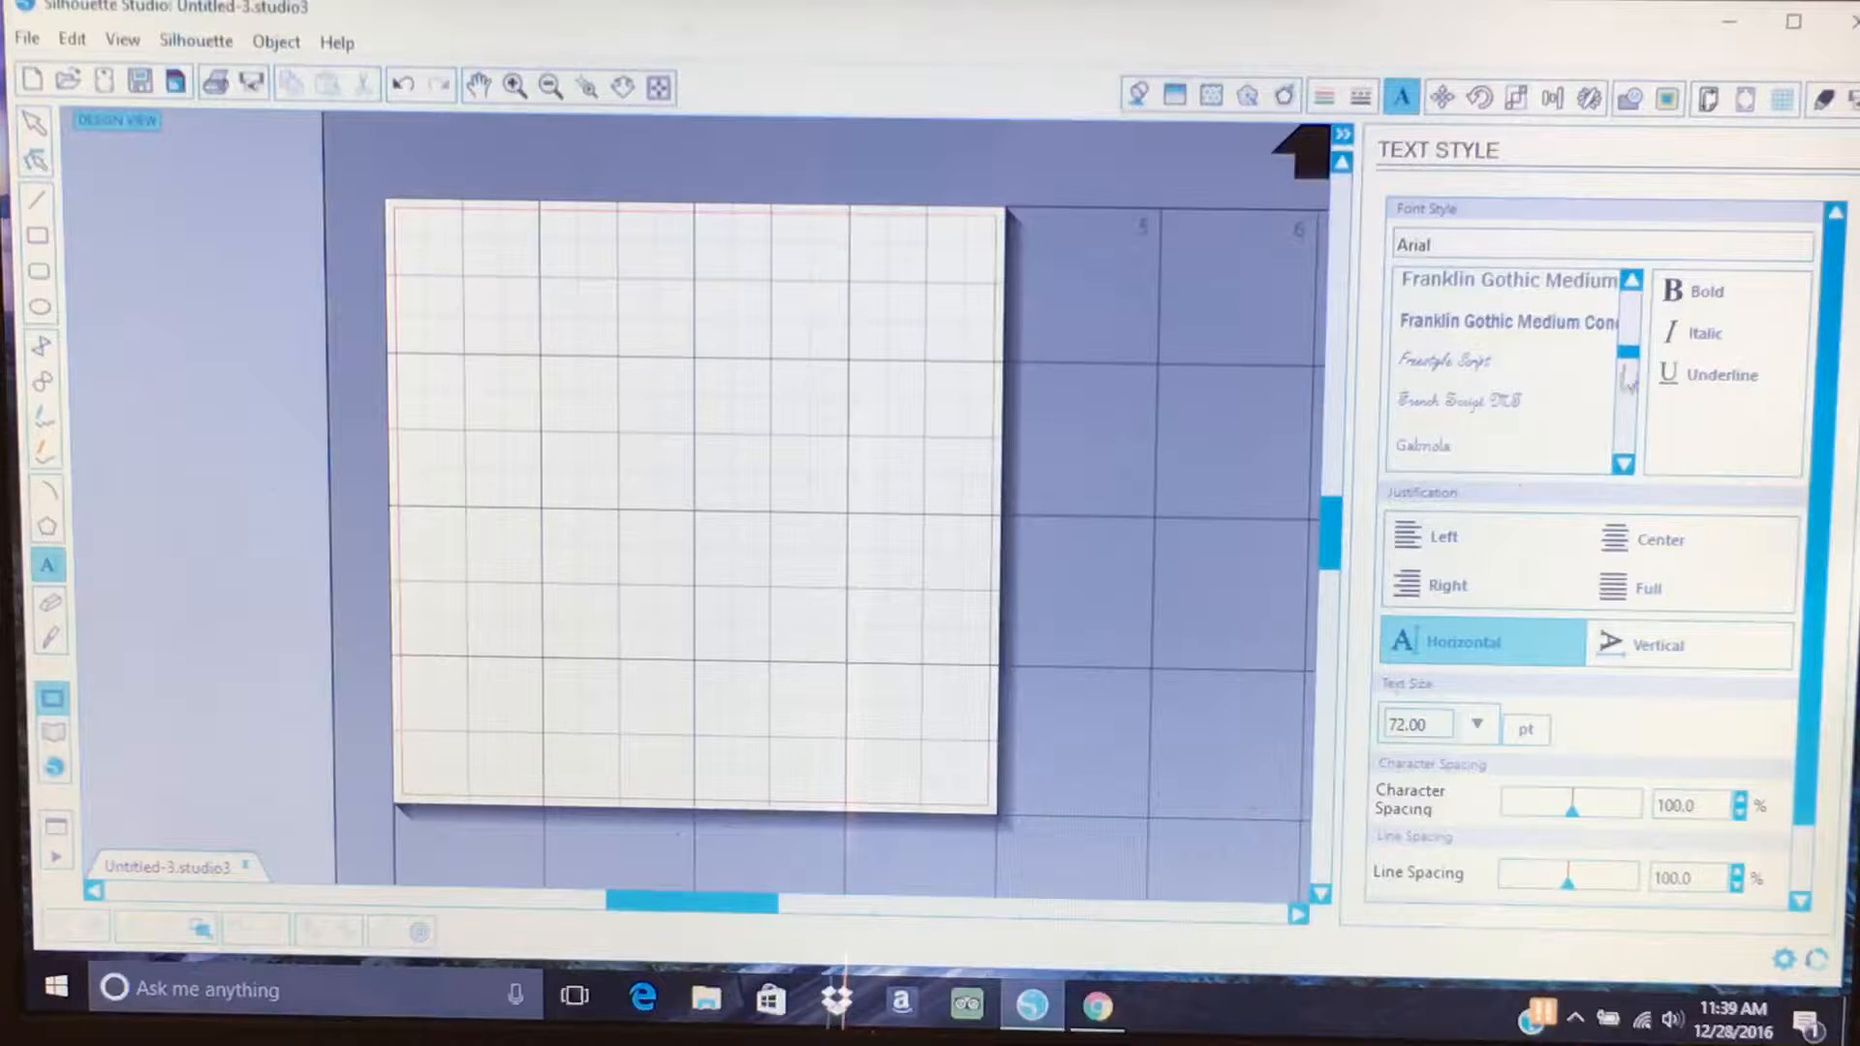
left_click(1422, 445)
type("E")
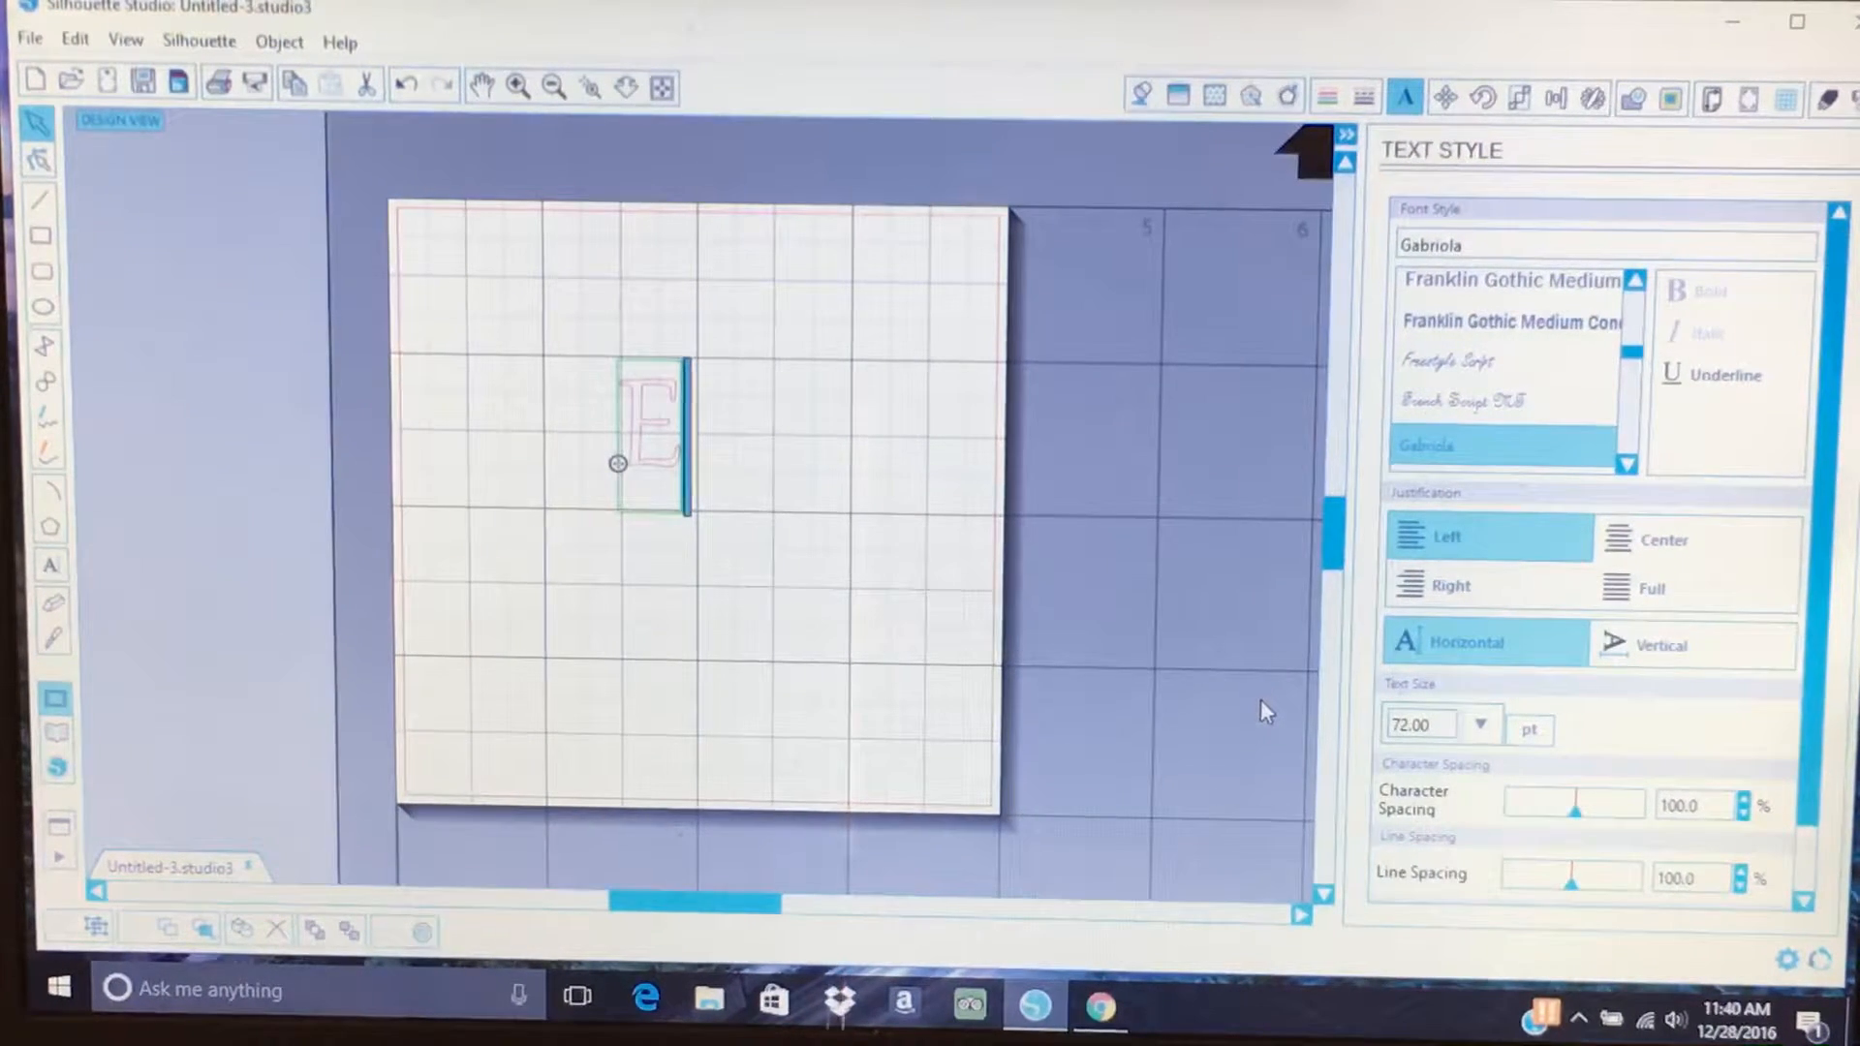
Finish the E, then type V left of the page and D right of it.
left_click(844, 540)
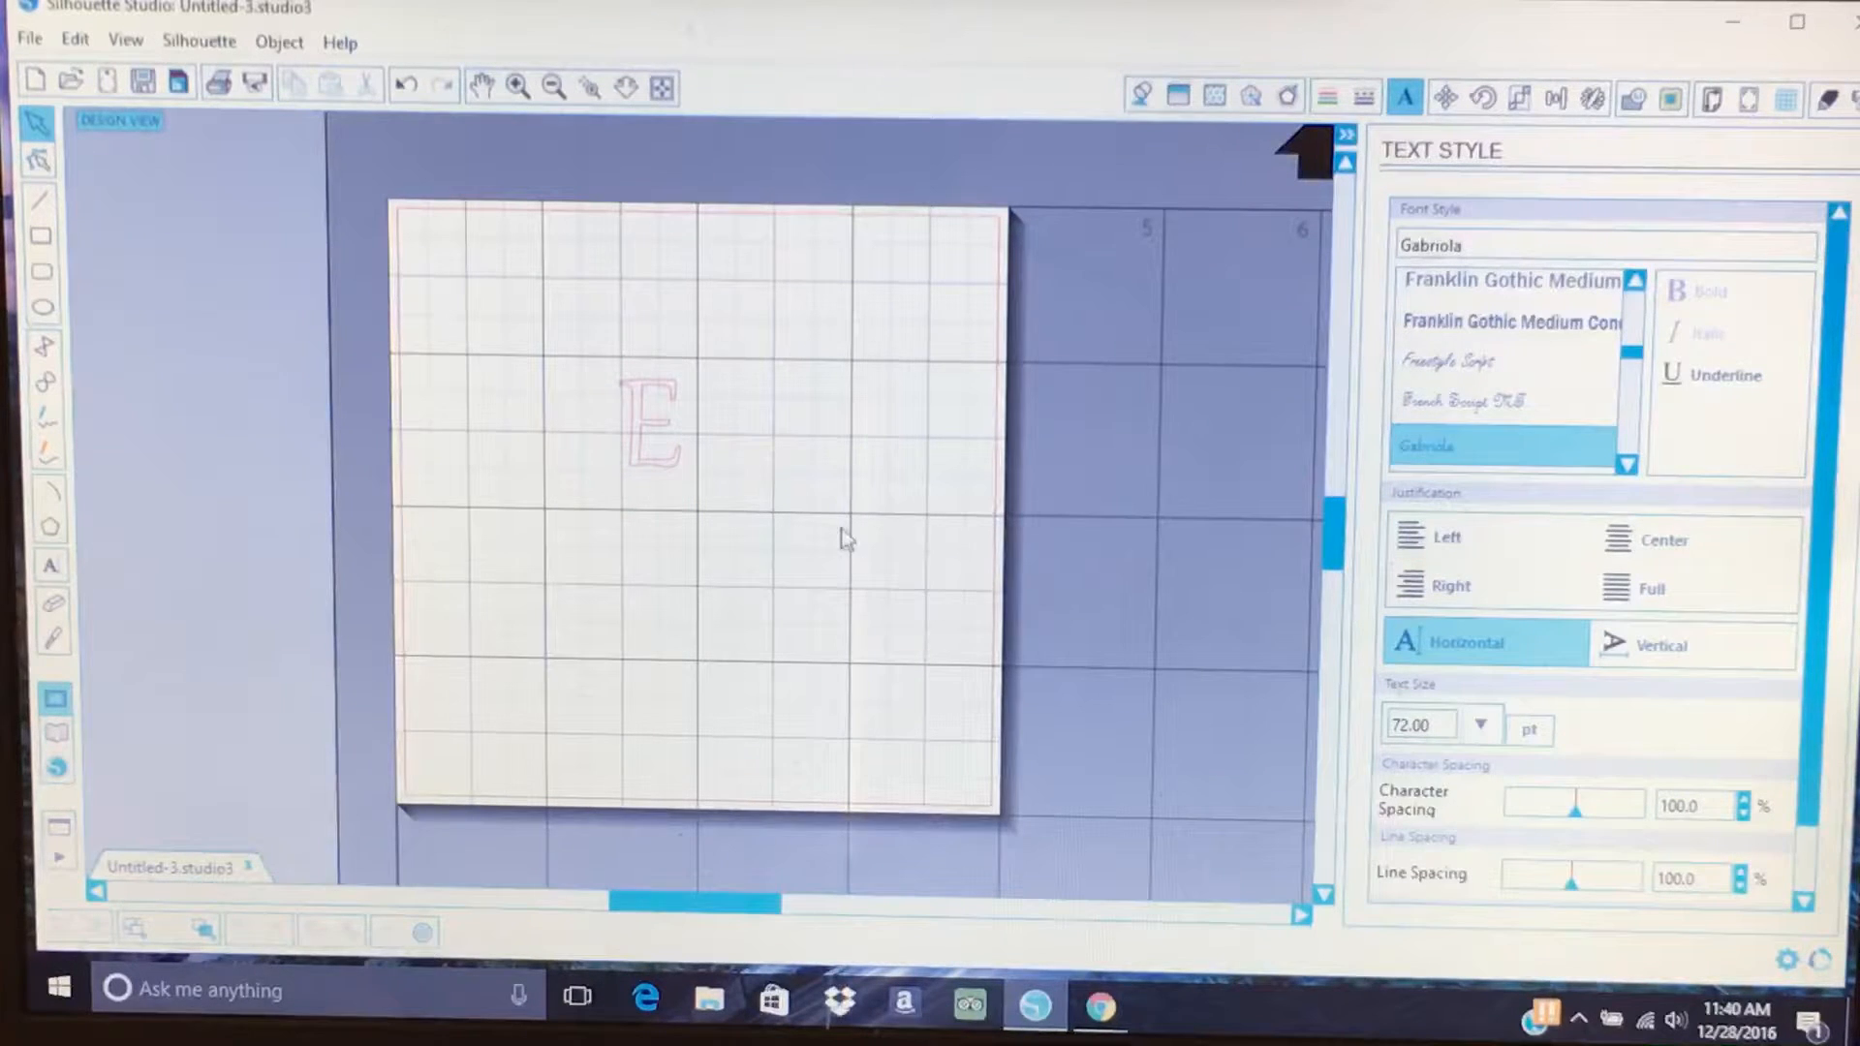
mouse_move(343, 577)
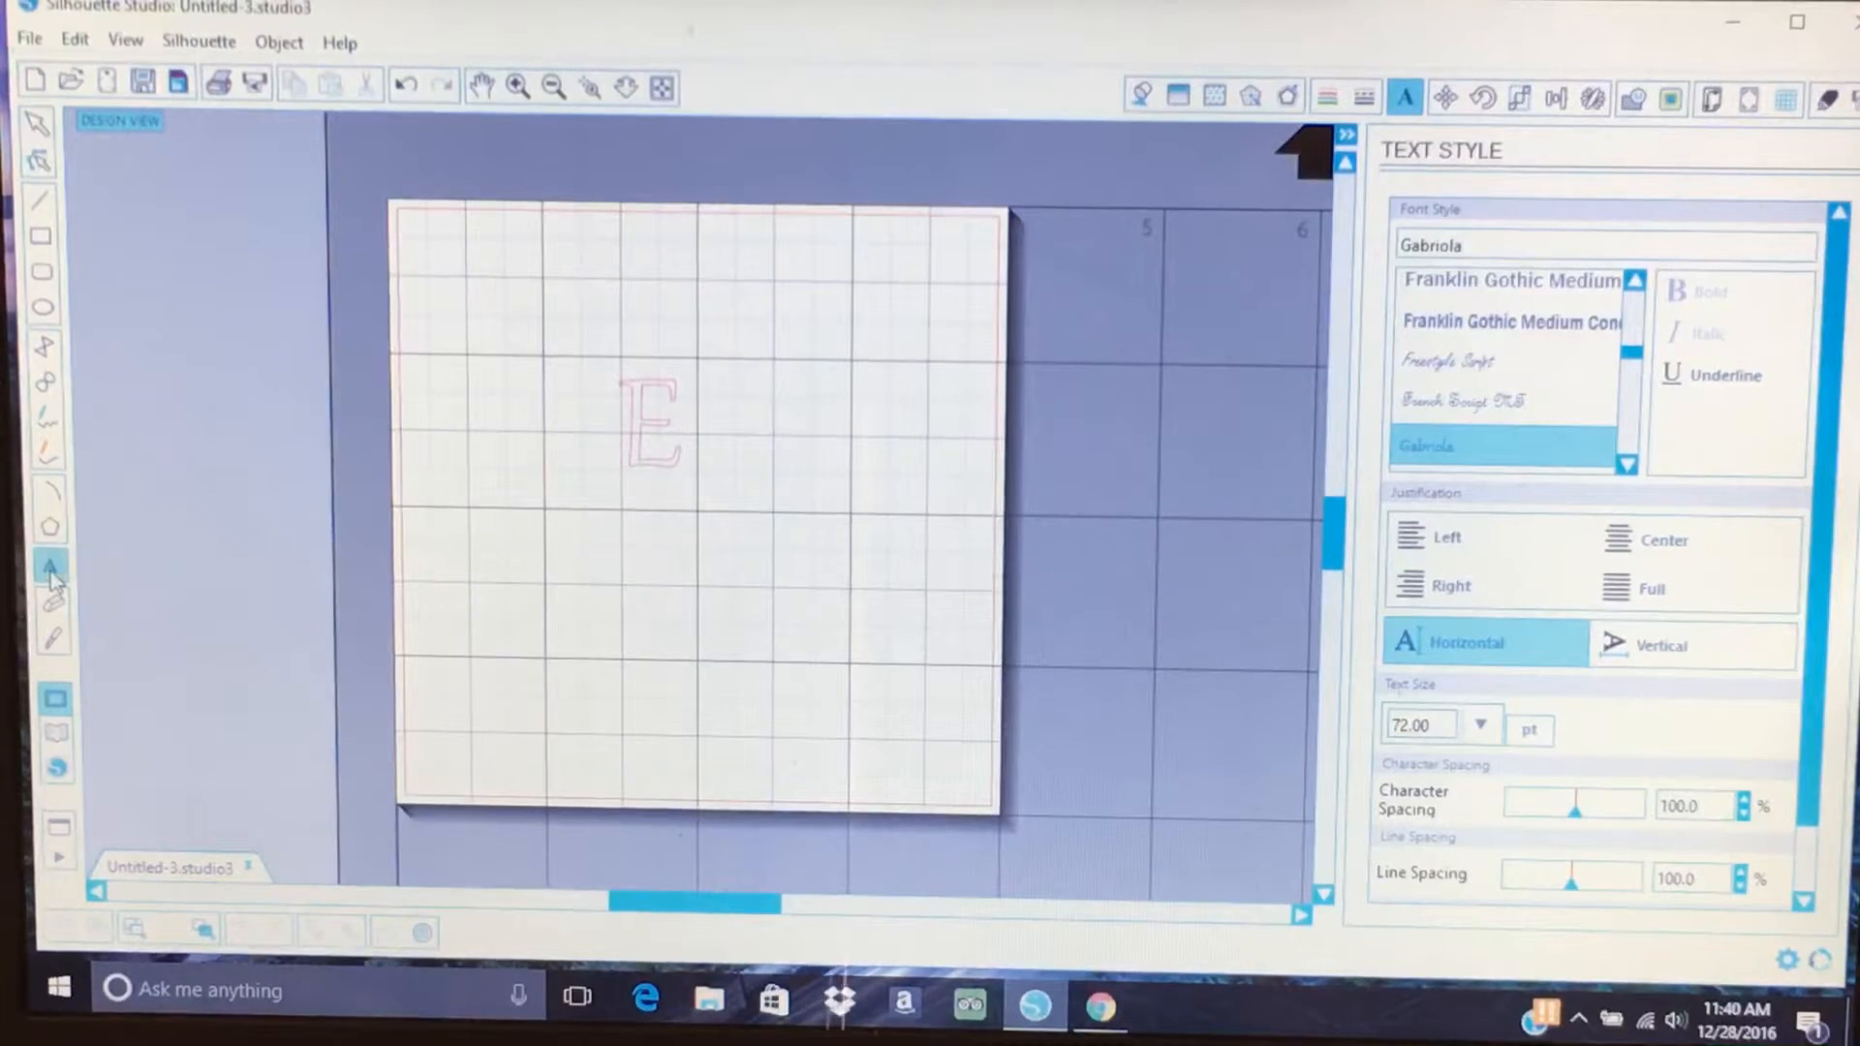
left_click(51, 566)
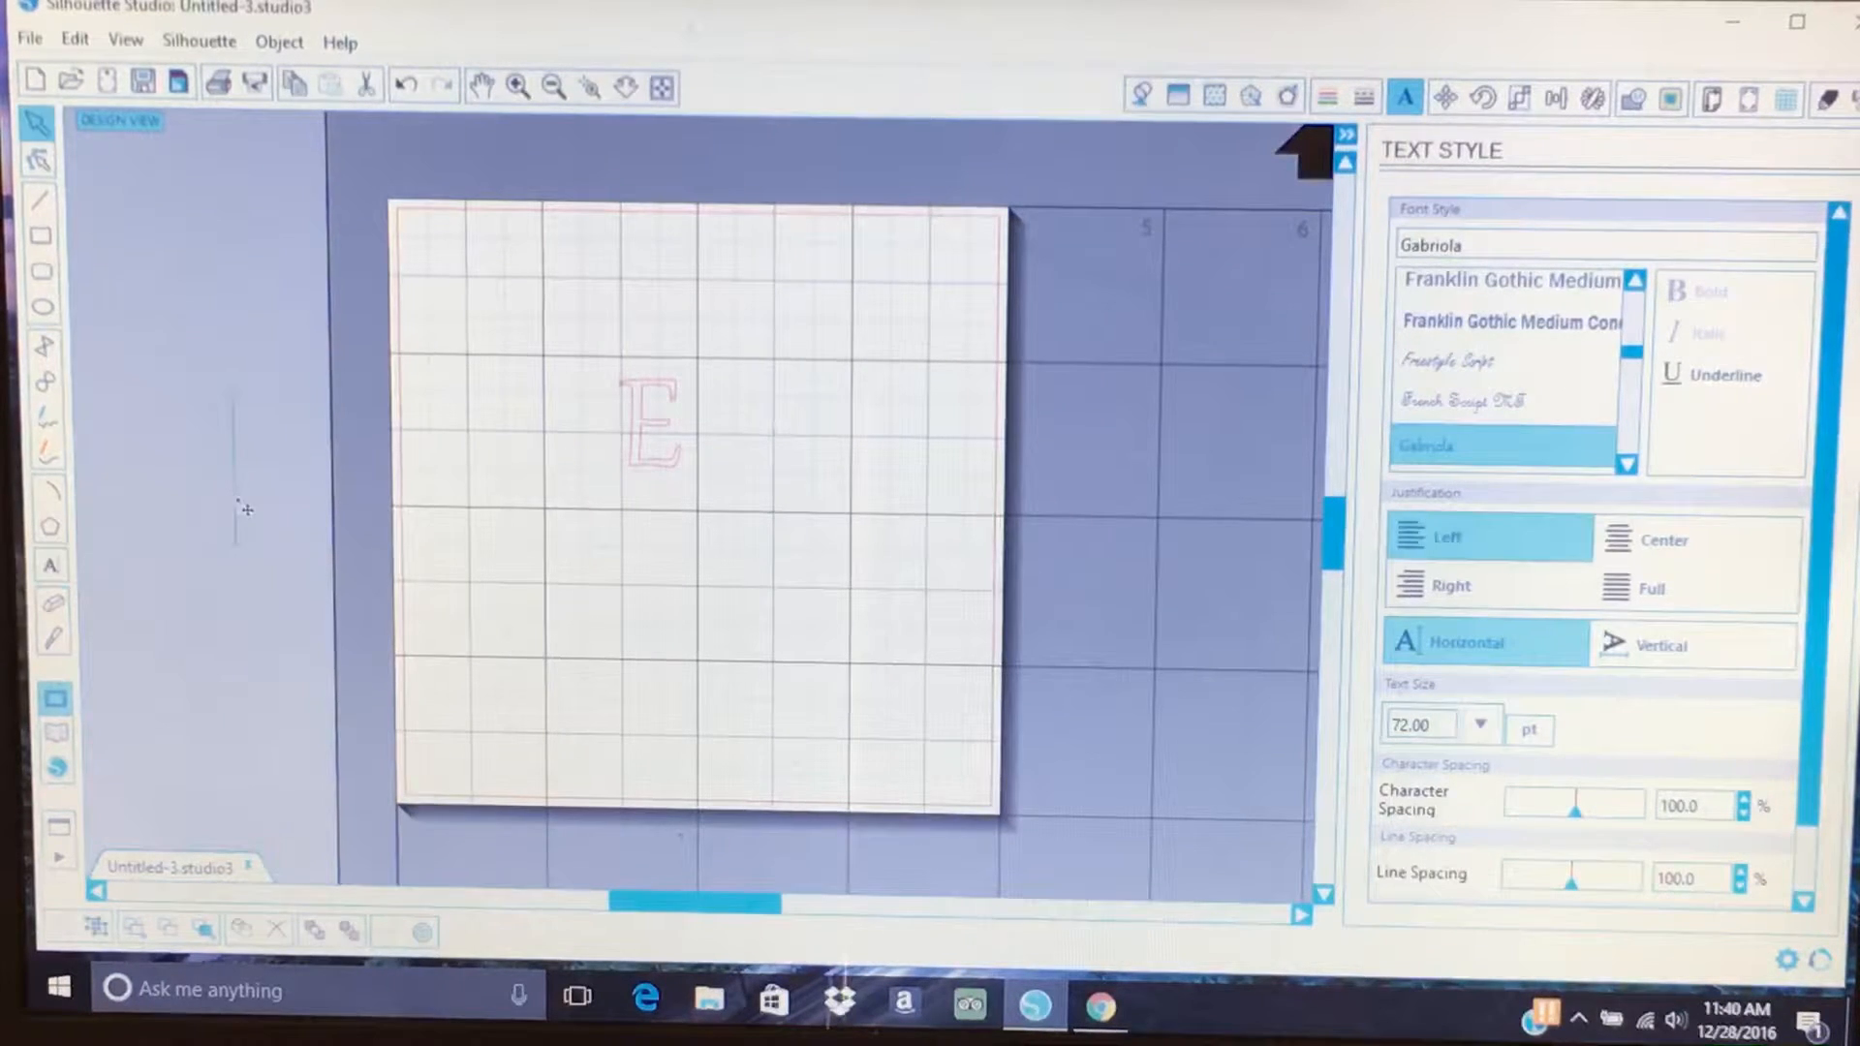
type("V")
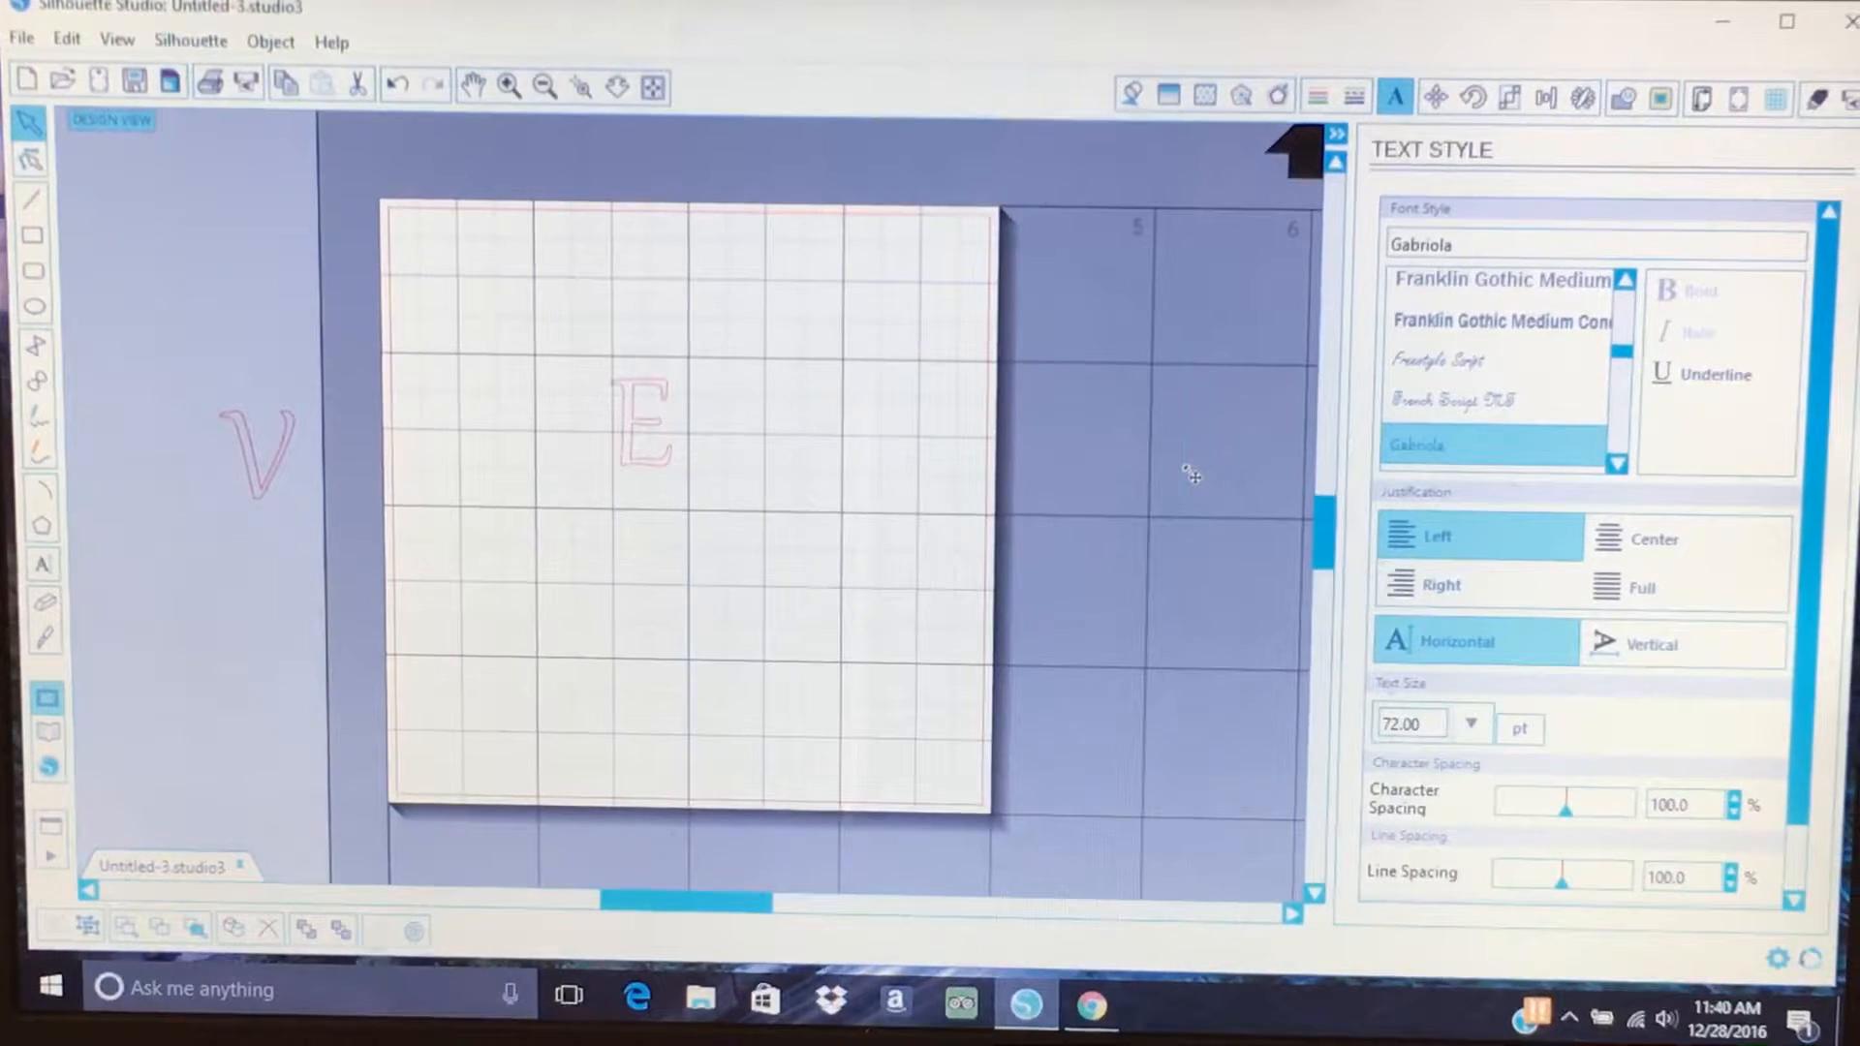
type("D")
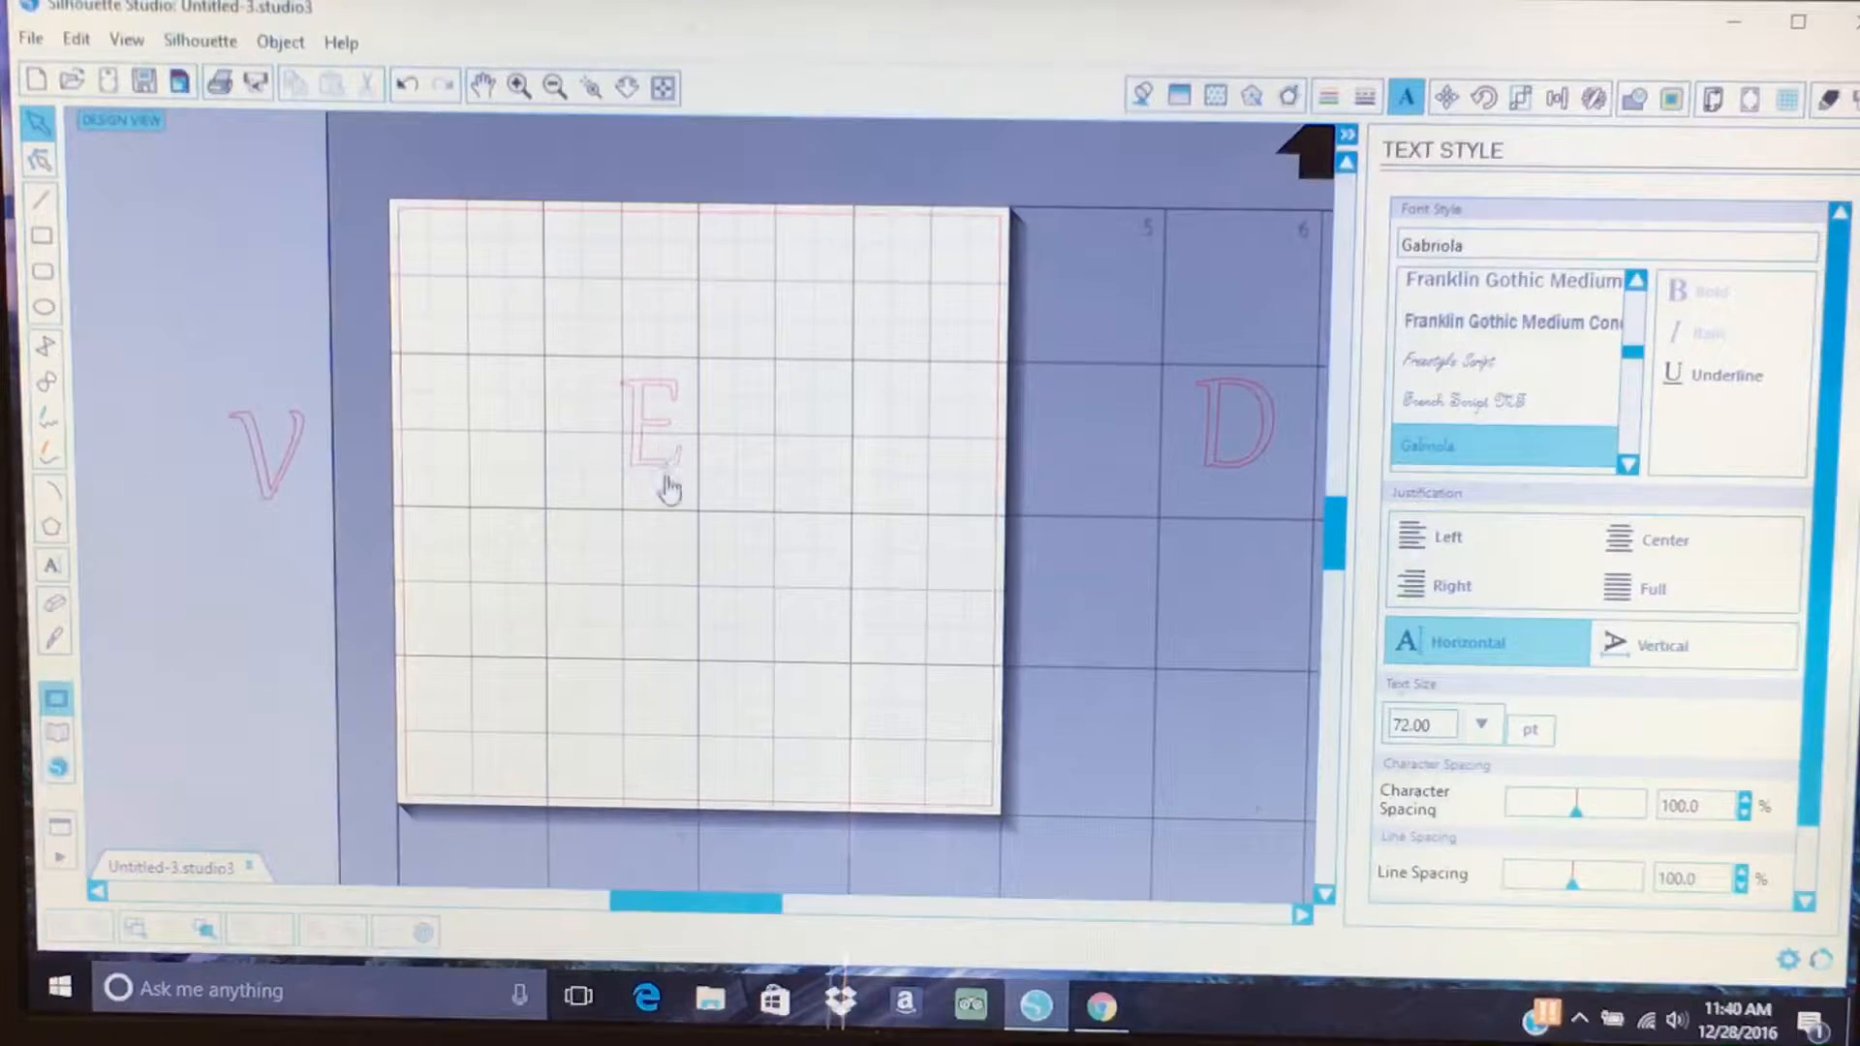
Select the E, then select the D and drag it beside the E.
left_click(650, 427)
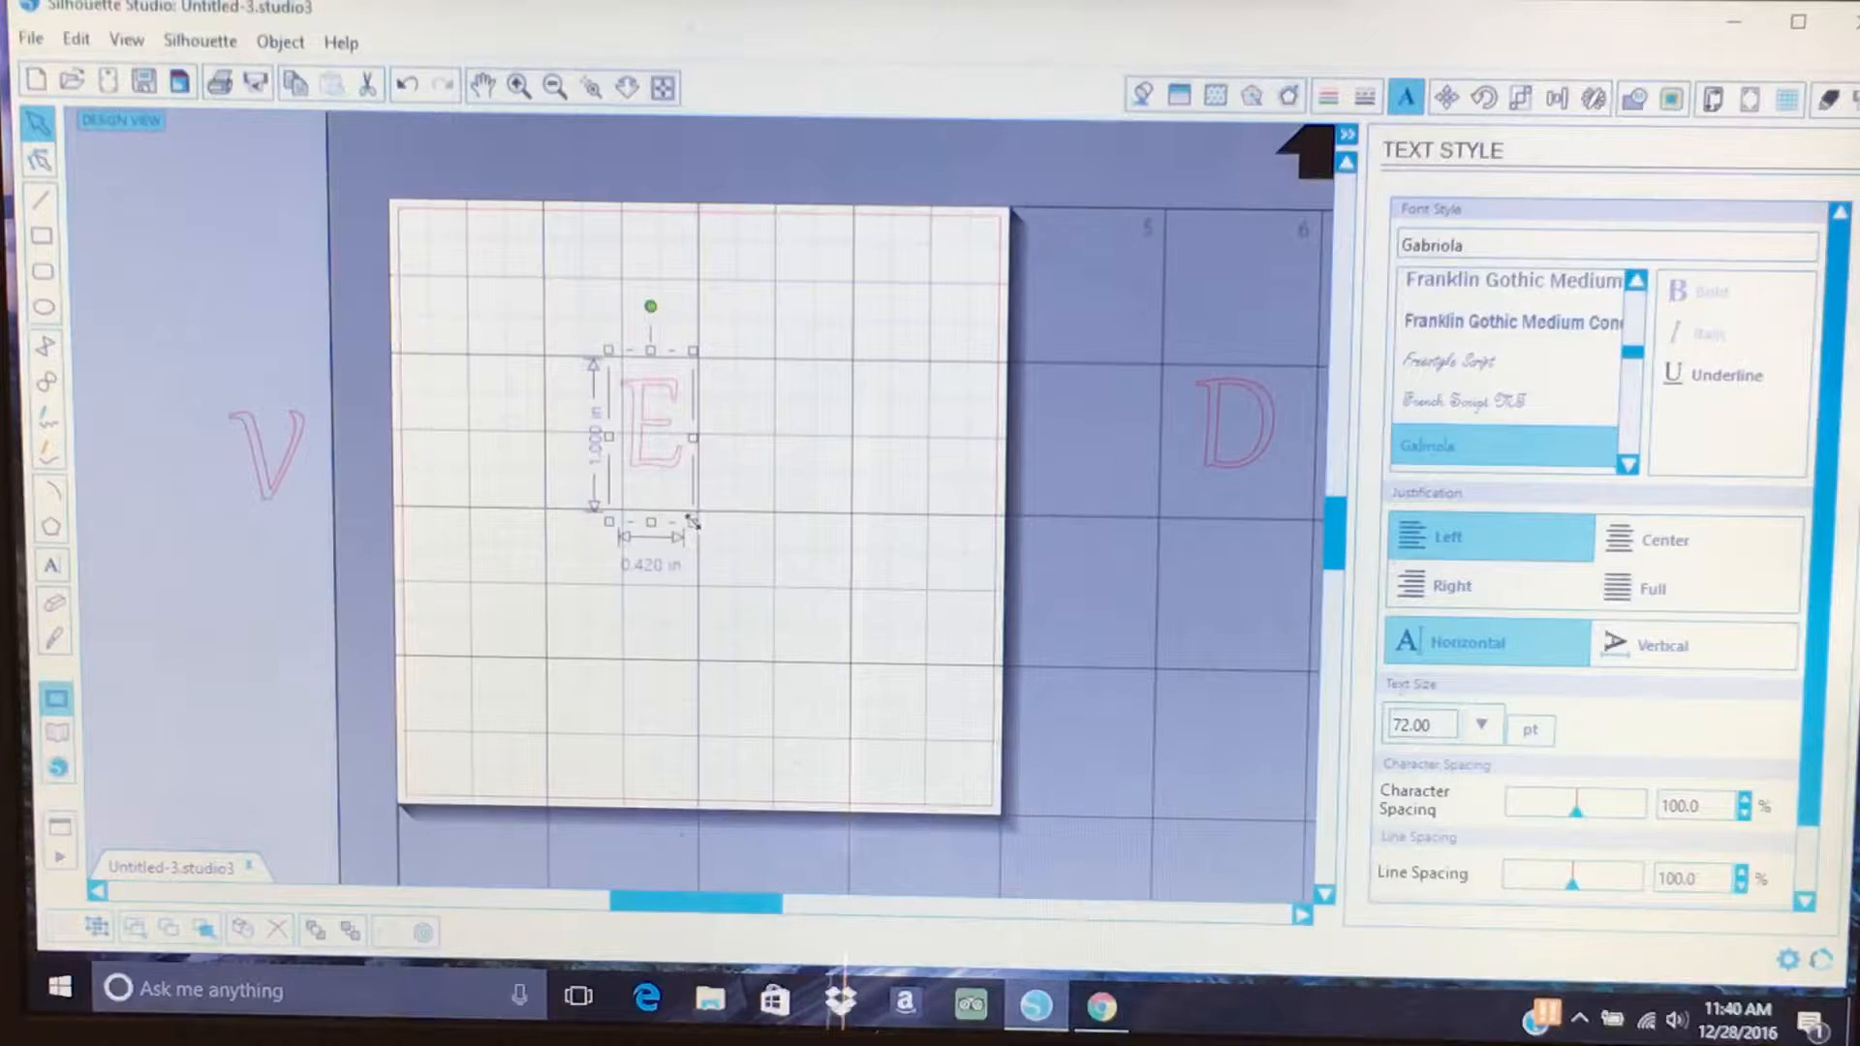
mouse_move(706, 539)
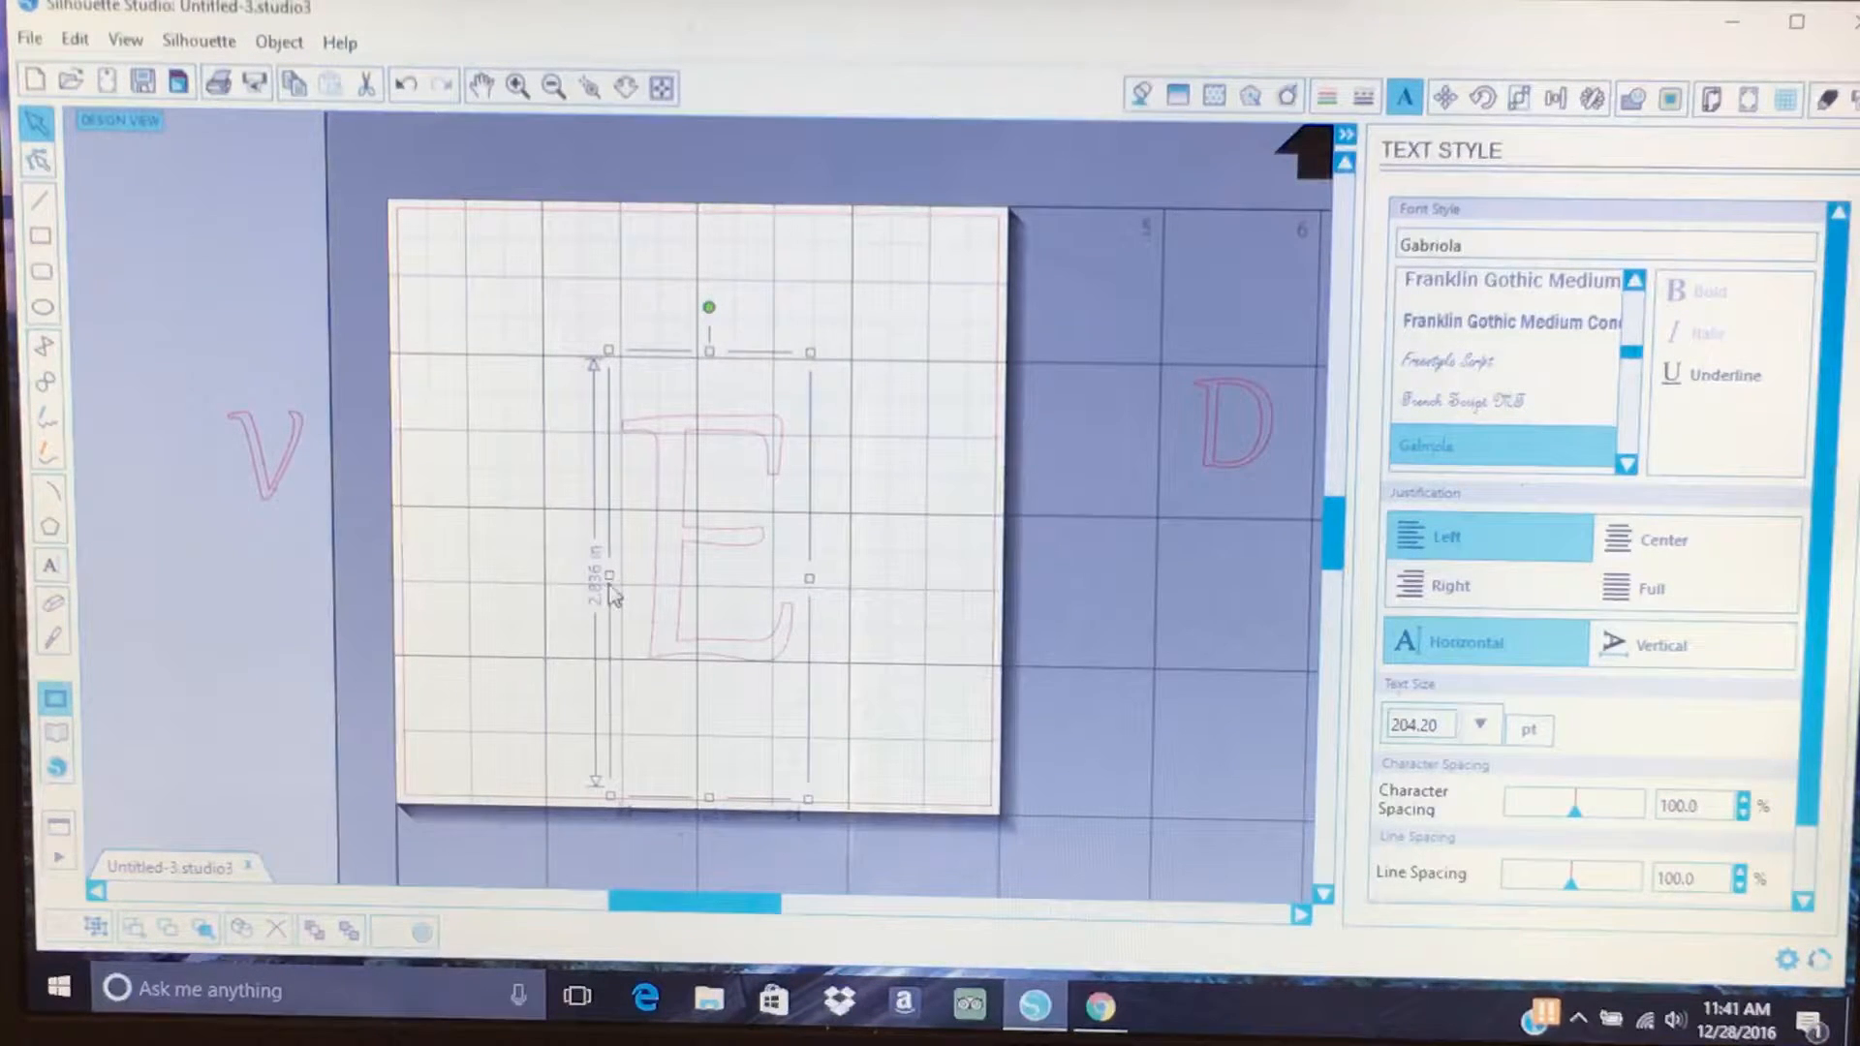
mouse_move(687, 634)
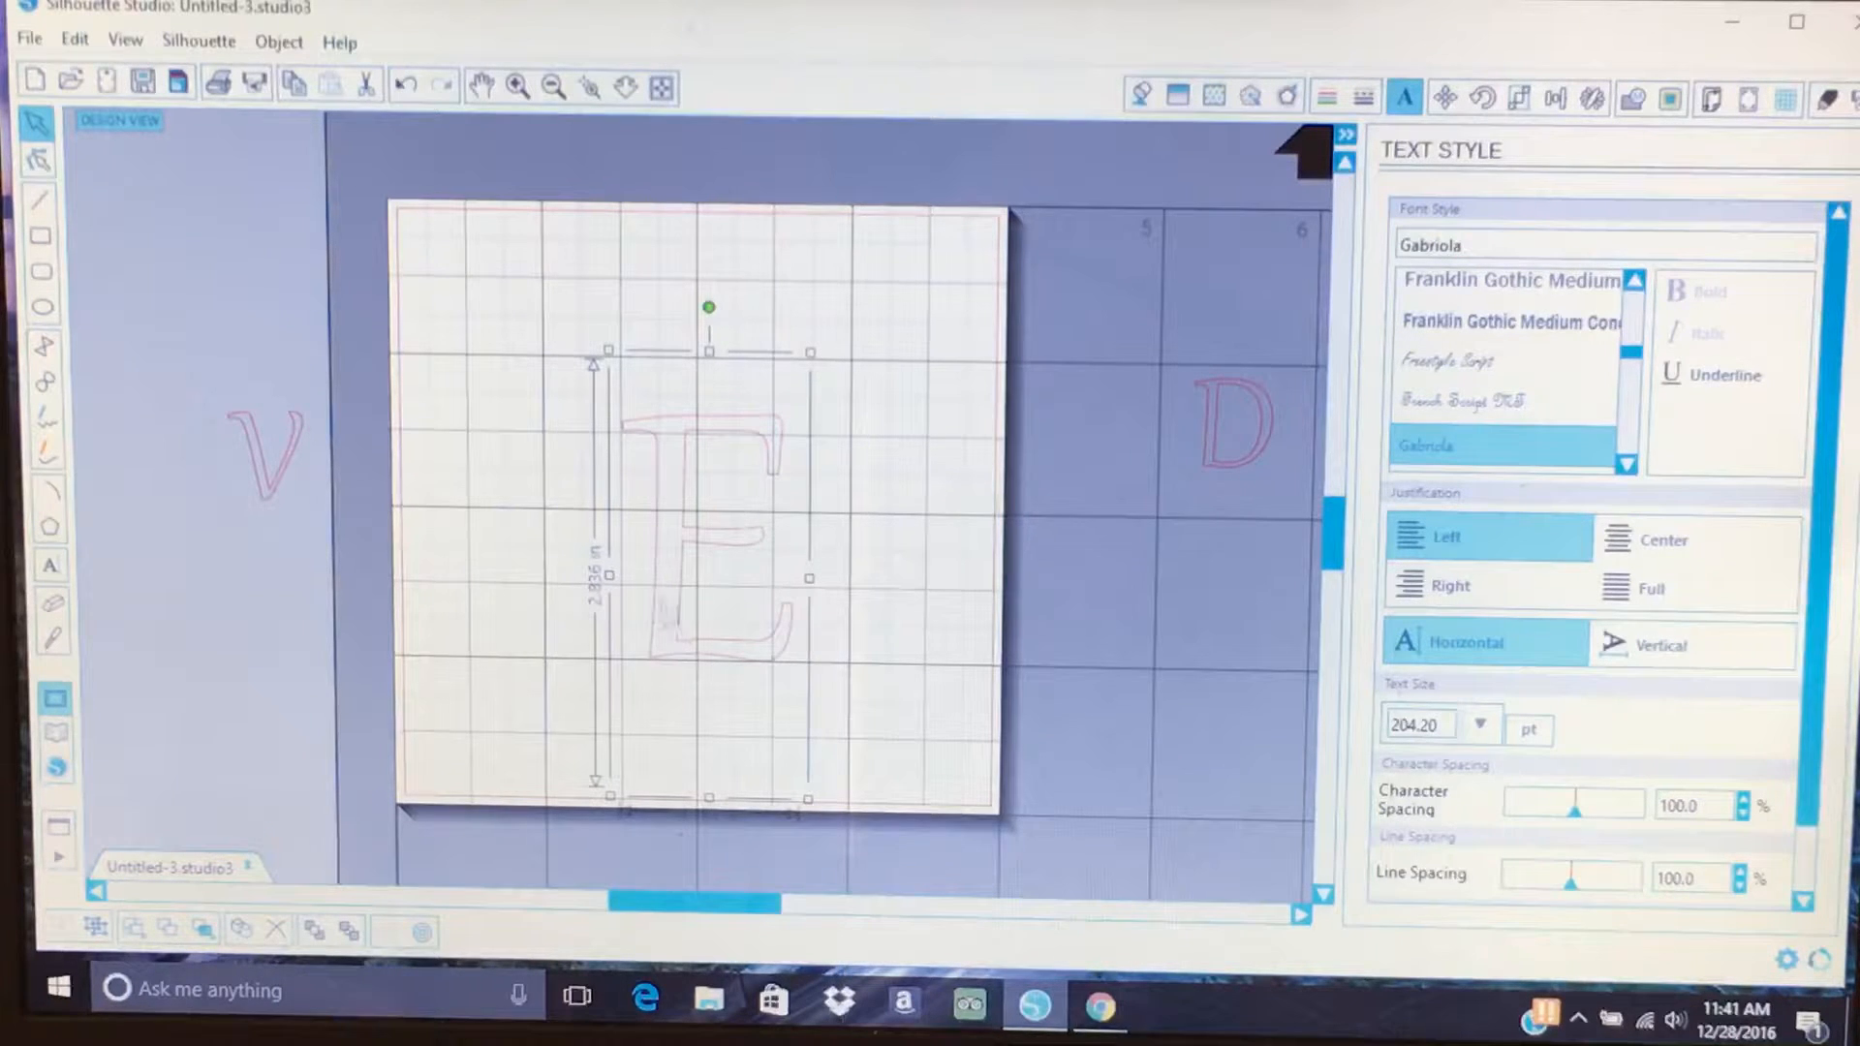
mouse_move(674, 583)
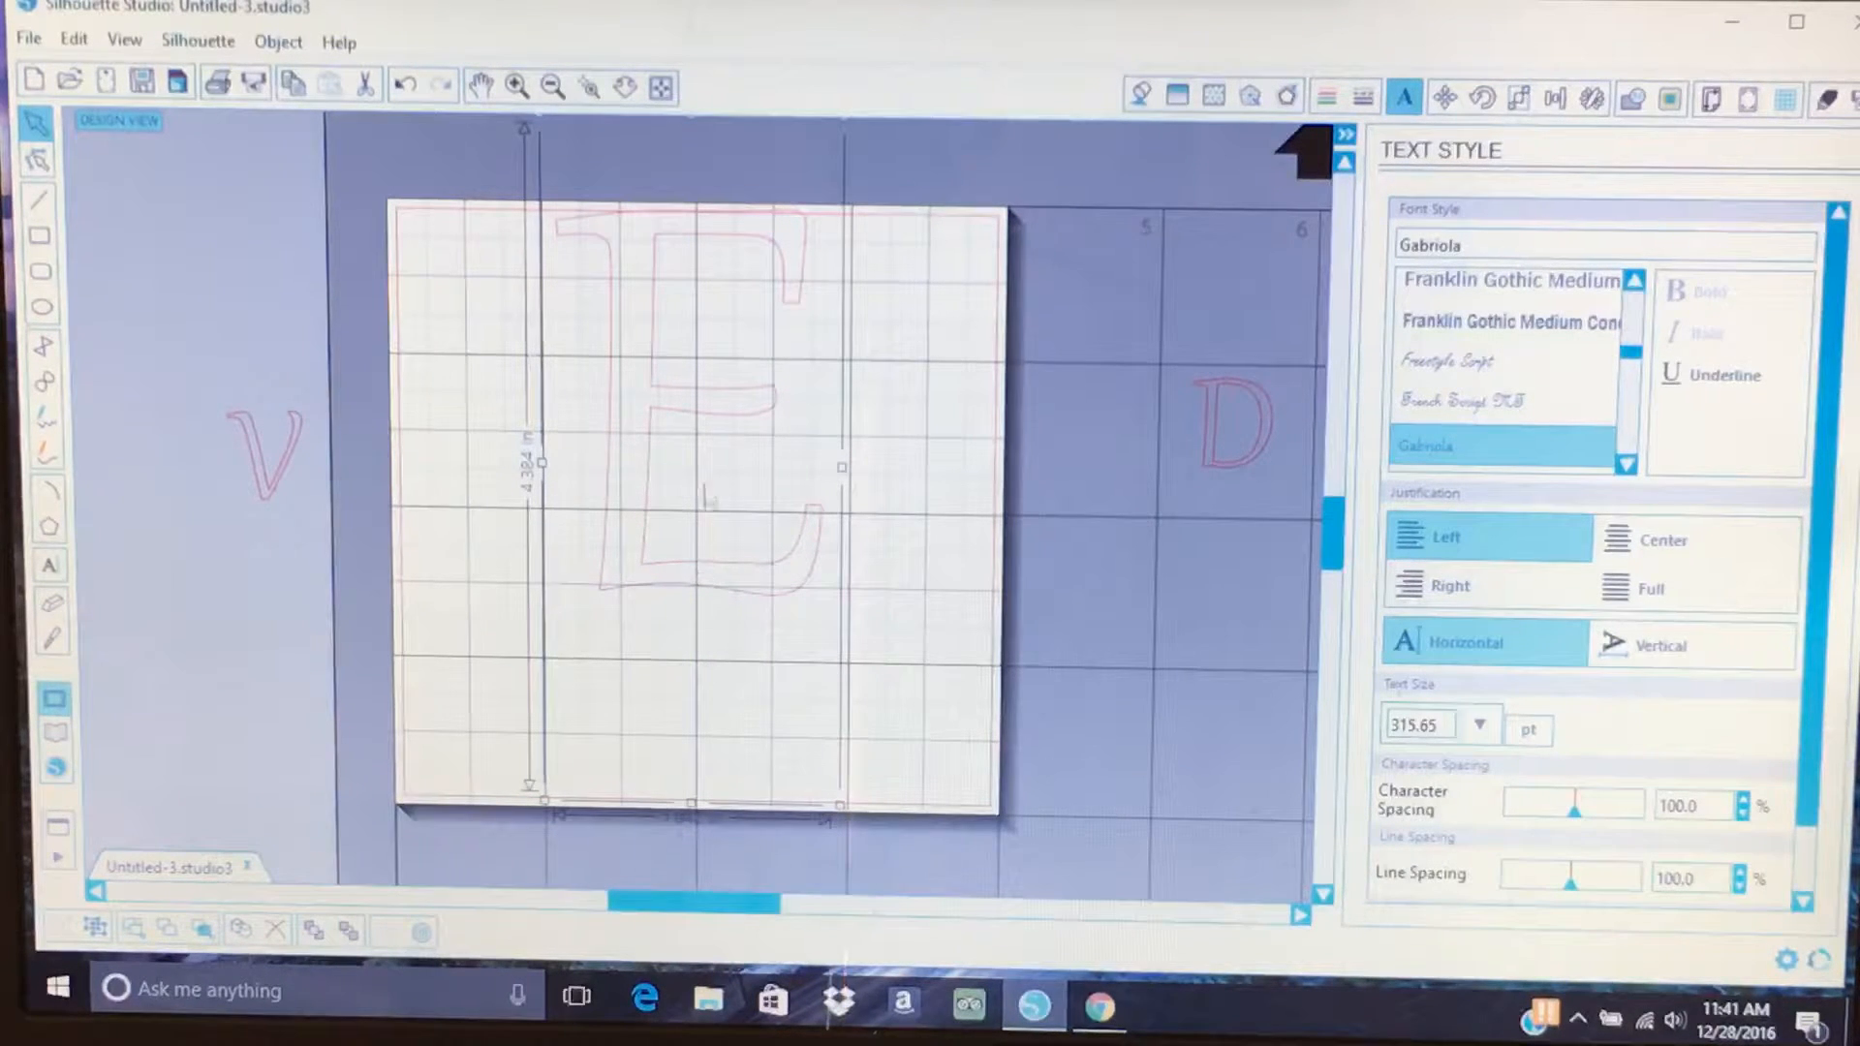
mouse_move(706, 421)
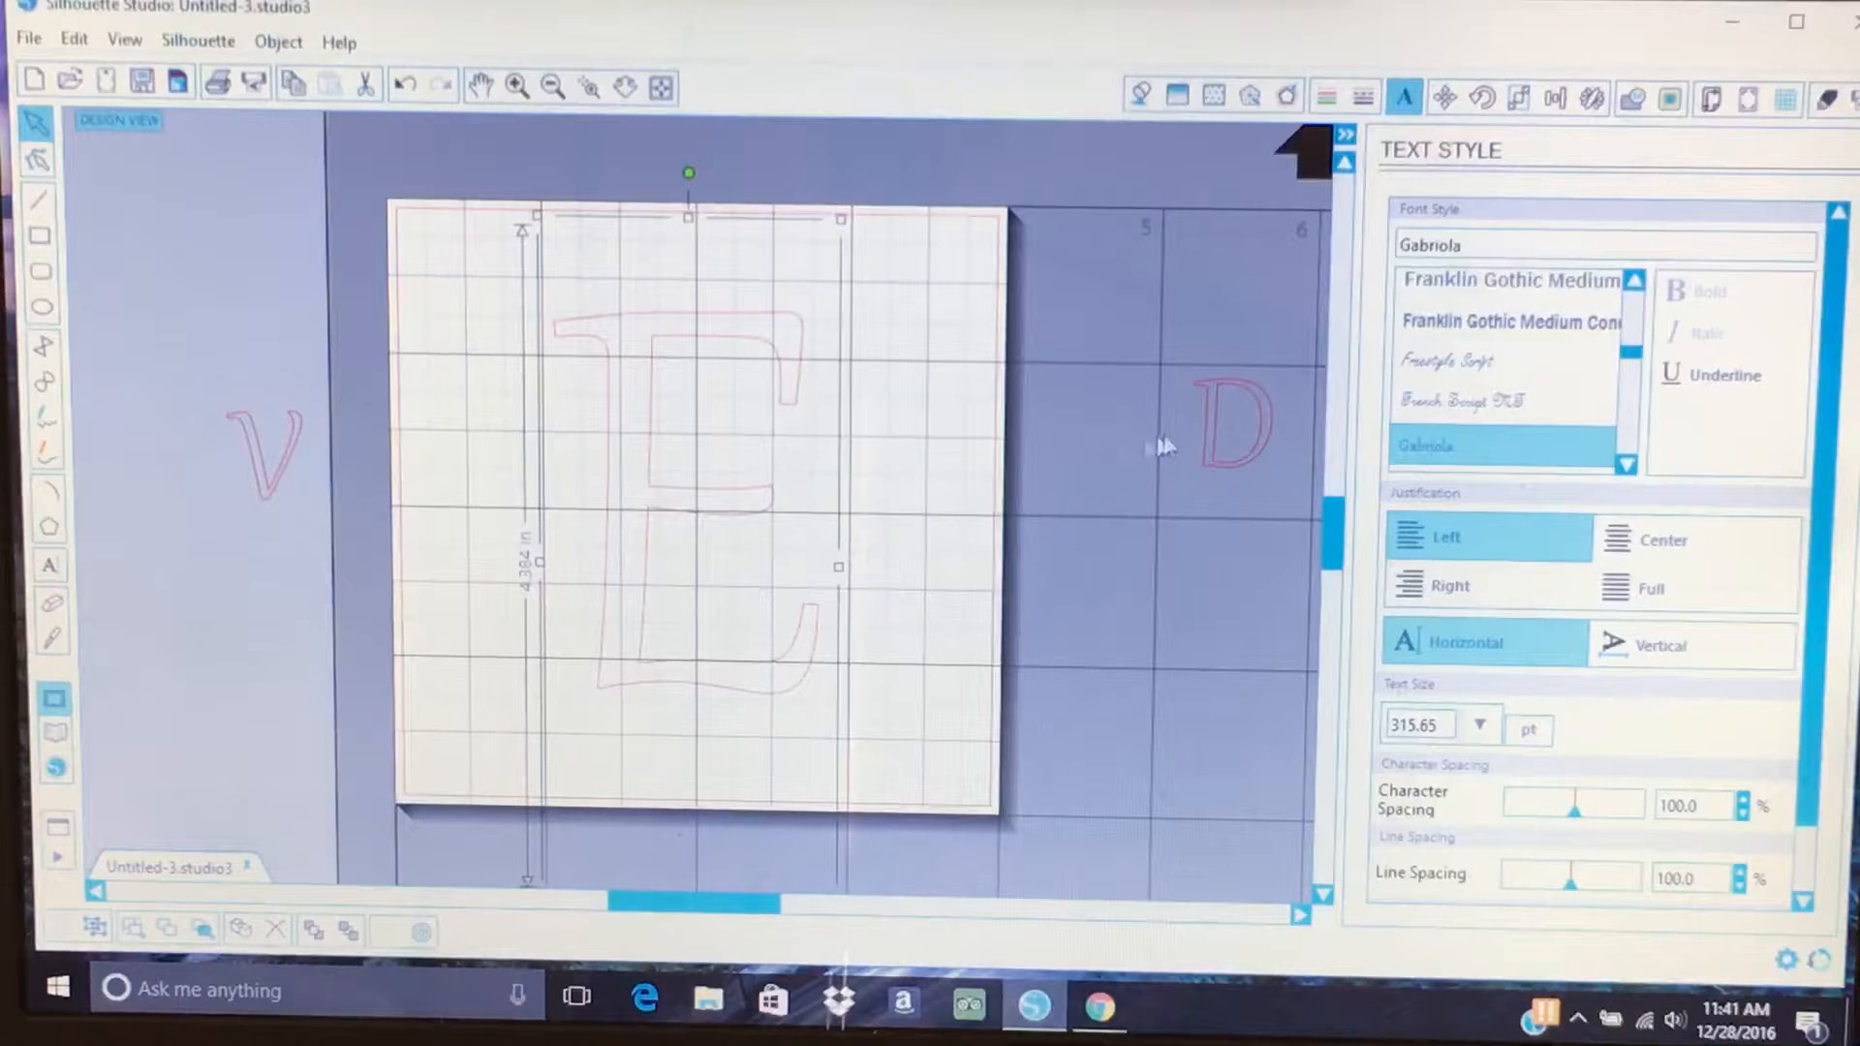
mouse_move(1204, 463)
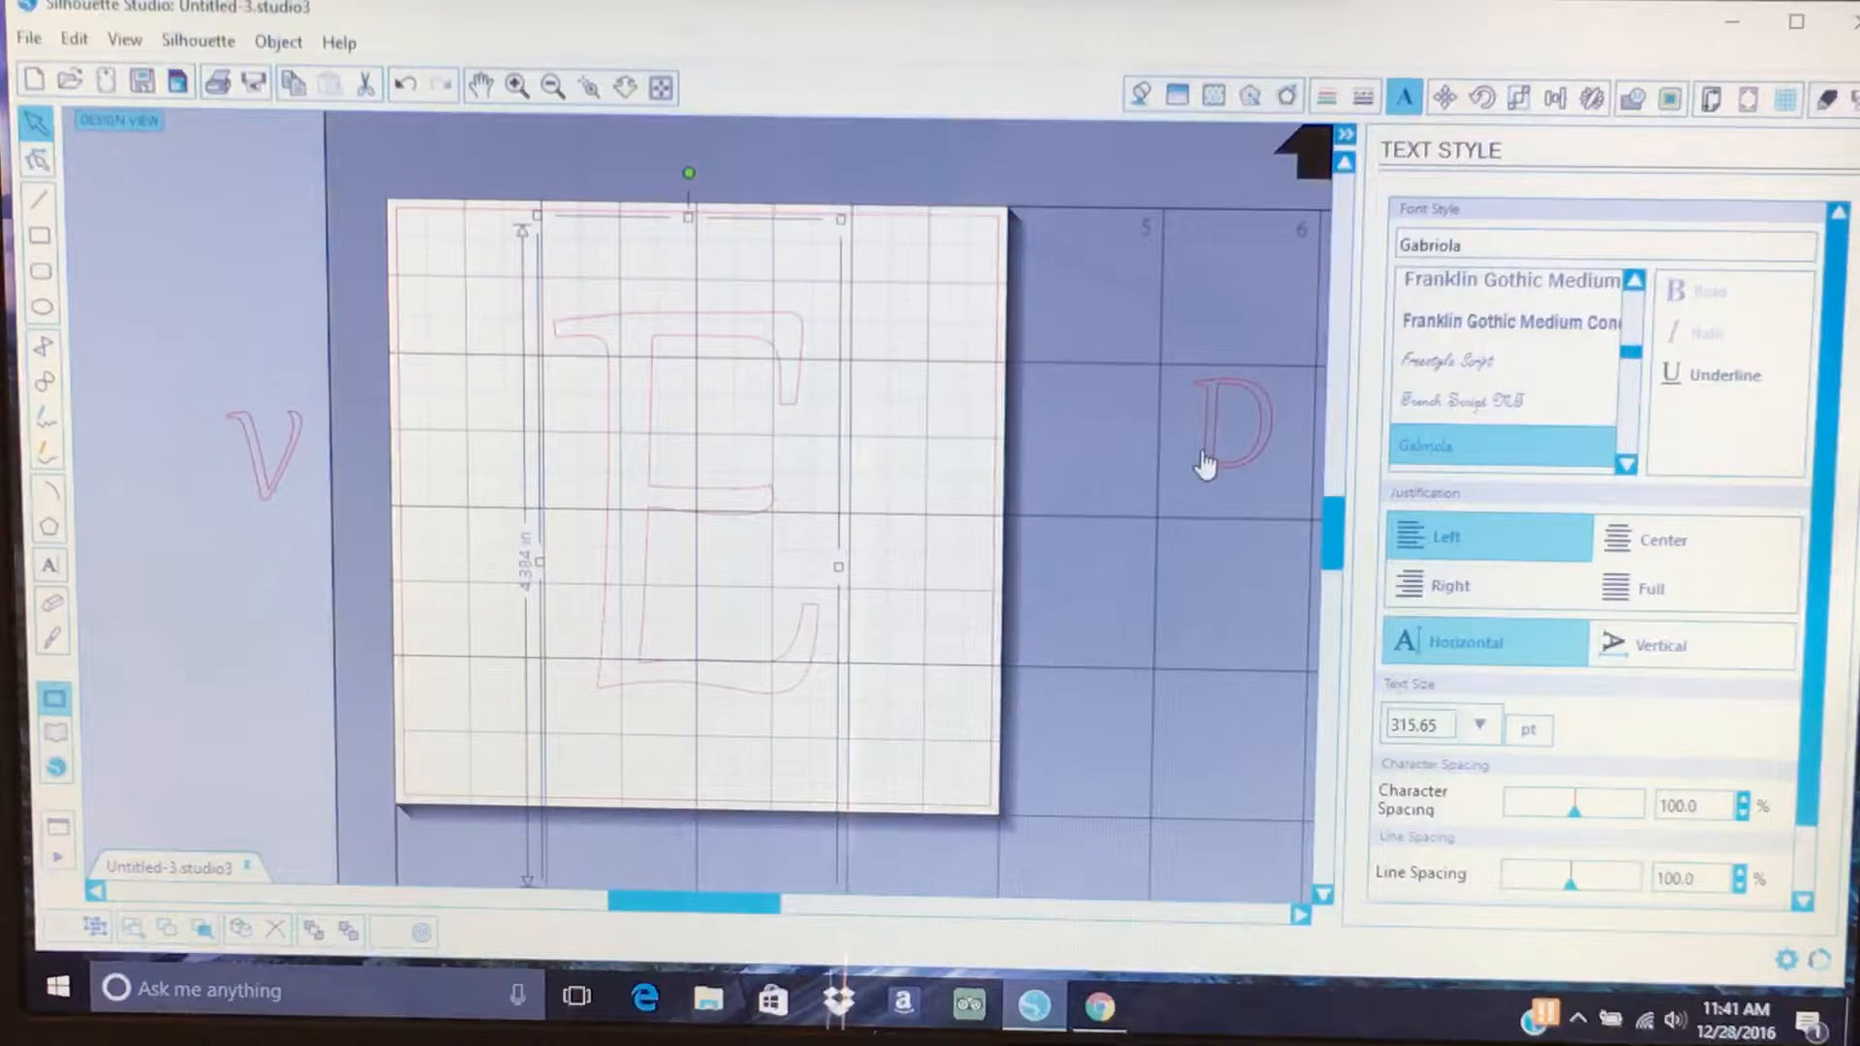
left_click(1233, 427)
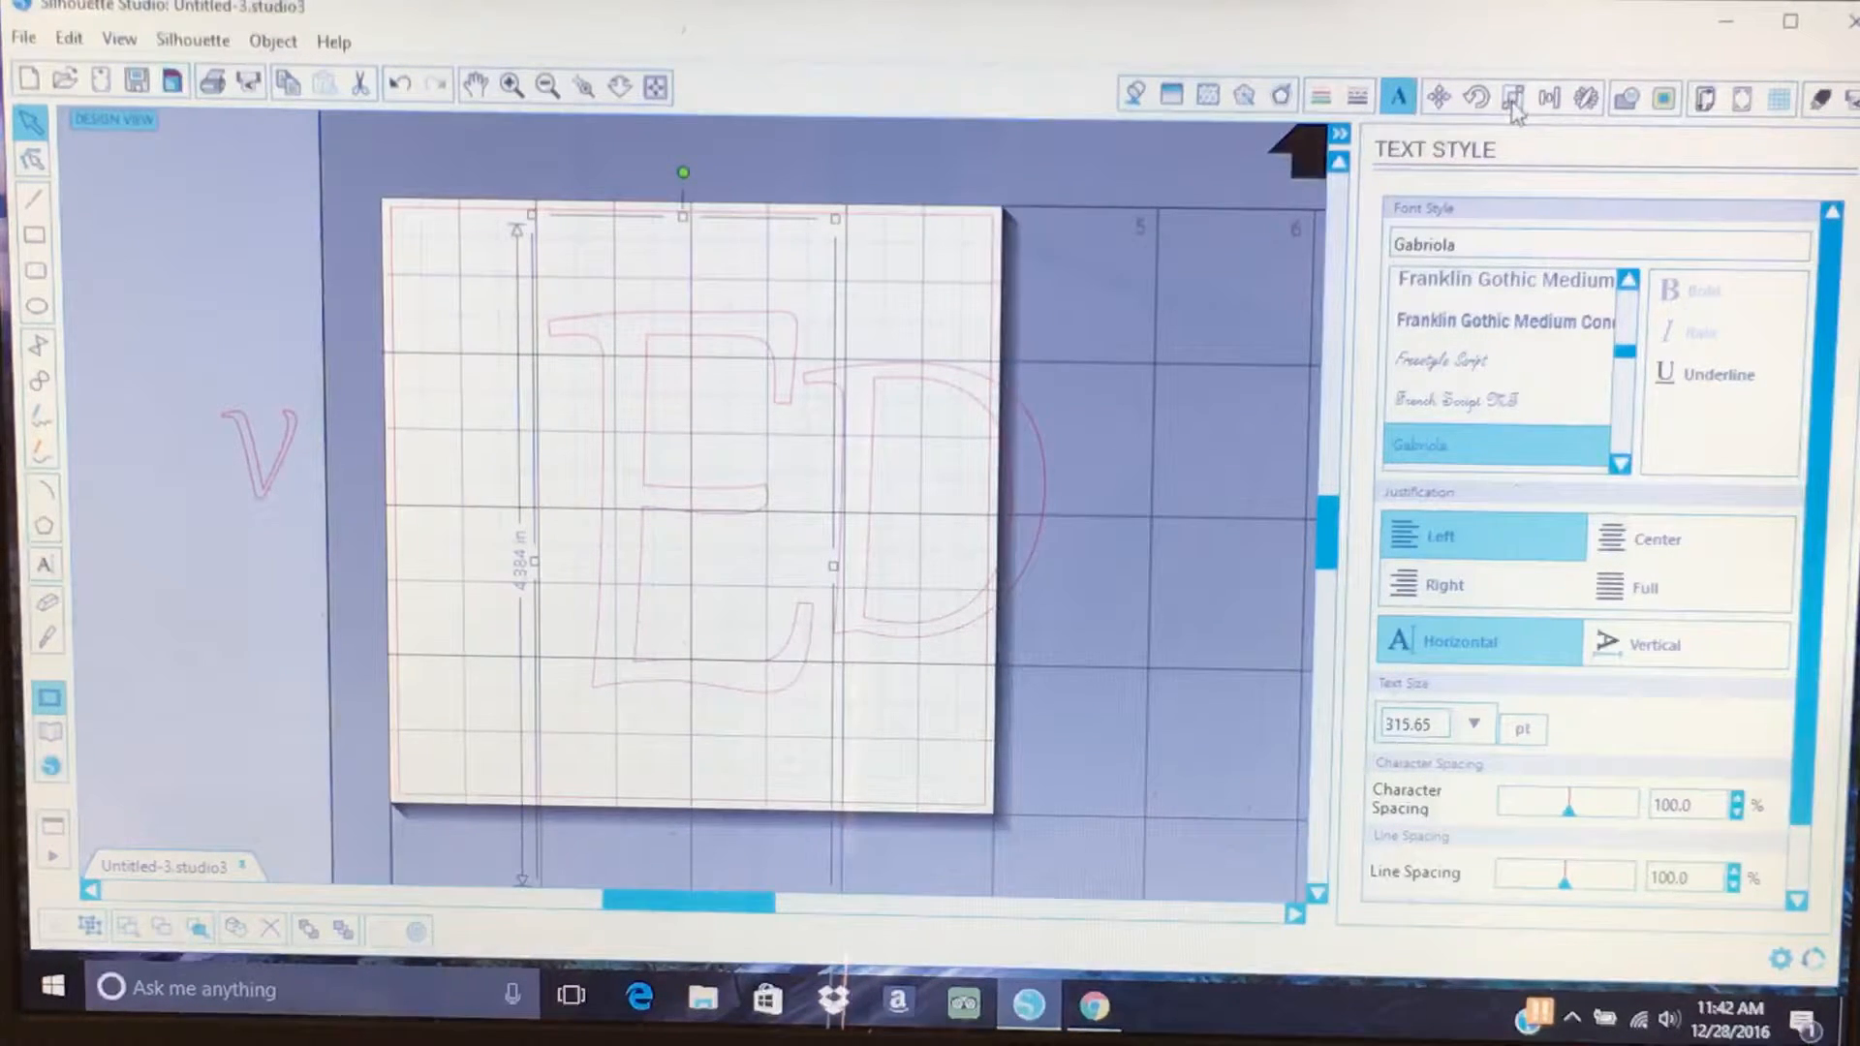
mouse_move(1513, 99)
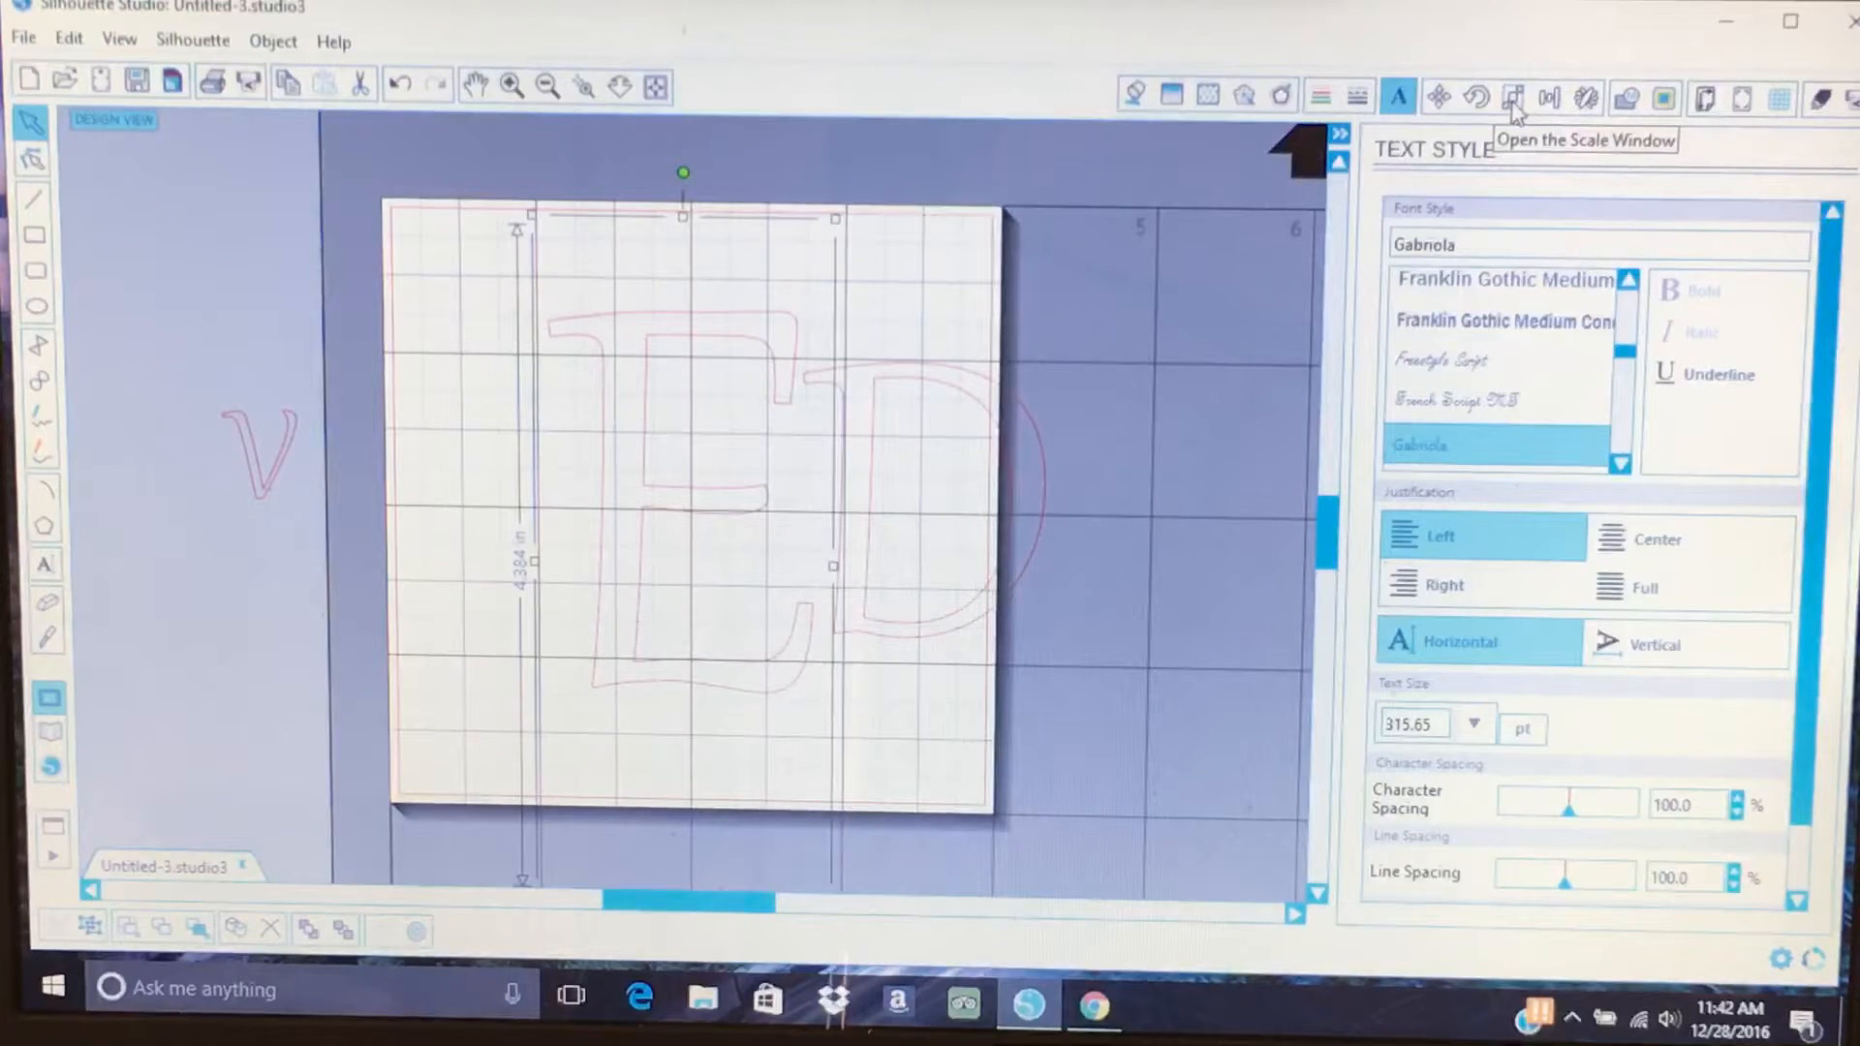
Reduce the selected letter's height in the Scale window and apply it.
left_click(1512, 96)
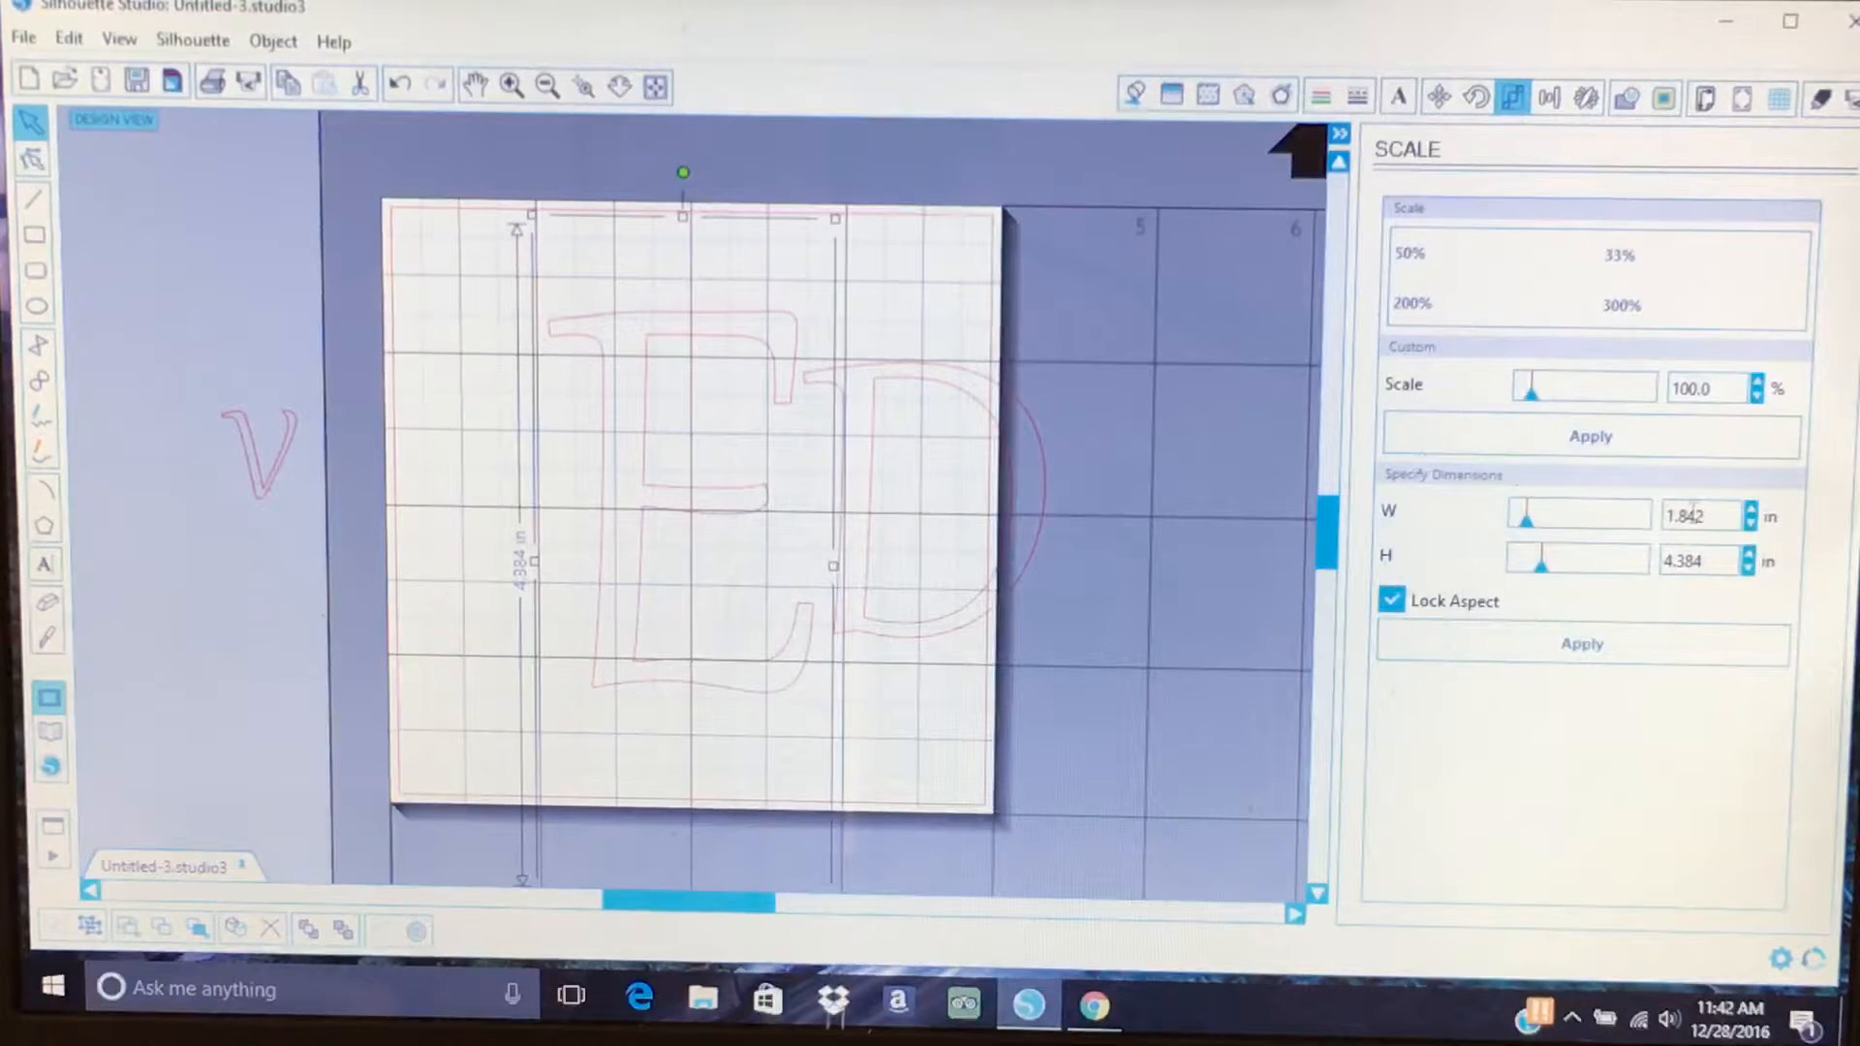
left_click(1696, 560)
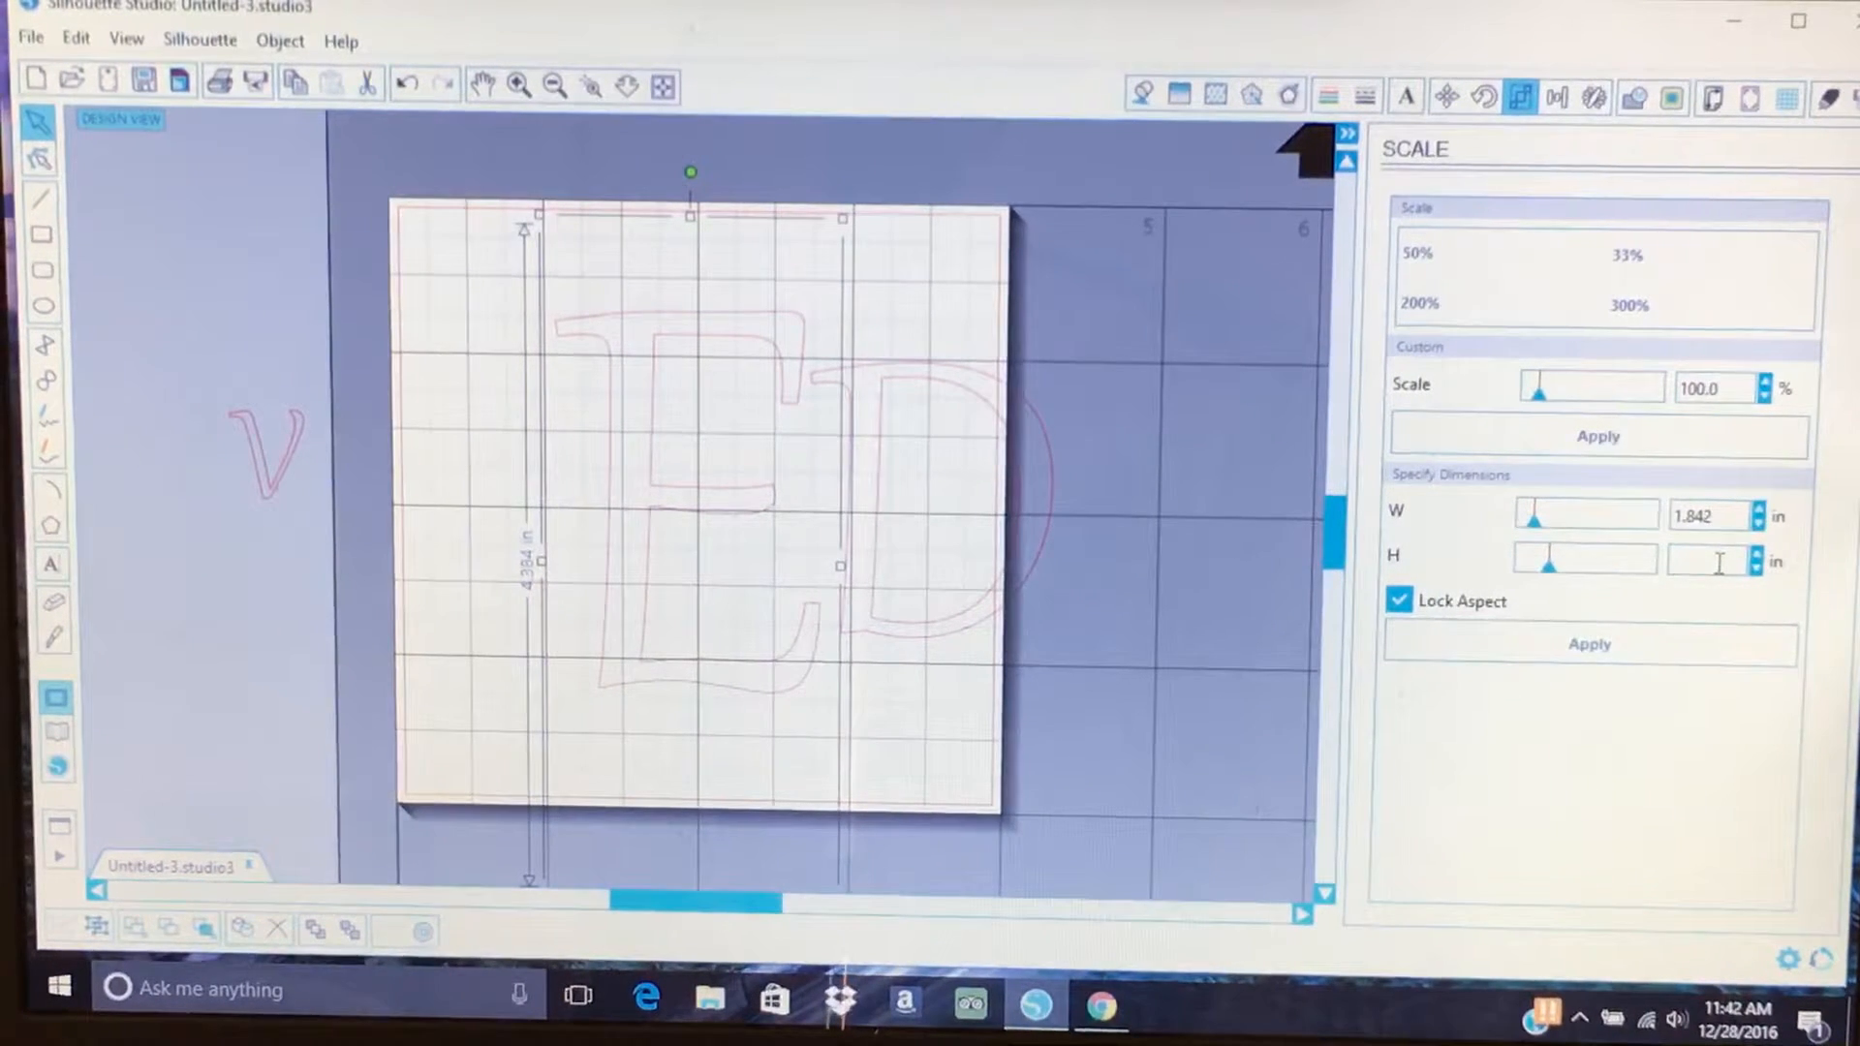
type("3.129")
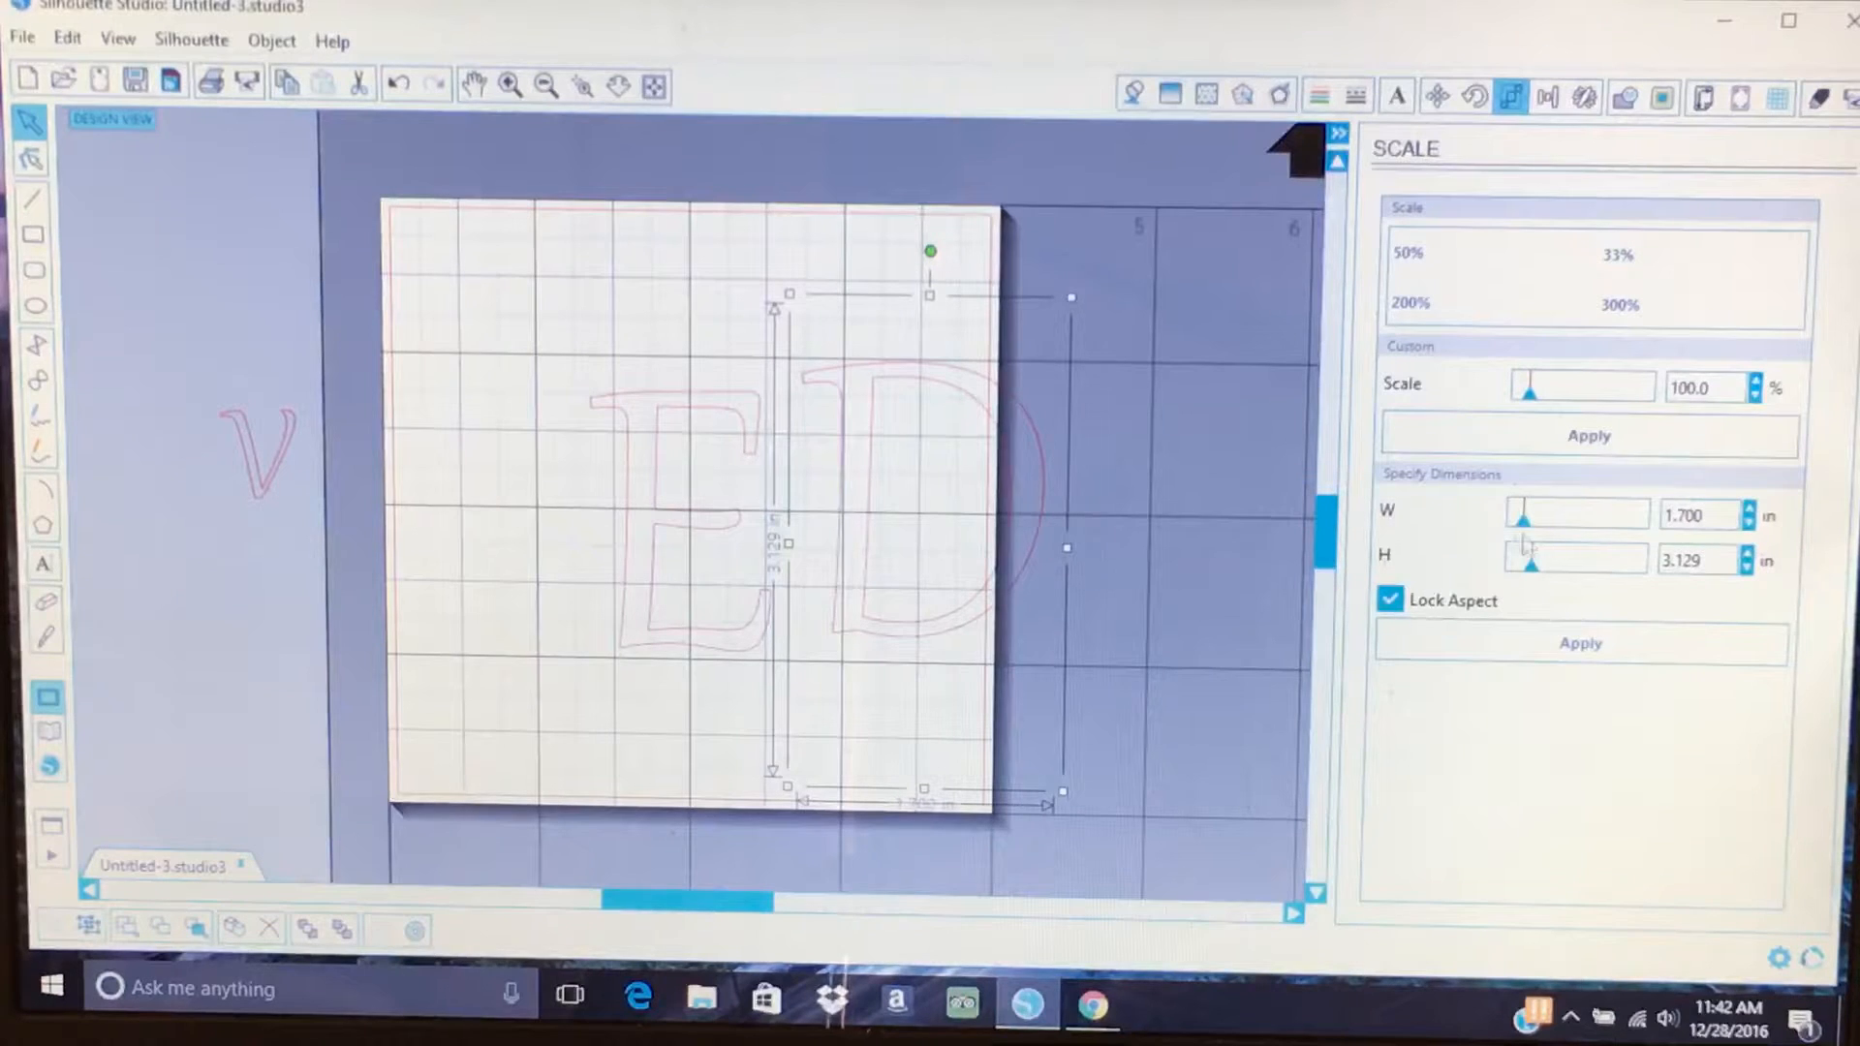
left_click(1698, 558)
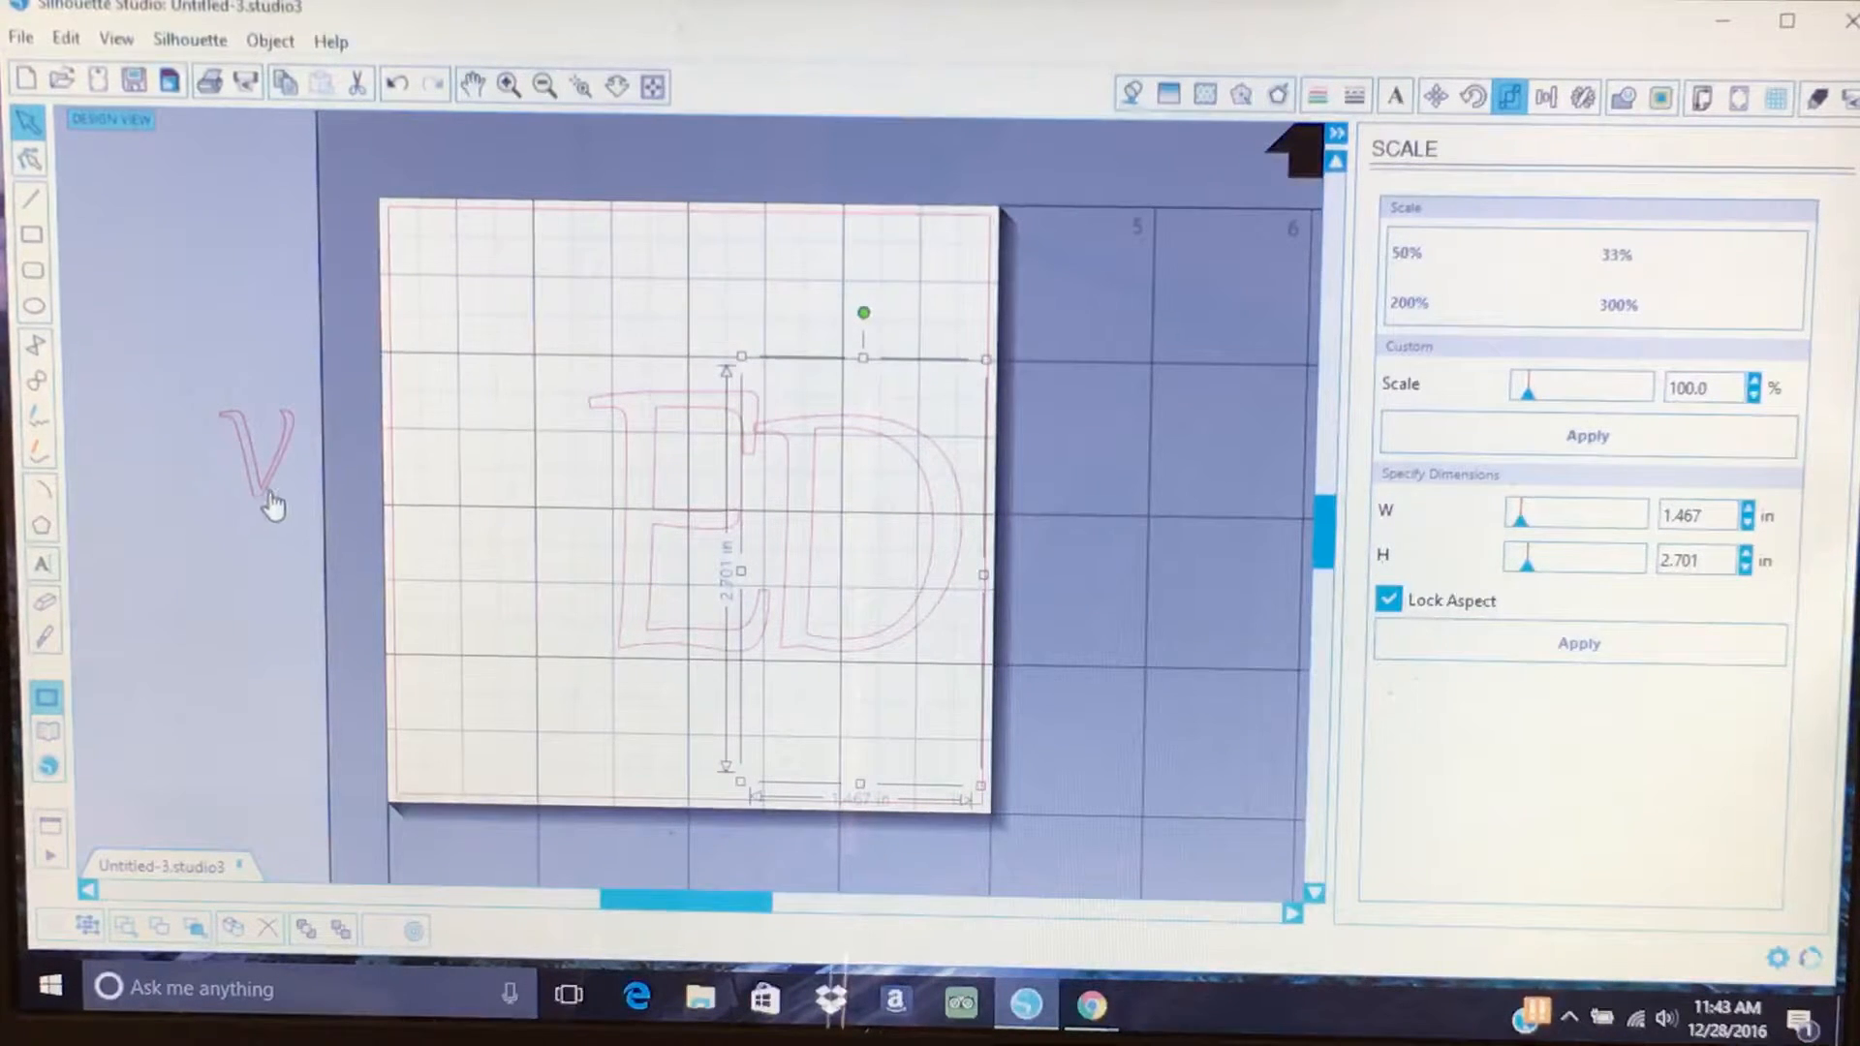
Select the V and change its height to 2.699 in the Scale window.
left_click(263, 492)
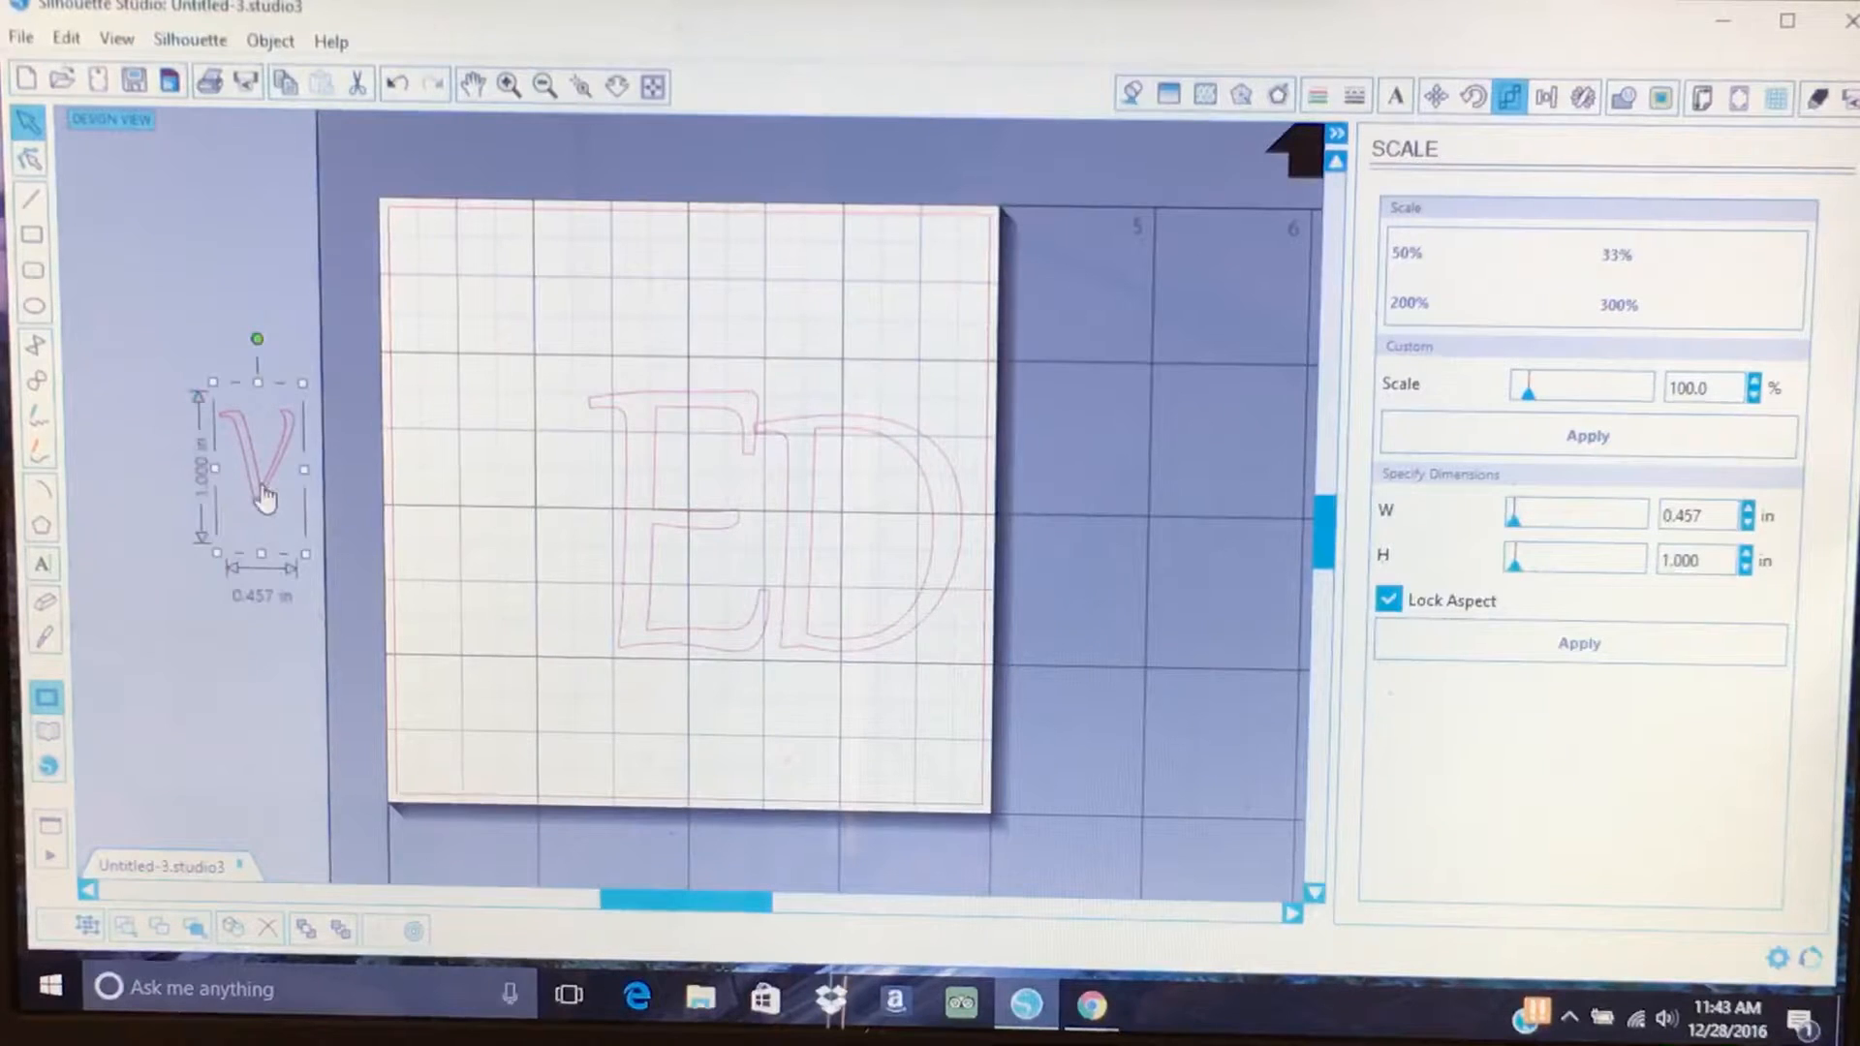
left_click(1698, 560)
type("2.699")
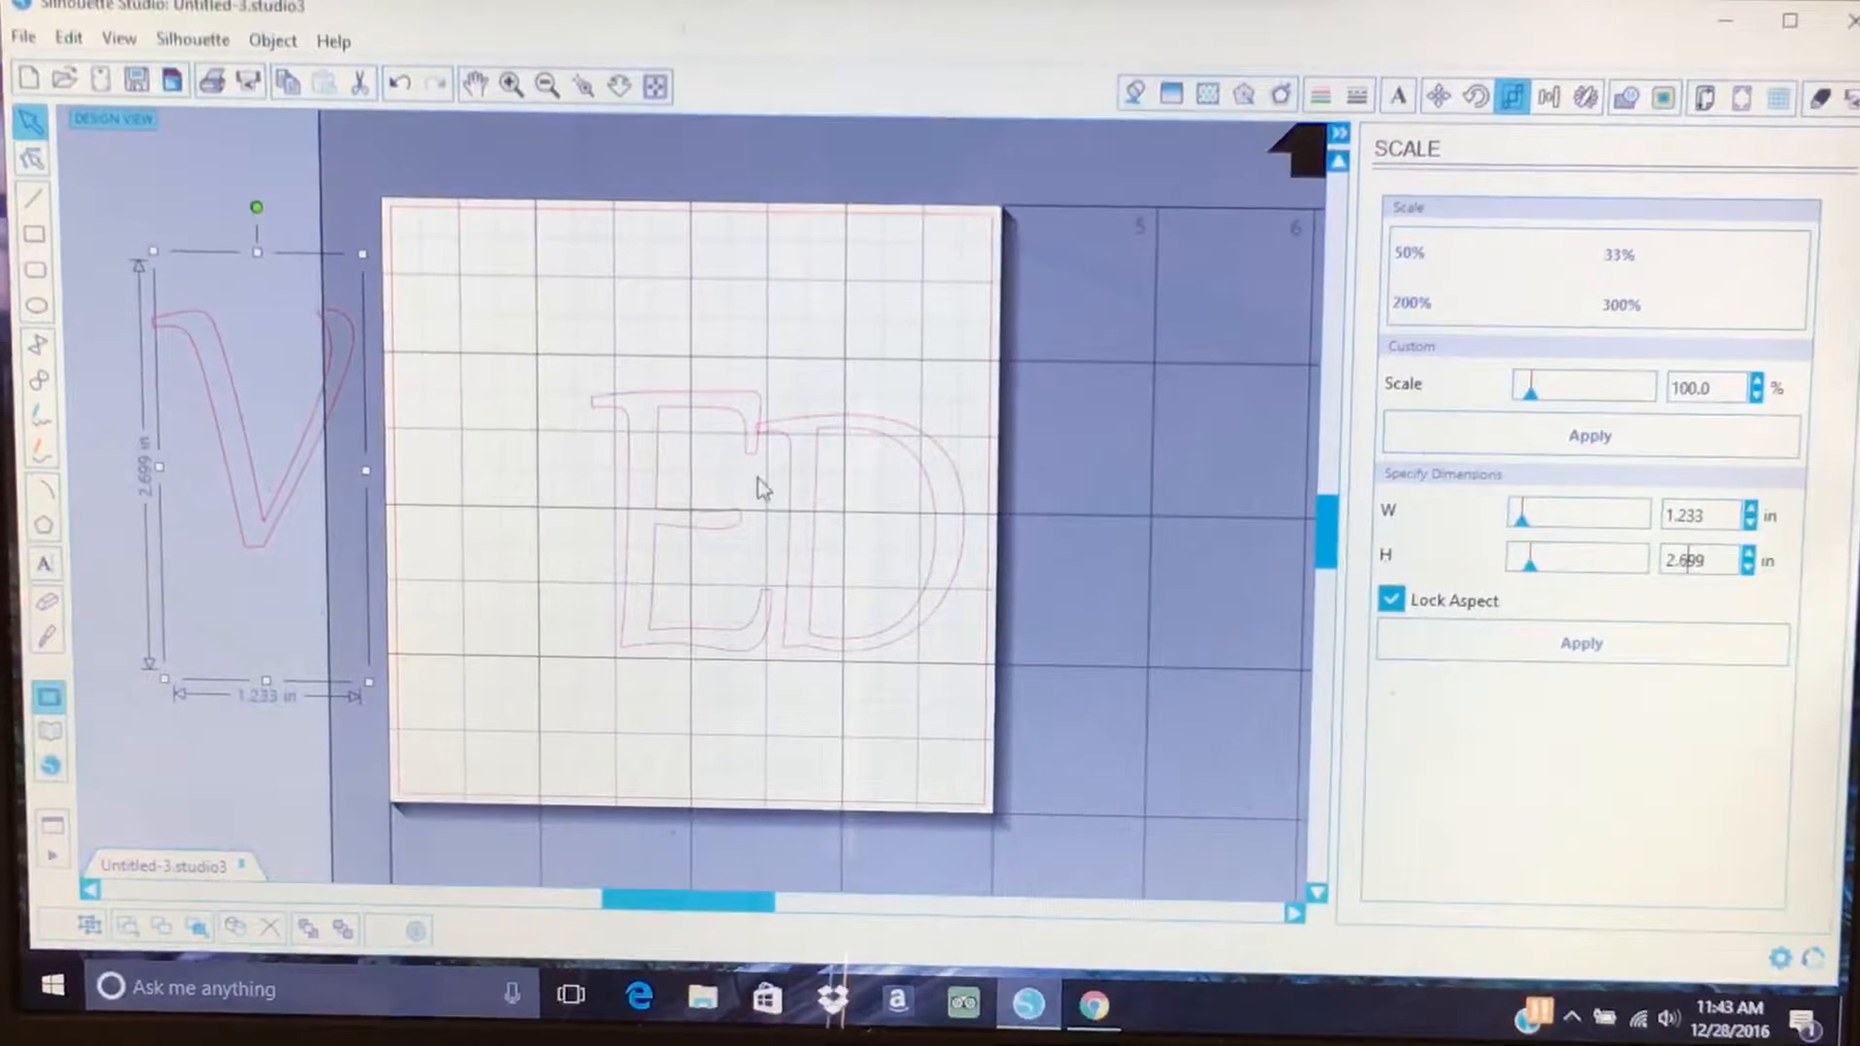
mouse_move(292, 498)
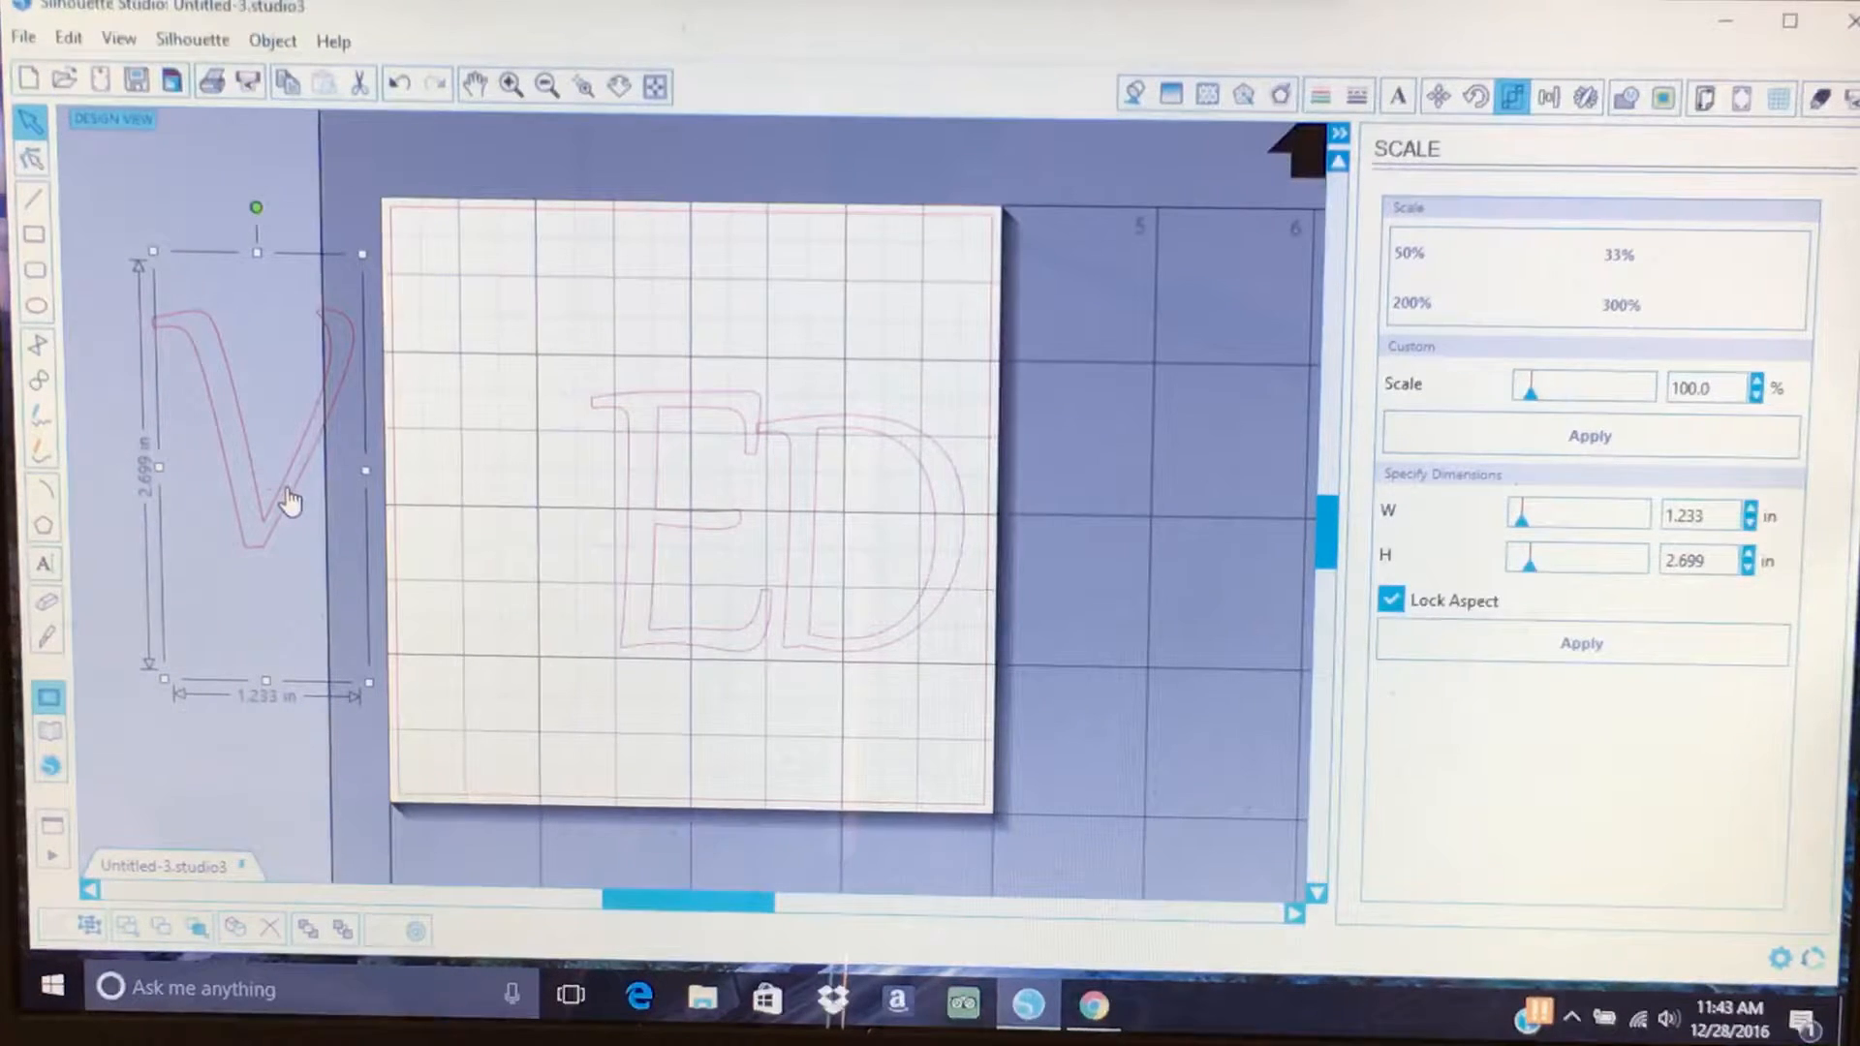
mouse_move(536, 551)
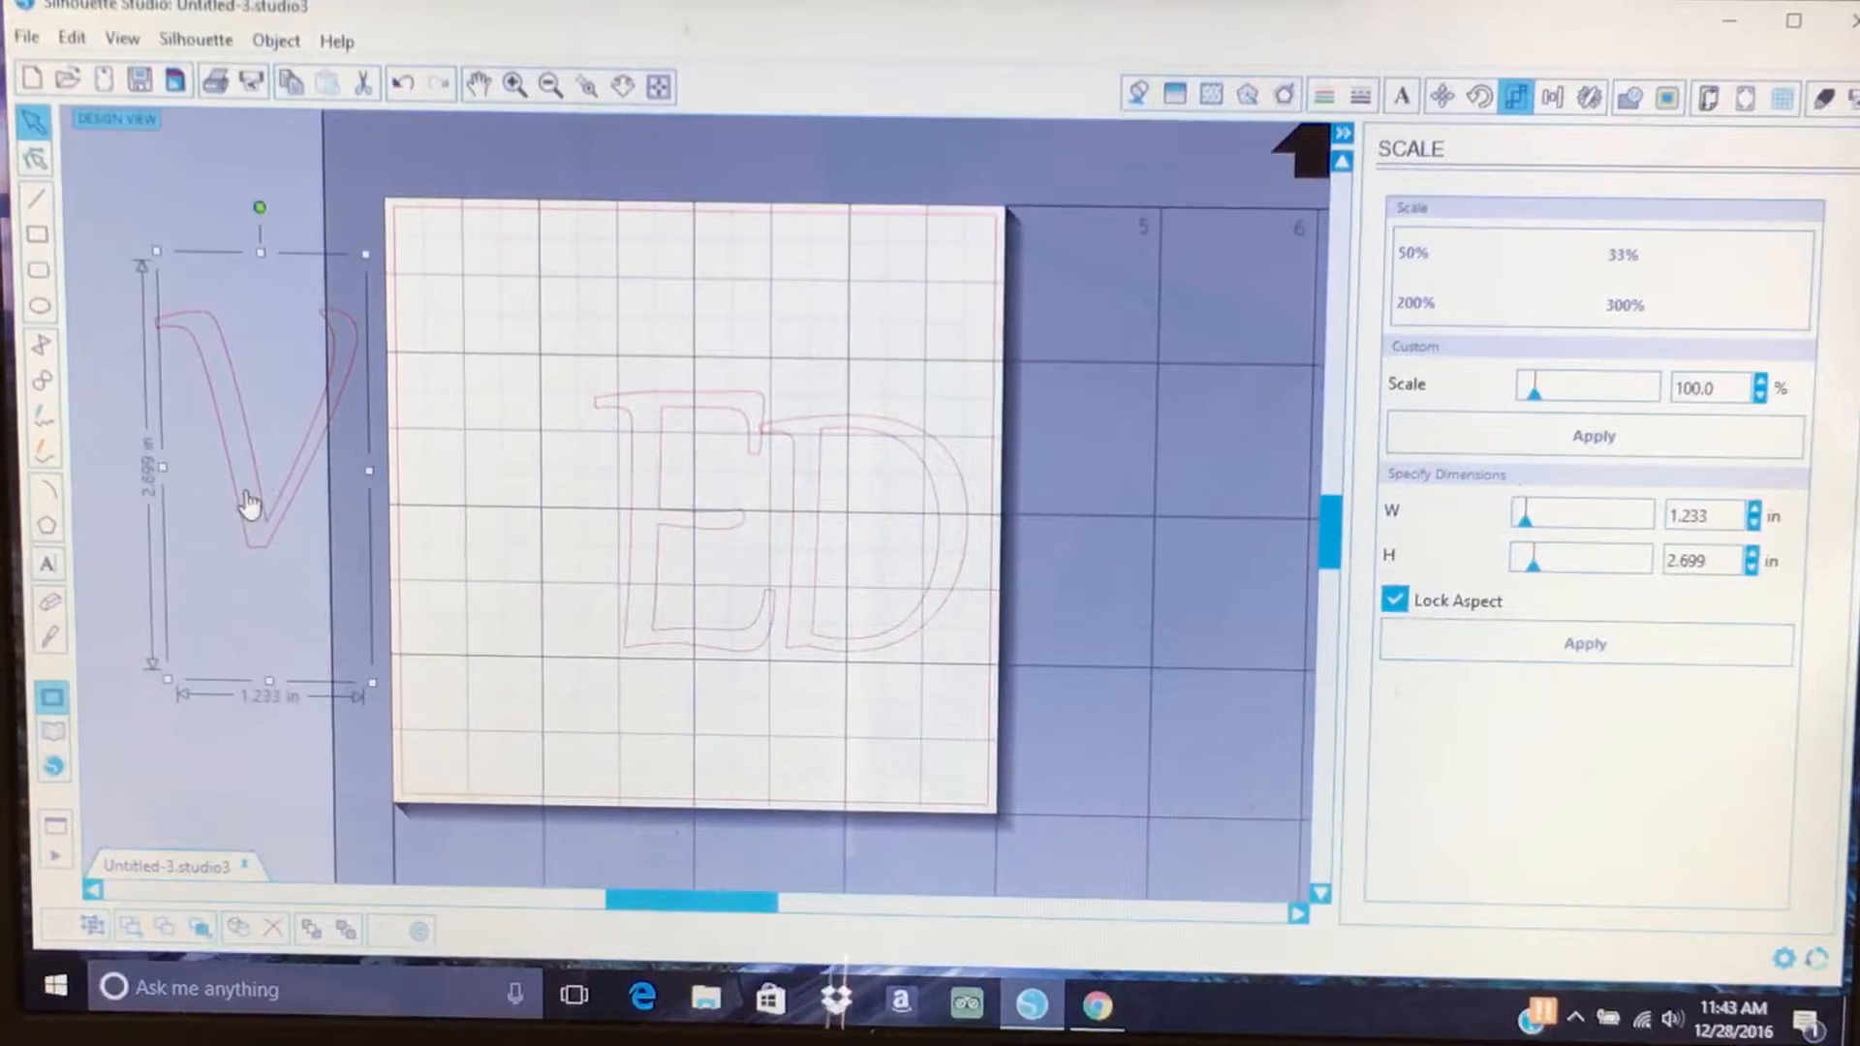
Edit the V's text and switch its font to Monotype Corsiva.
right_click(249, 498)
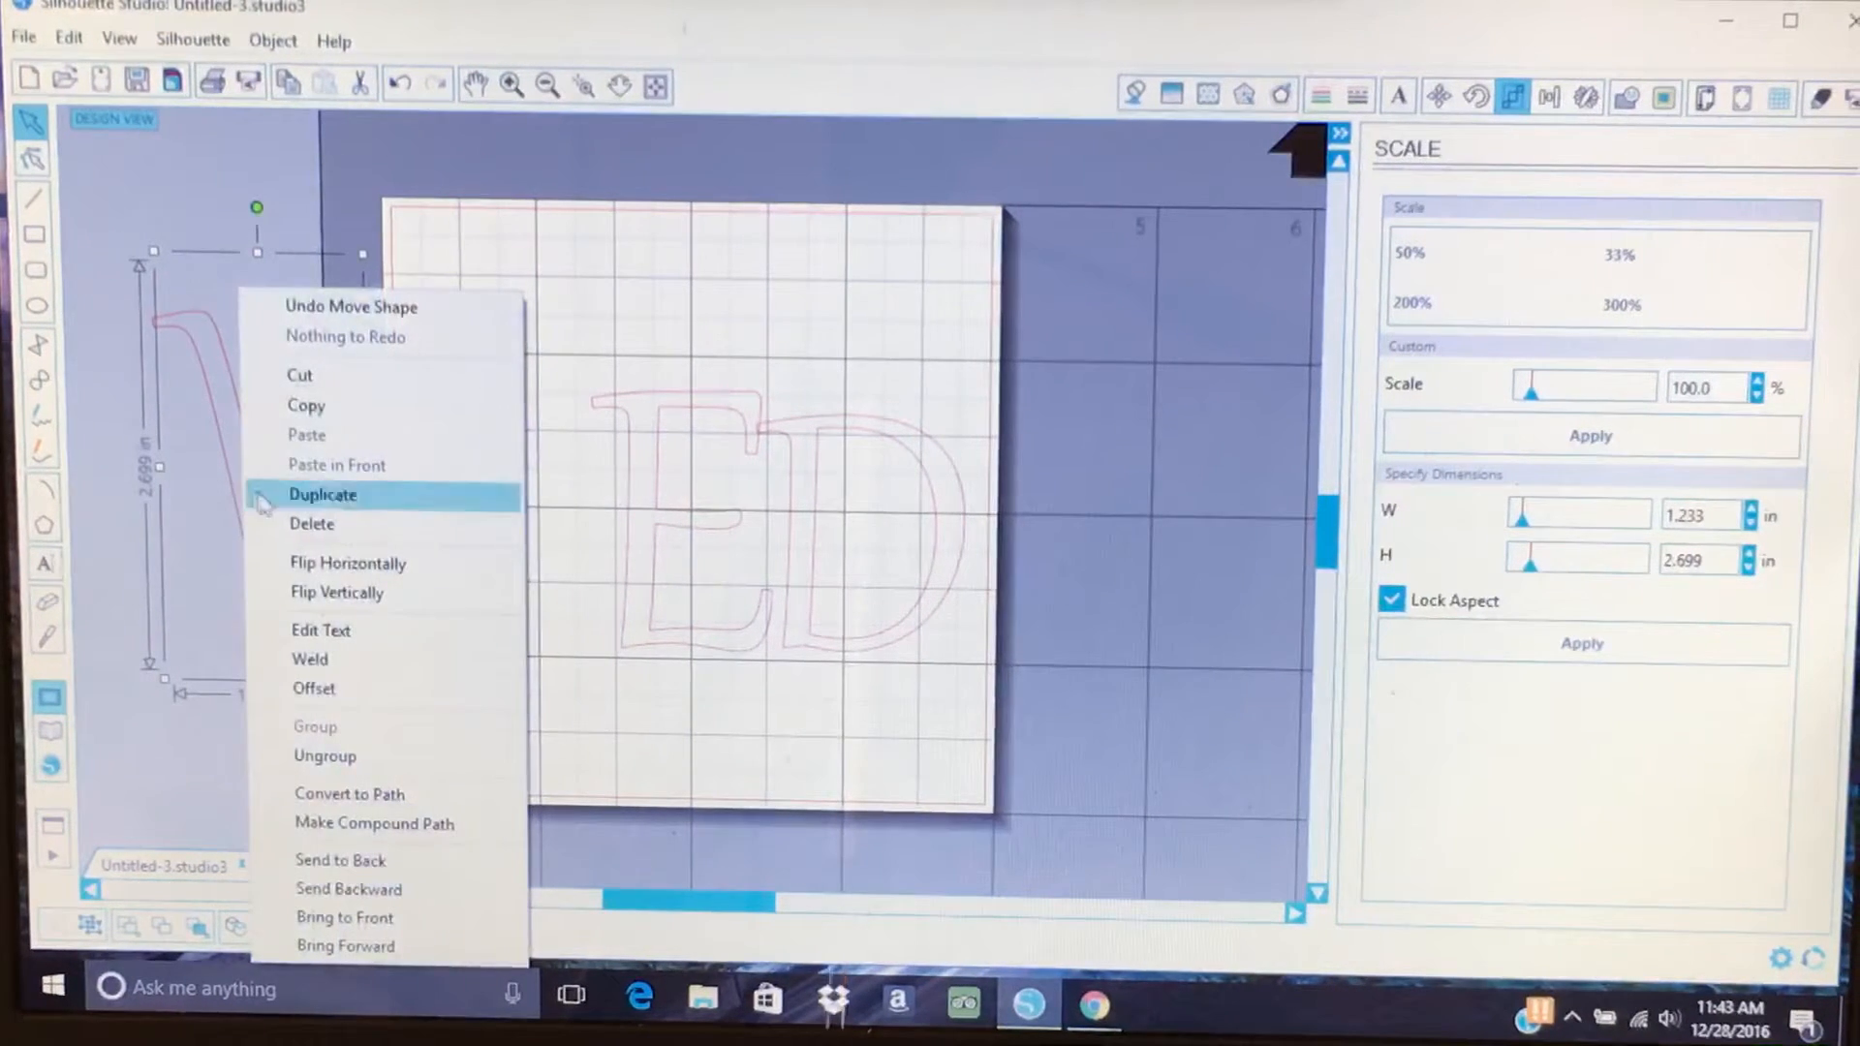
left_click(322, 495)
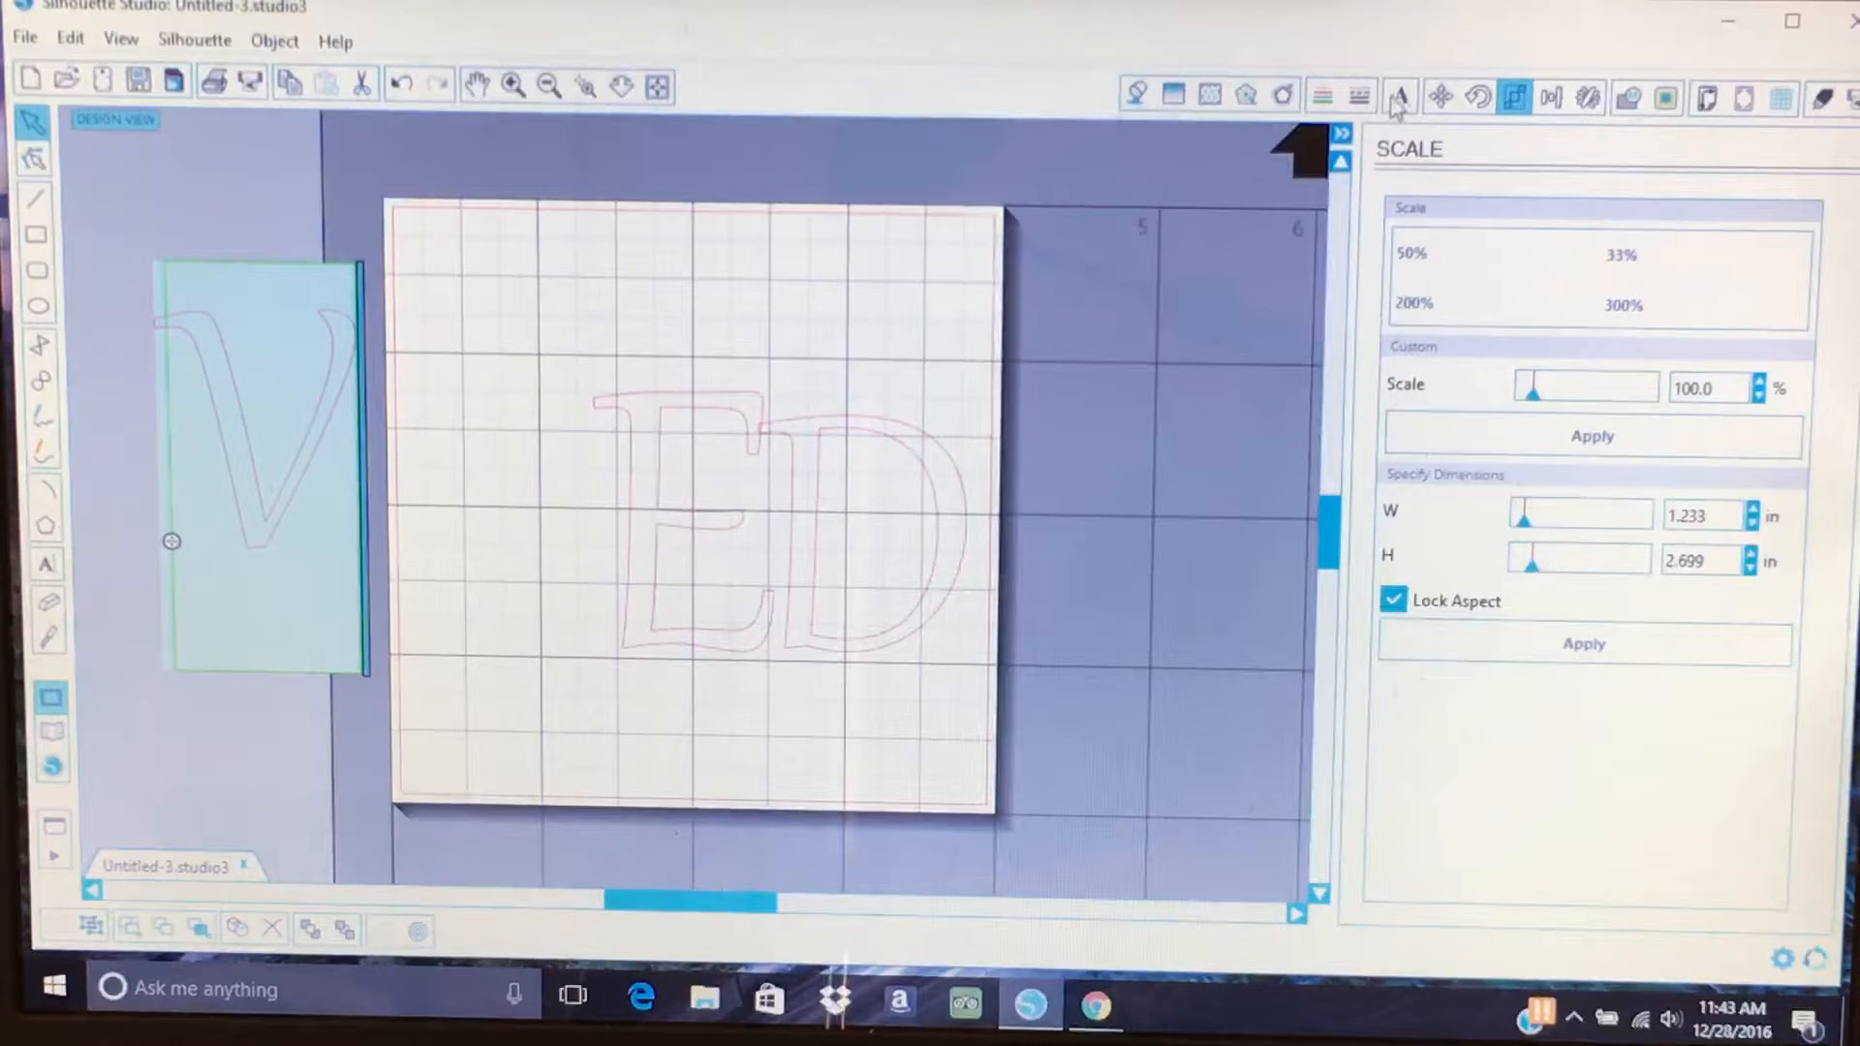
left_click(1398, 97)
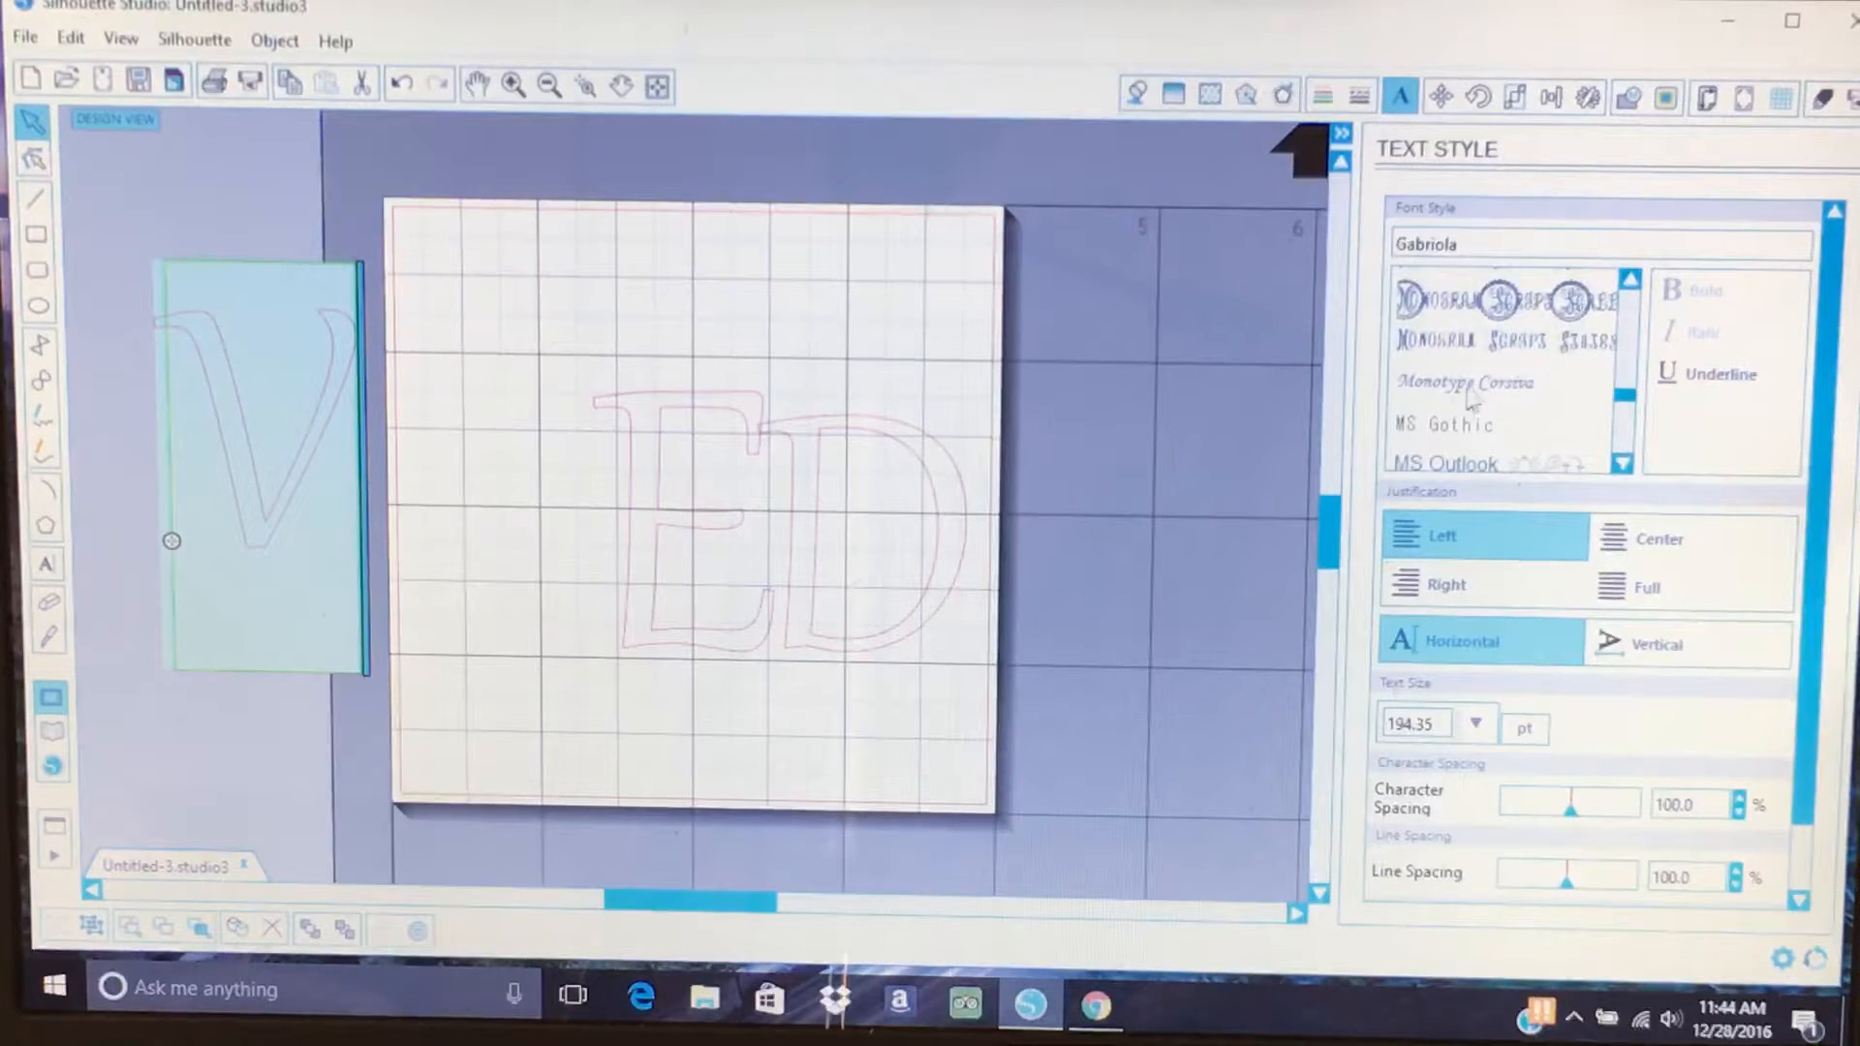
left_click(1466, 382)
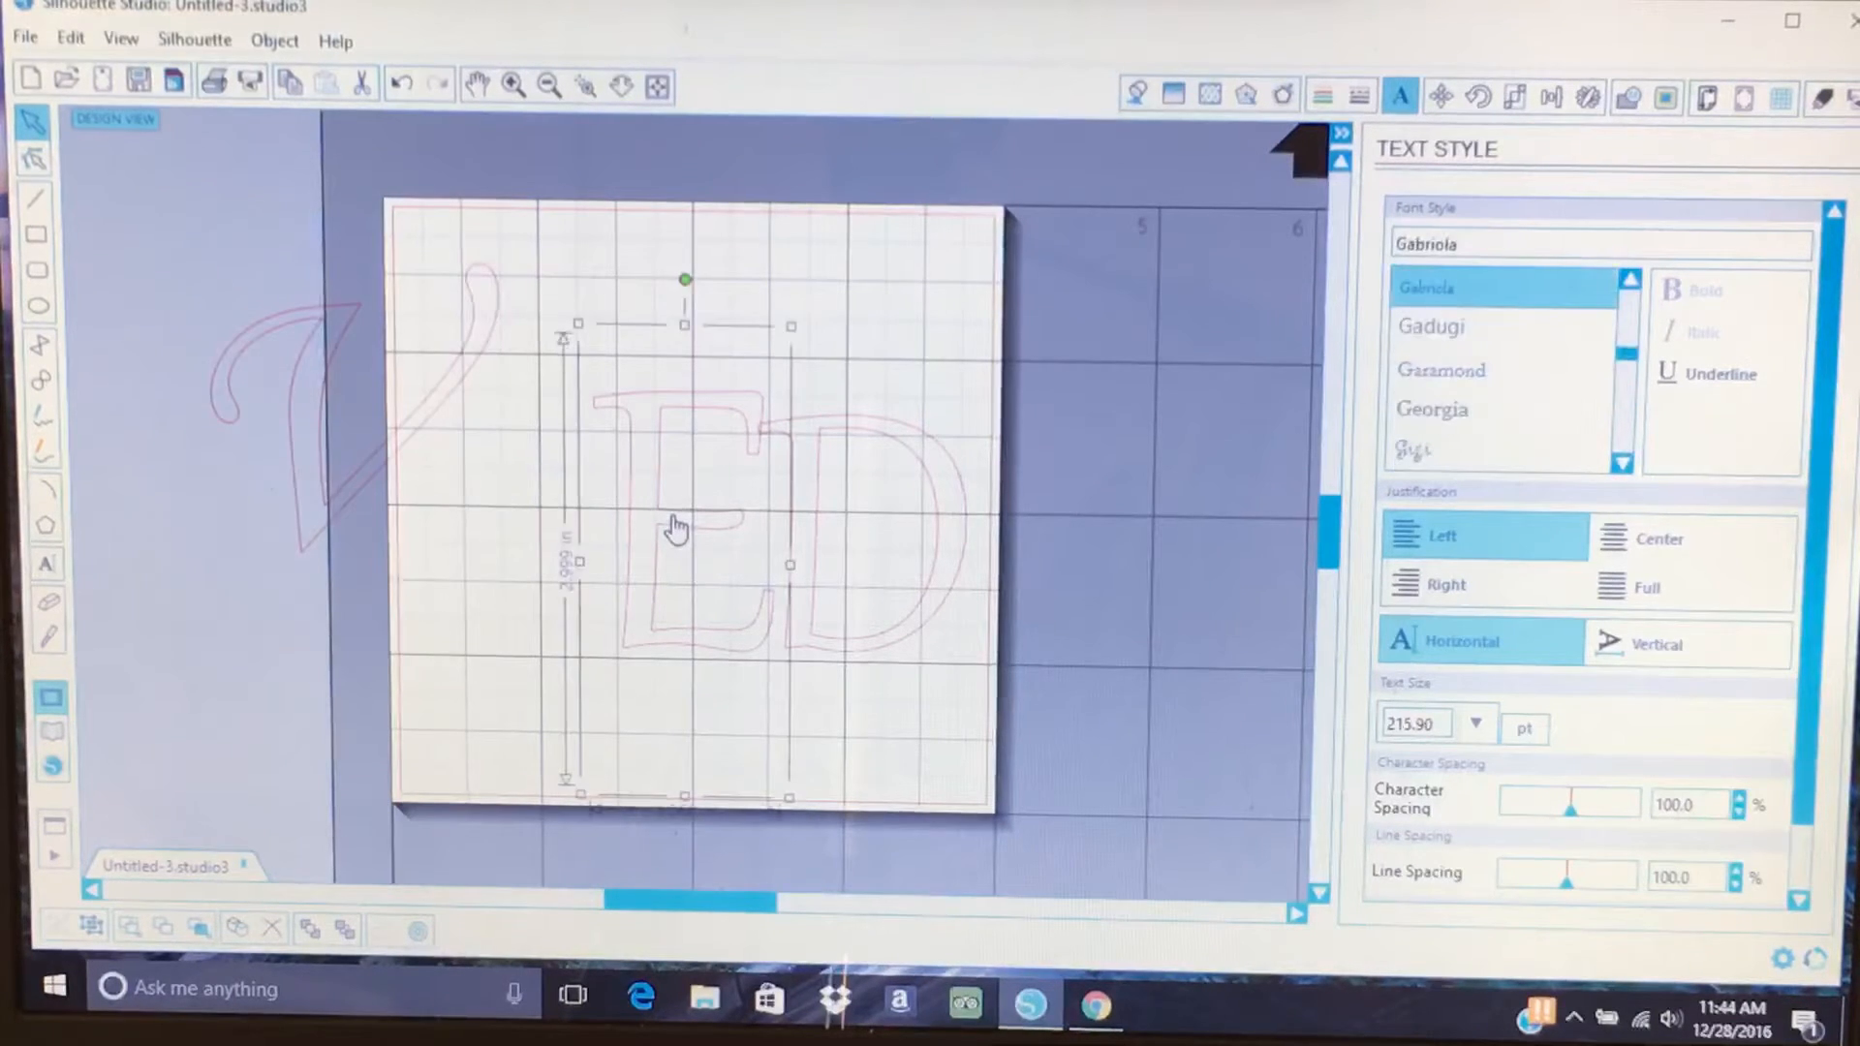
Enter text editing on the E, browse the font list, then exit editing.
right_click(676, 528)
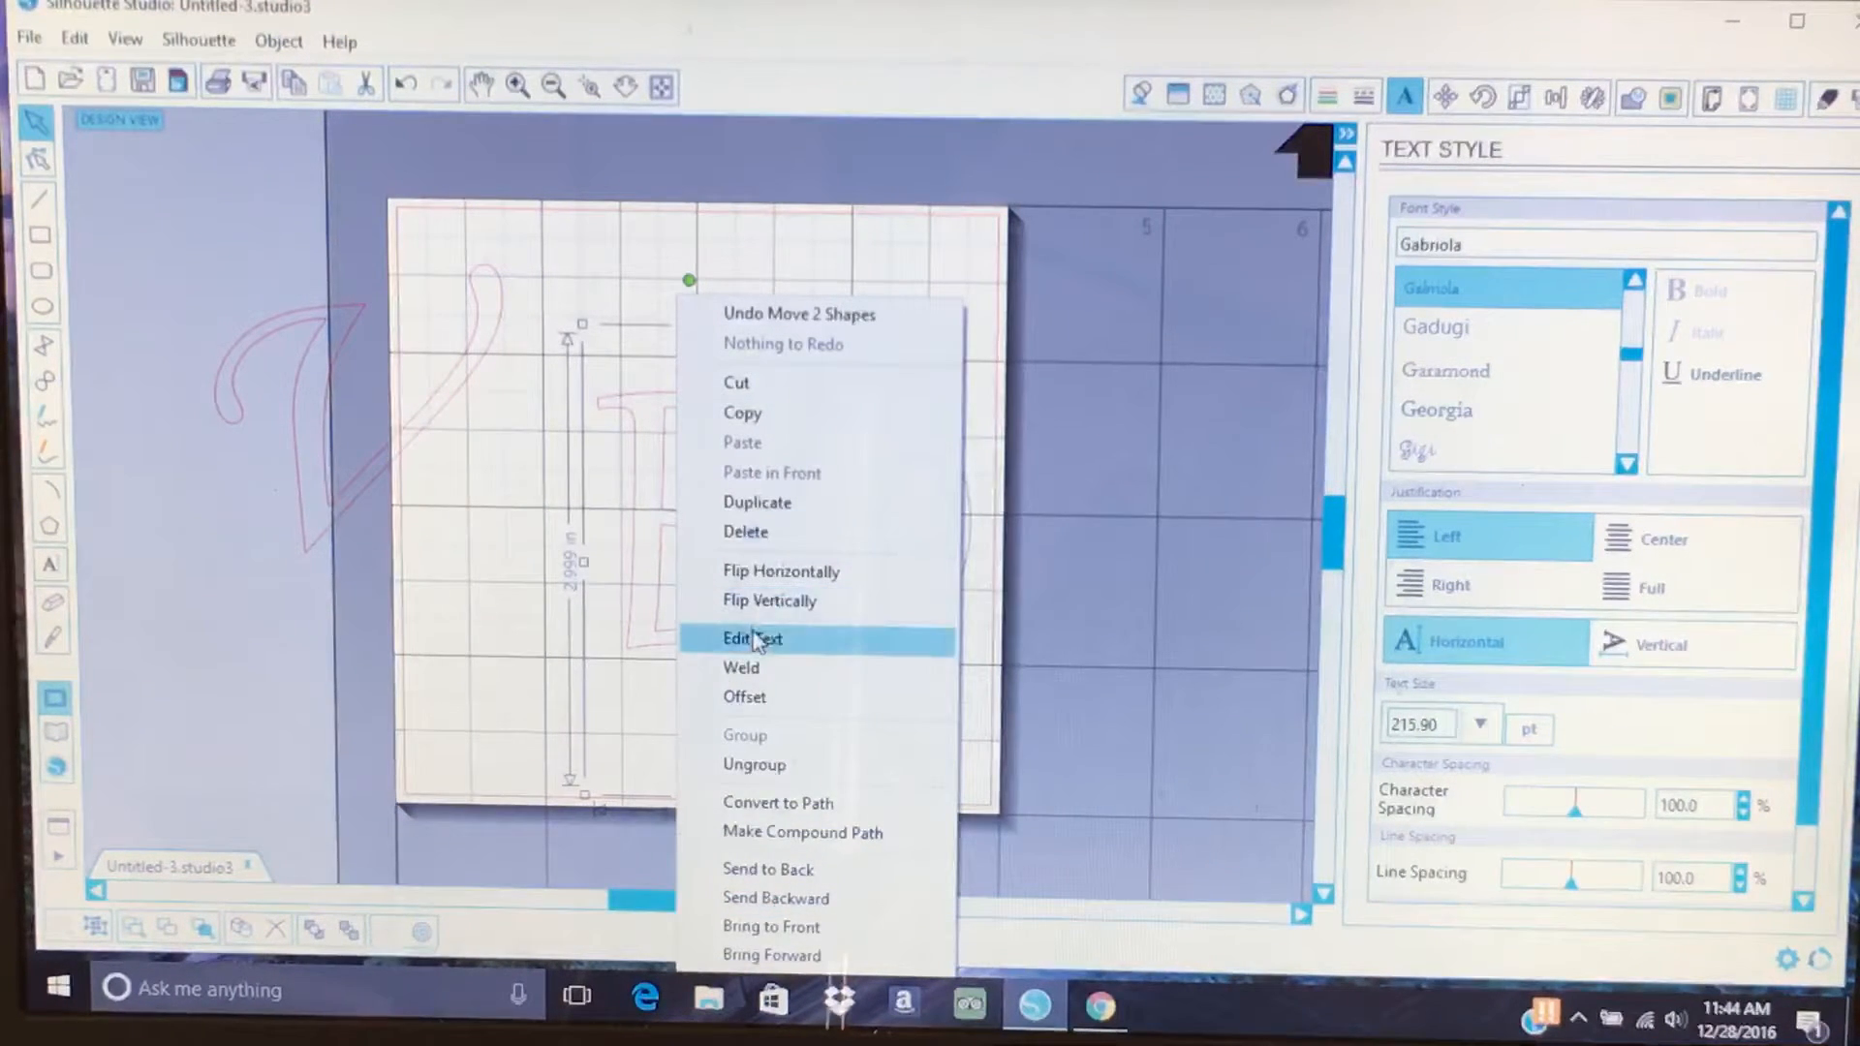
left_click(752, 639)
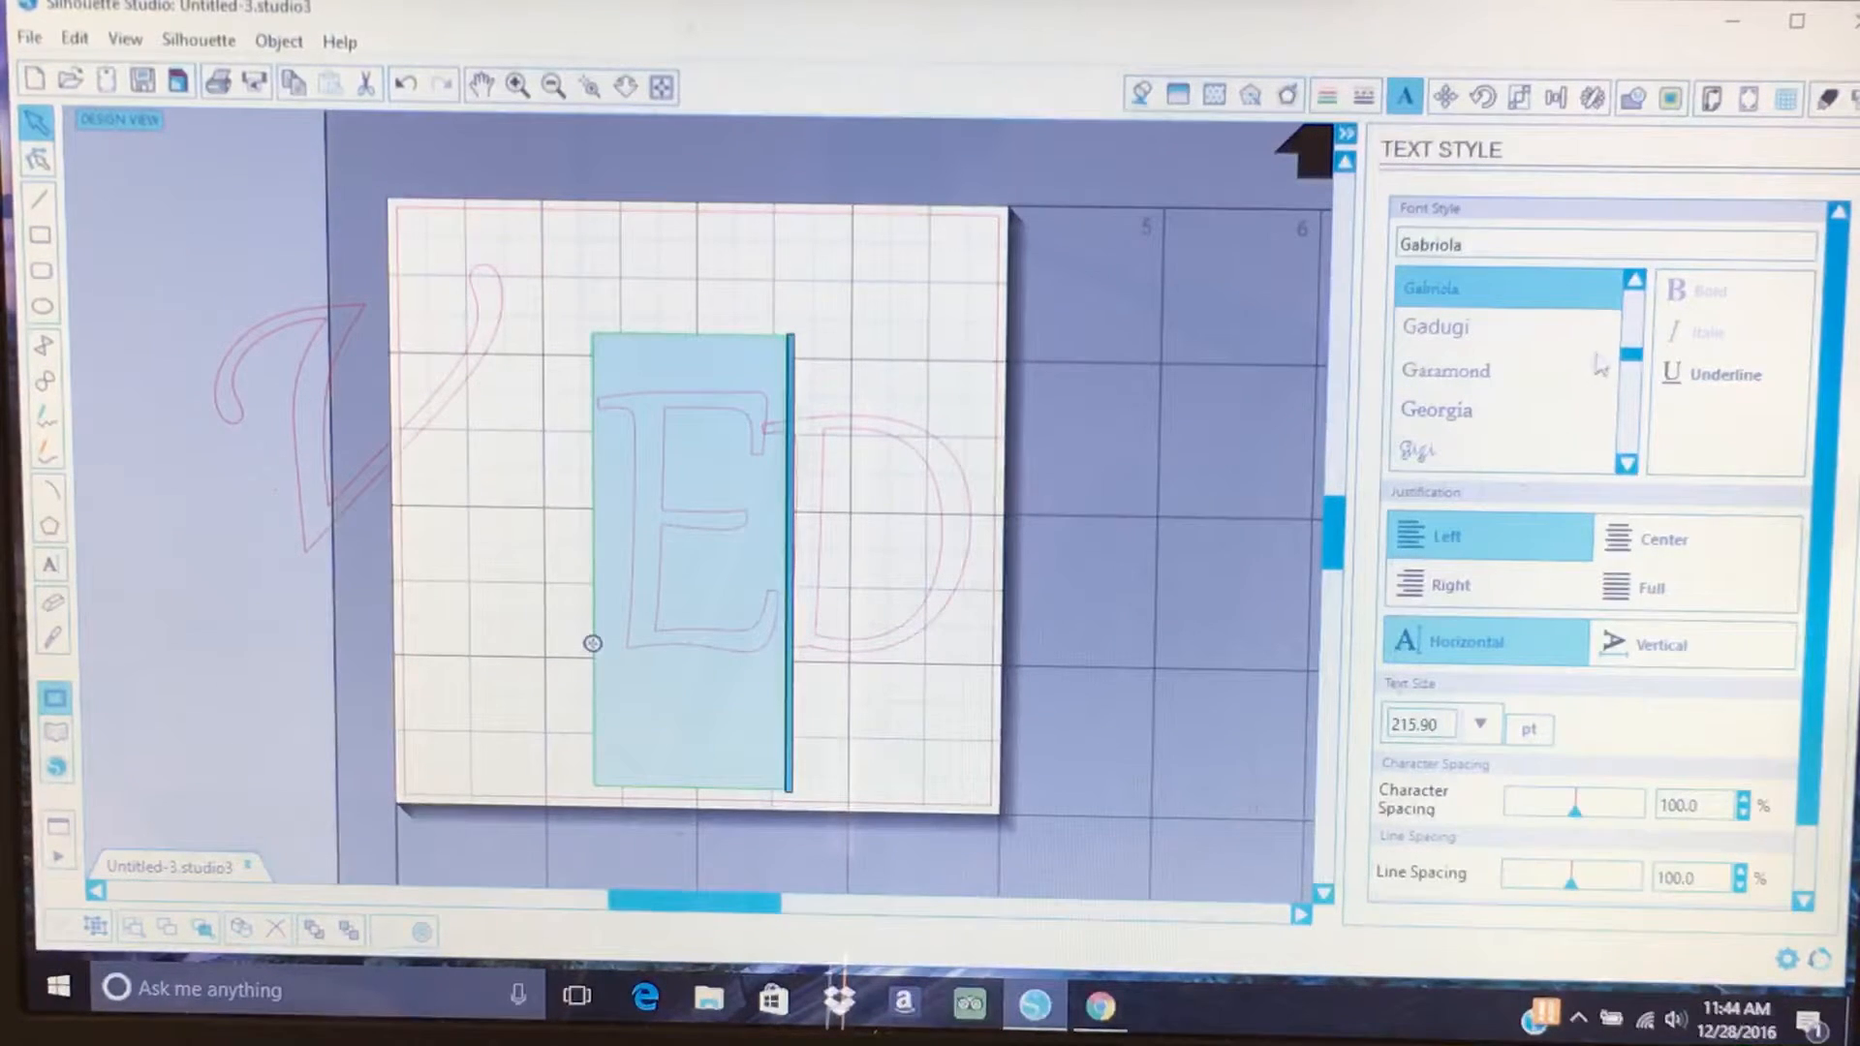
scroll("down", 3)
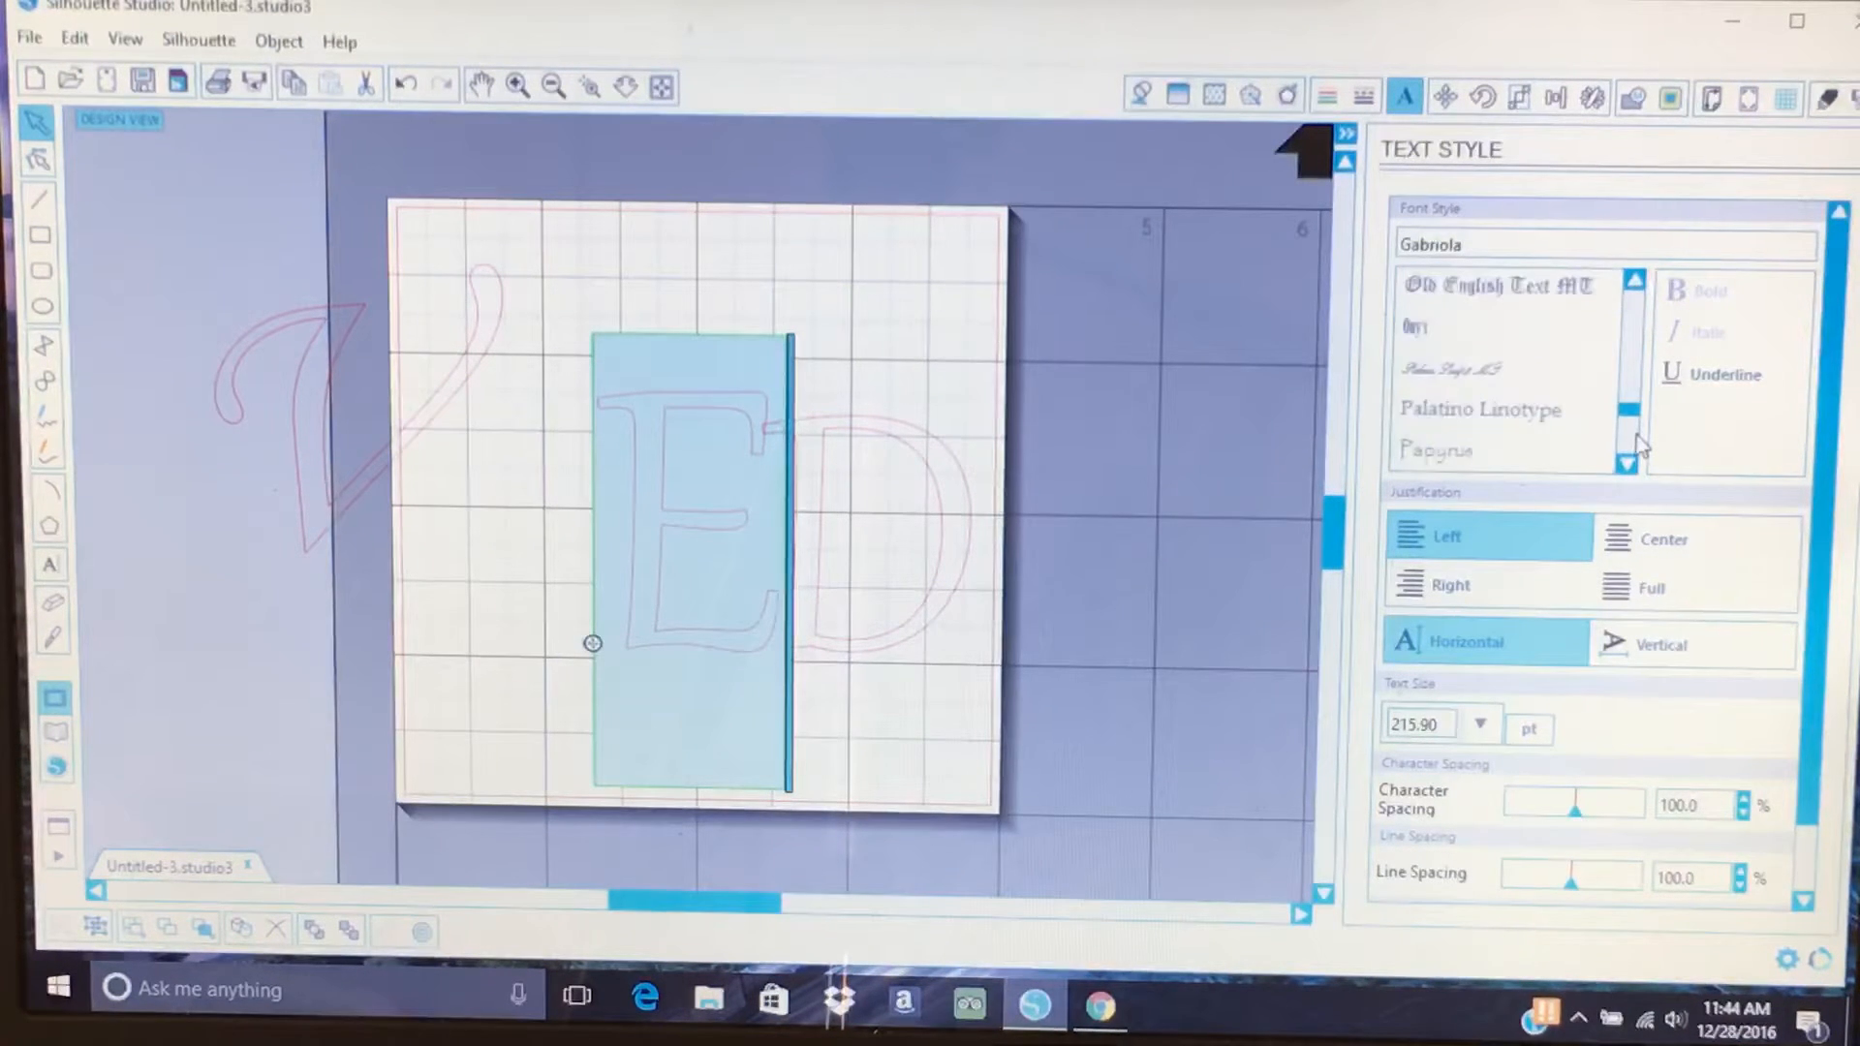
scroll("down", 3)
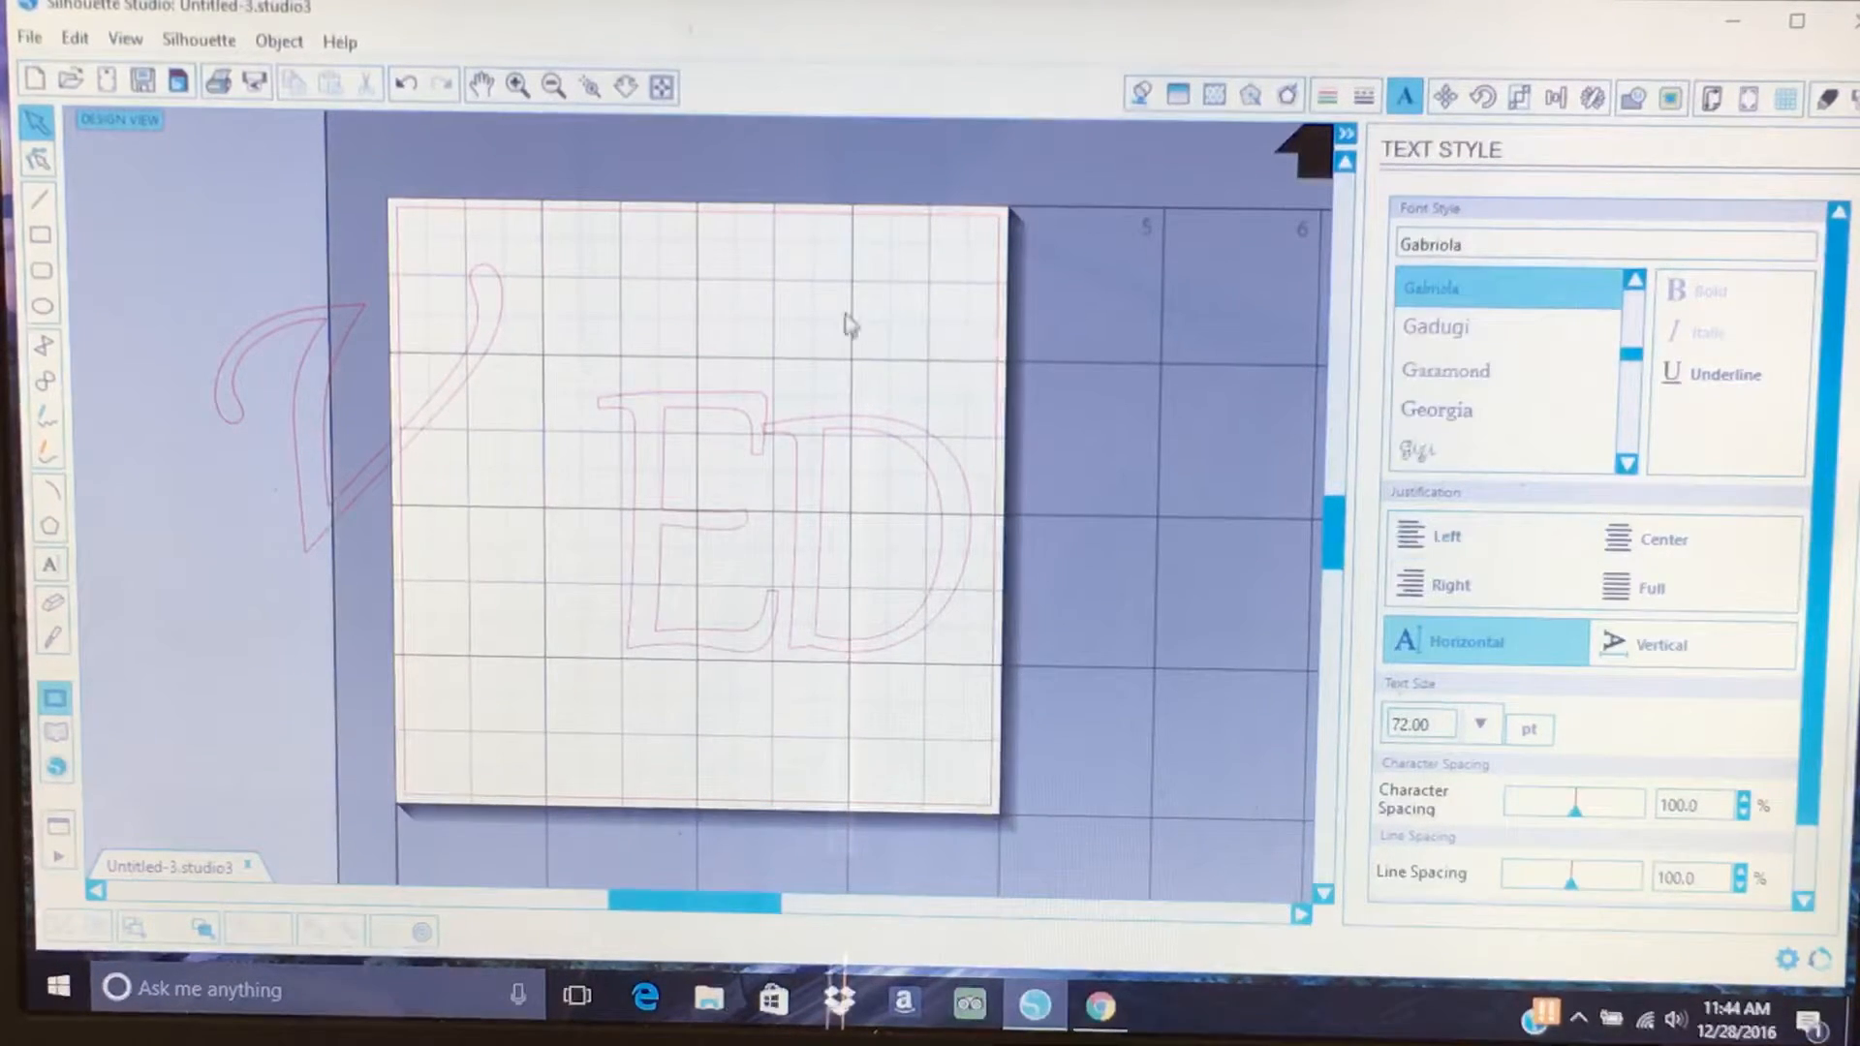
left_click(74, 40)
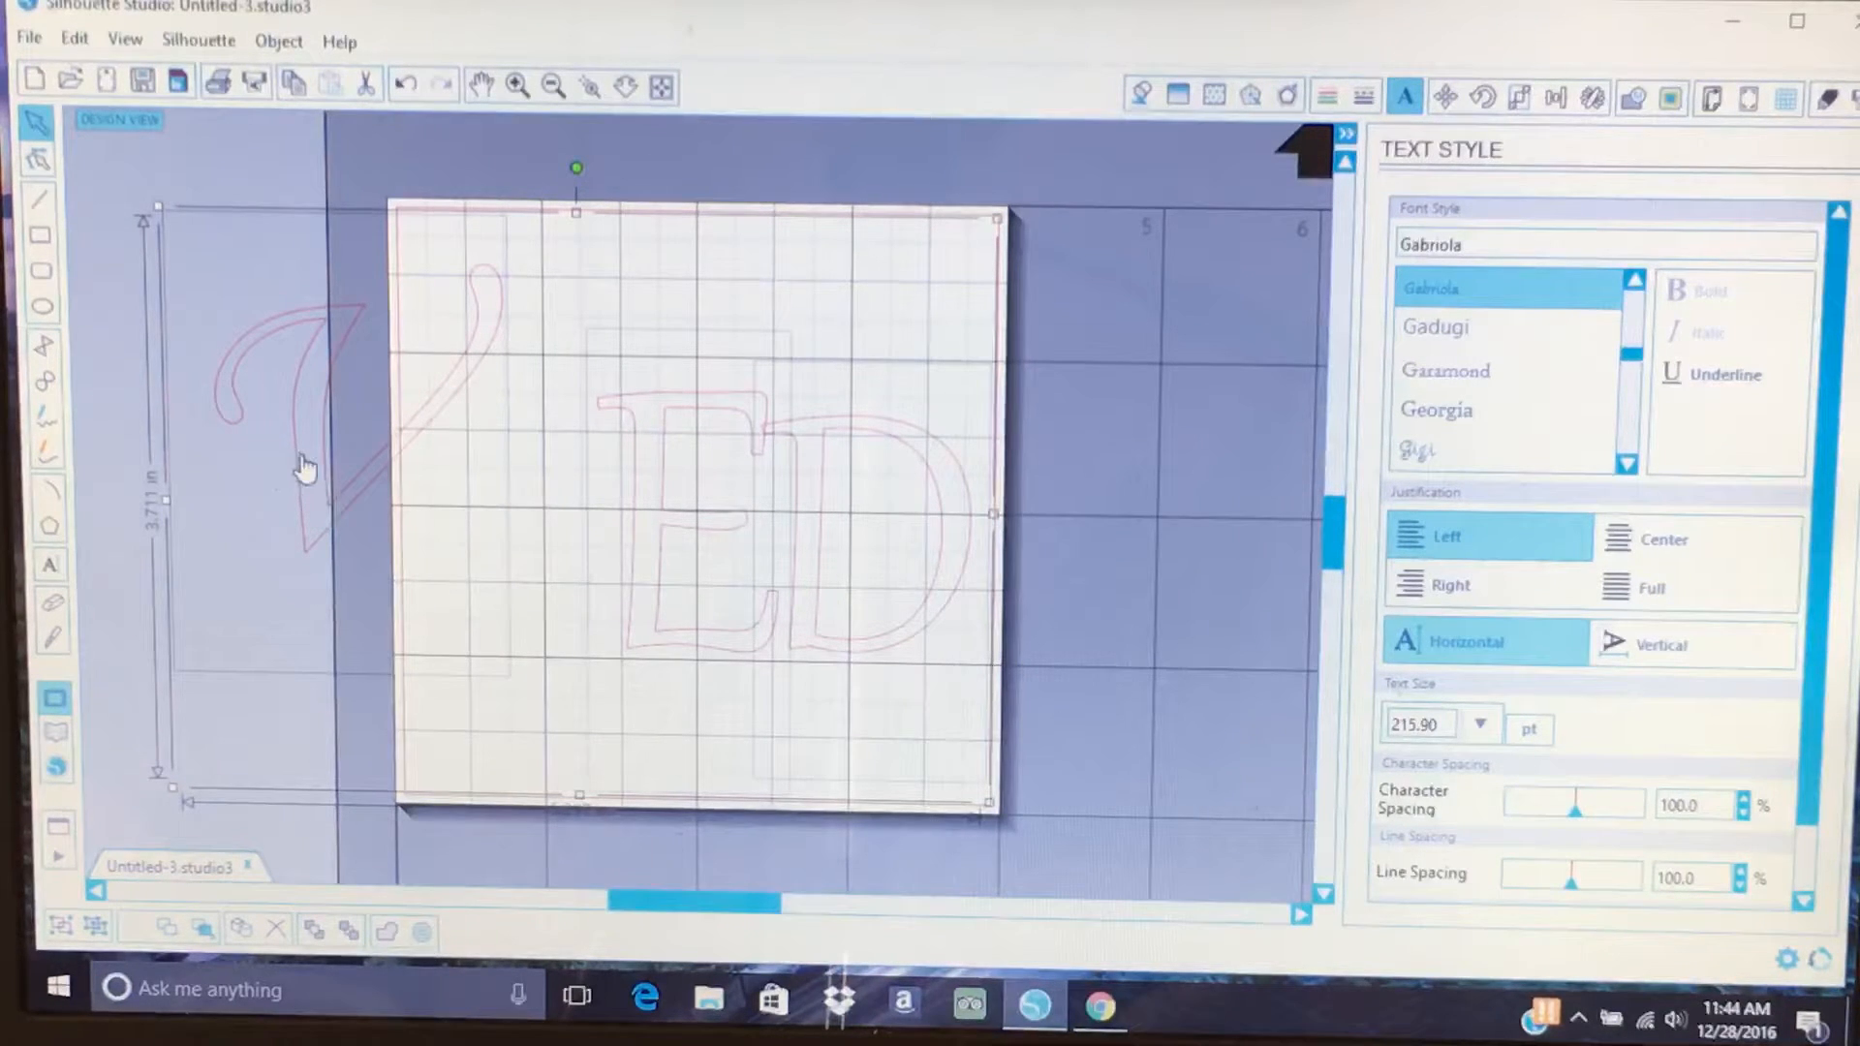
mouse_move(1014, 337)
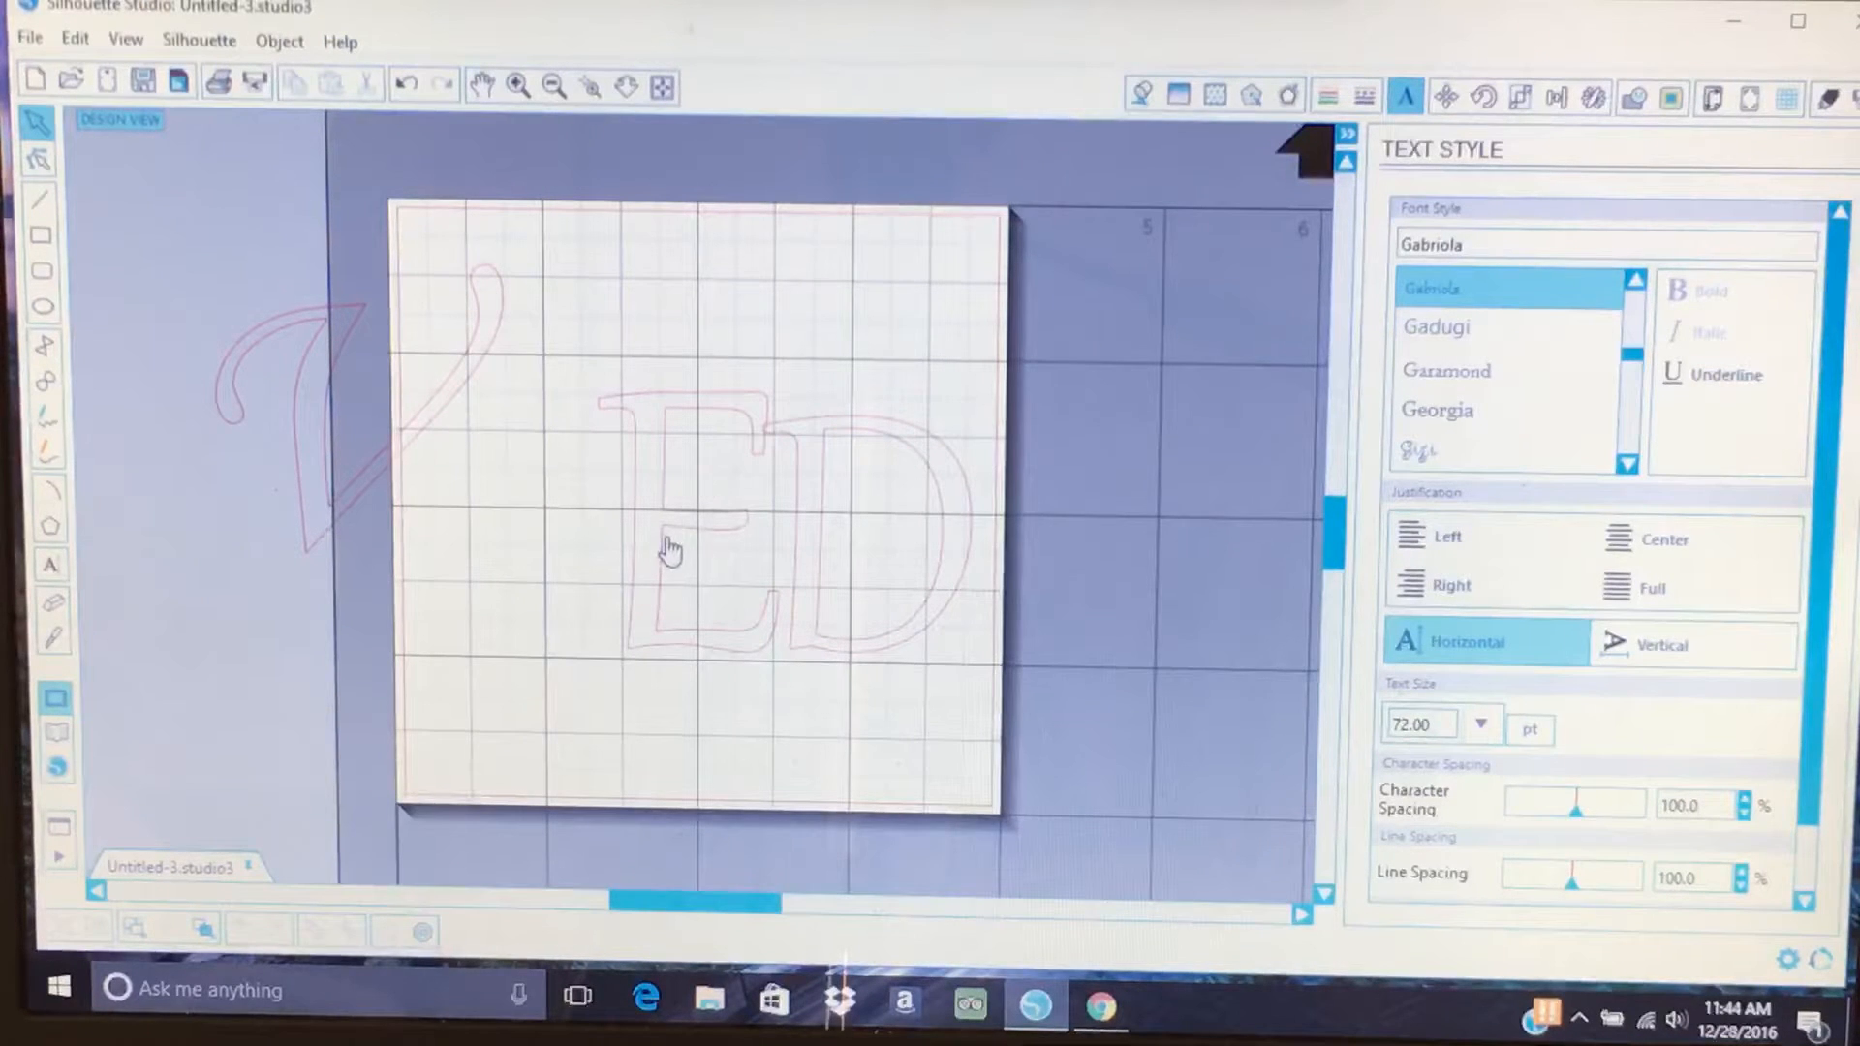
Re-edit the E and apply the Monotype Corsiva font to it.
left_click(674, 533)
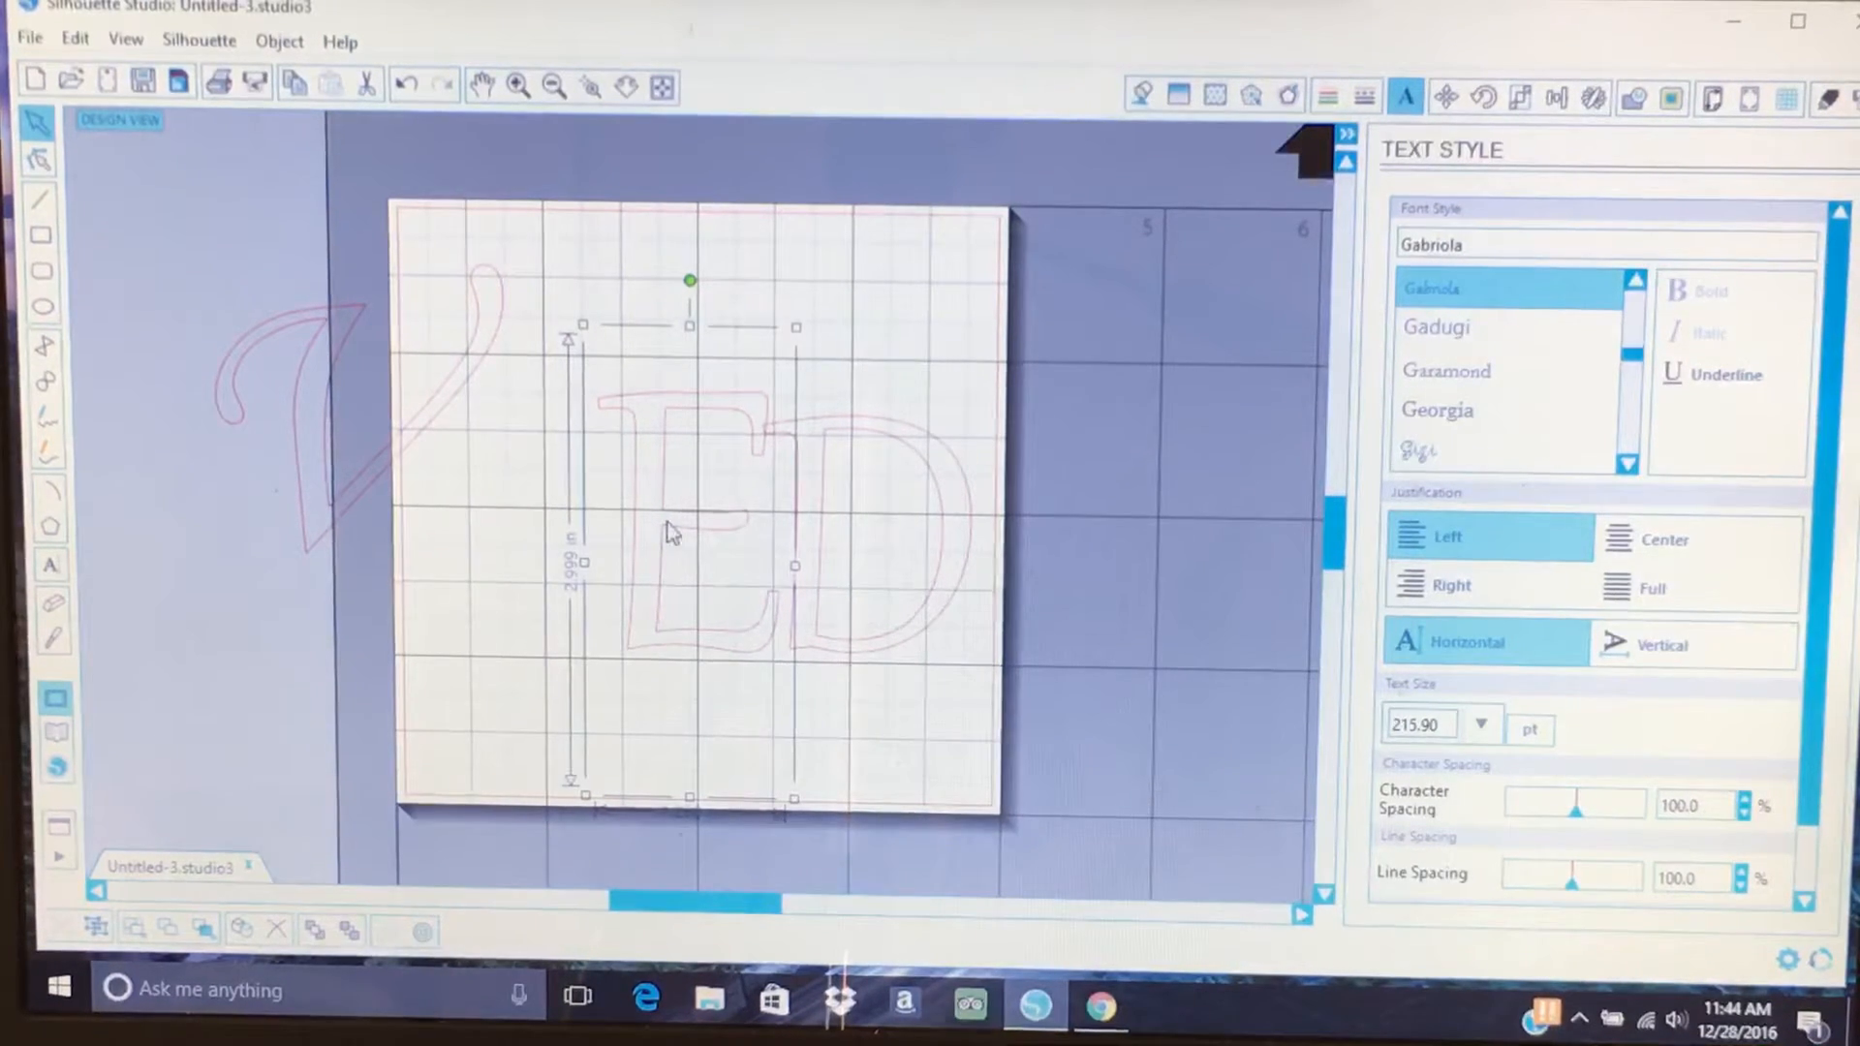
right_click(670, 532)
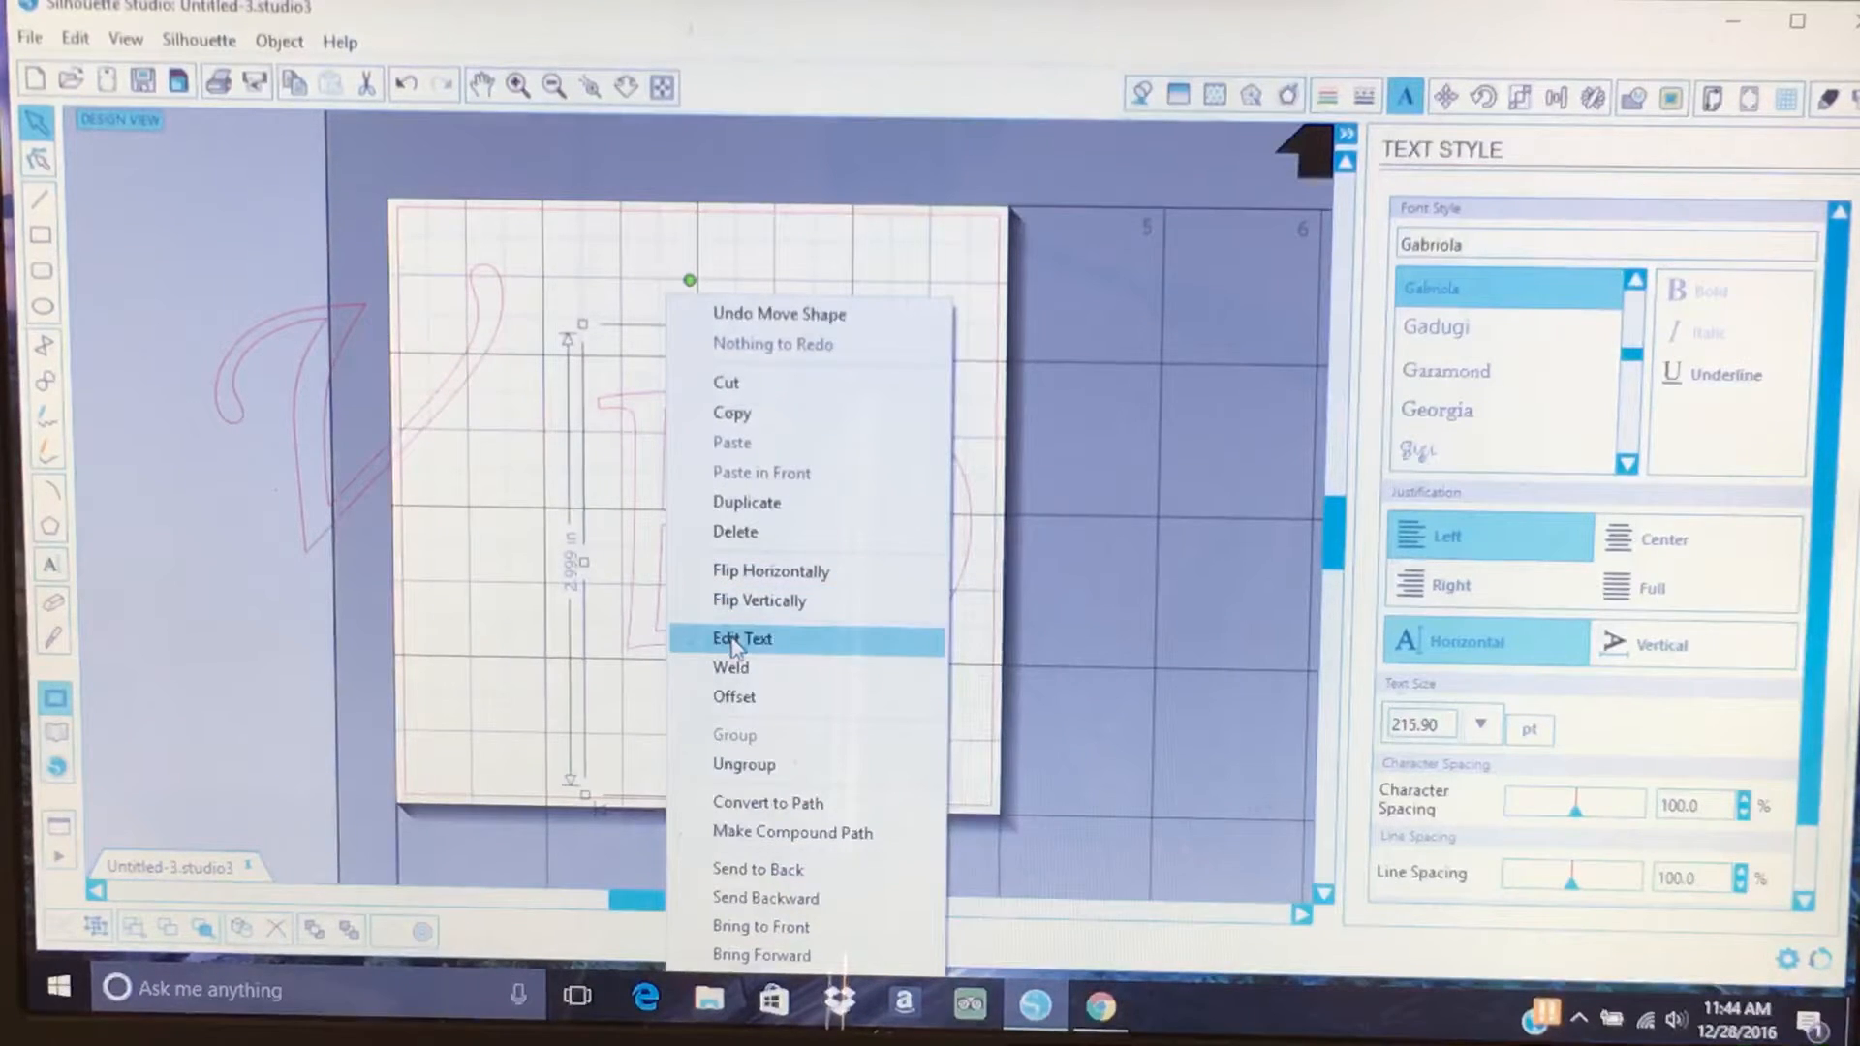
left_click(740, 639)
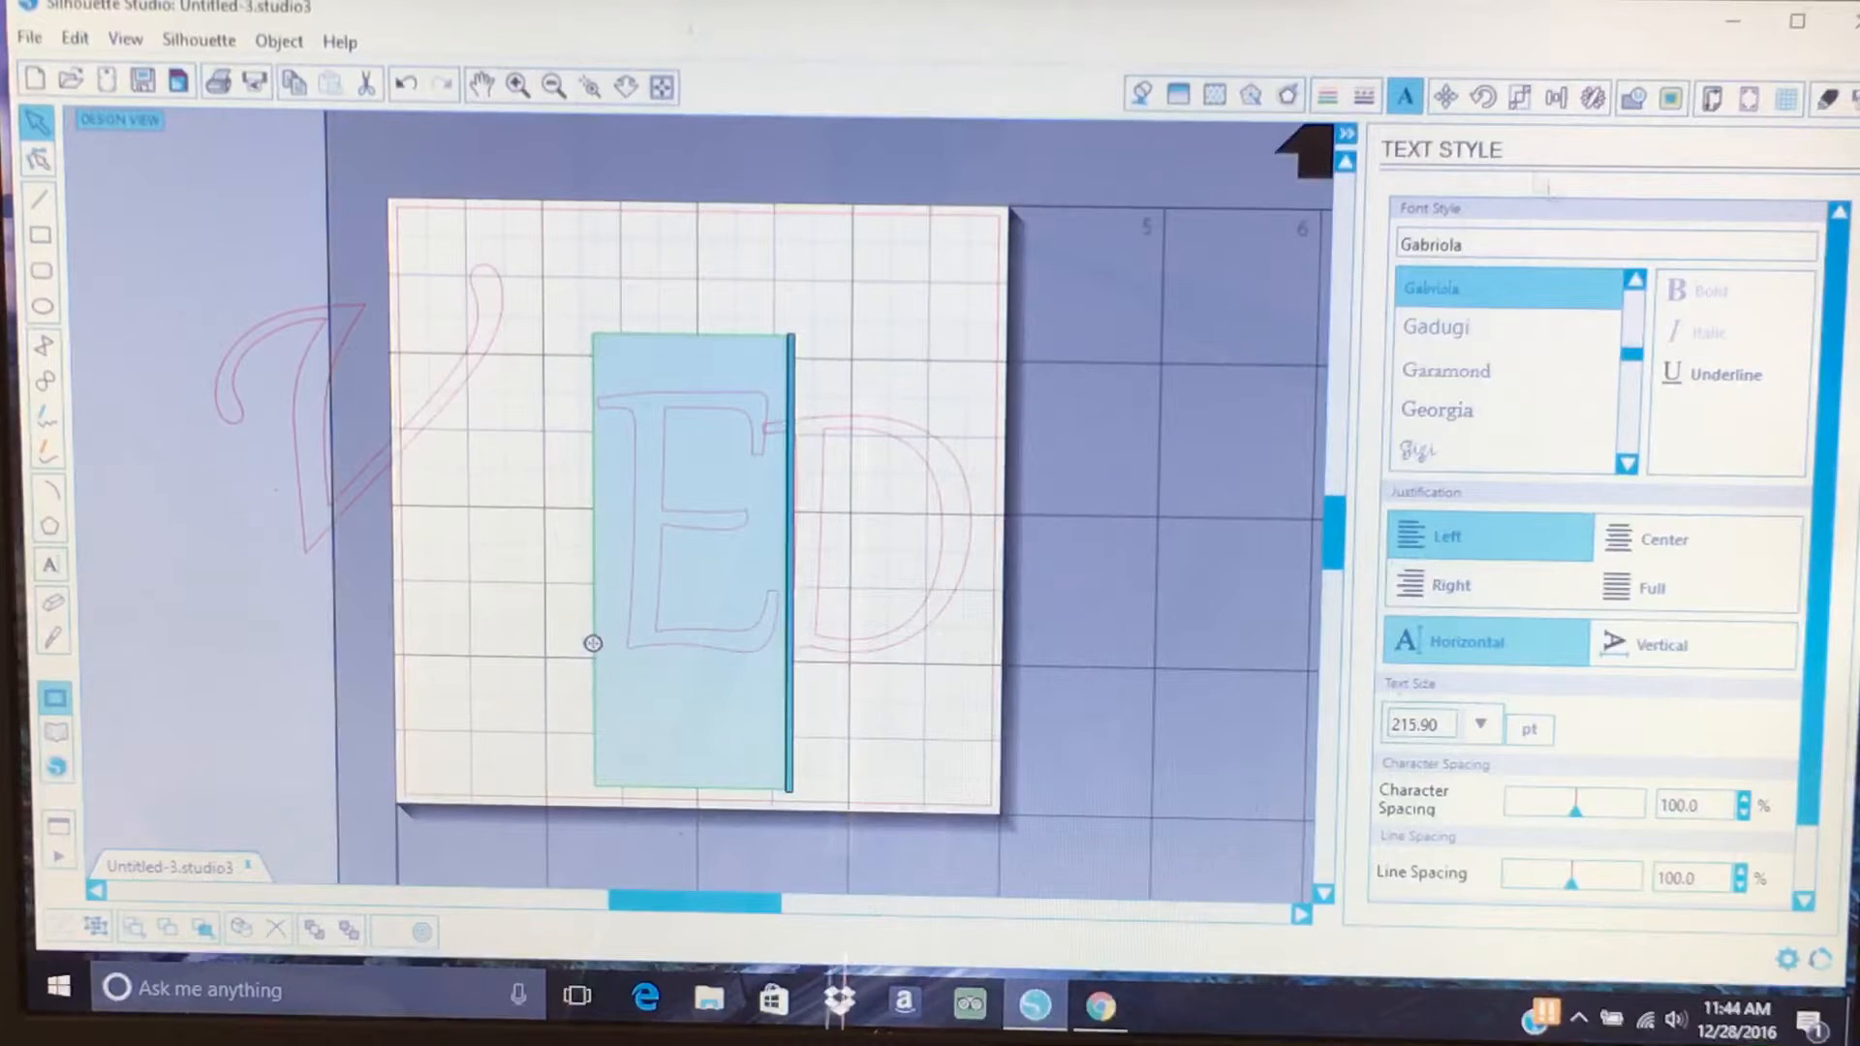
scroll("down", 3)
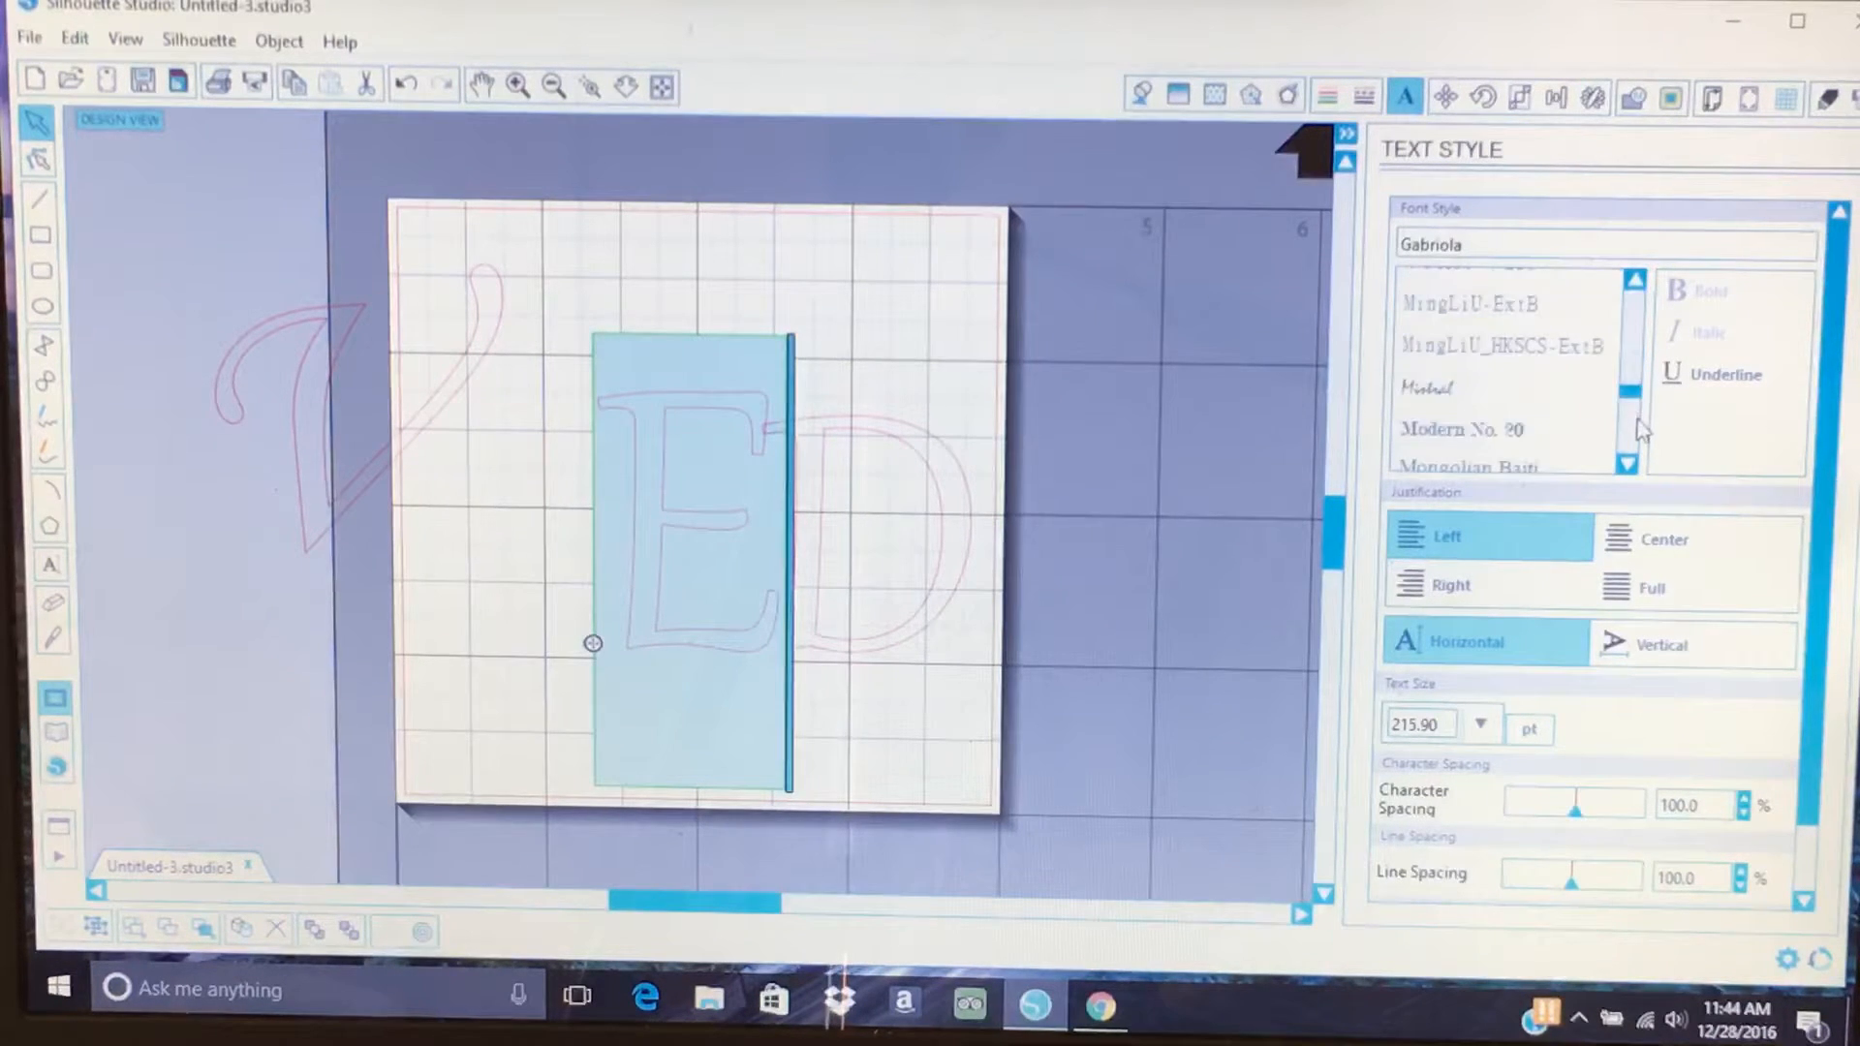
scroll("down", 3)
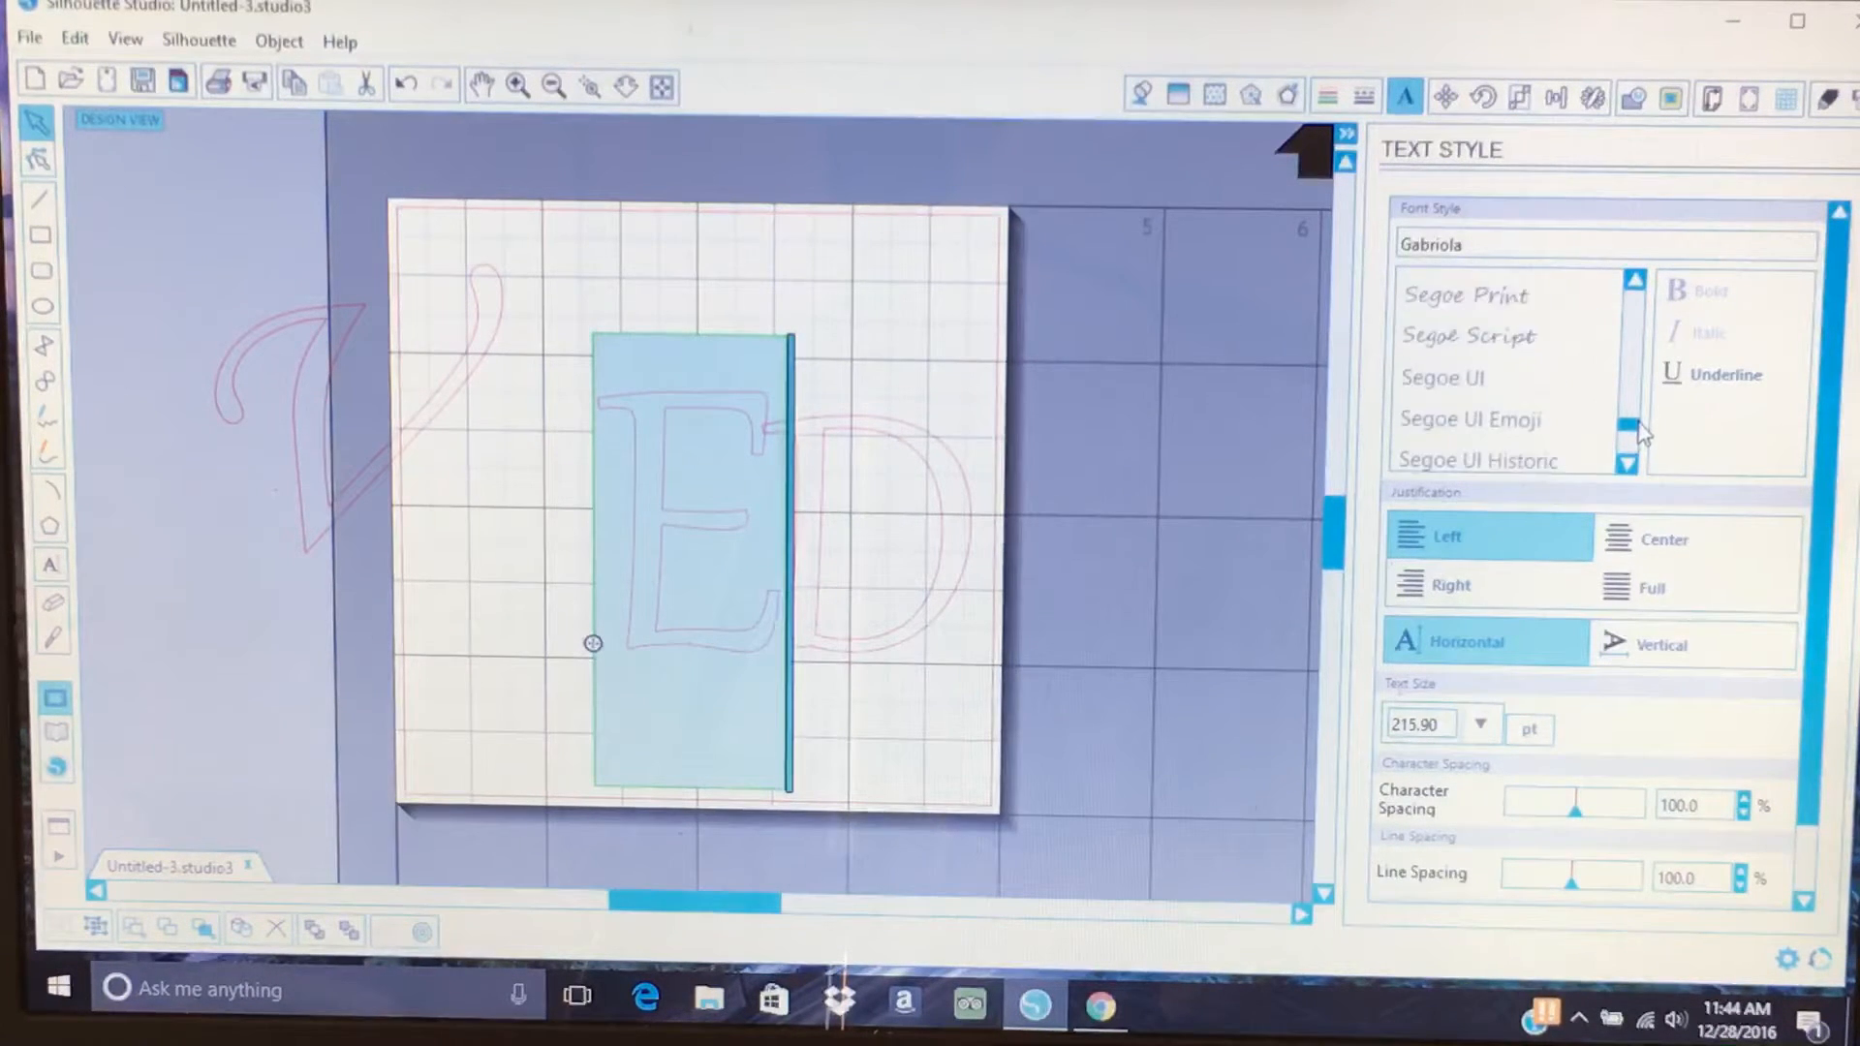
scroll("down", 3)
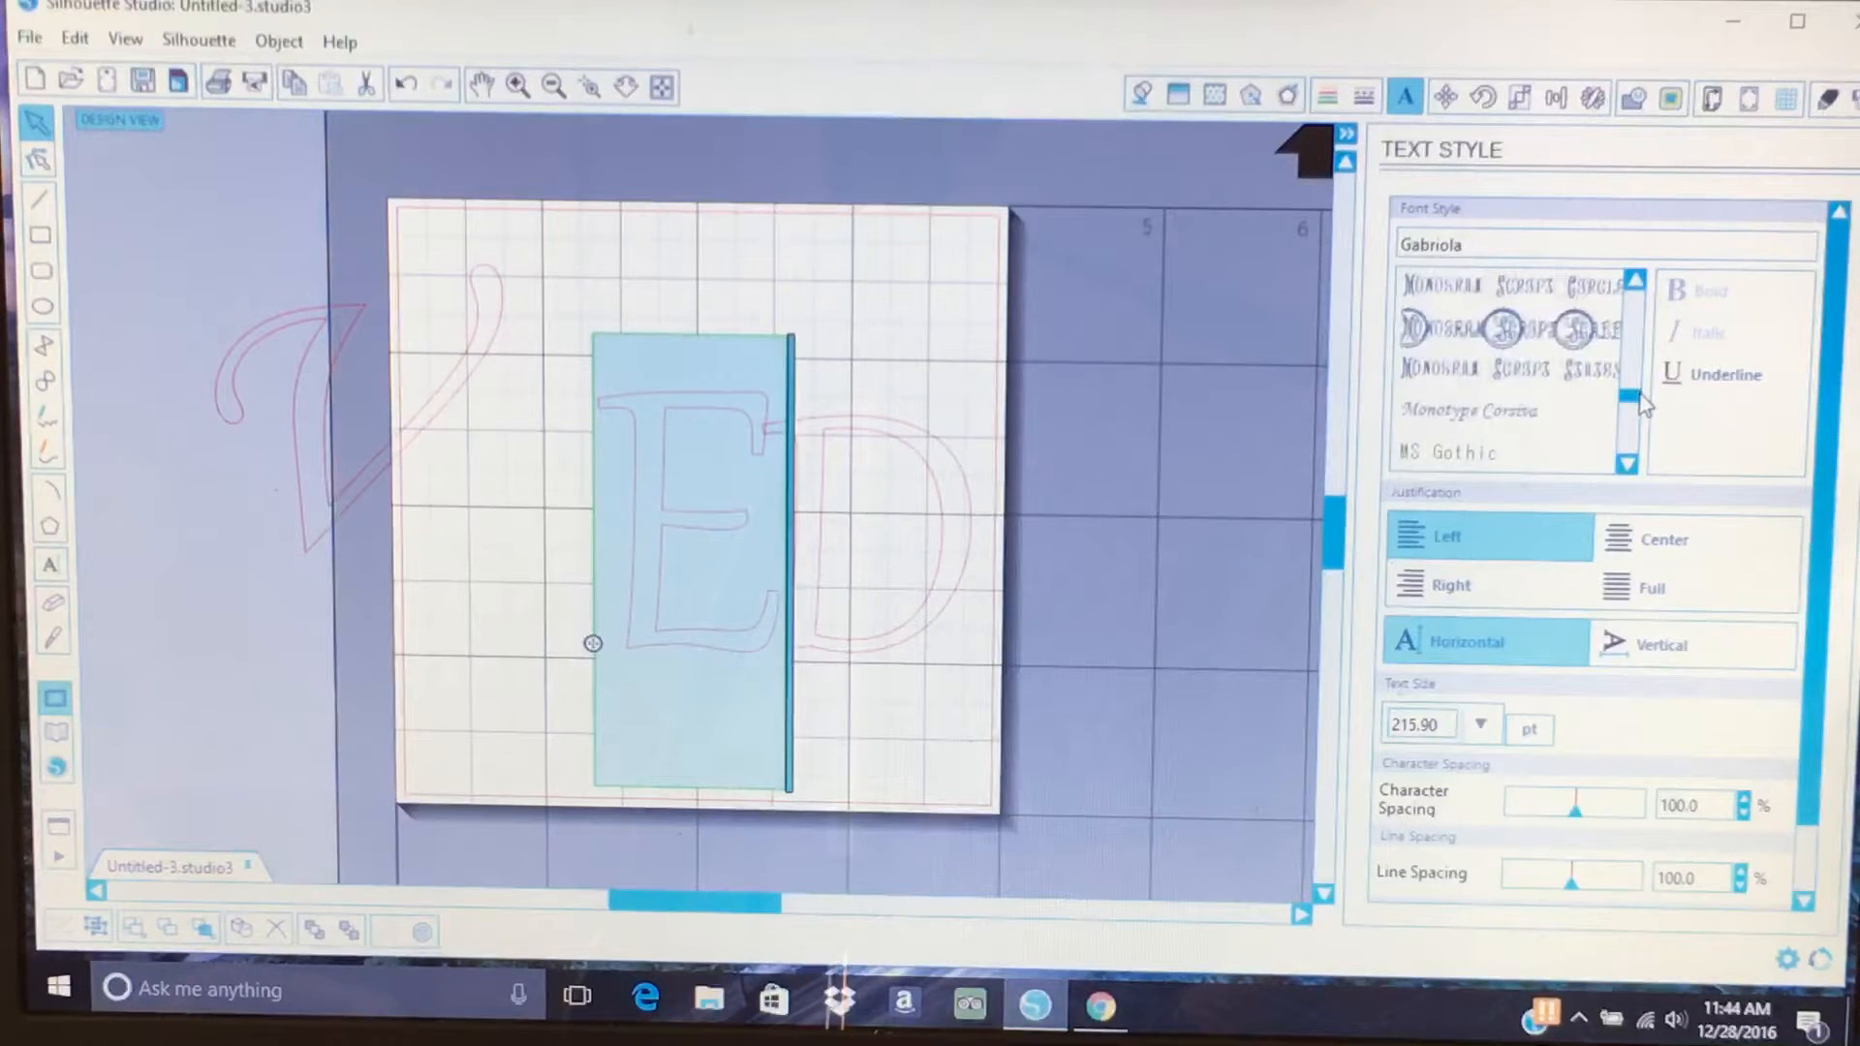
mouse_move(1488, 423)
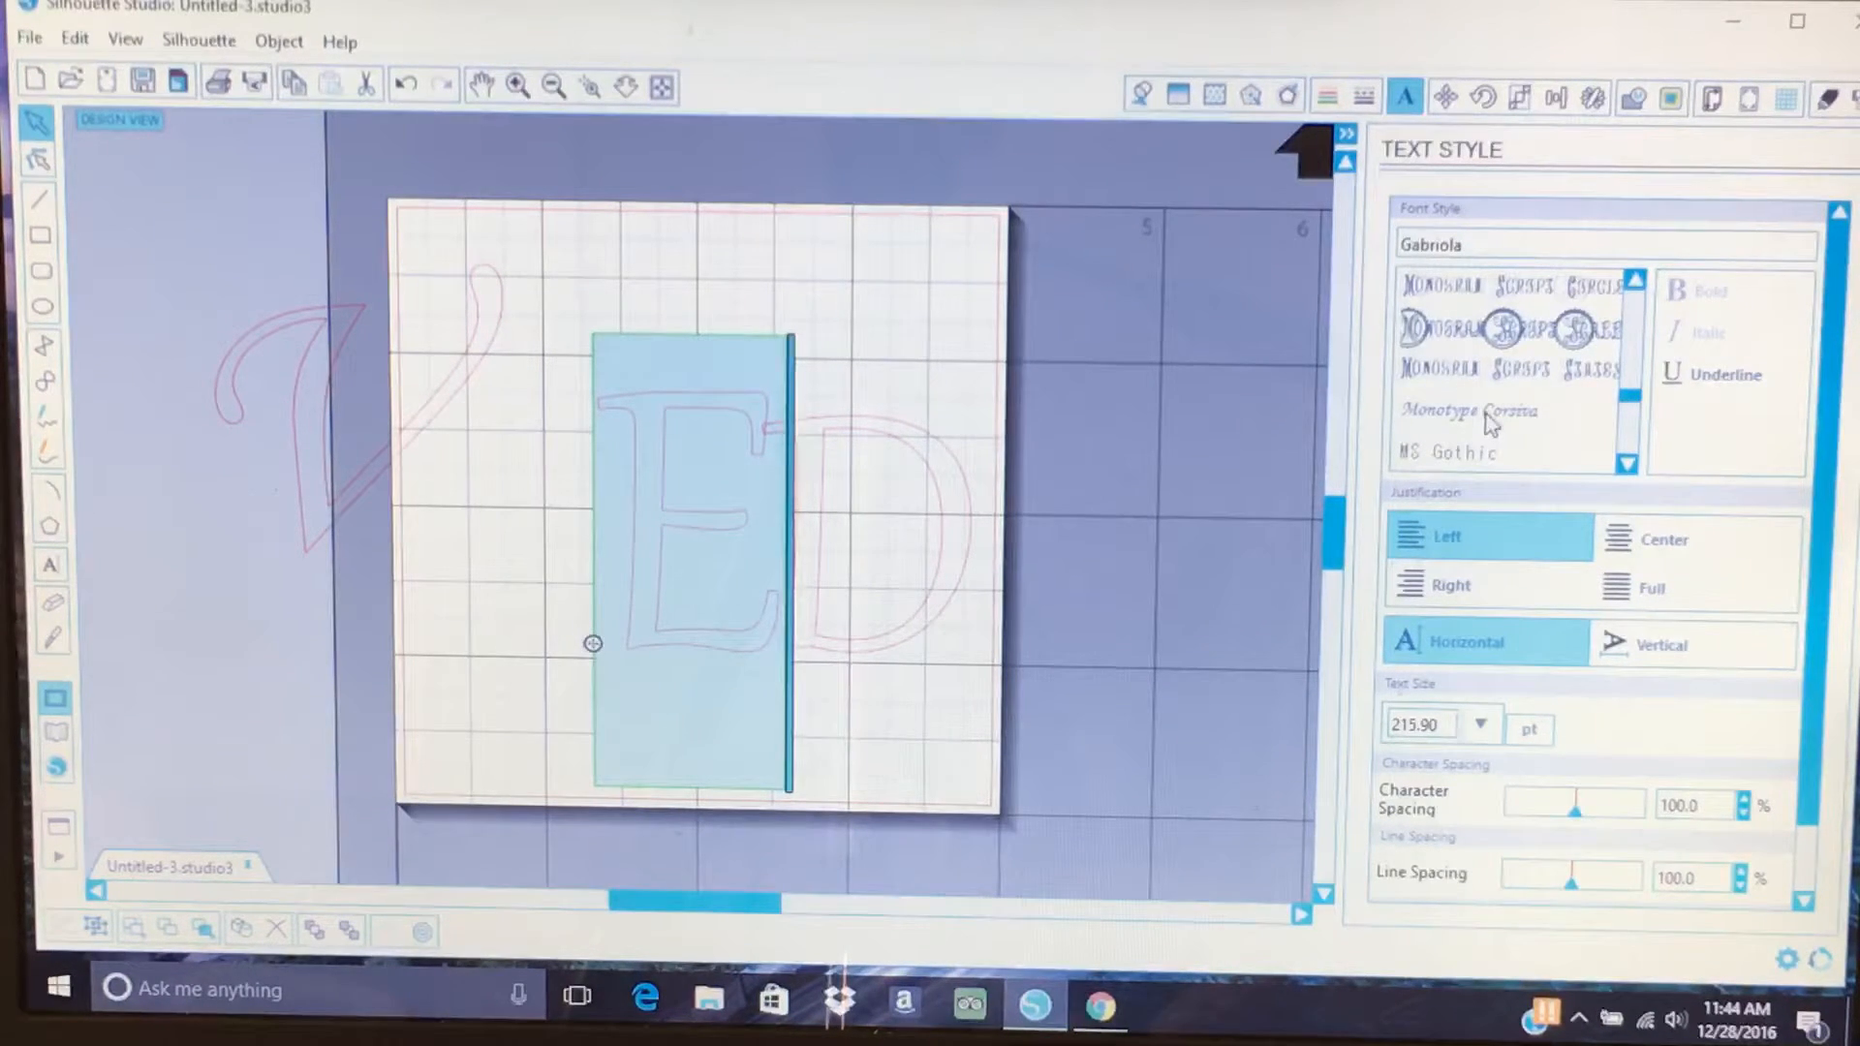
left_click(1470, 411)
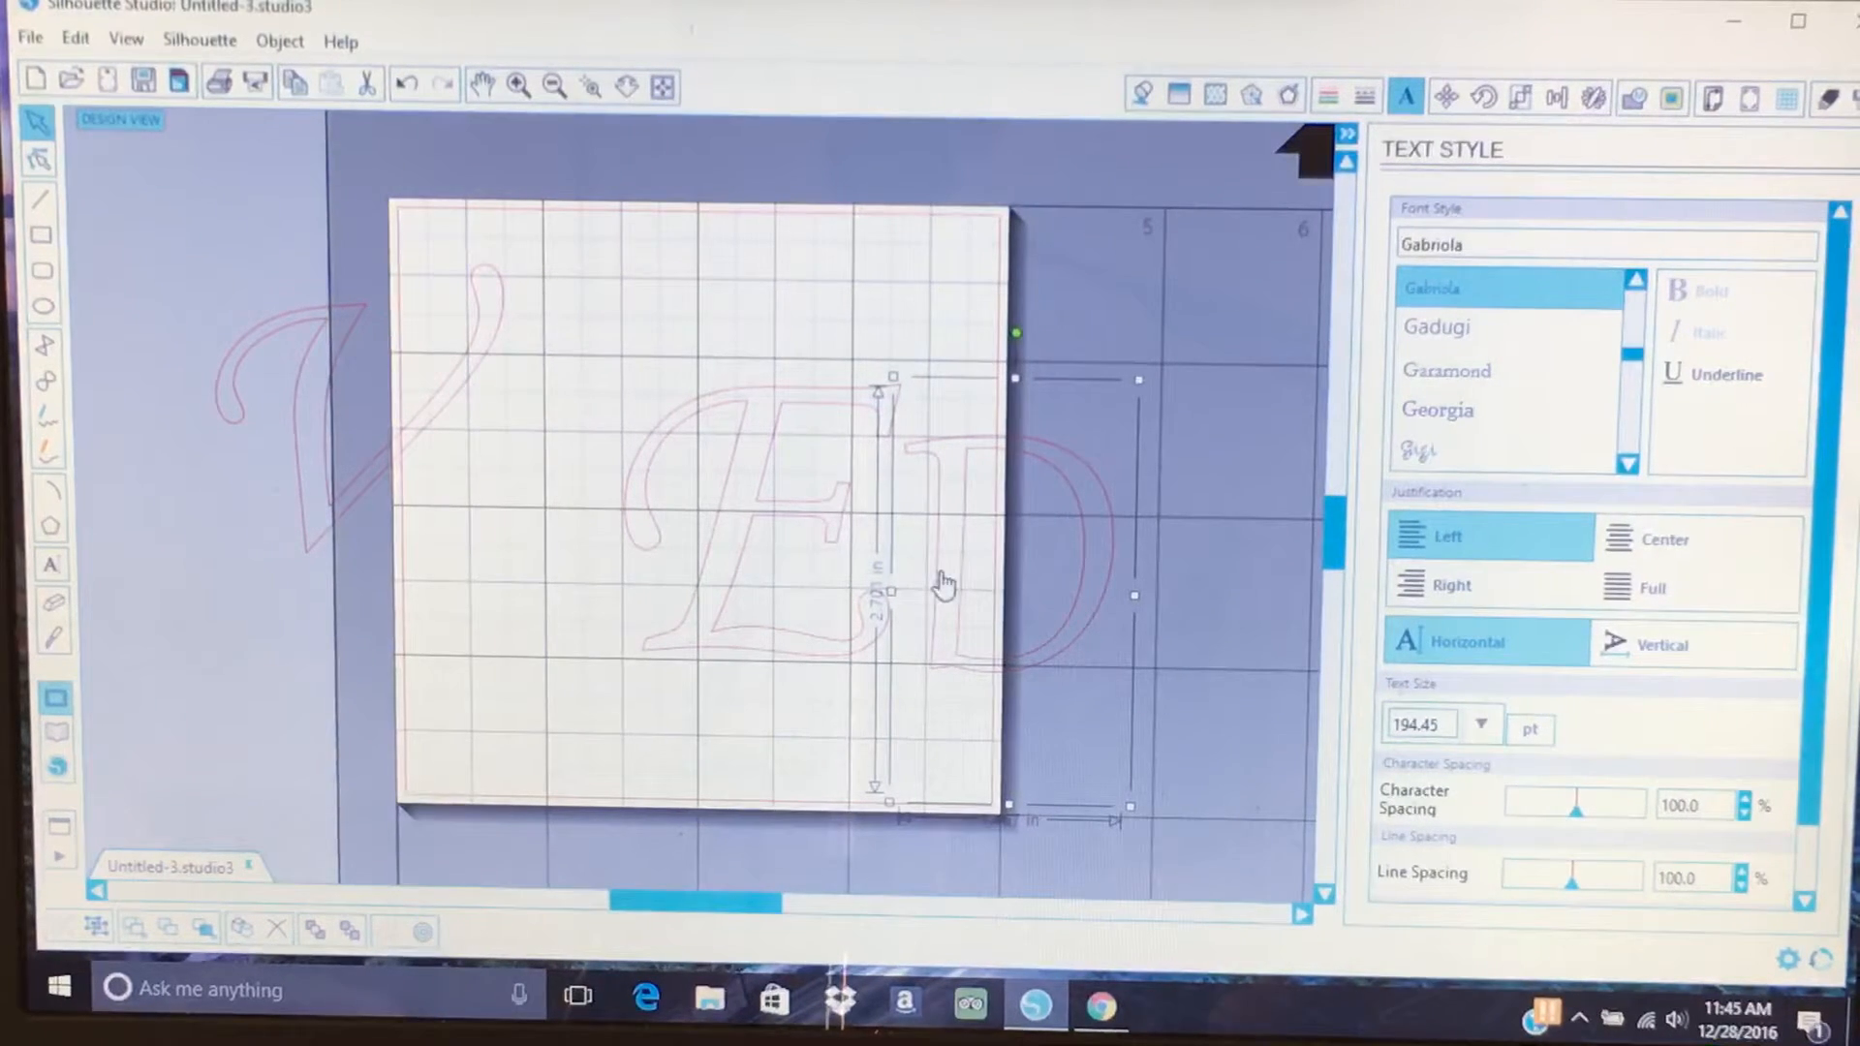
Edit the D's text and change its font to Monotype Corsiva.
right_click(942, 581)
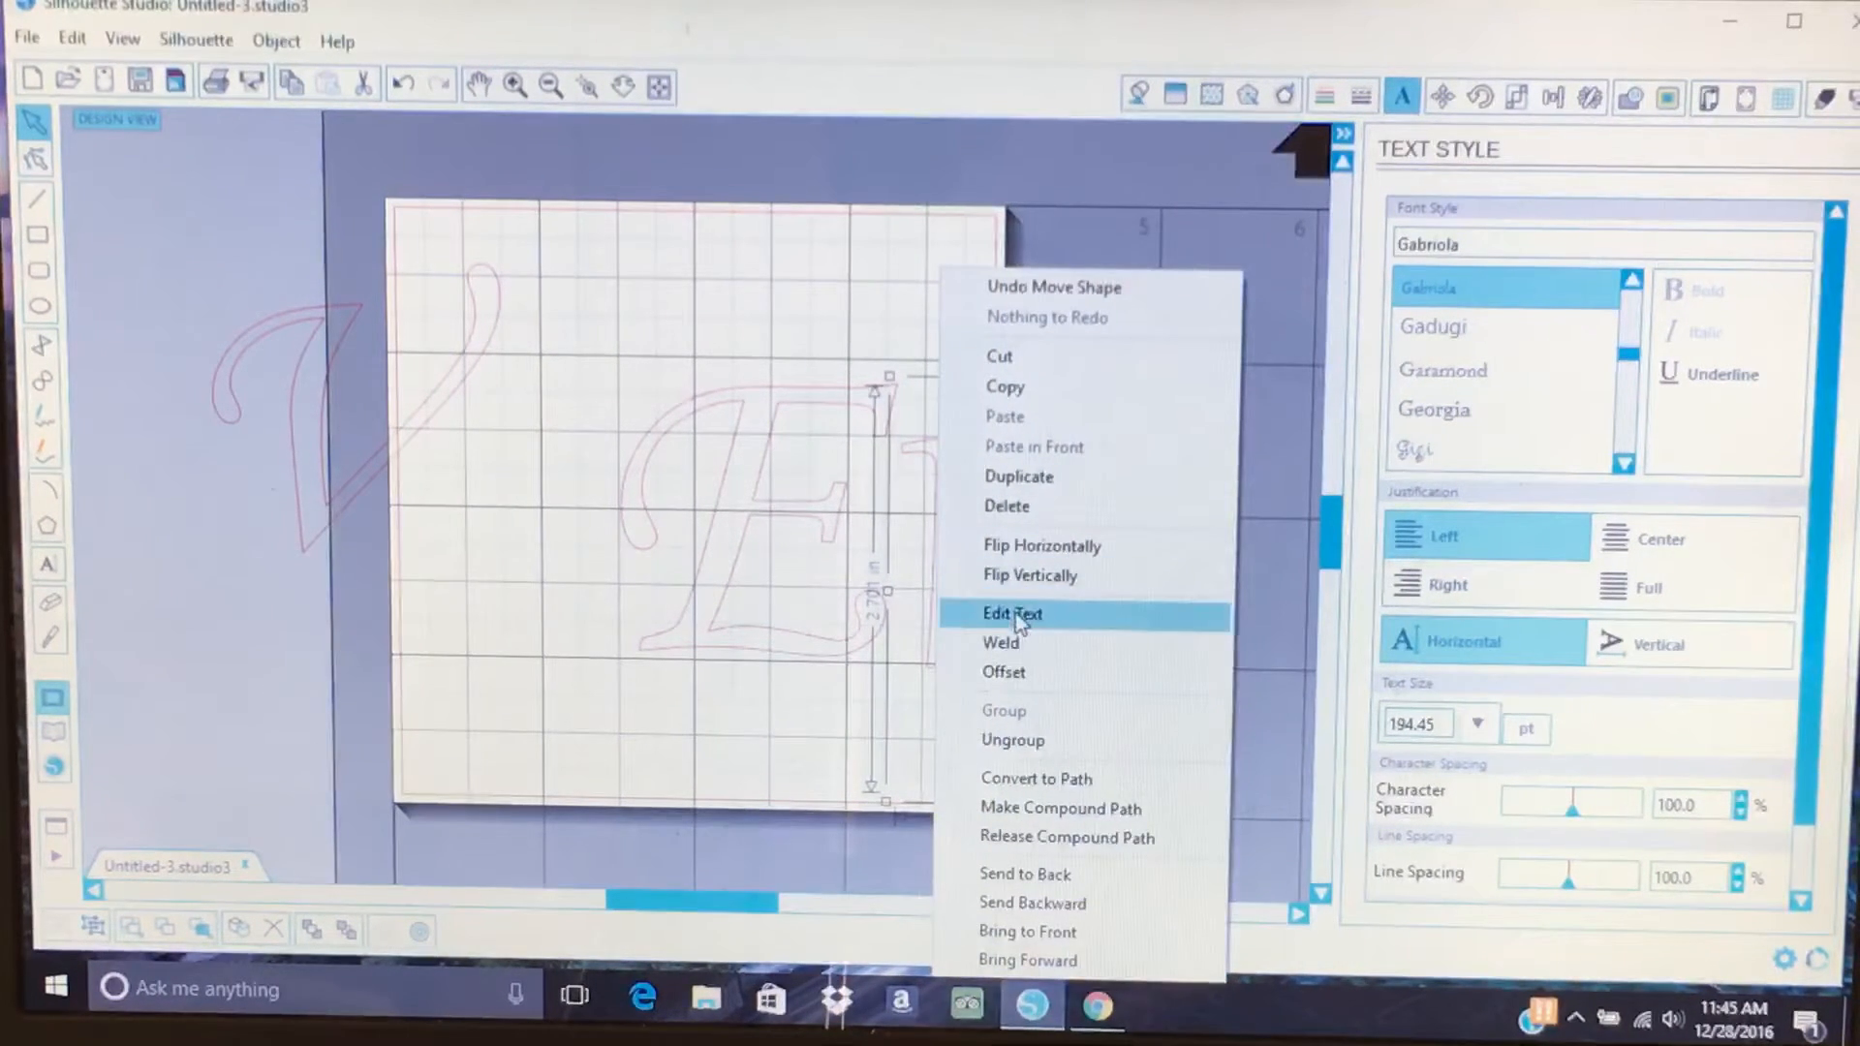
left_click(1009, 613)
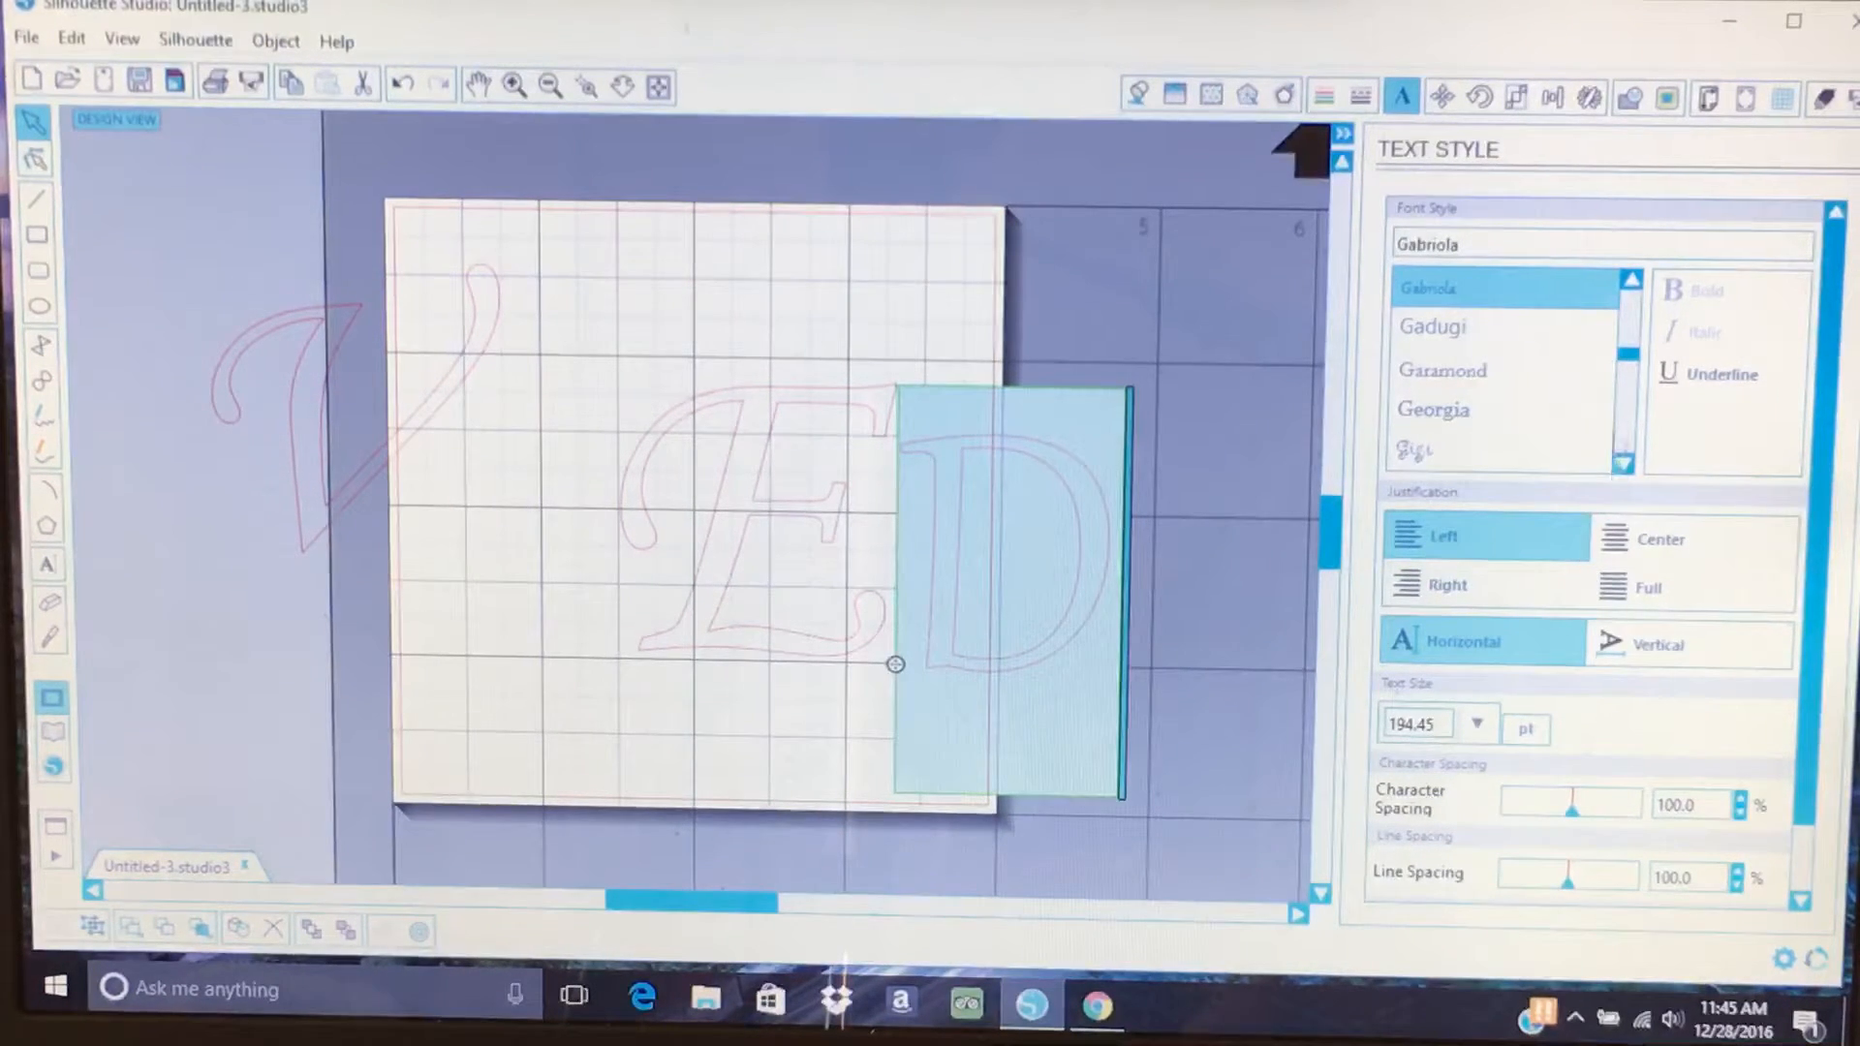
scroll("down", 3)
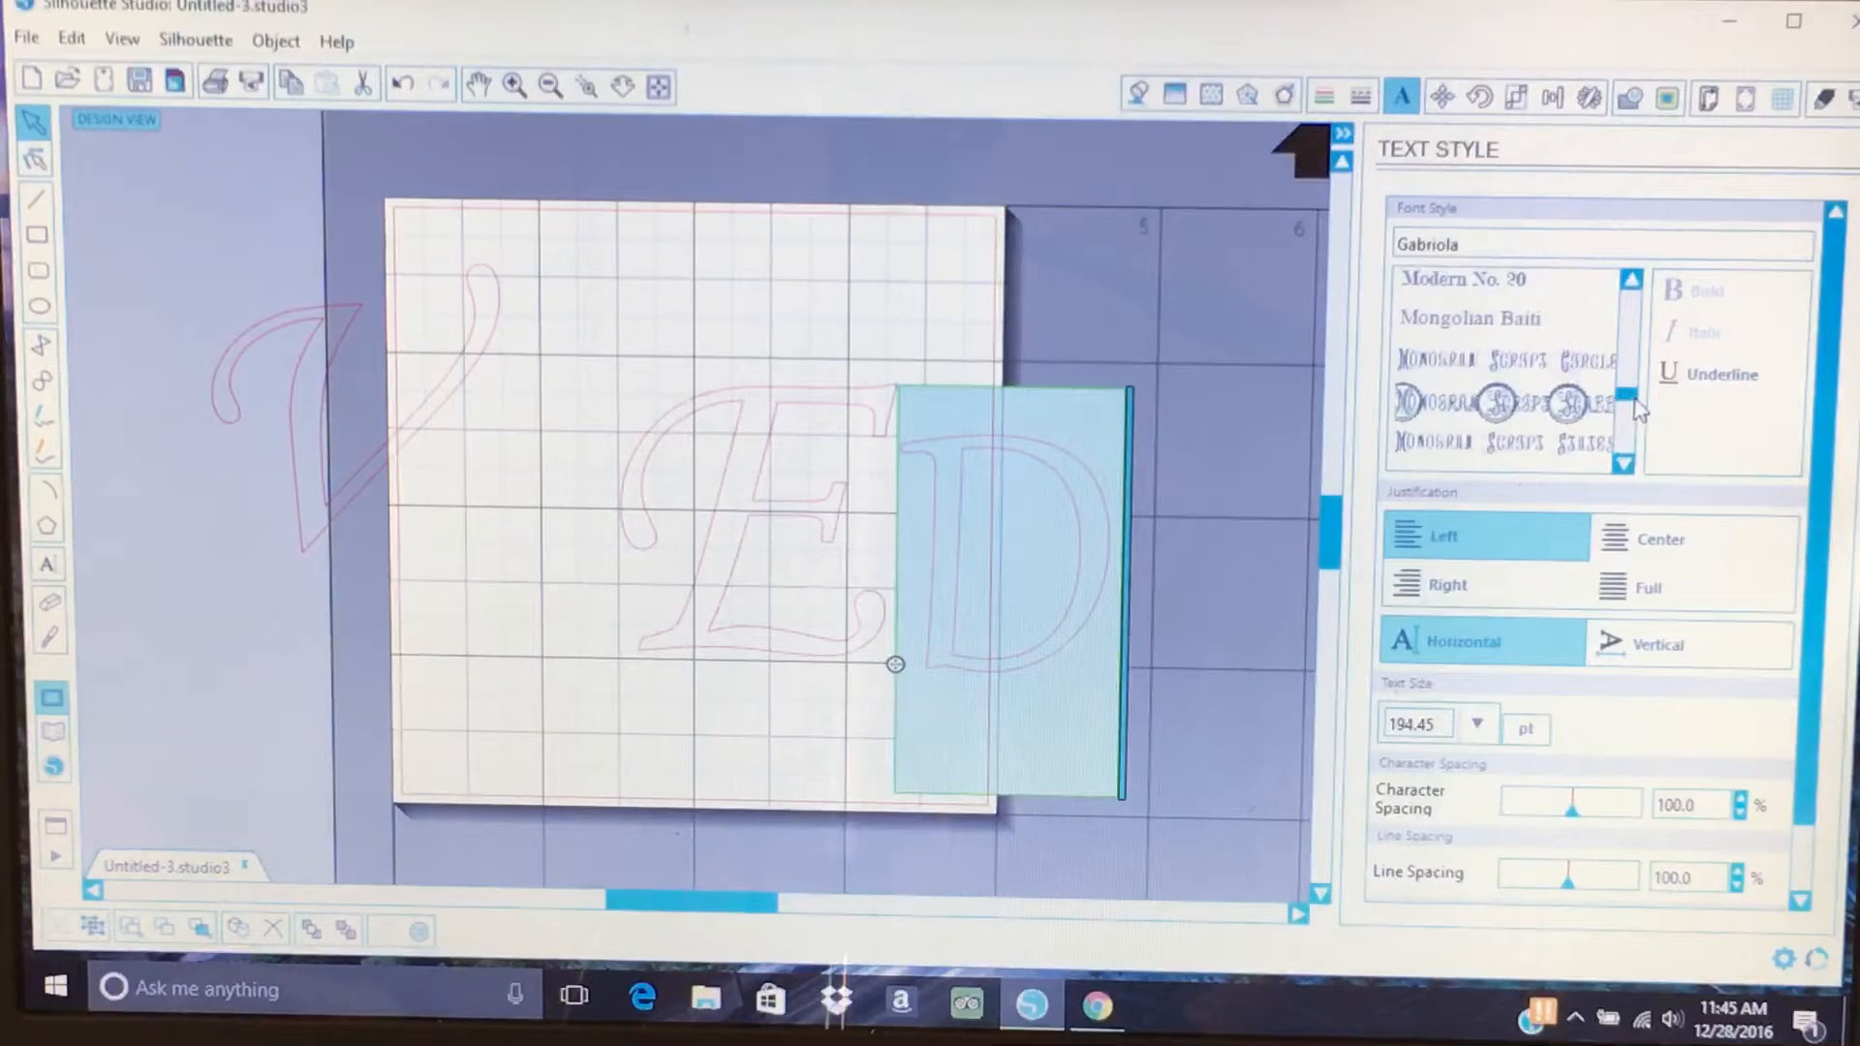
left_click(1624, 463)
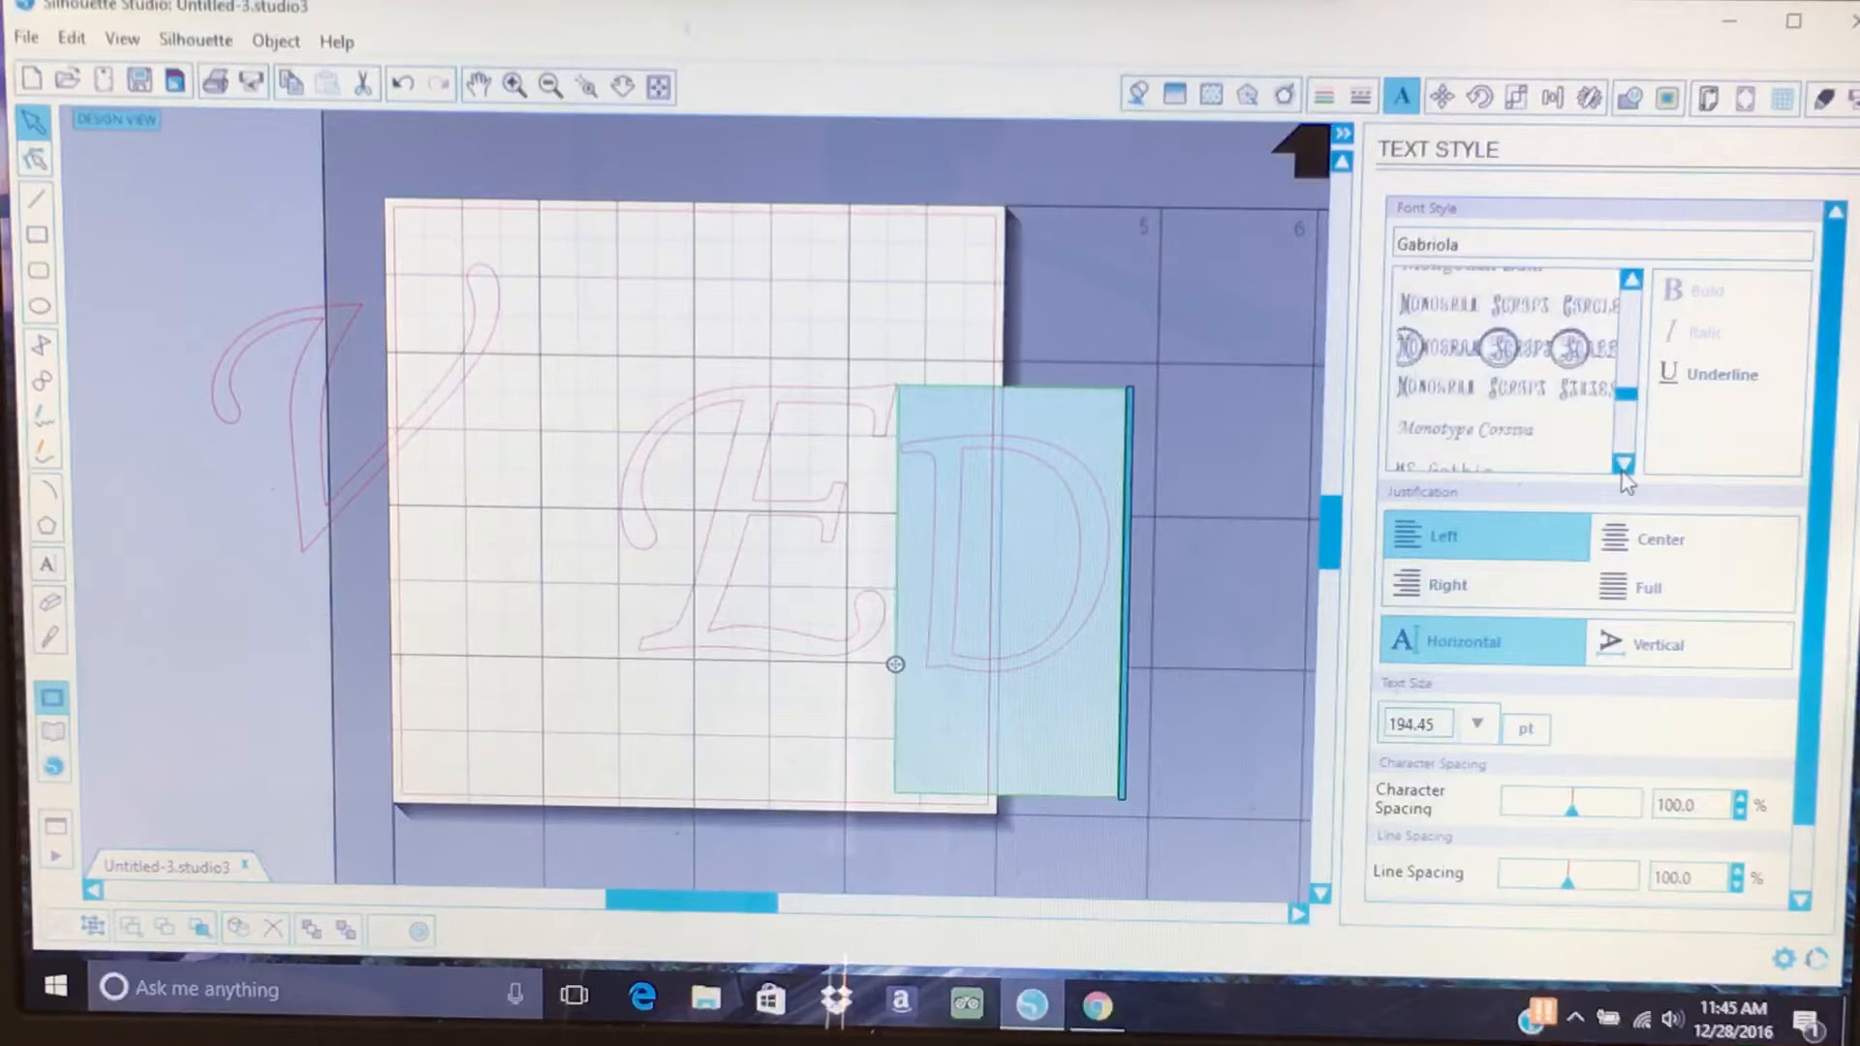
left_click(1467, 402)
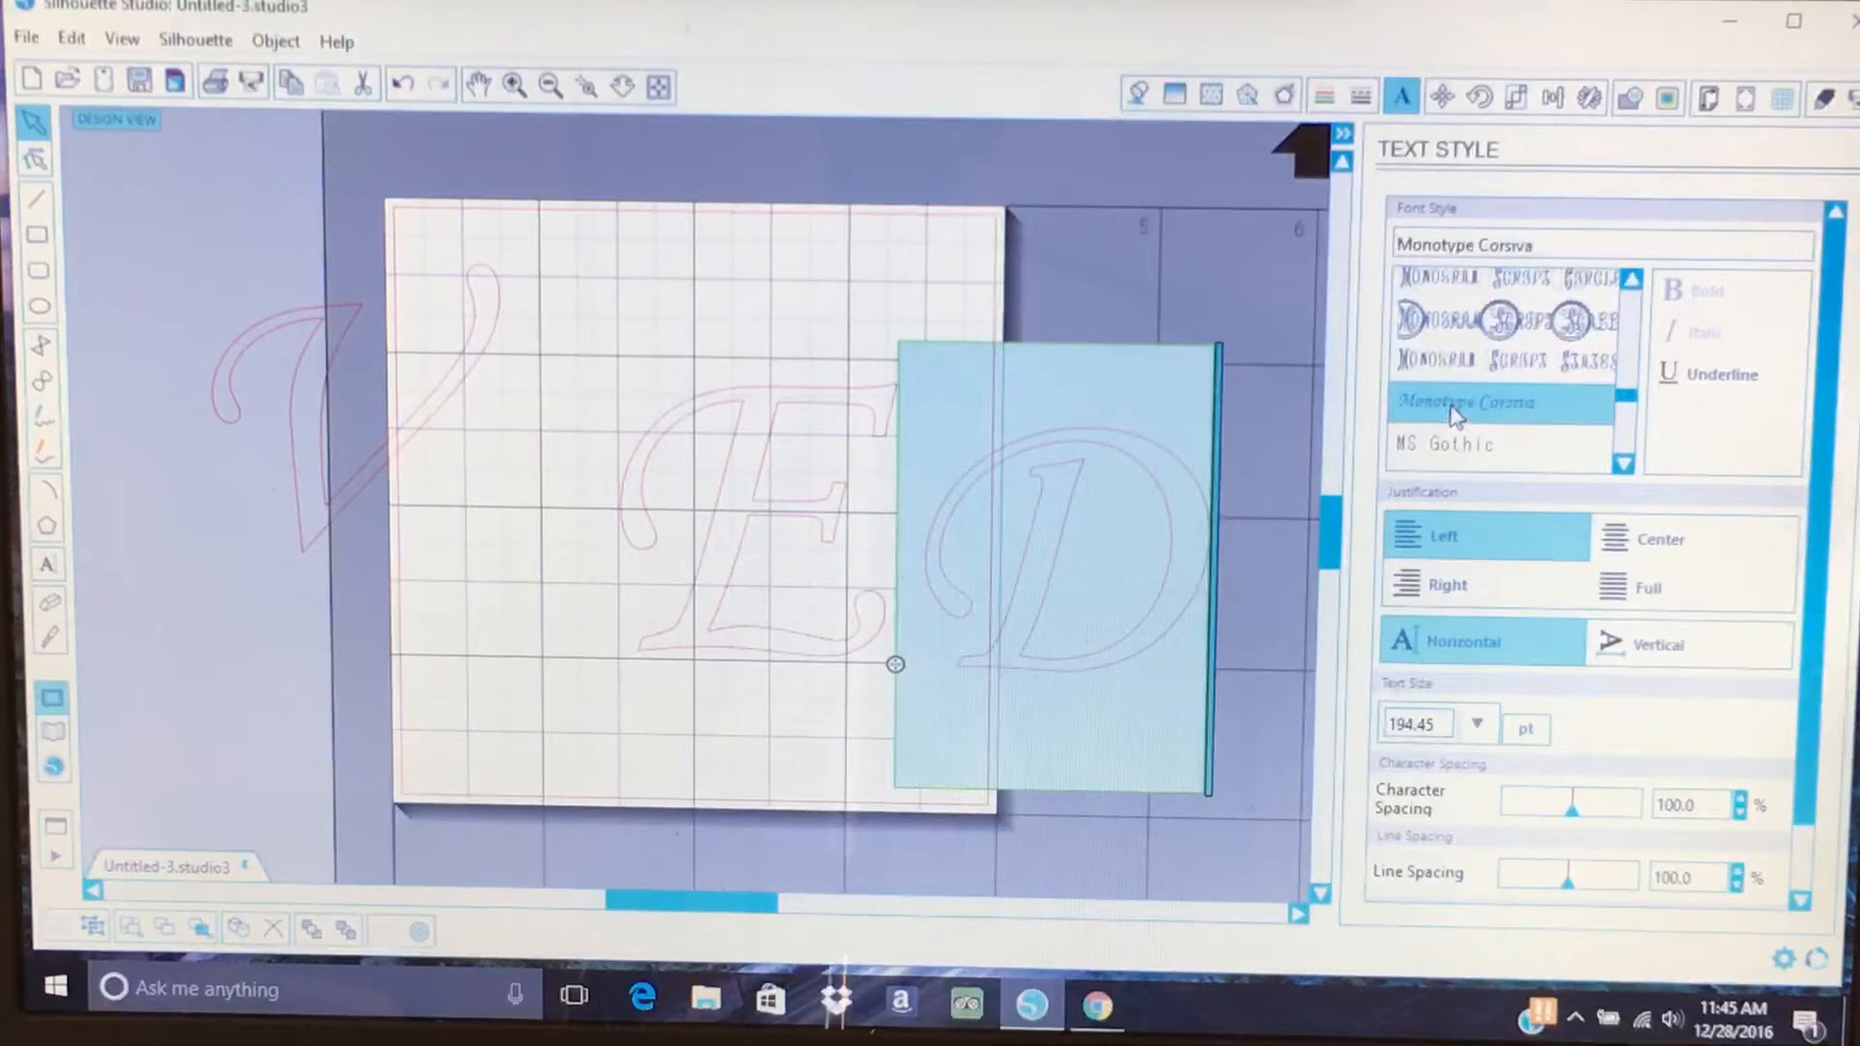
mouse_move(878, 652)
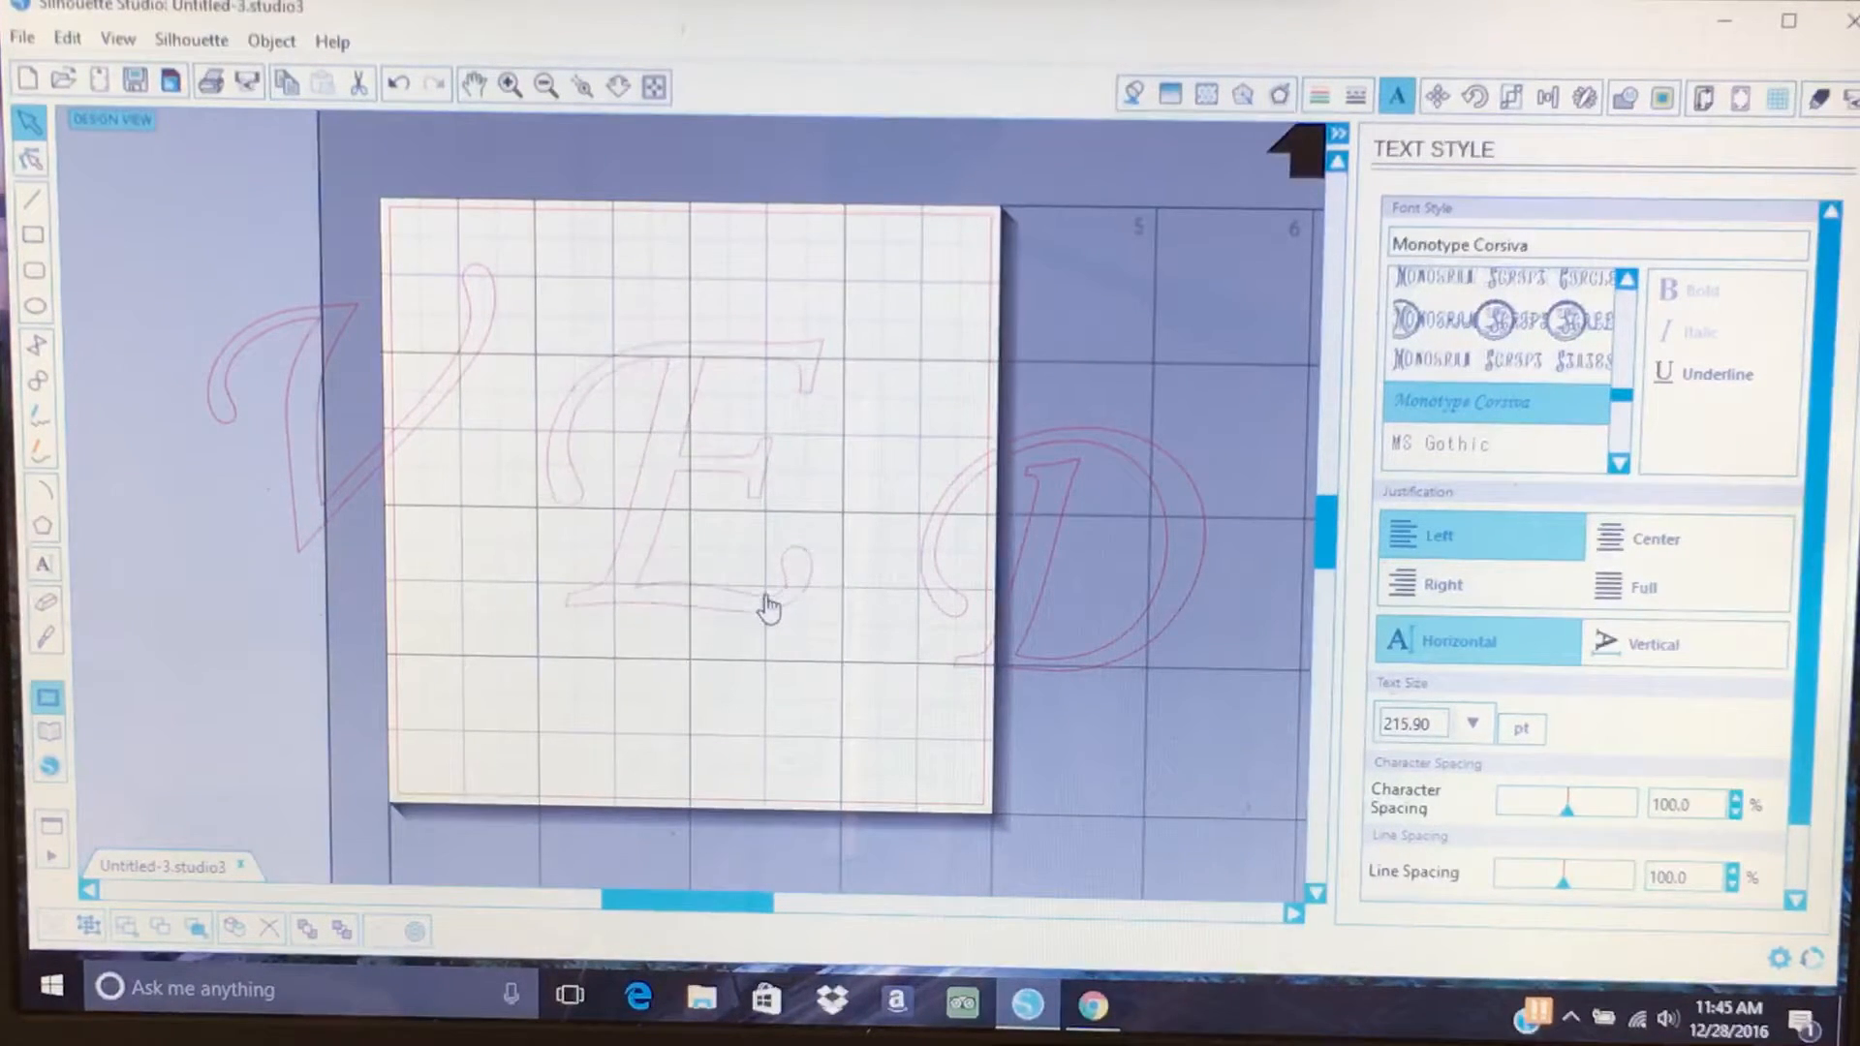
Deselect the E, pick the D, then deselect all letters.
left_click(1422, 287)
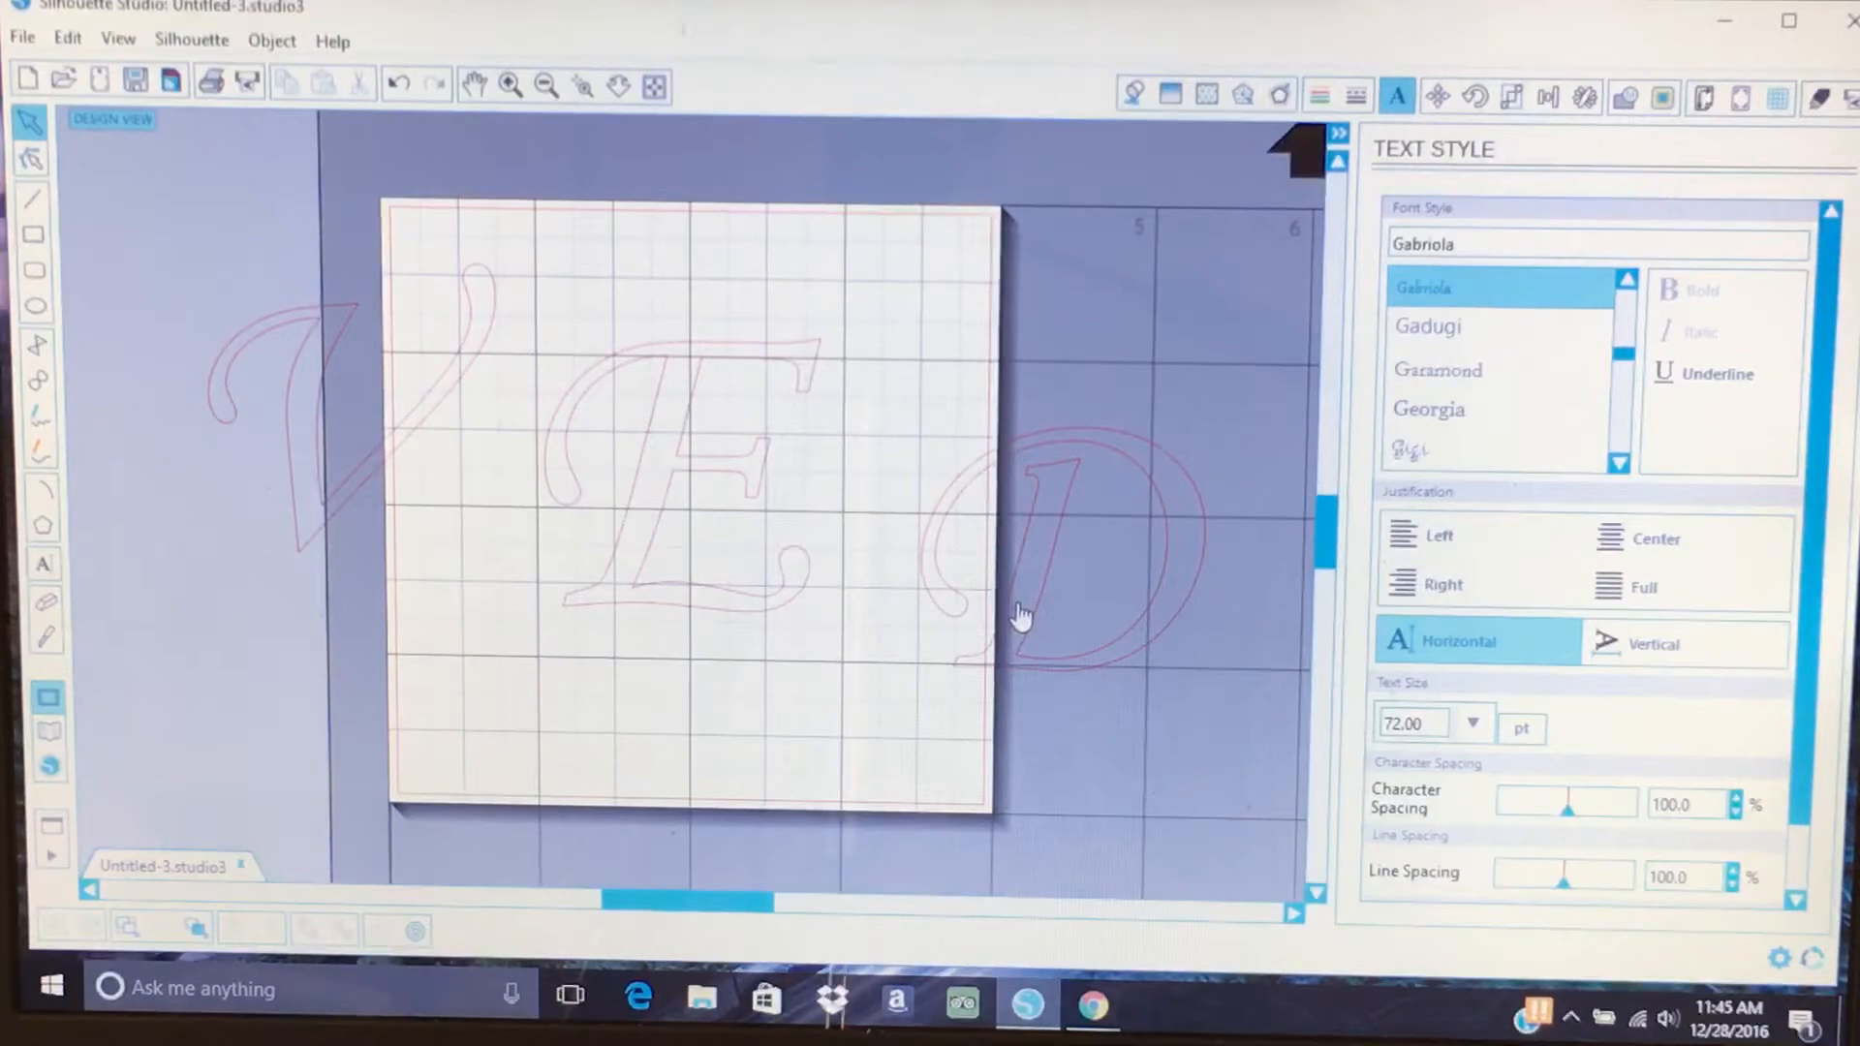
left_click(1460, 451)
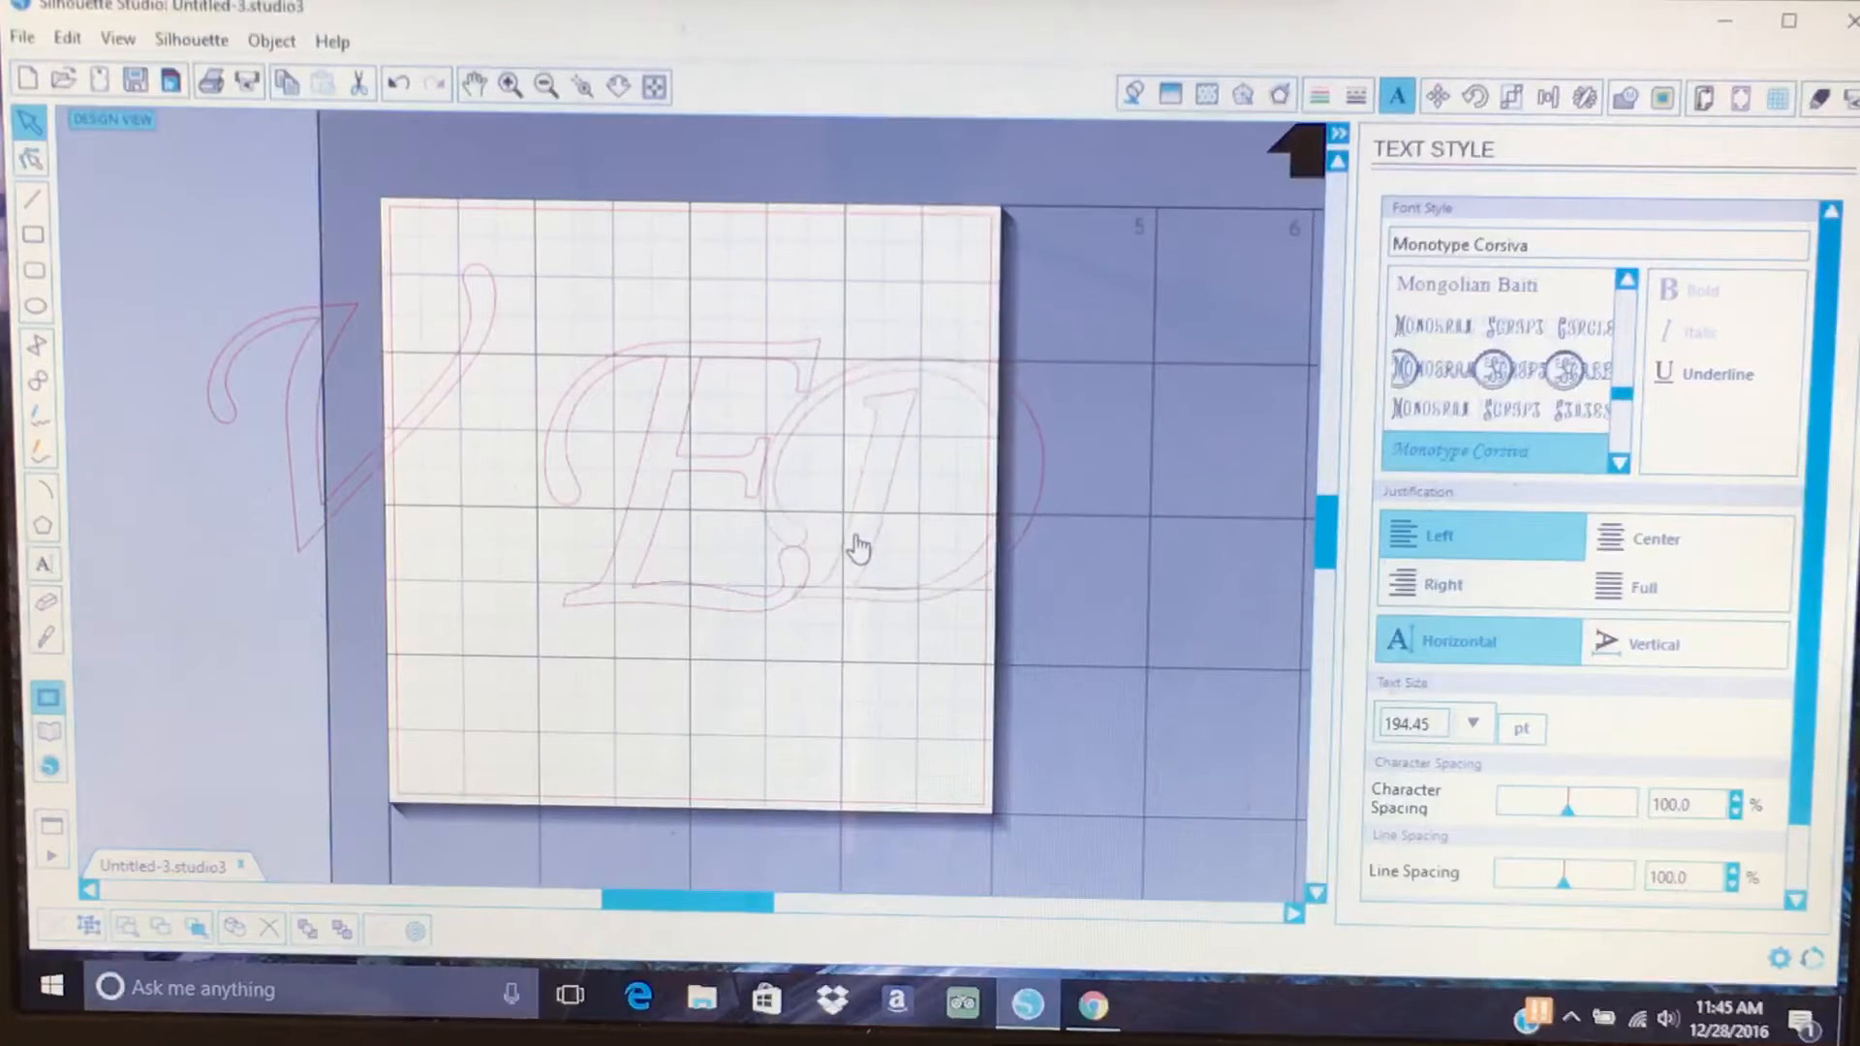
left_click(1423, 289)
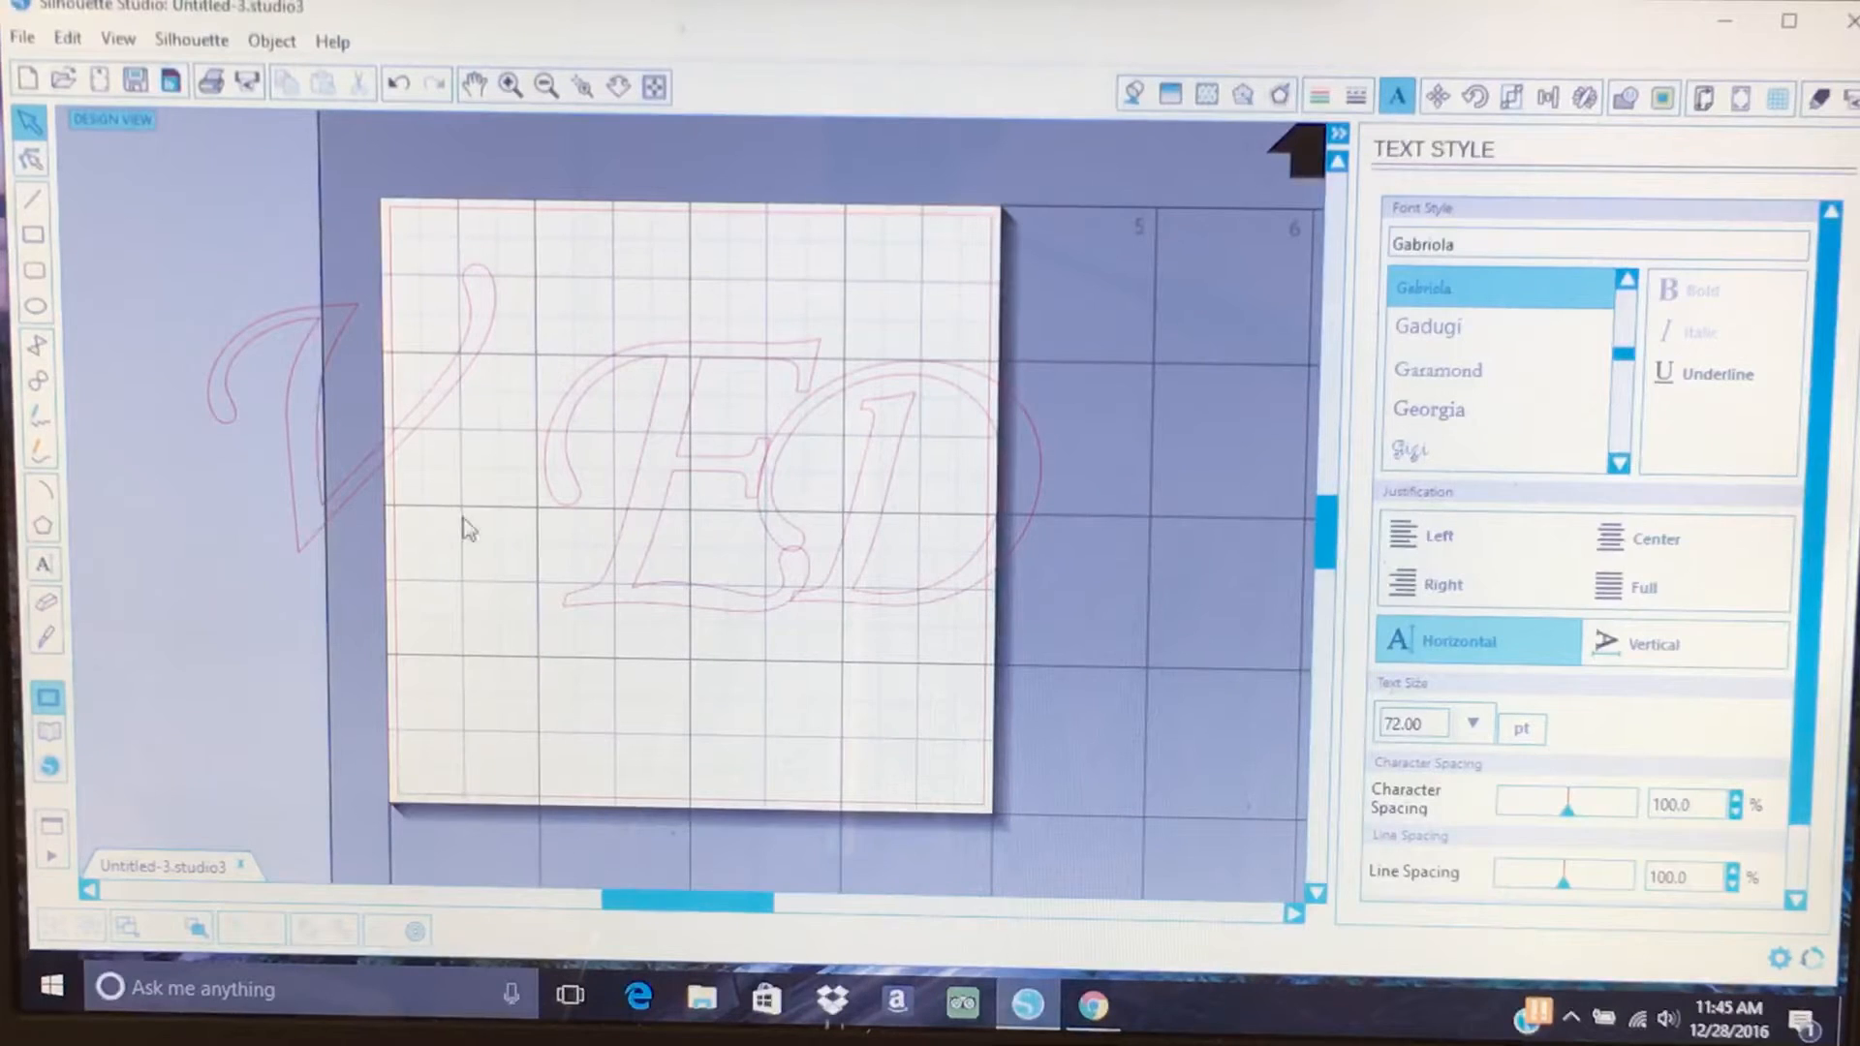
mouse_move(336, 519)
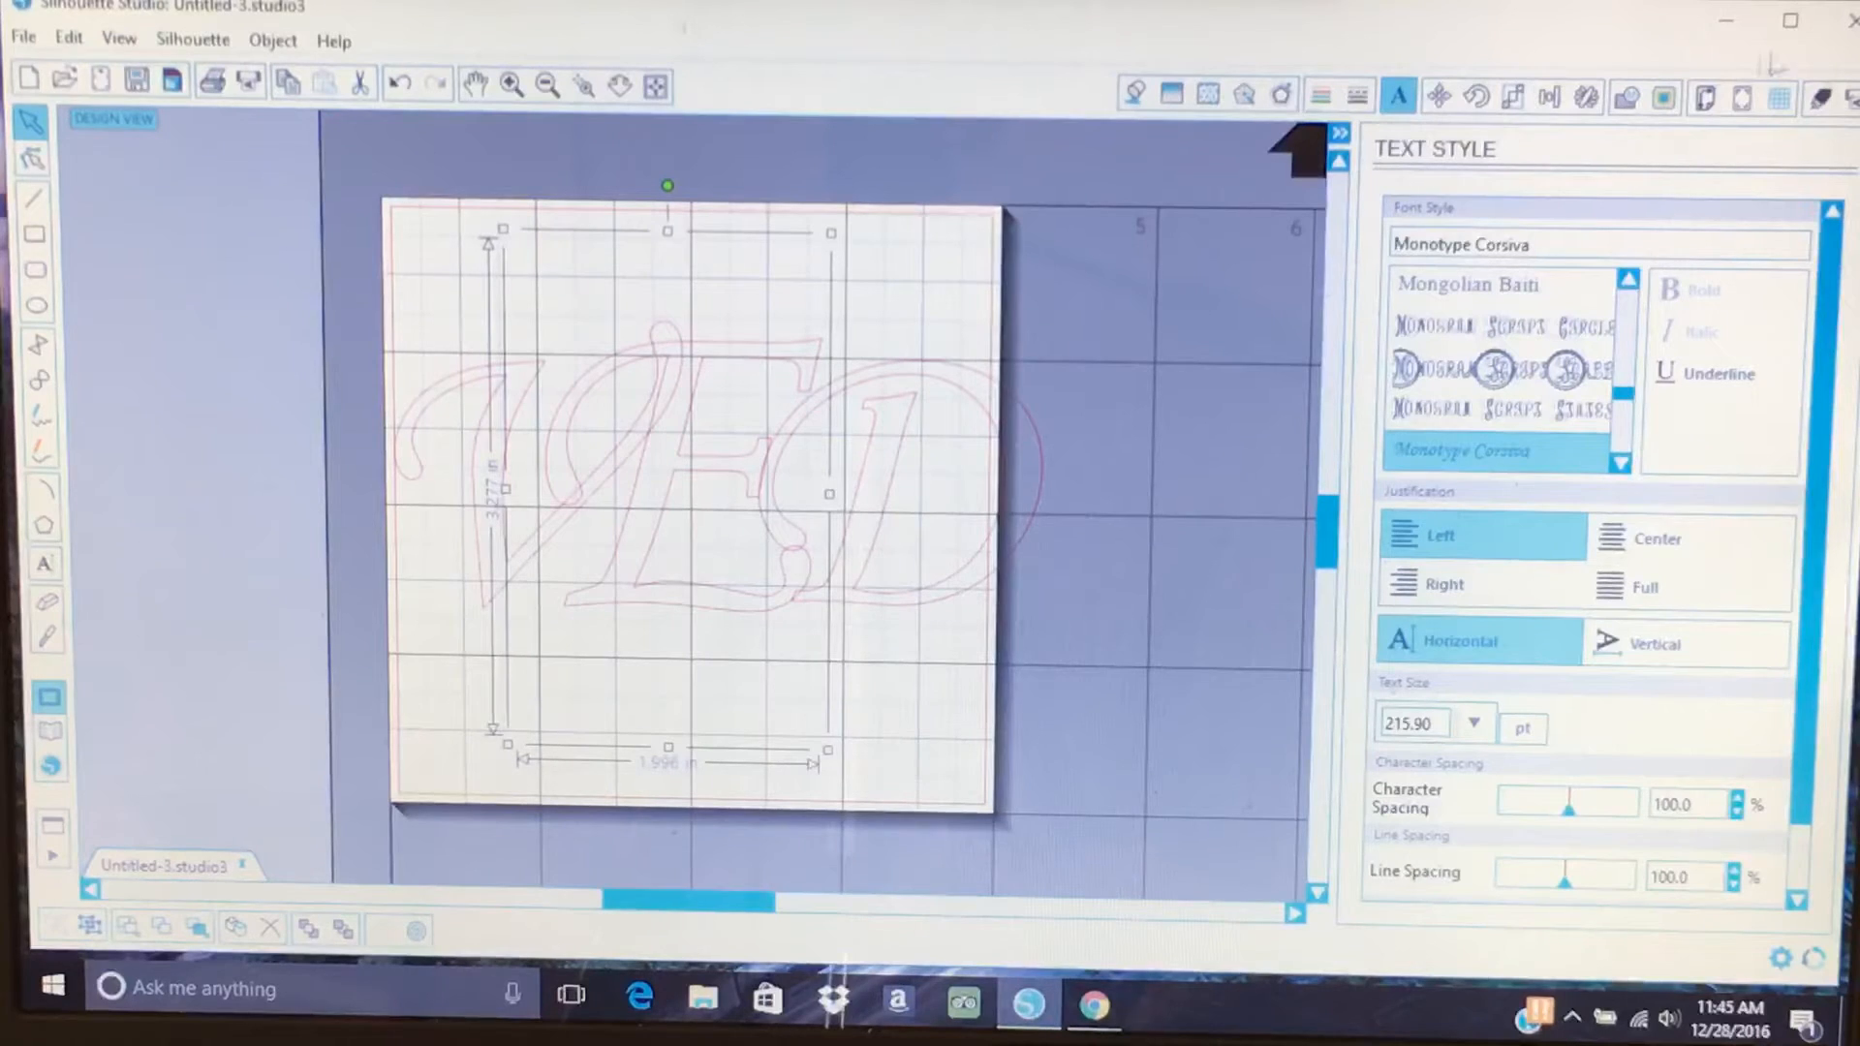
Set the page to 5 by 4 inches landscape and drag the letters together.
left_click(1701, 97)
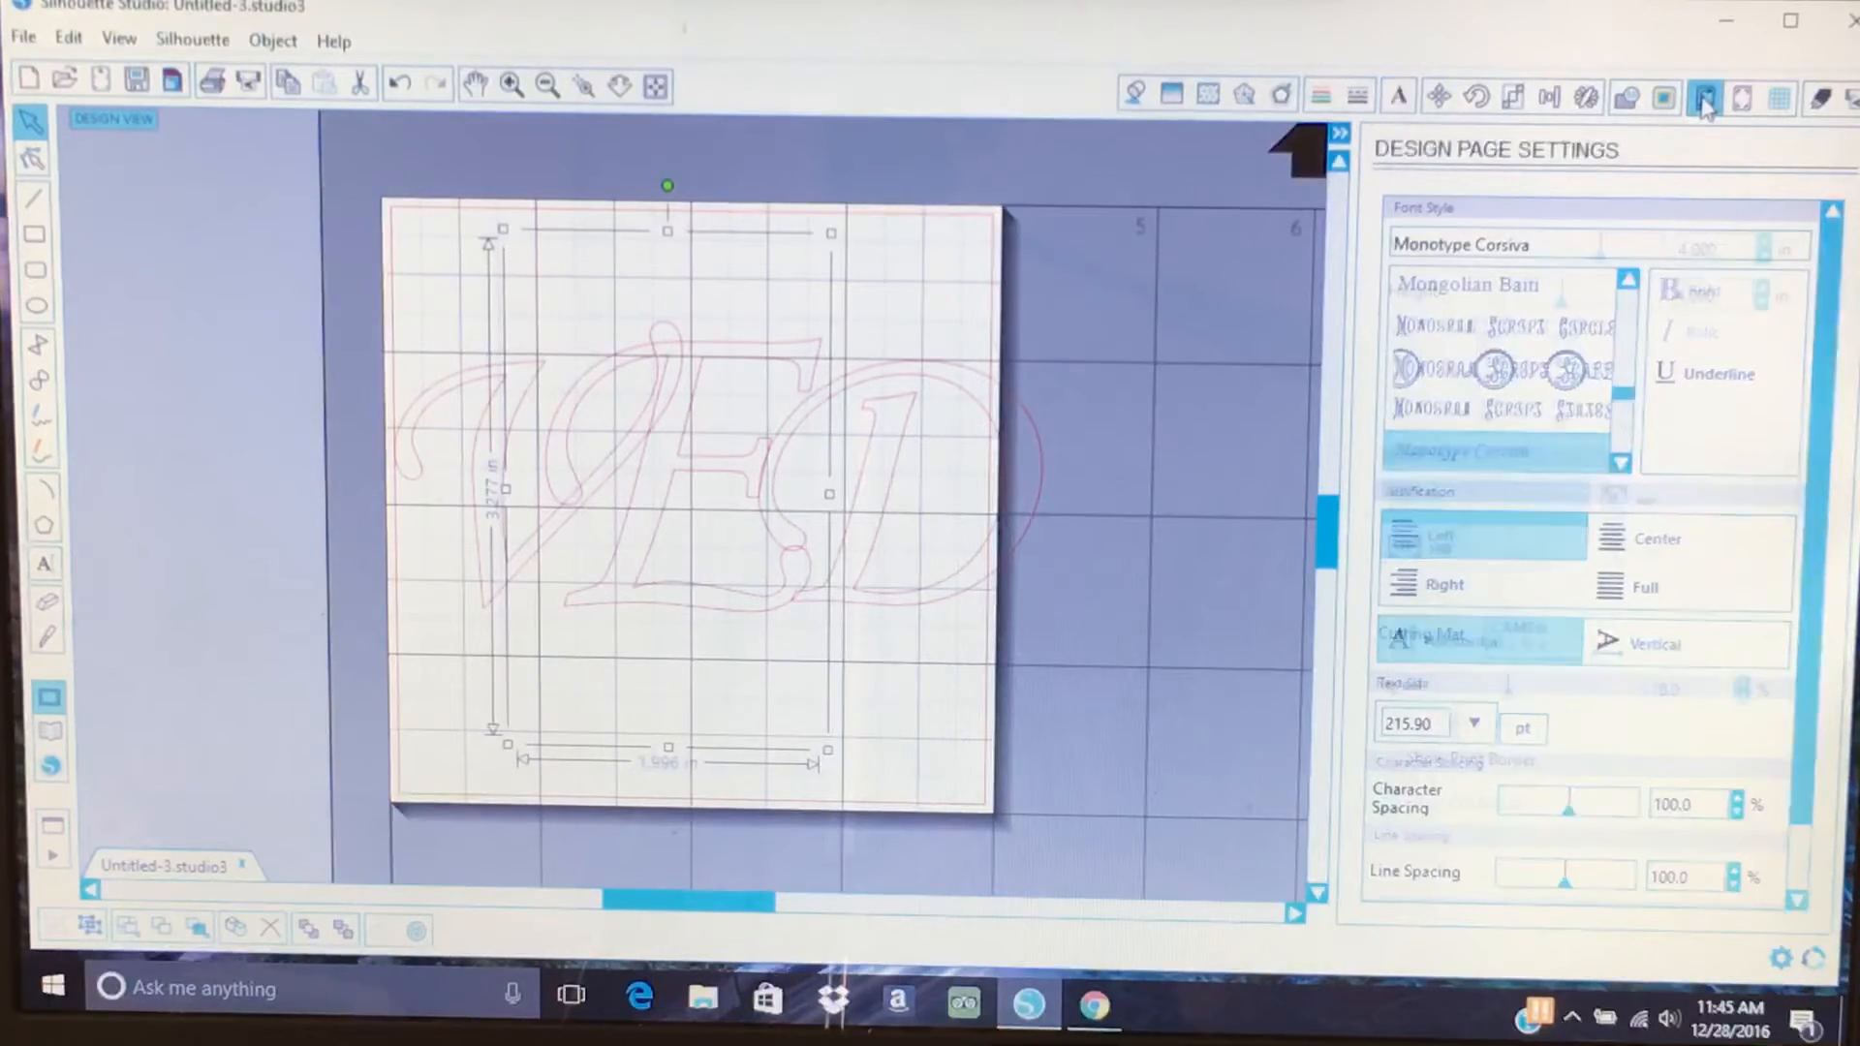
left_click(1705, 97)
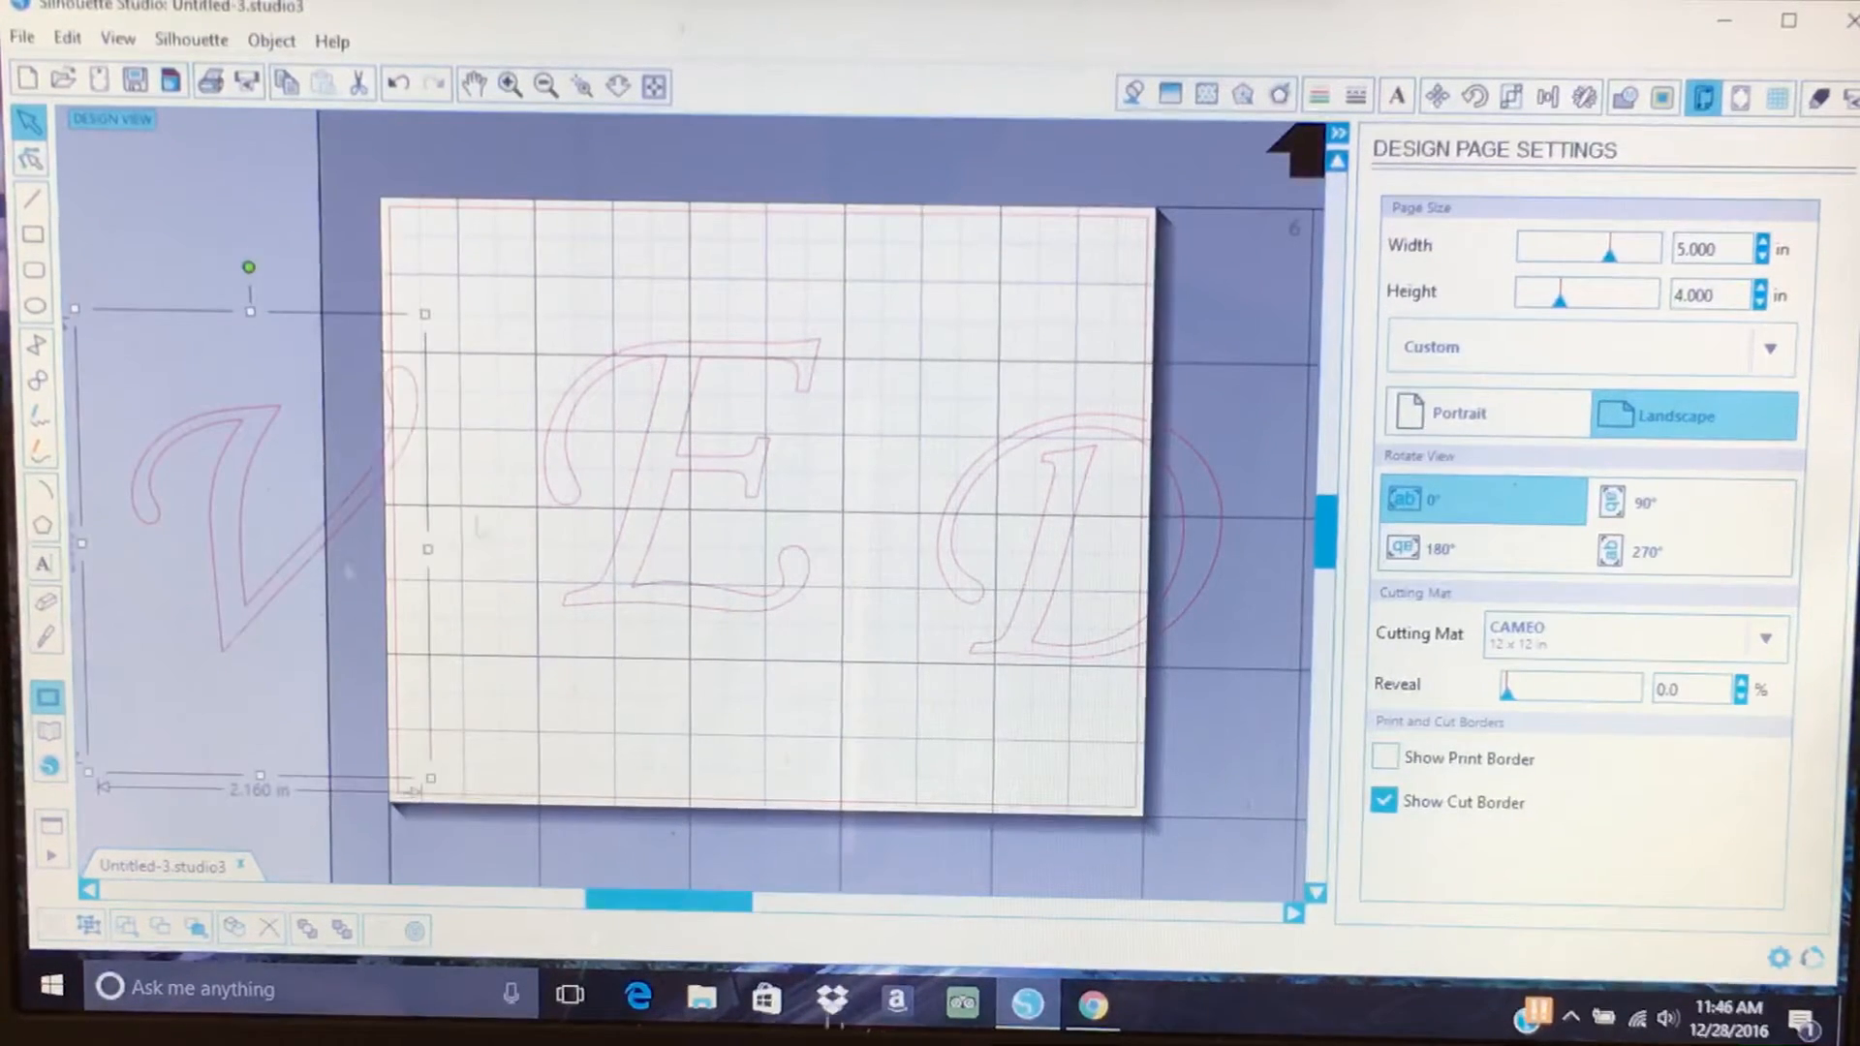
left_click(640, 579)
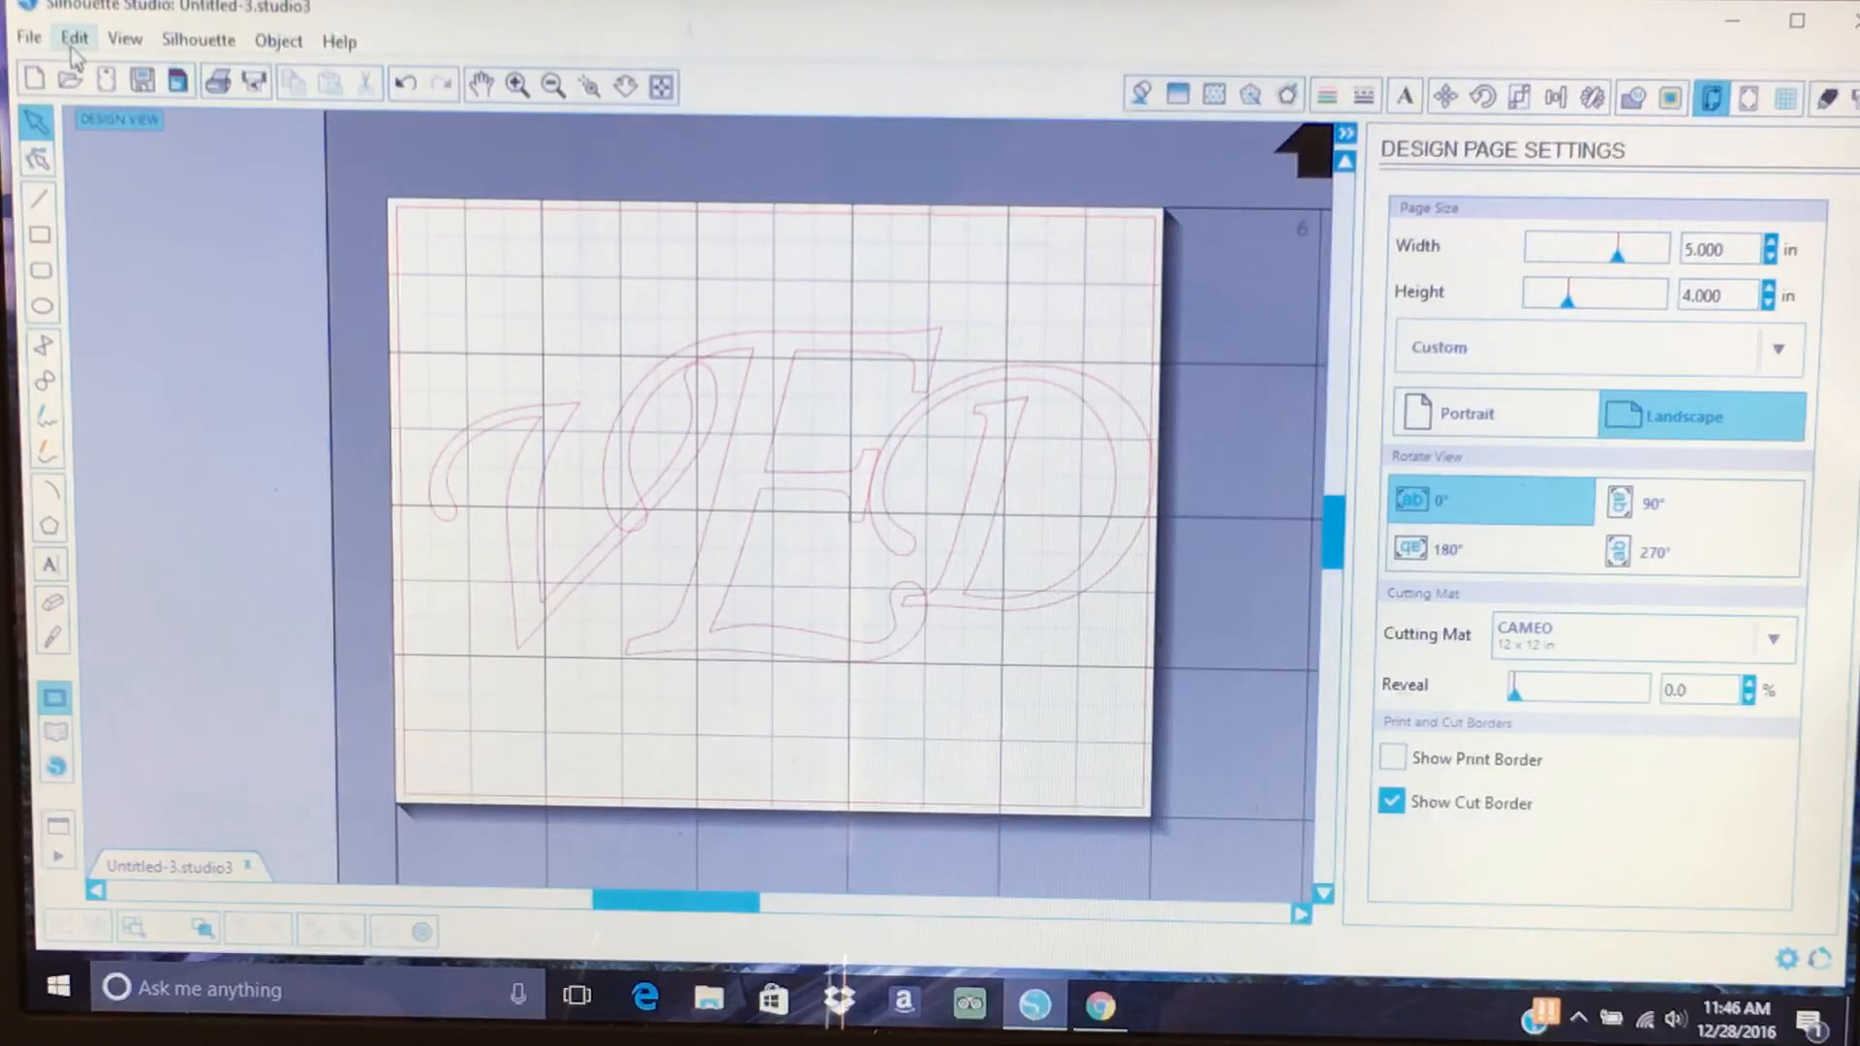
Select all three monogram letters with Edit > Select All and open the Align panel.
left_click(73, 38)
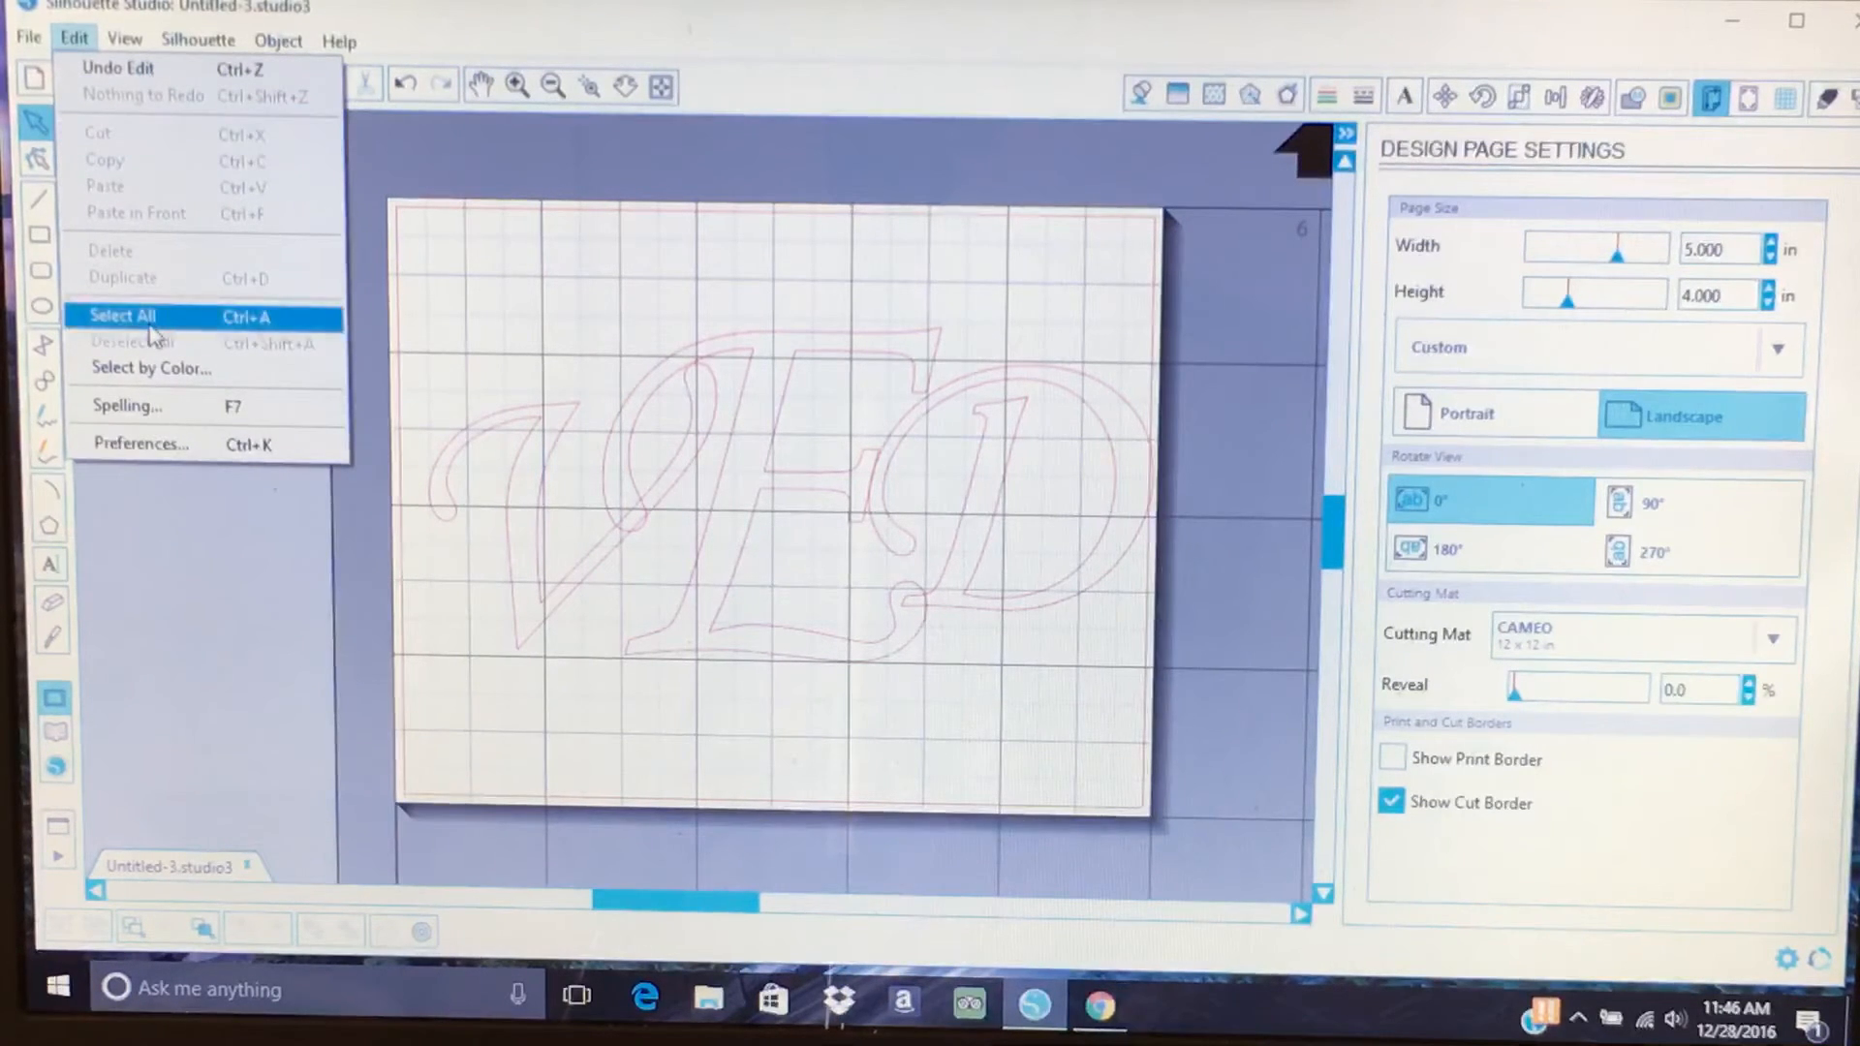
left_click(122, 316)
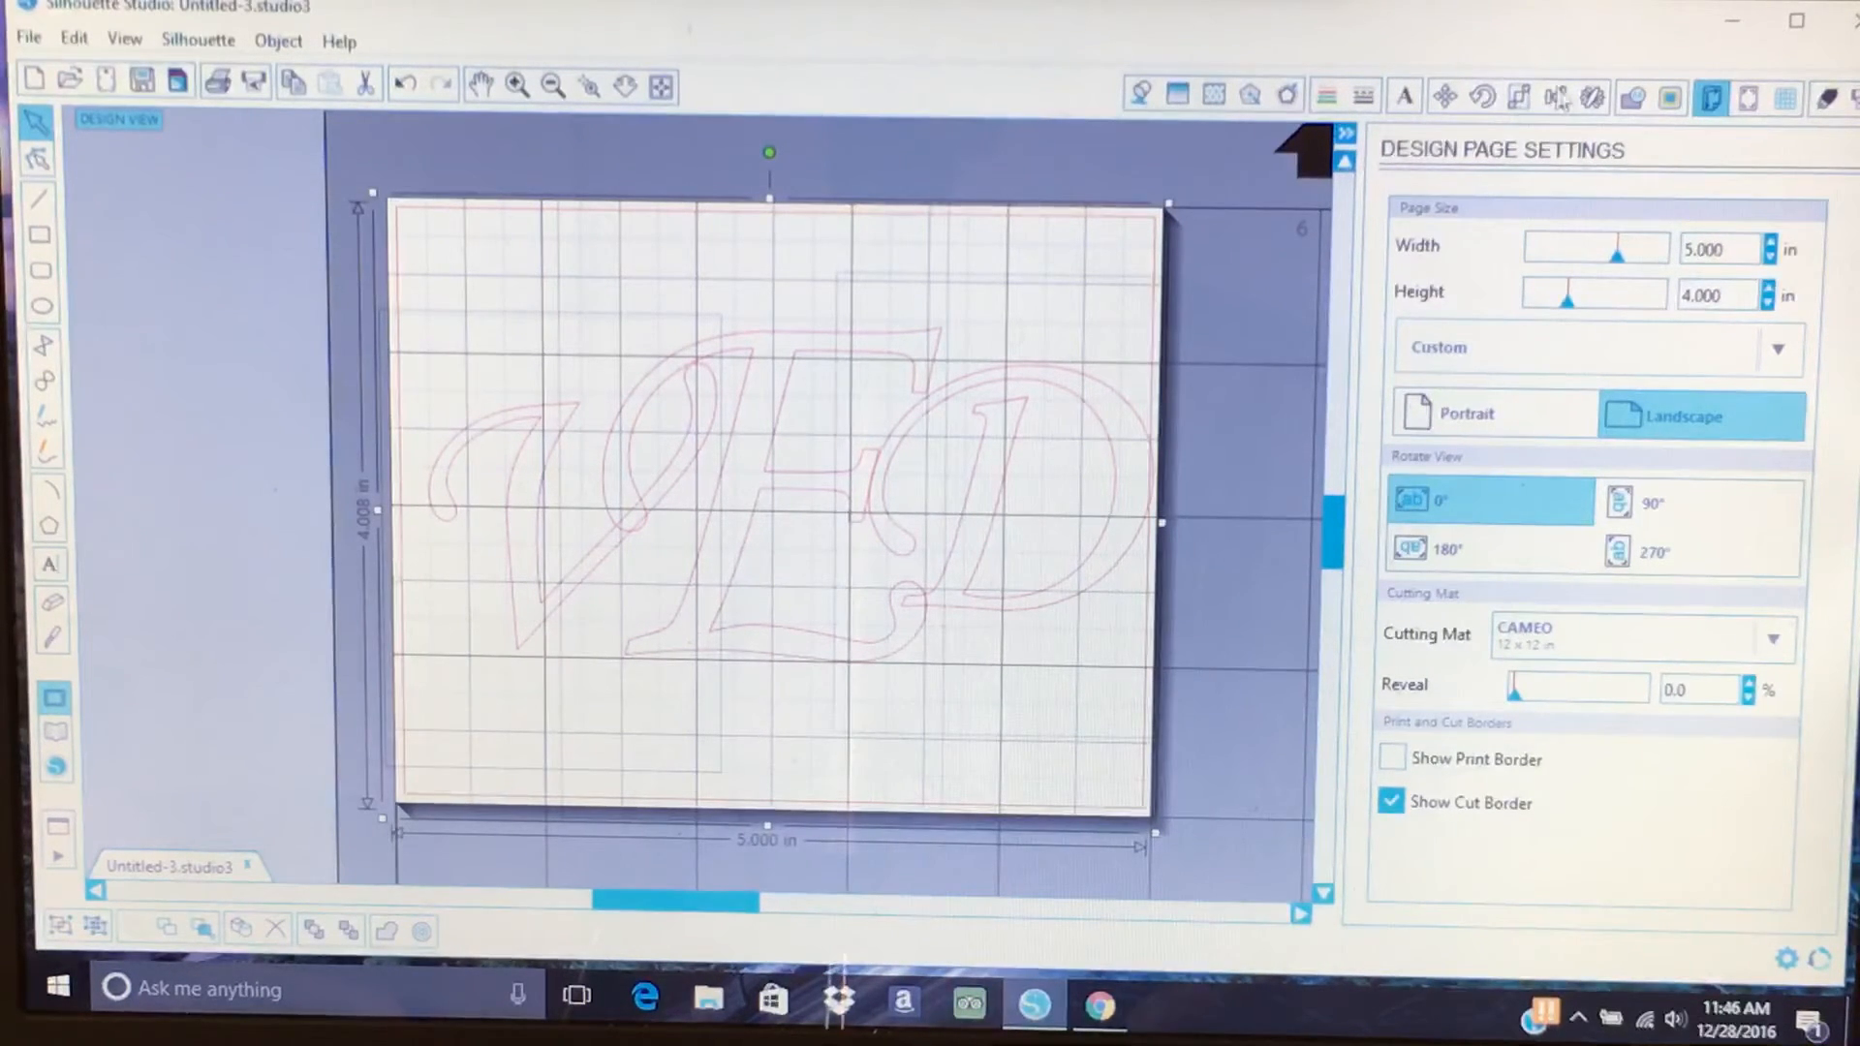
left_click(1557, 96)
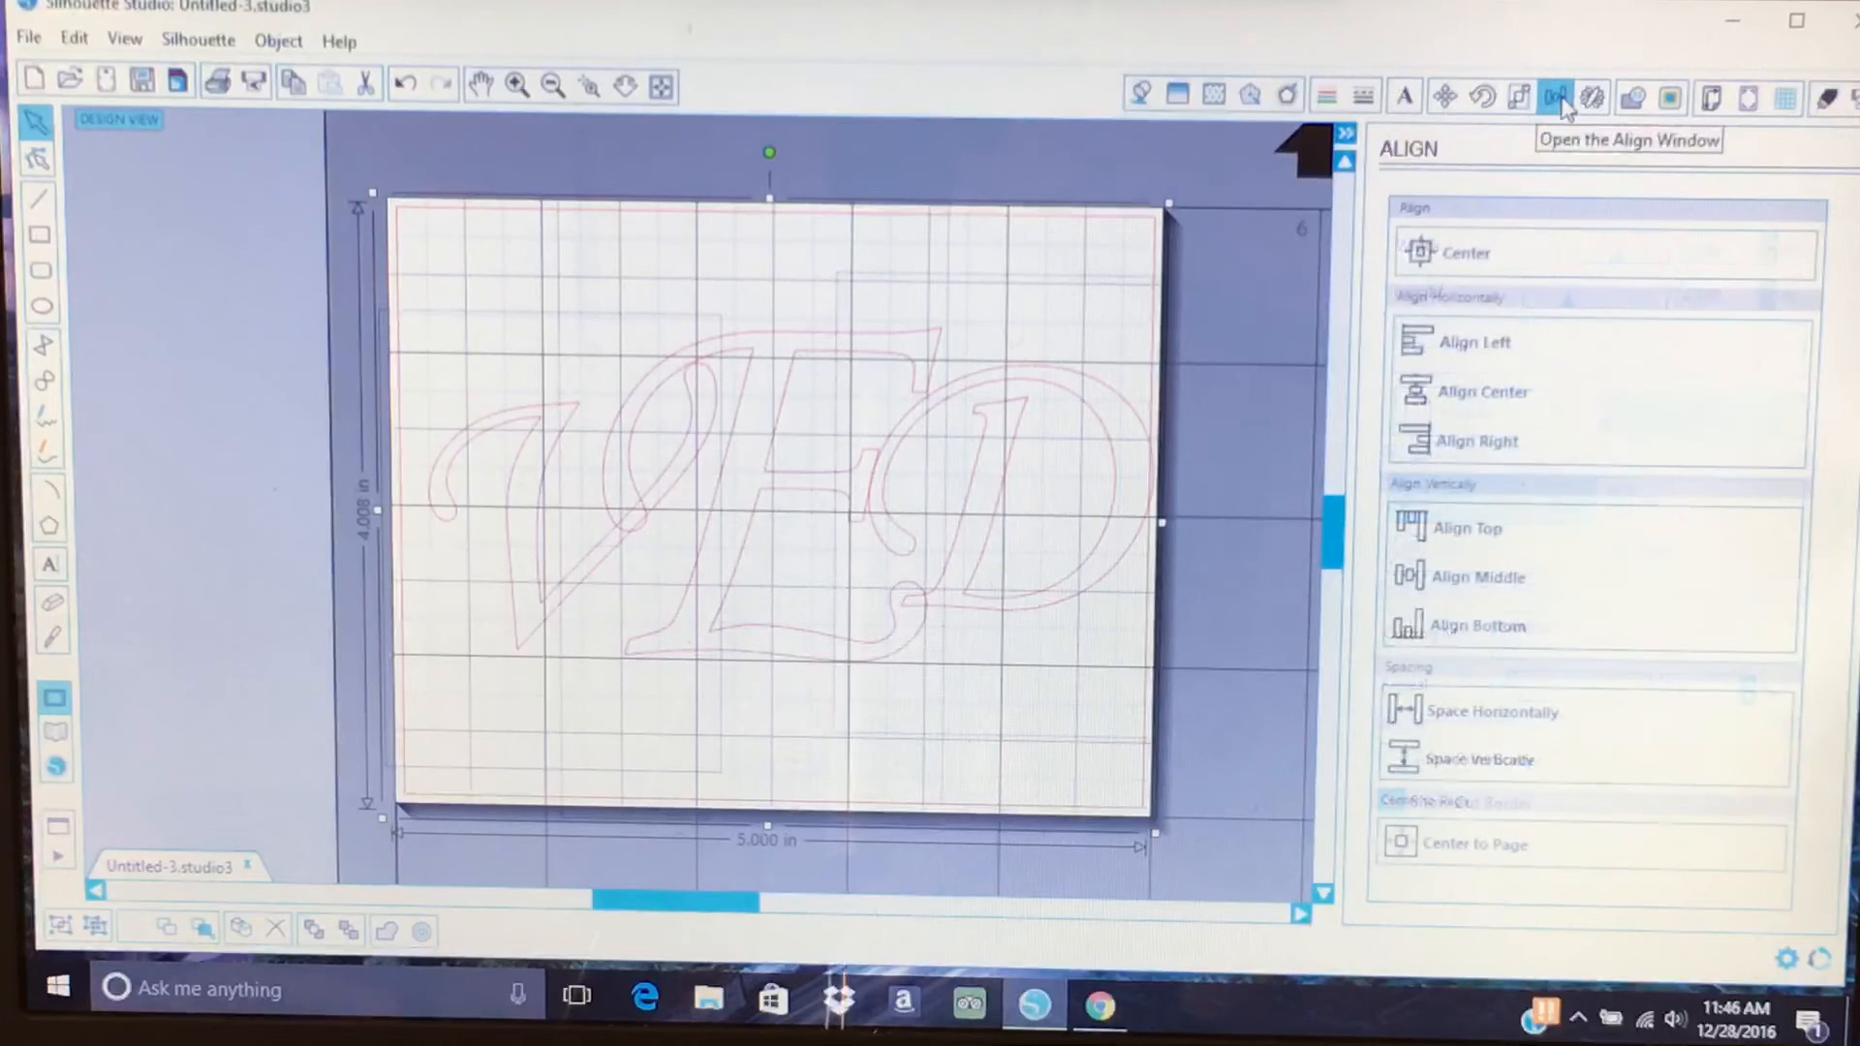
mouse_move(1480, 581)
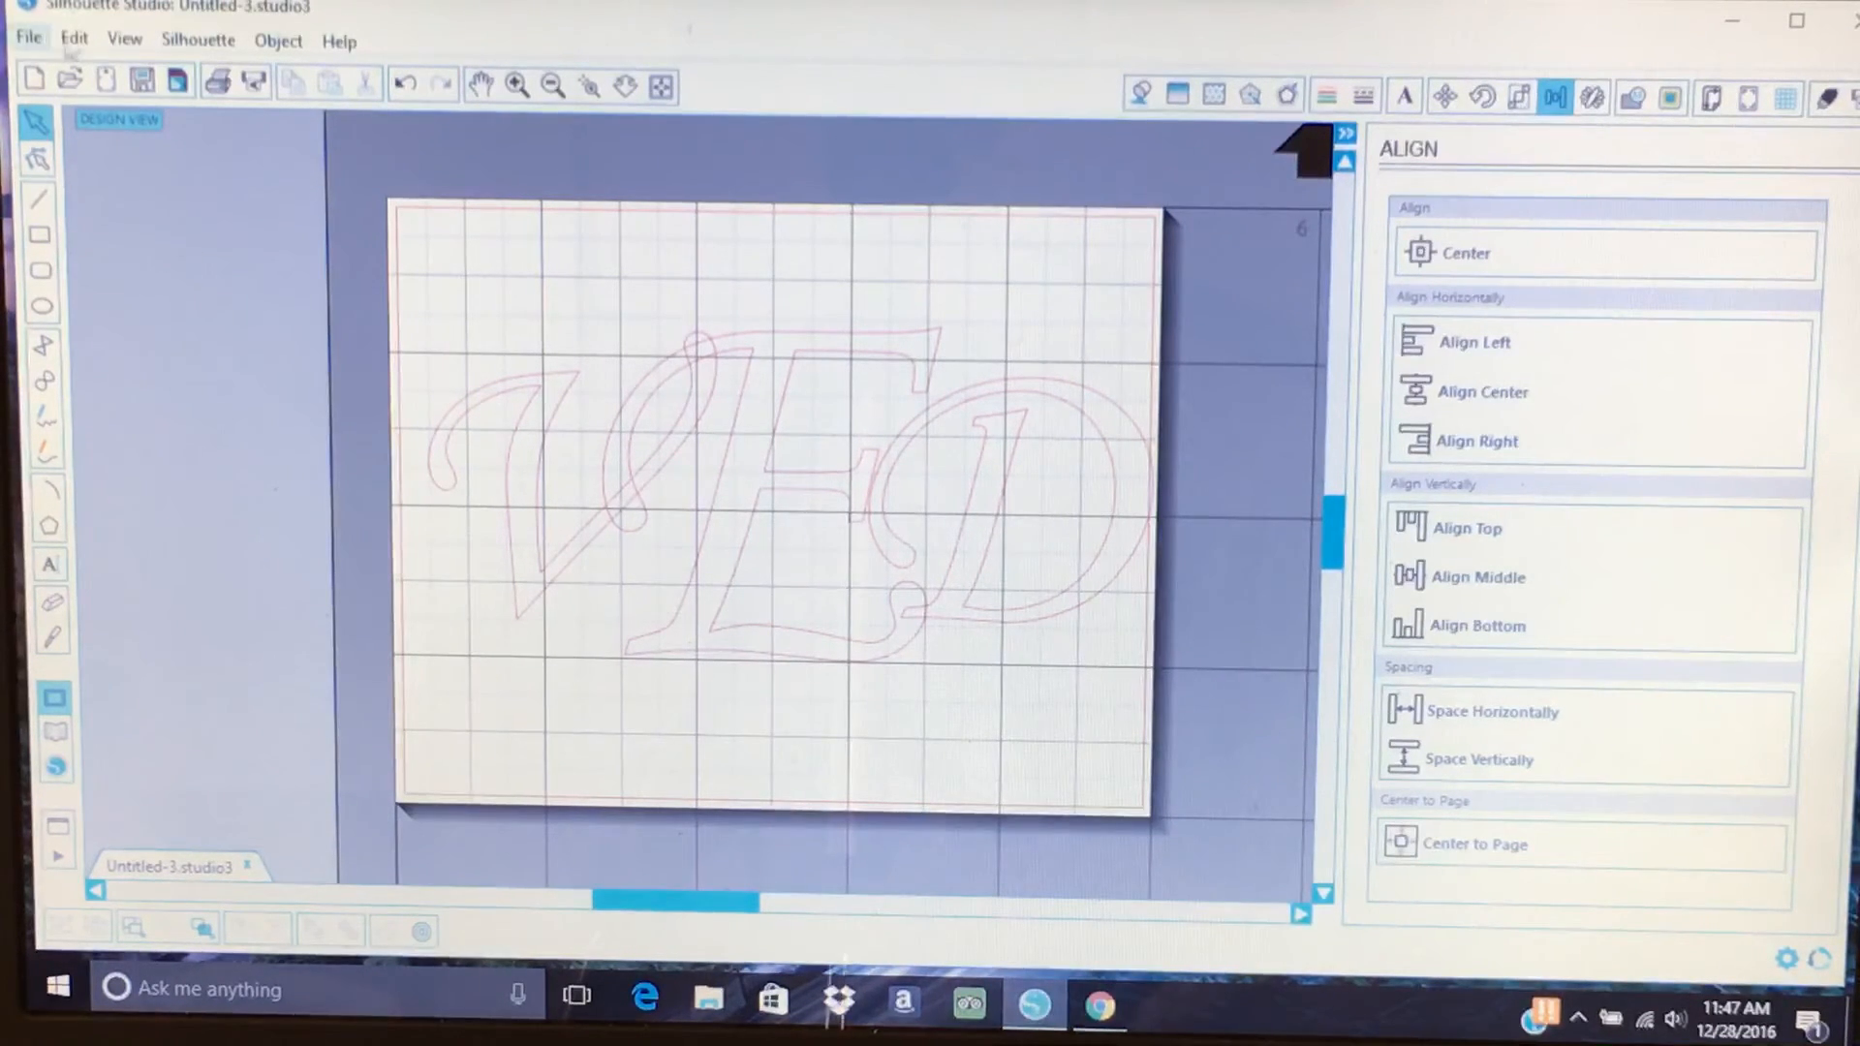
Reselect the V, E and D letters, deselect them, then select all three again.
left_click(74, 39)
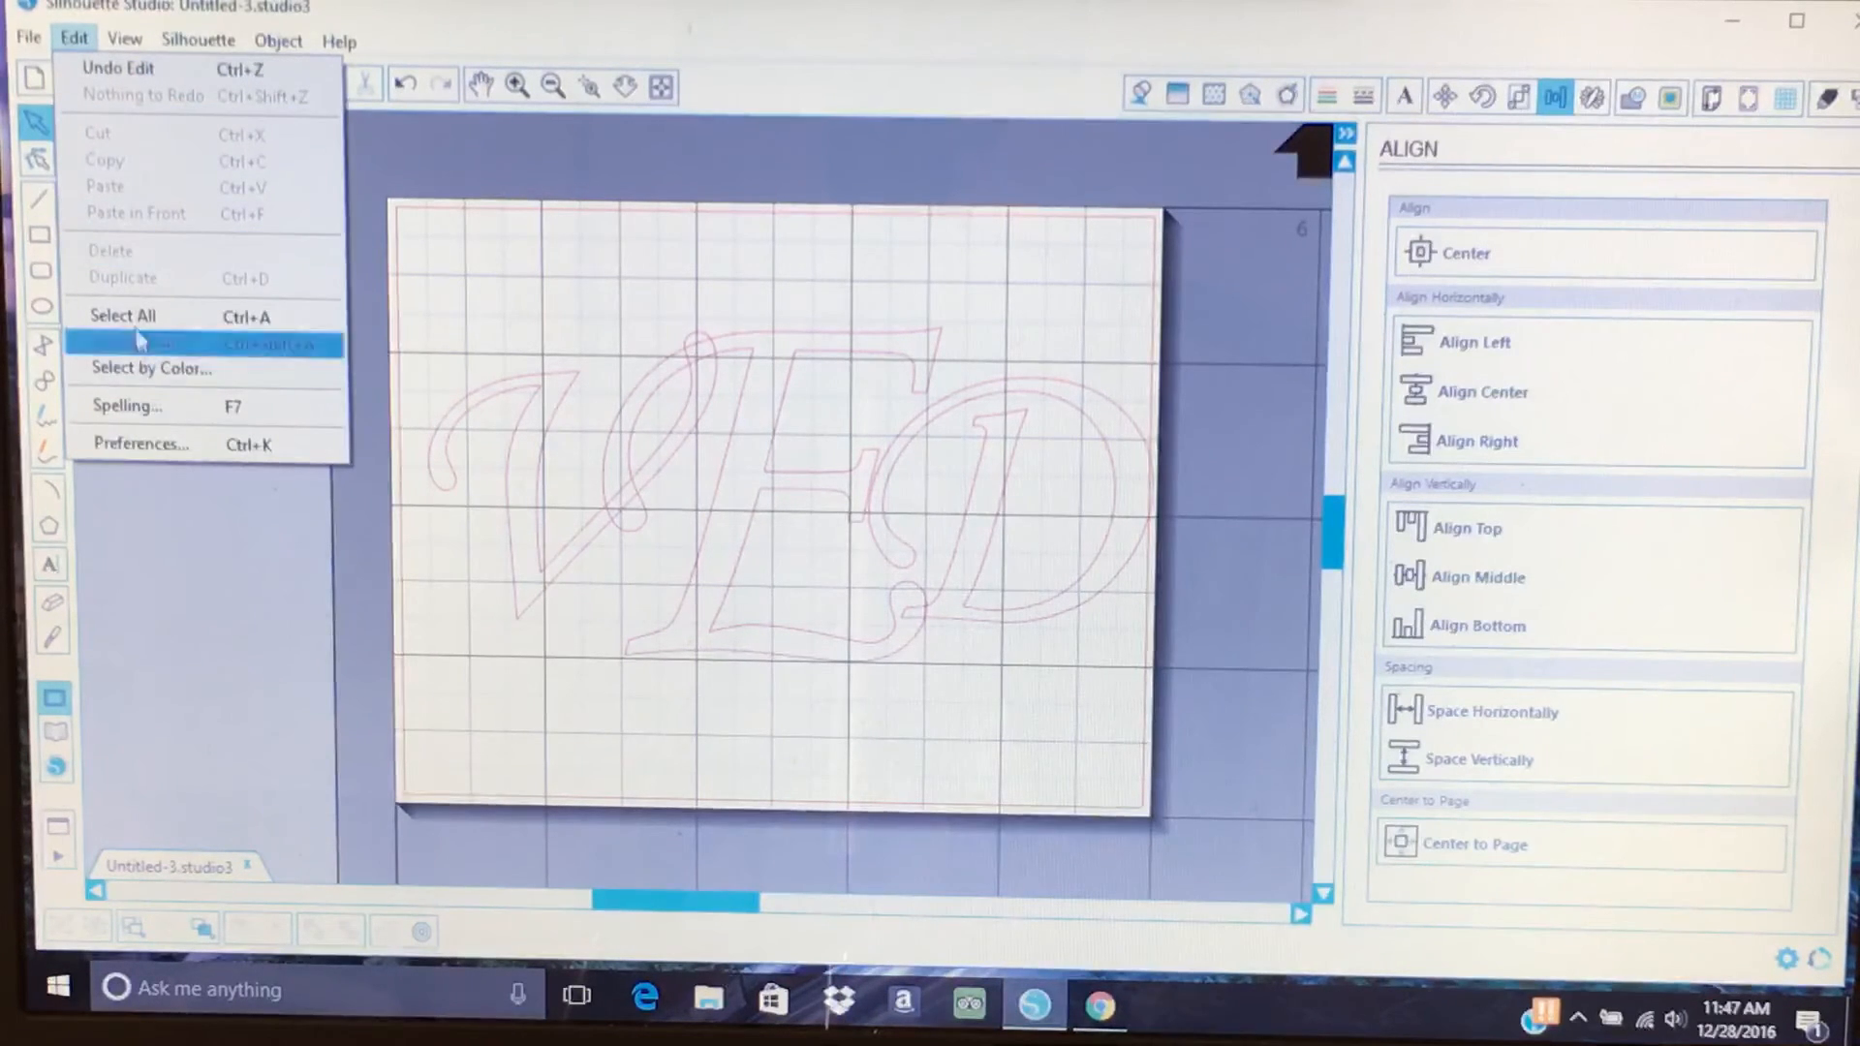
left_click(122, 315)
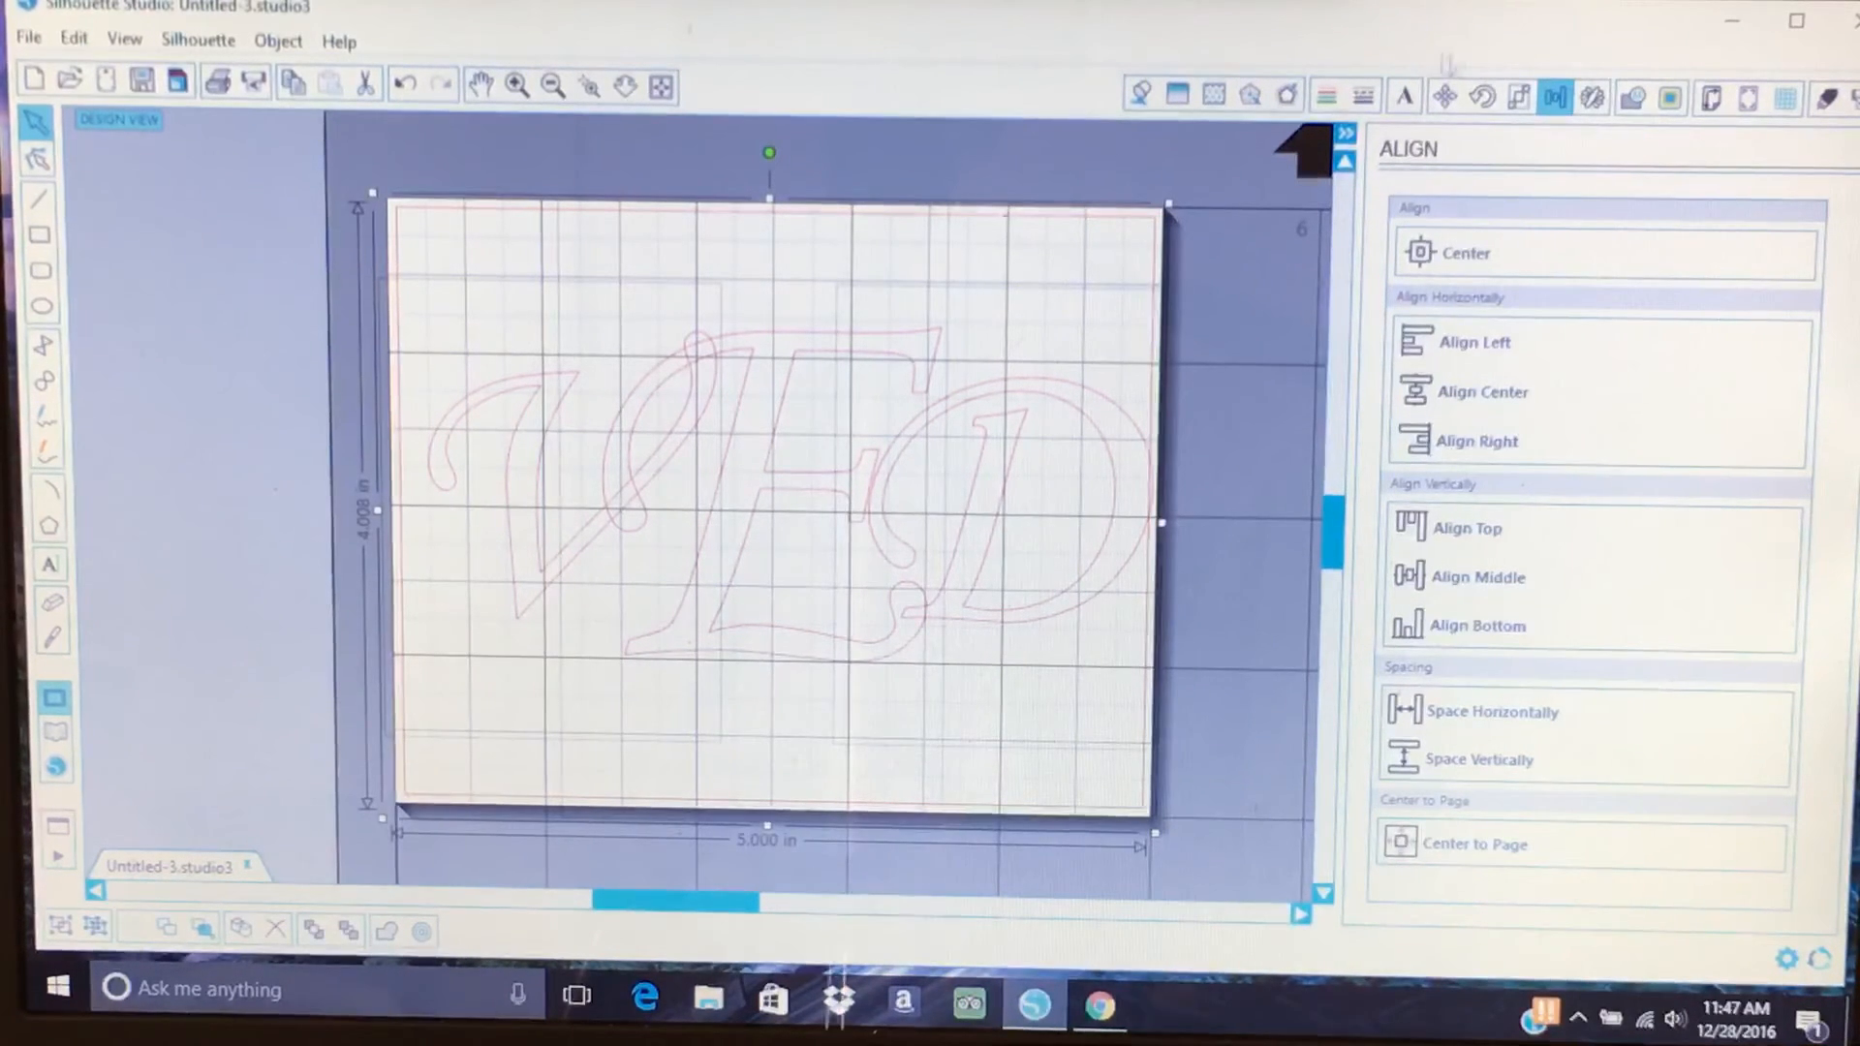
mouse_move(1554, 97)
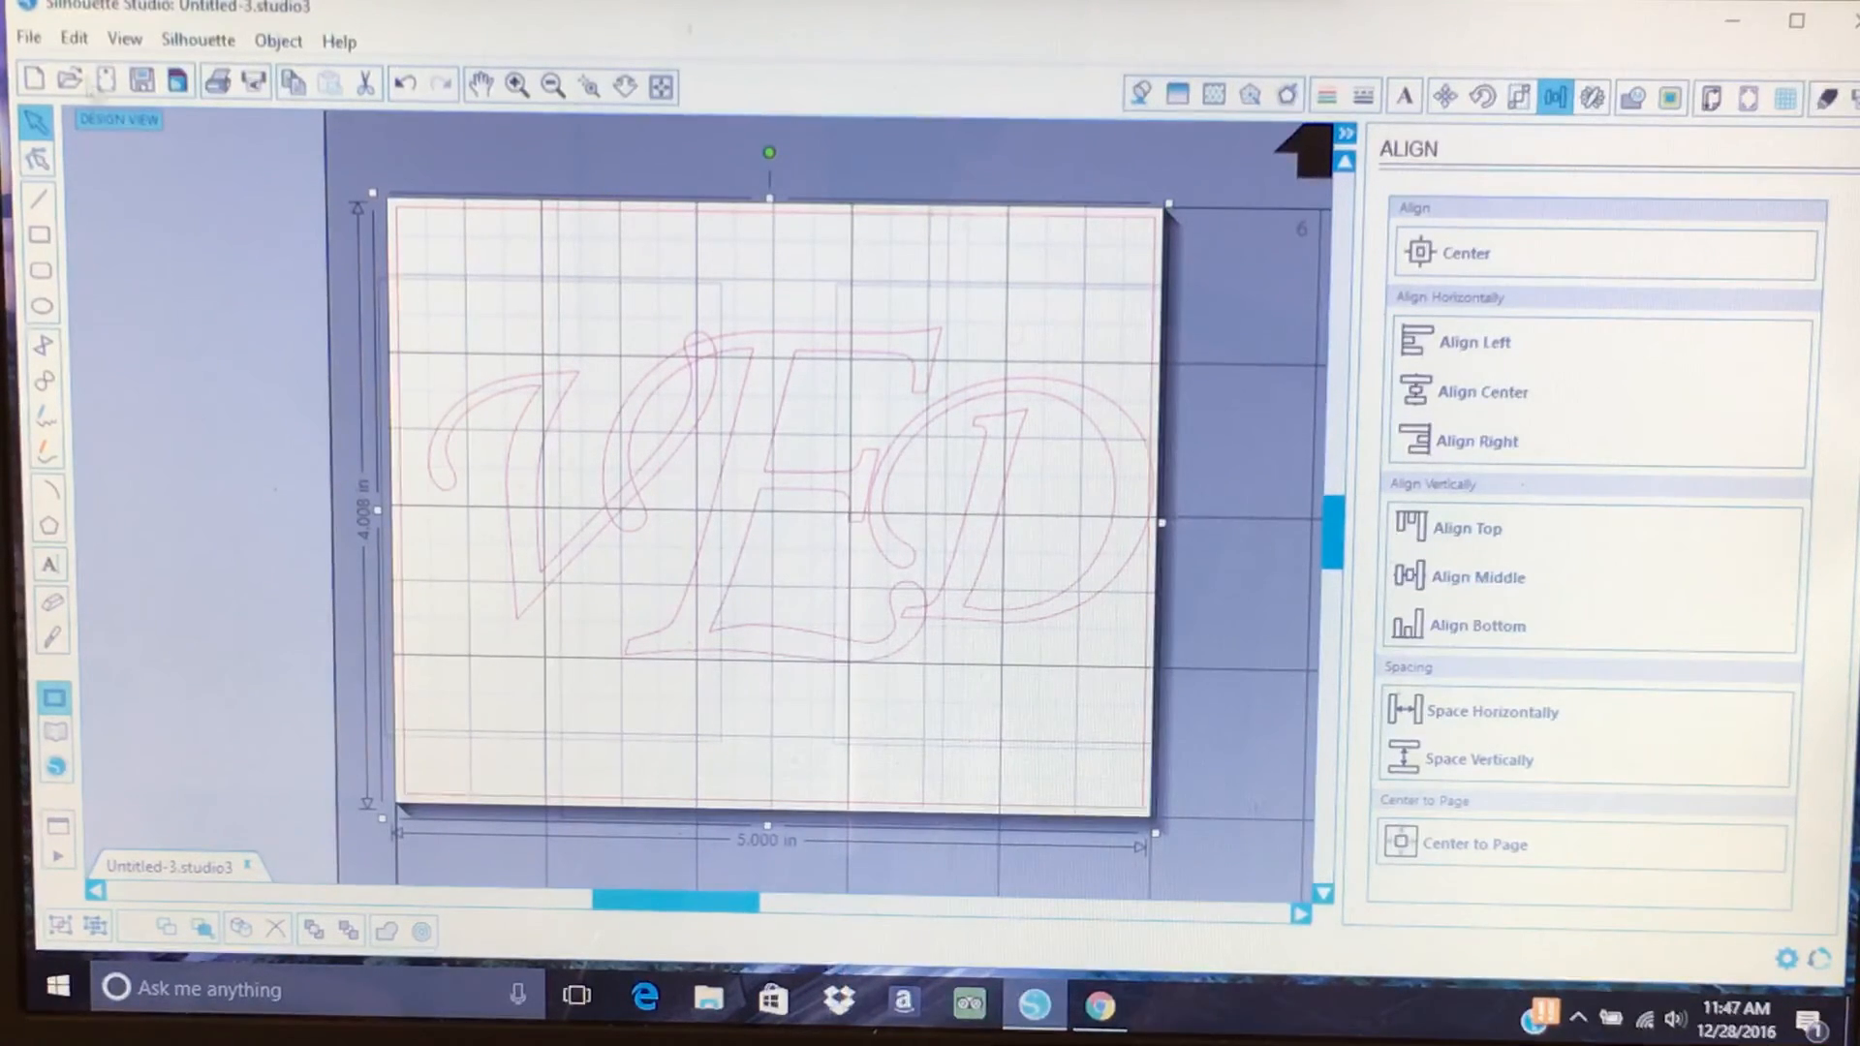
left_click(74, 39)
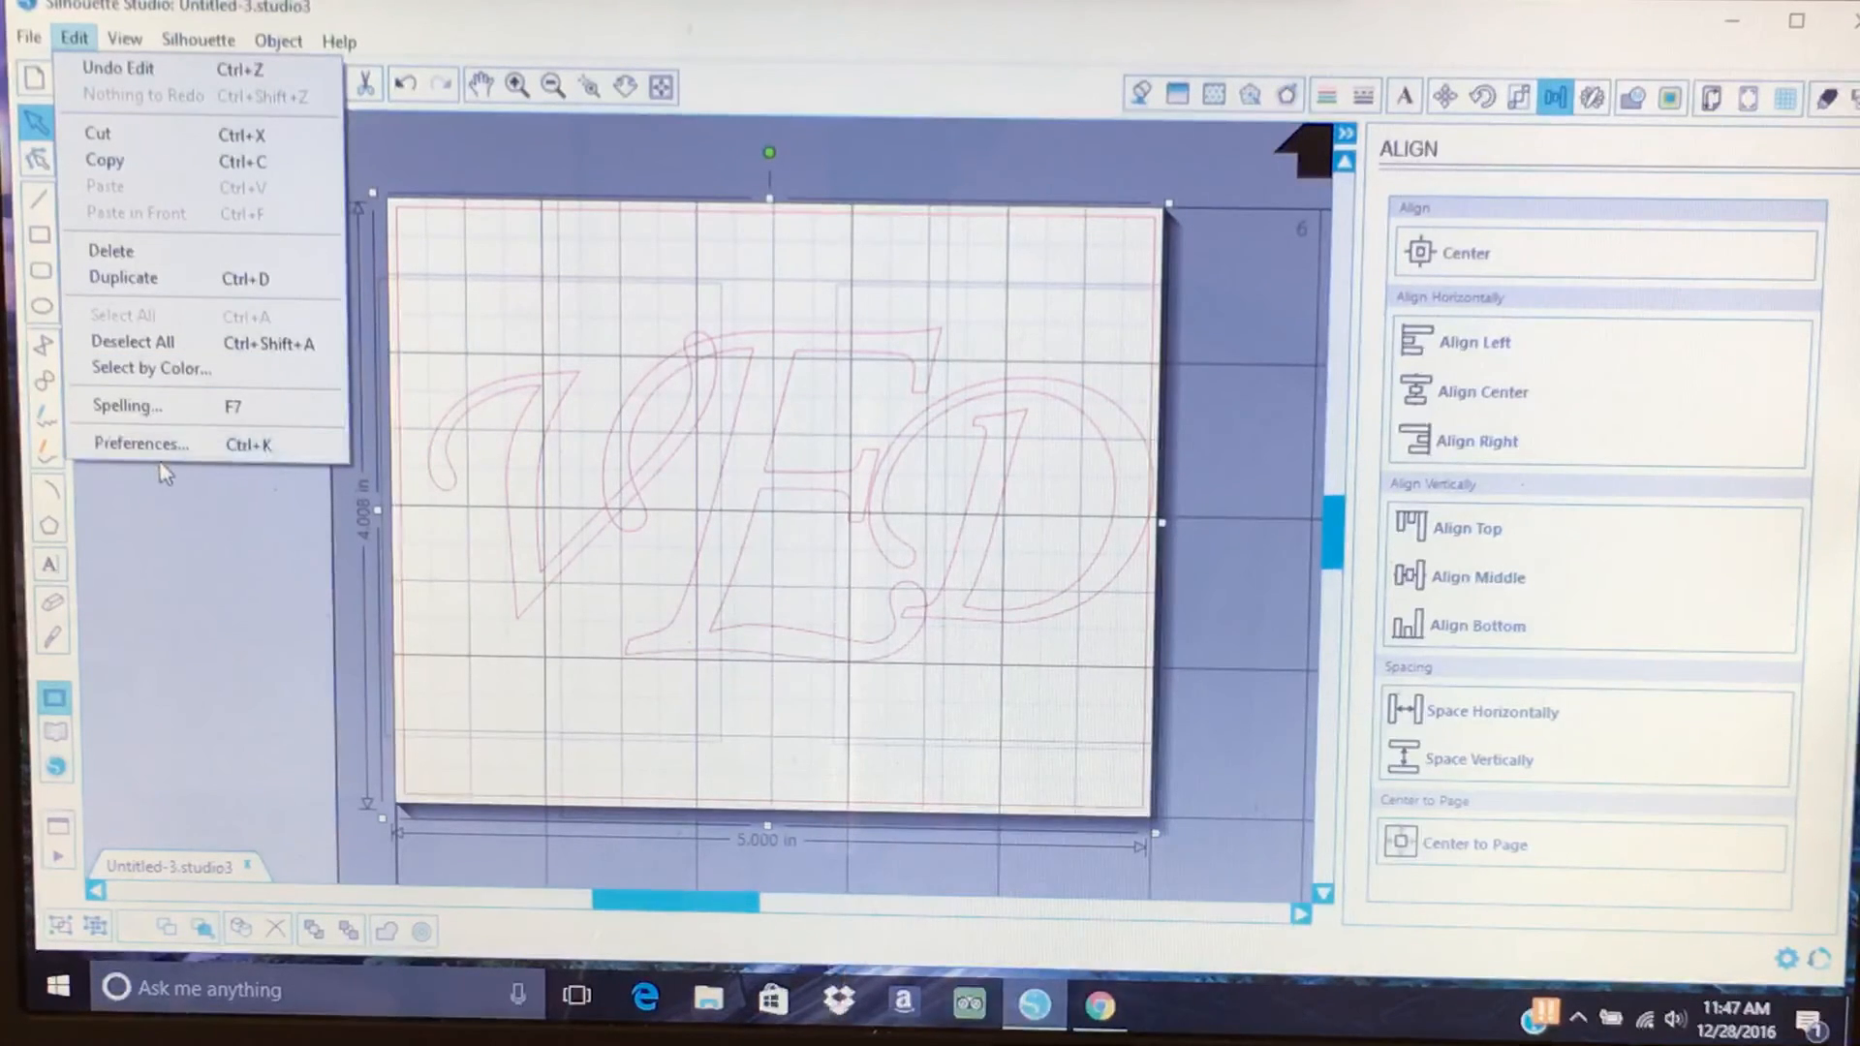
left_click(132, 342)
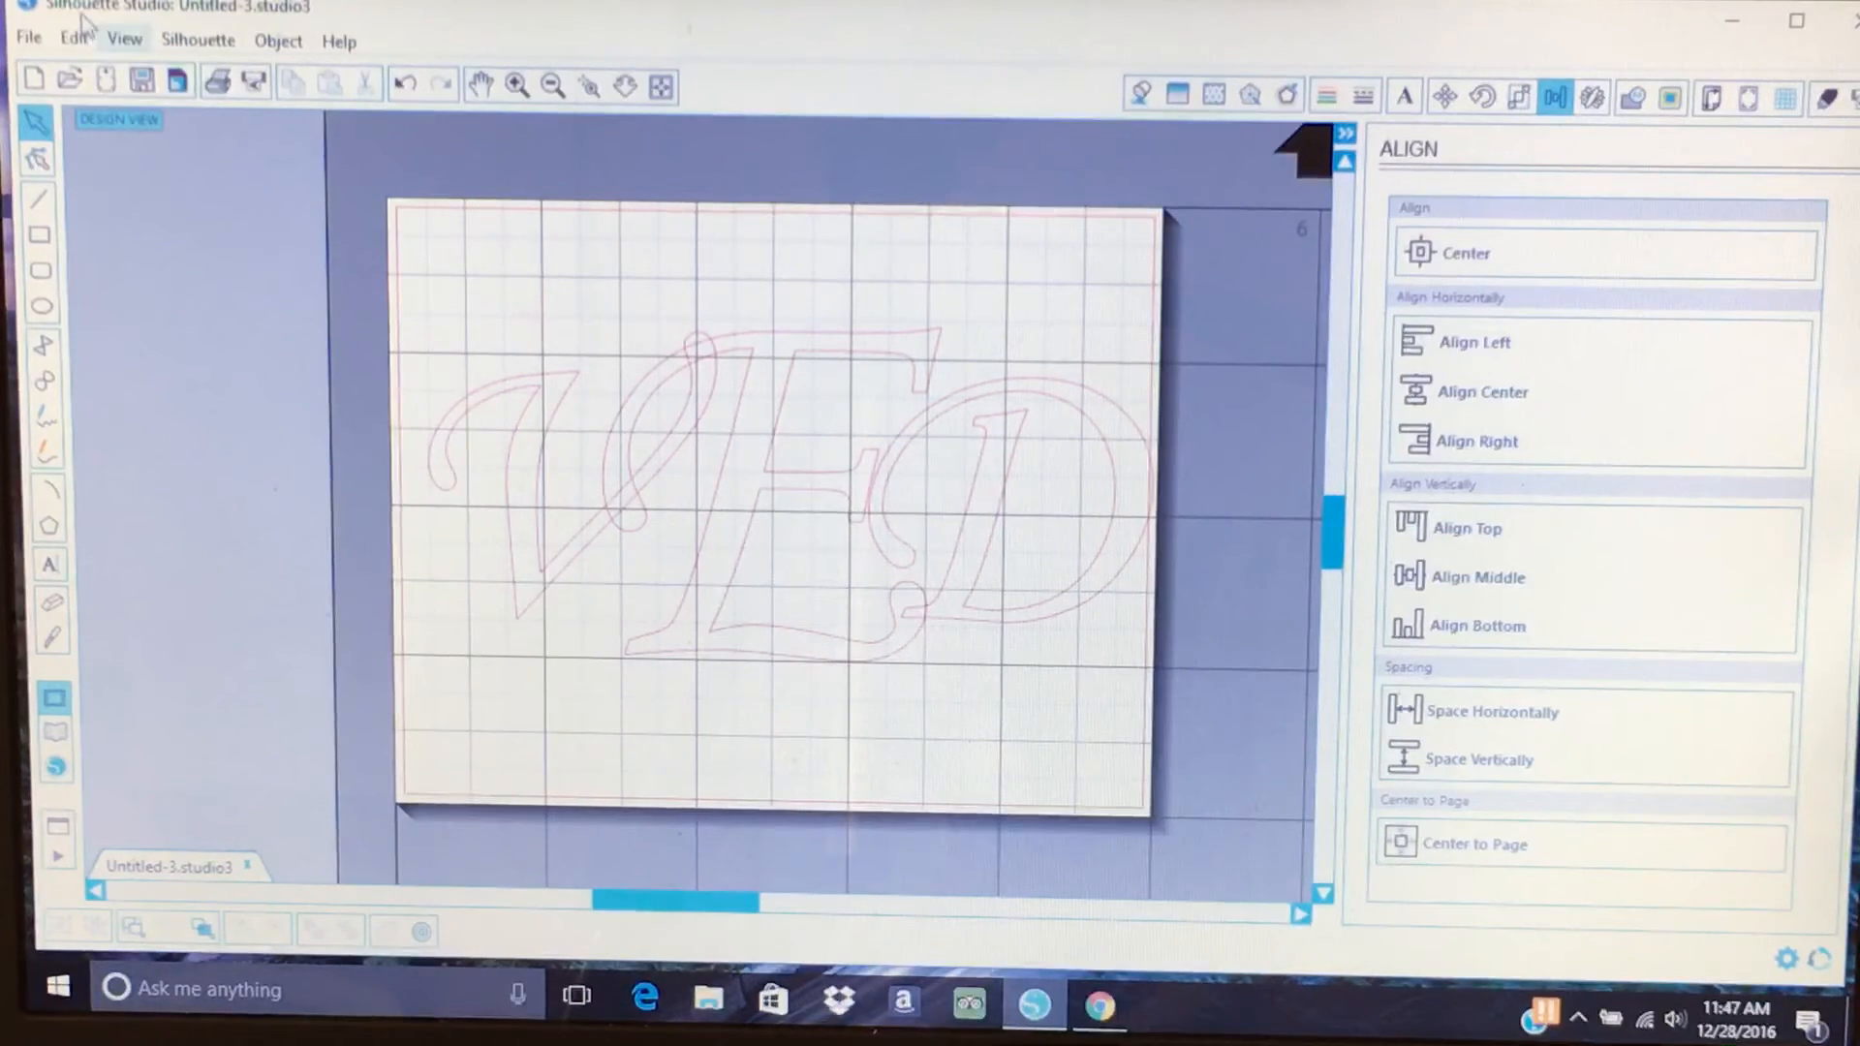
left_click(74, 39)
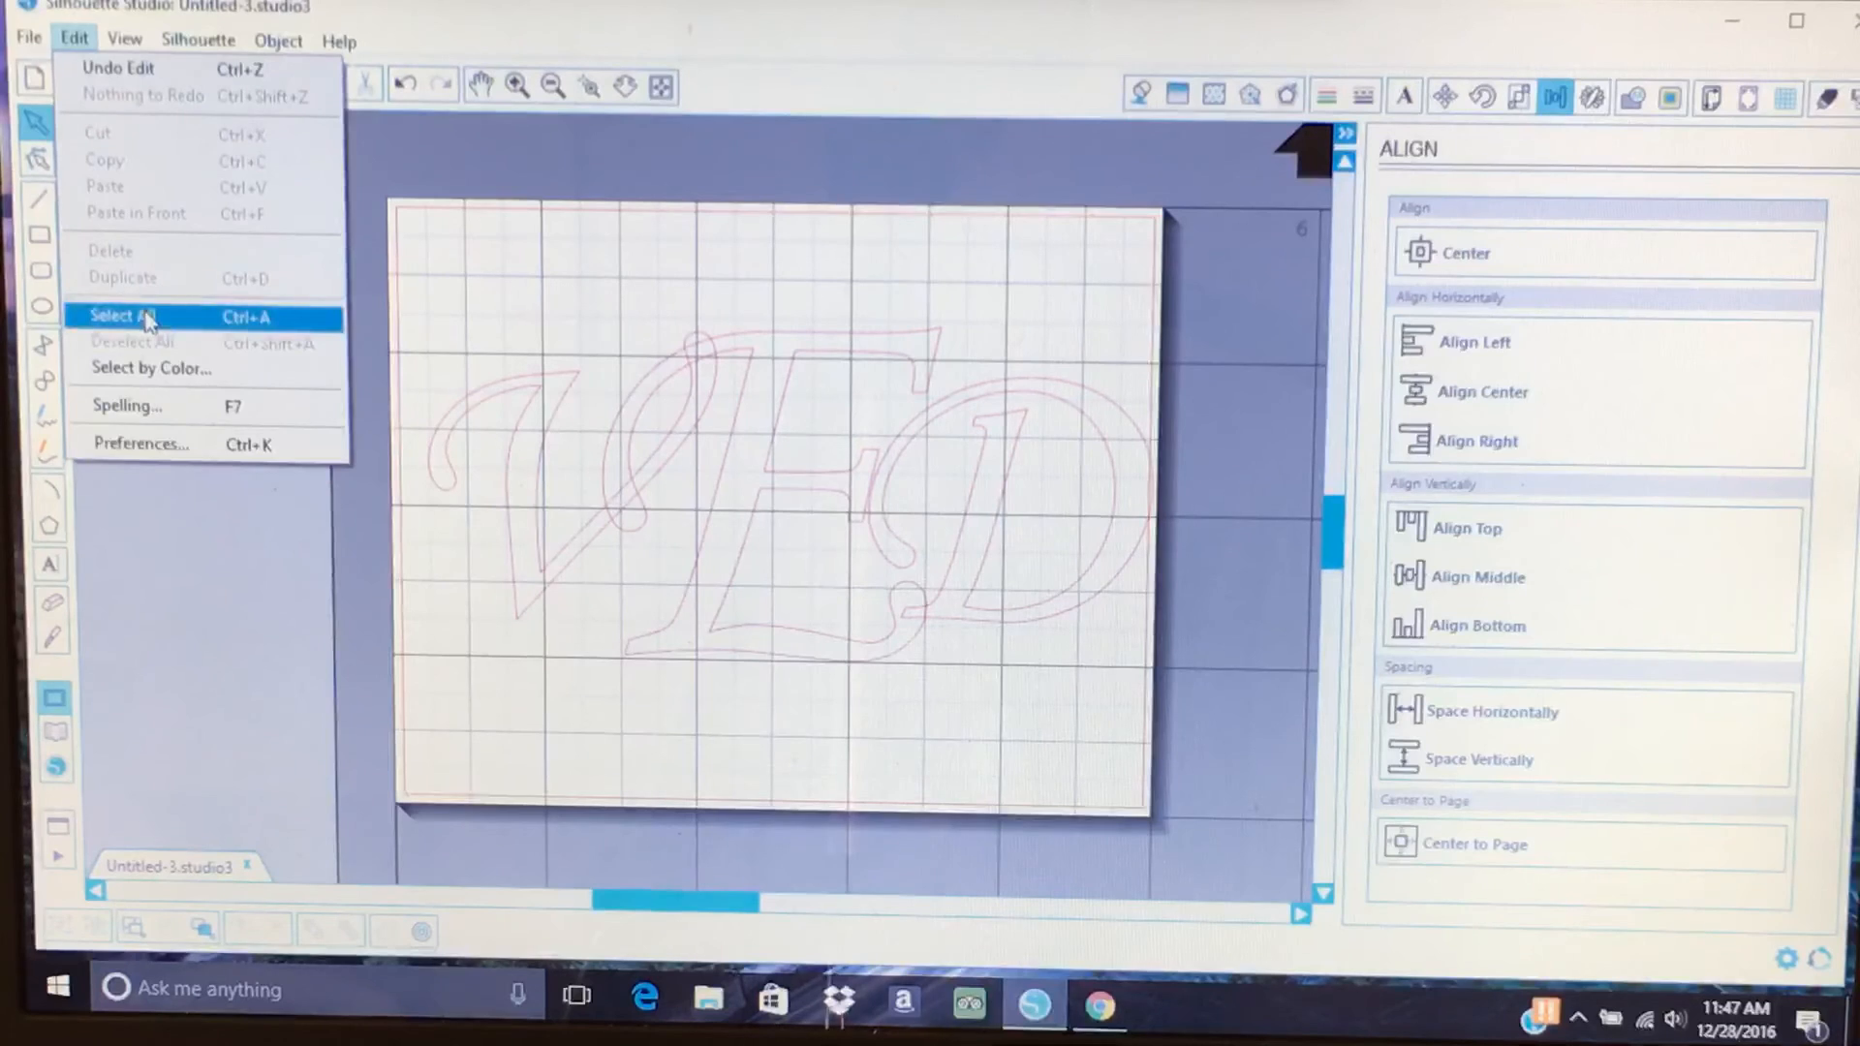
left_click(118, 315)
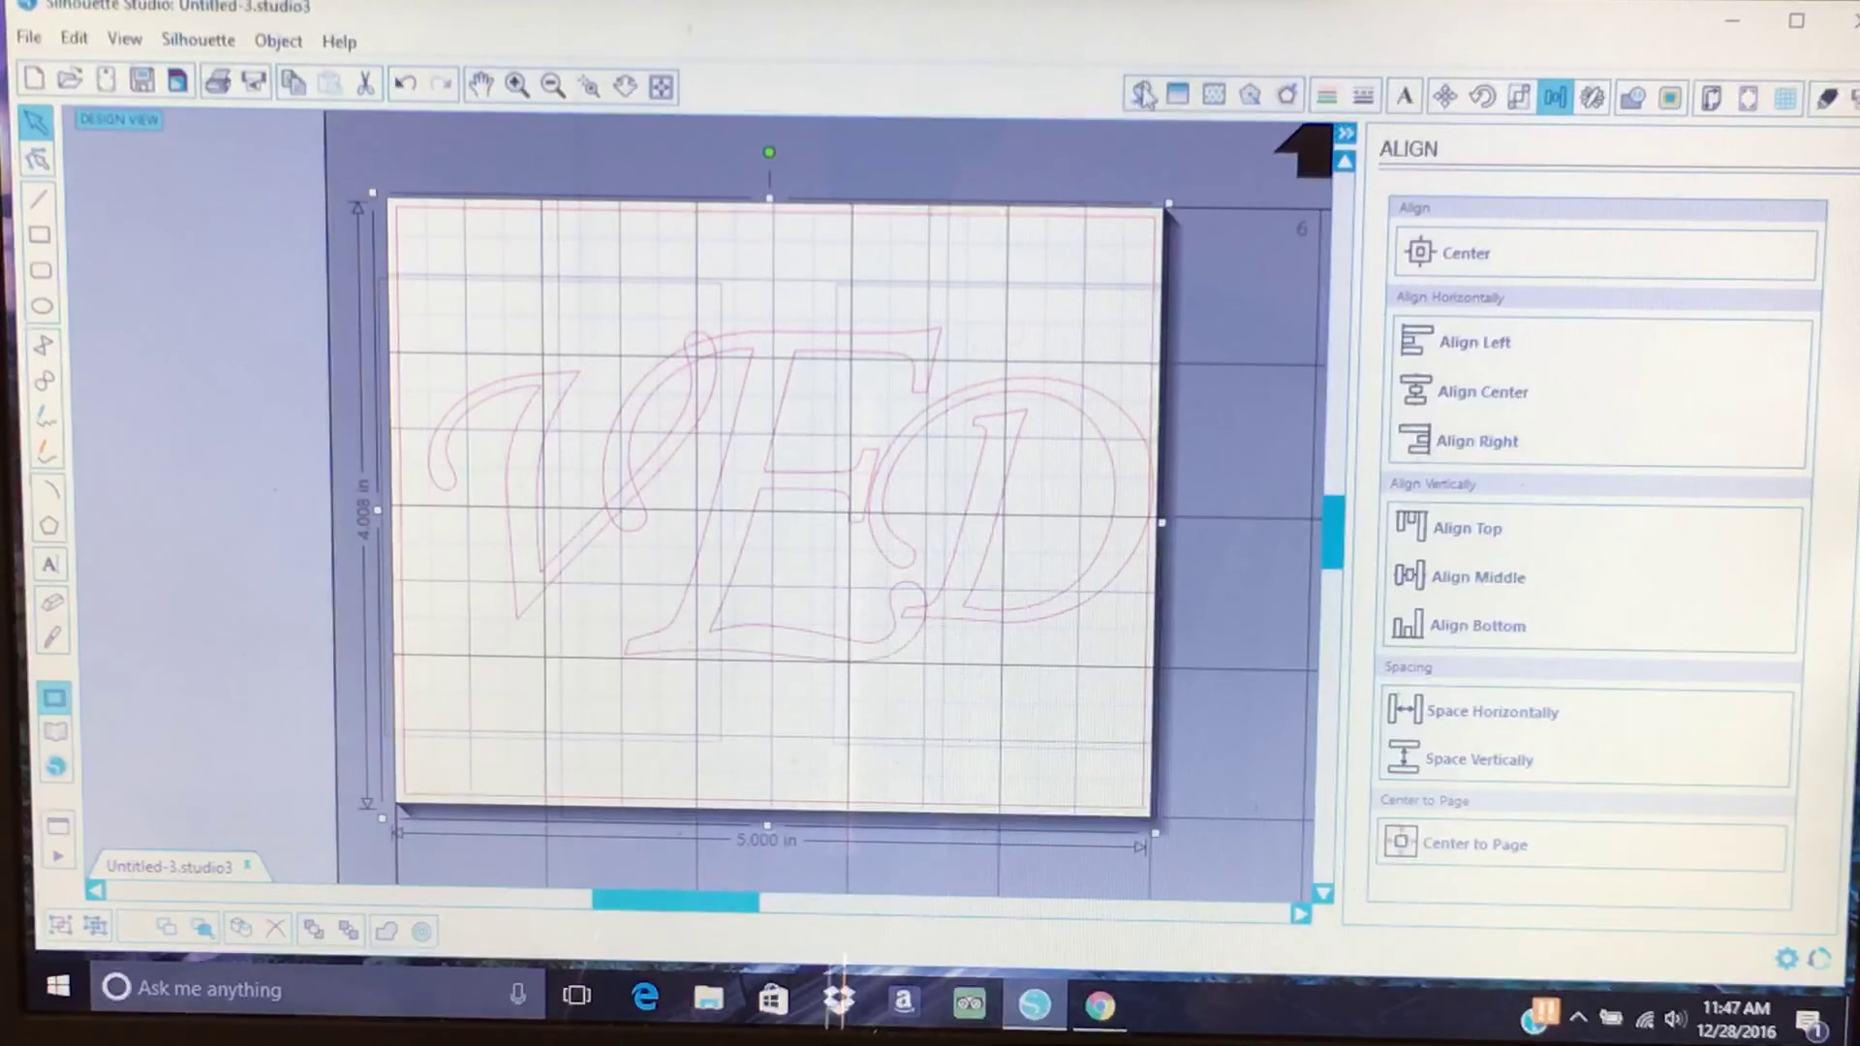
Fill the selected V, E and D letters with the black colour swatch.
left_click(1140, 96)
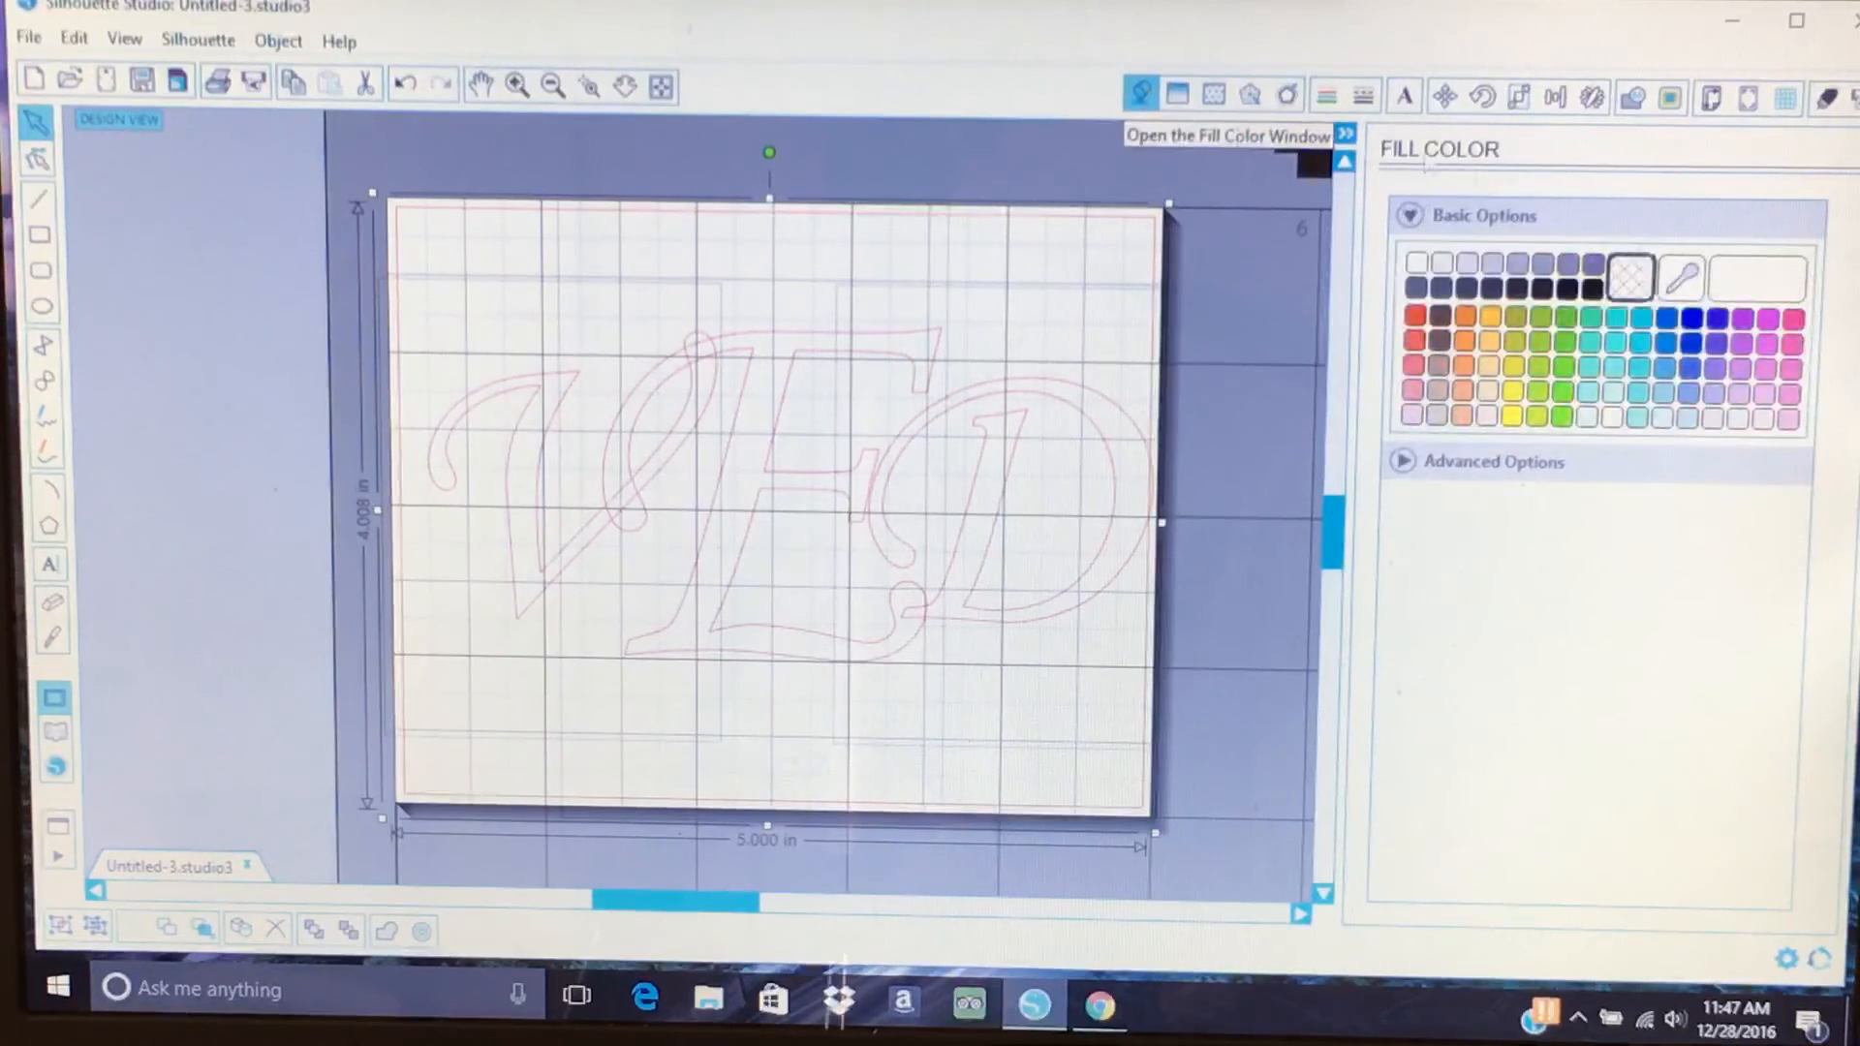
left_click(1578, 289)
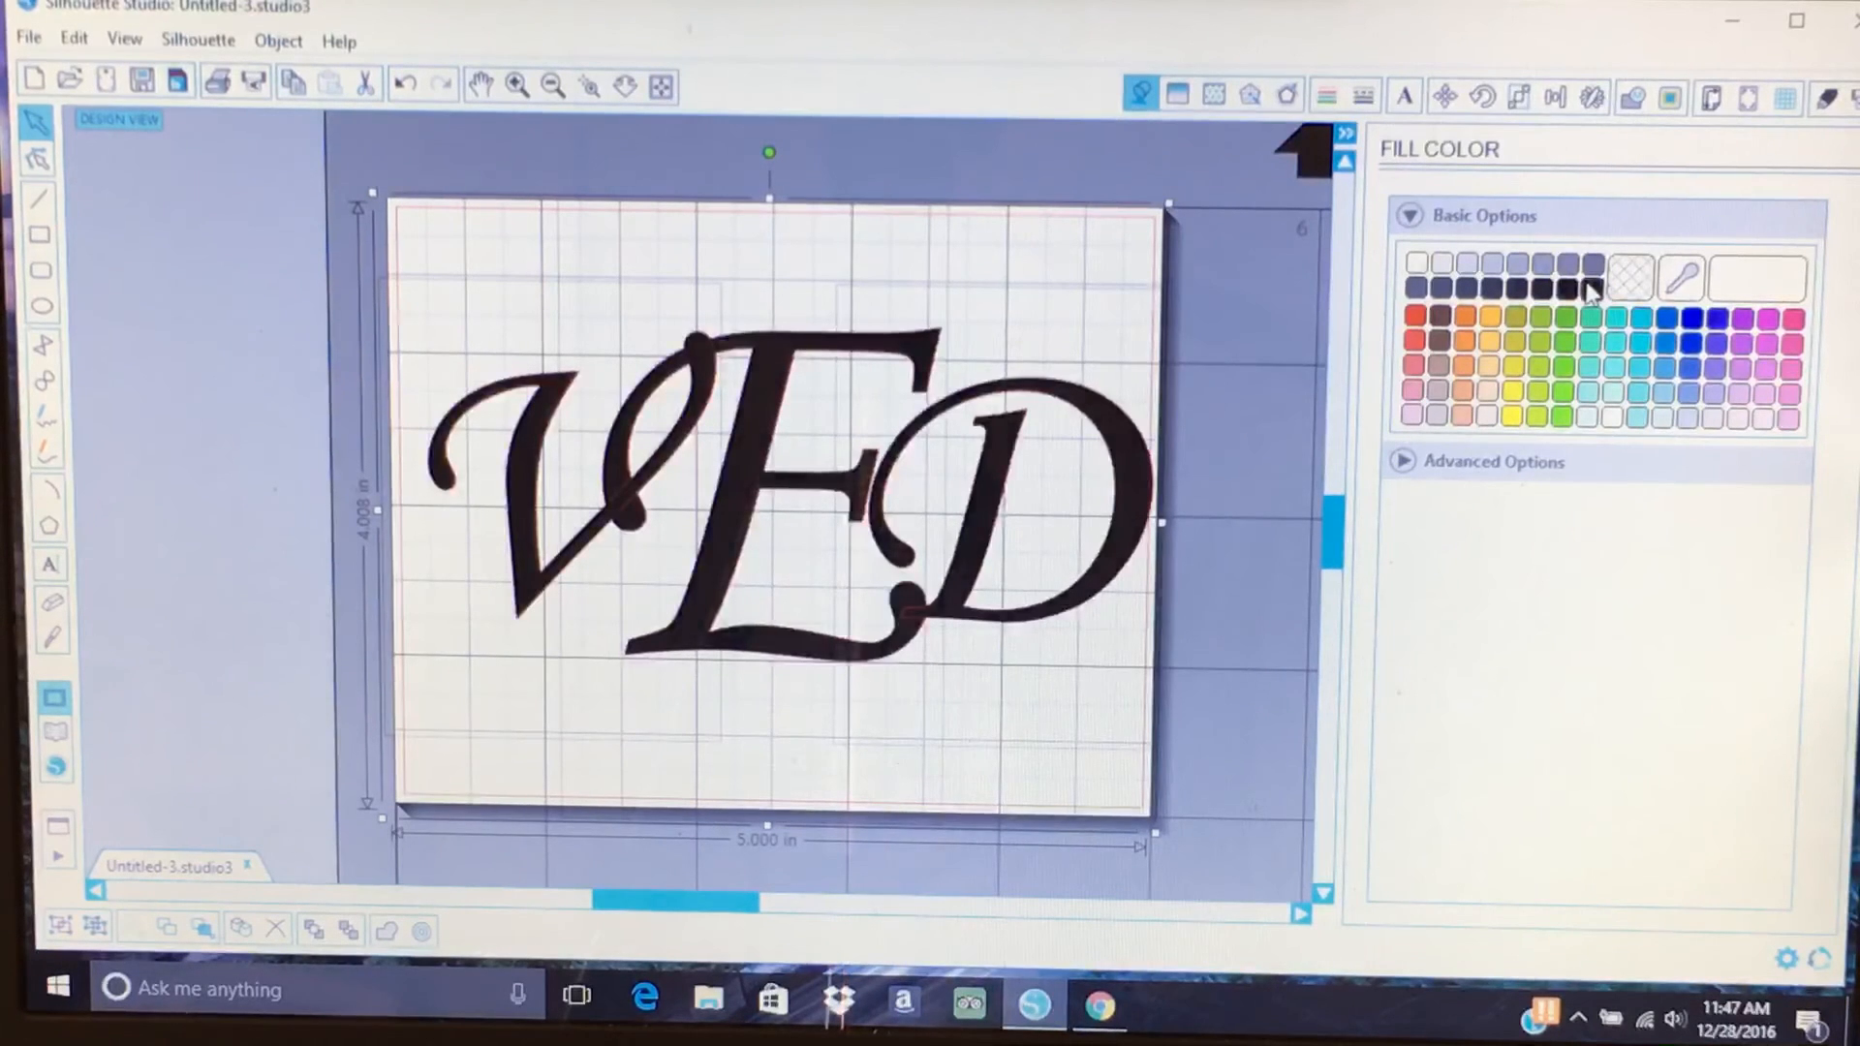
mouse_move(1263, 589)
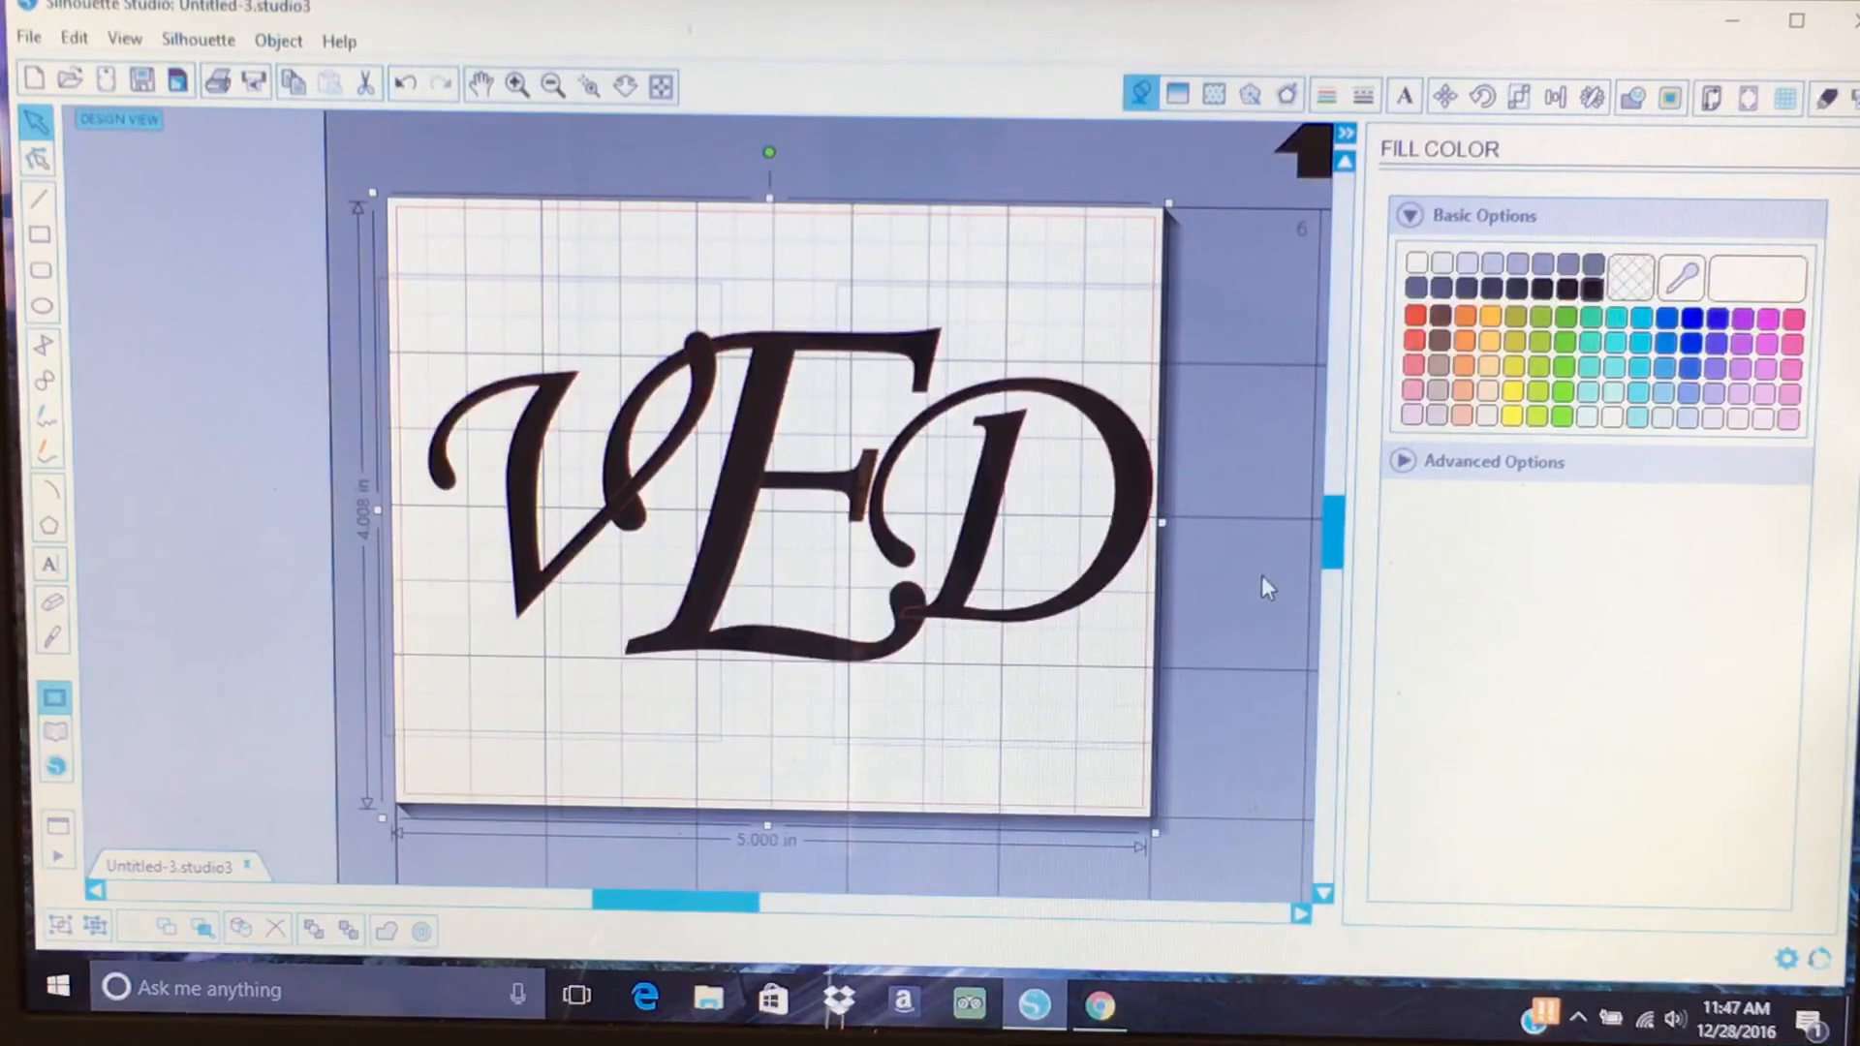